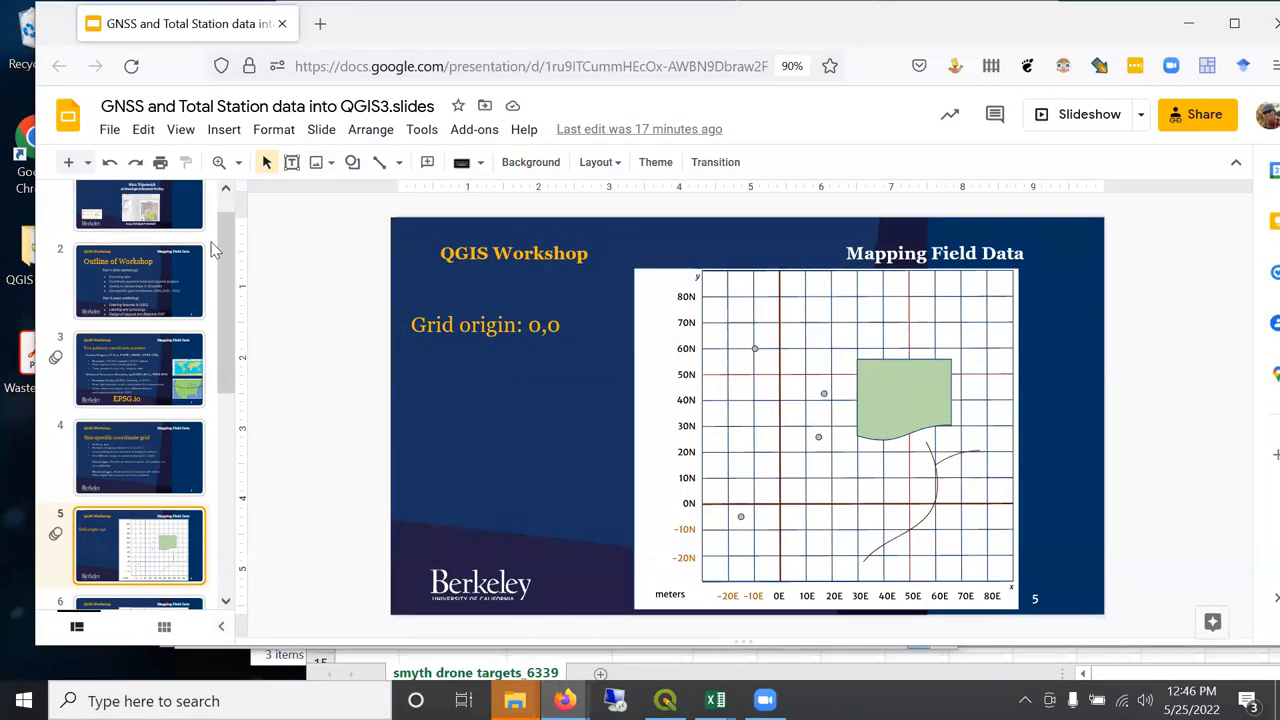
Advance past the field-mapping slides toward the arbitrary_coord_training spreadsheet.
click(1076, 114)
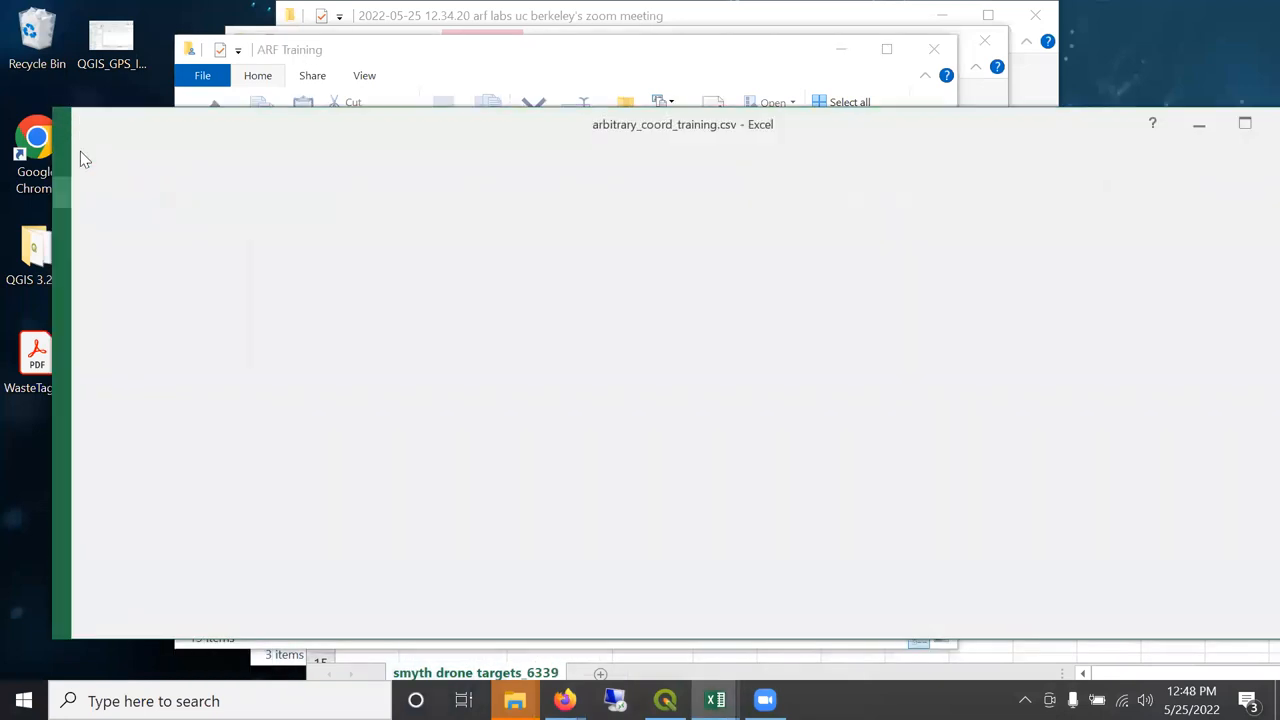
Inspect the SiteDatum row and the Longitude and Latitude columns of smyth drone targets_6339.
click(204, 76)
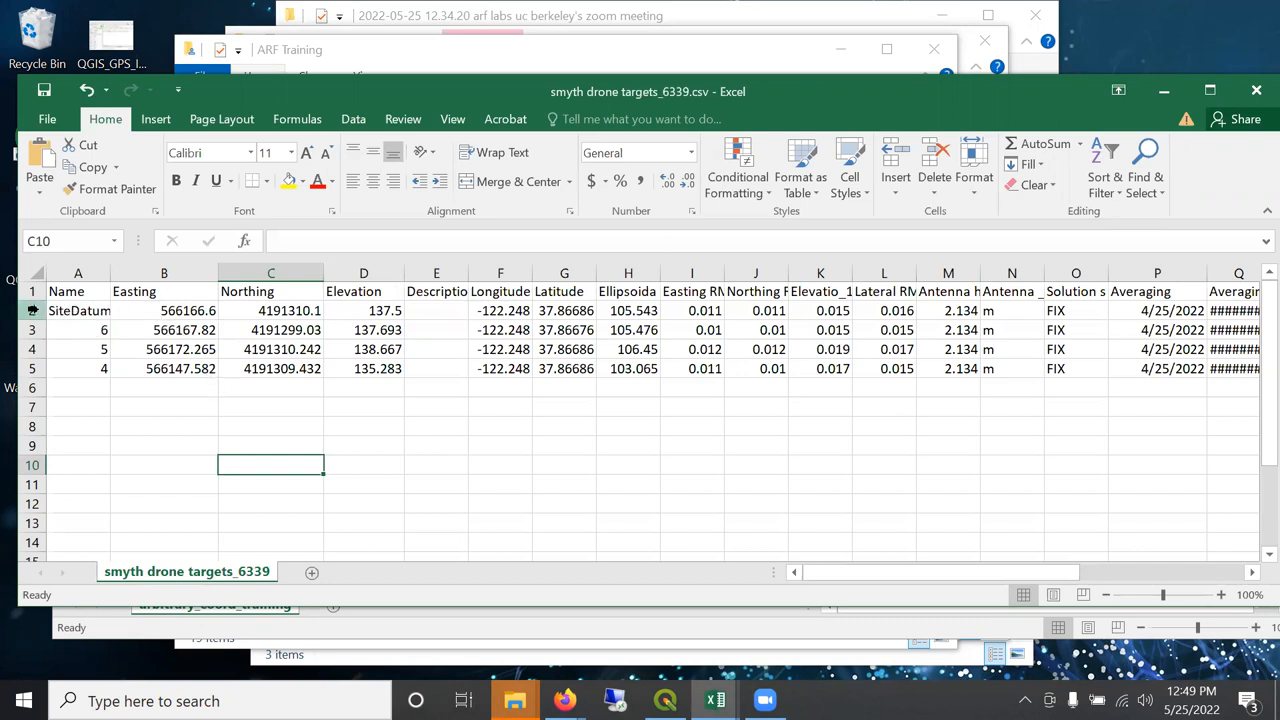
click(78, 310)
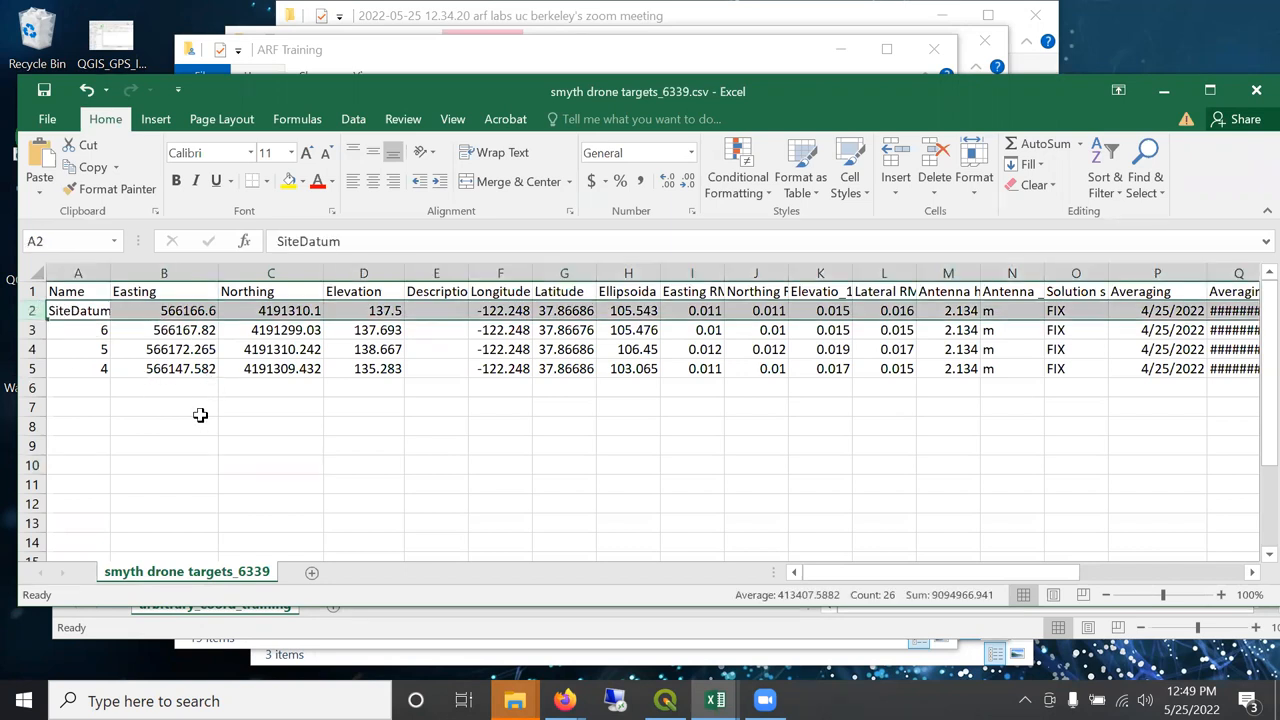
click(164, 406)
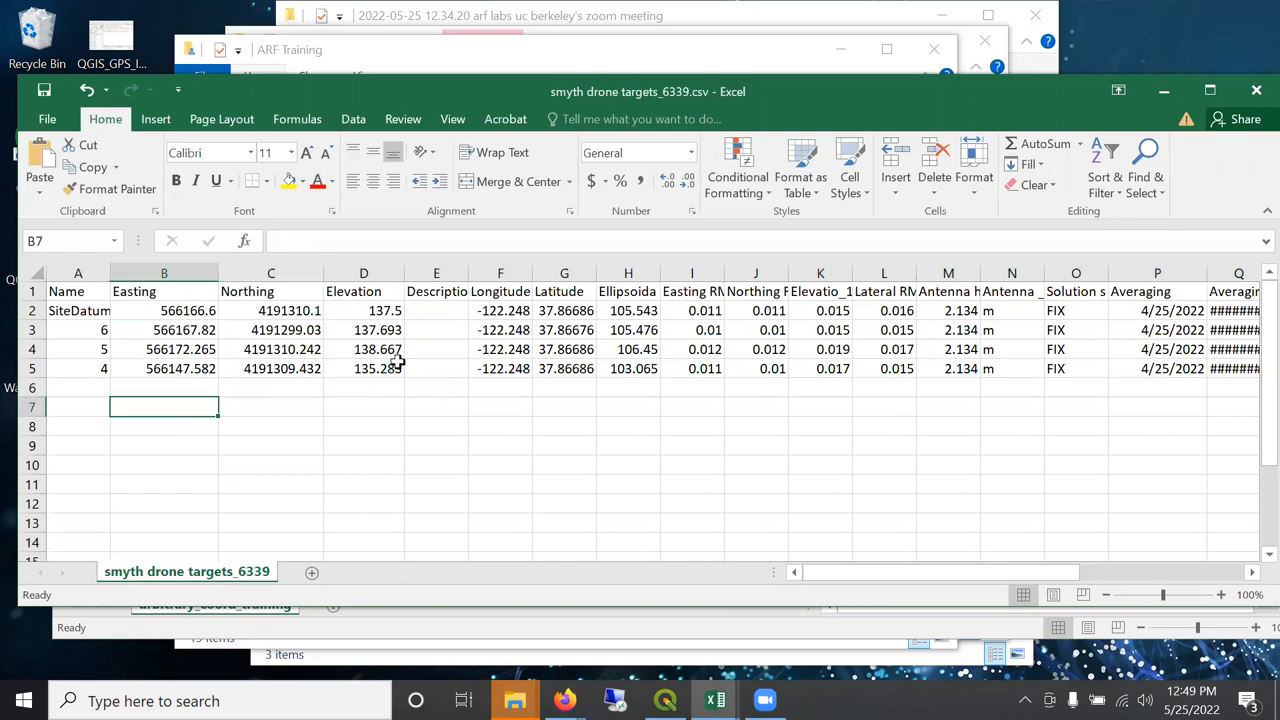
mouse_move(328, 350)
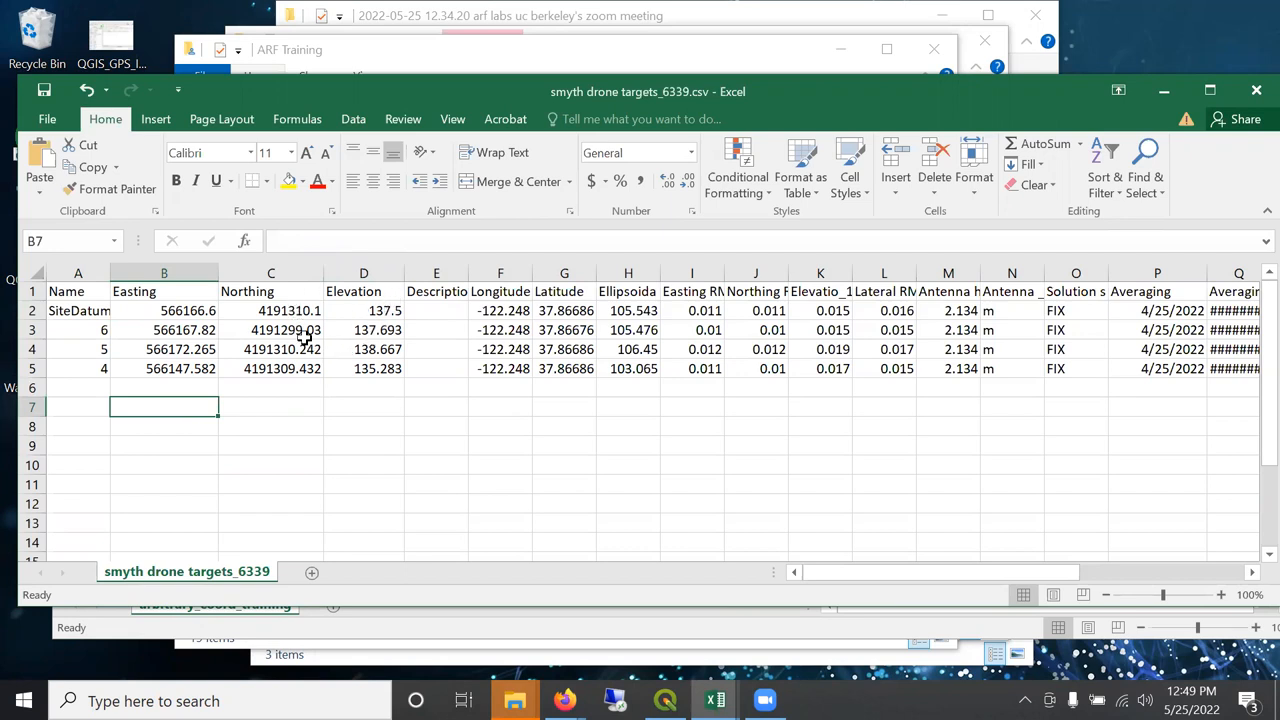
mouse_move(320, 348)
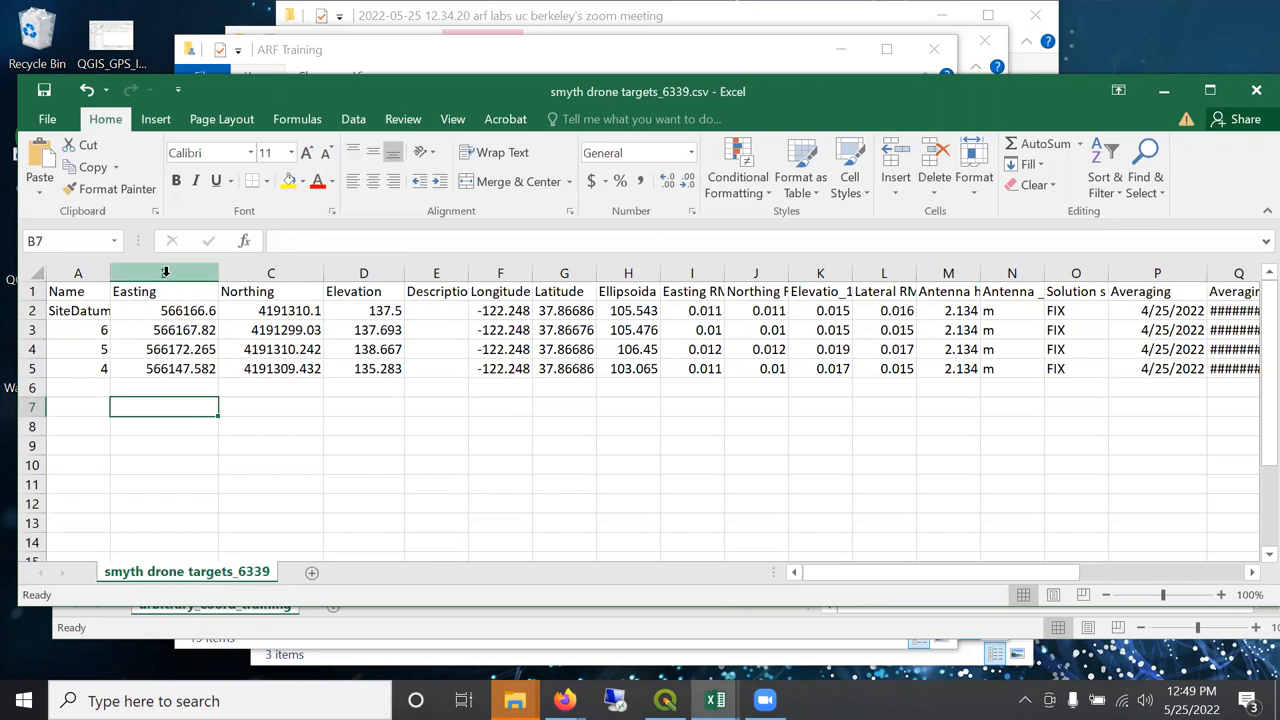
click(164, 272)
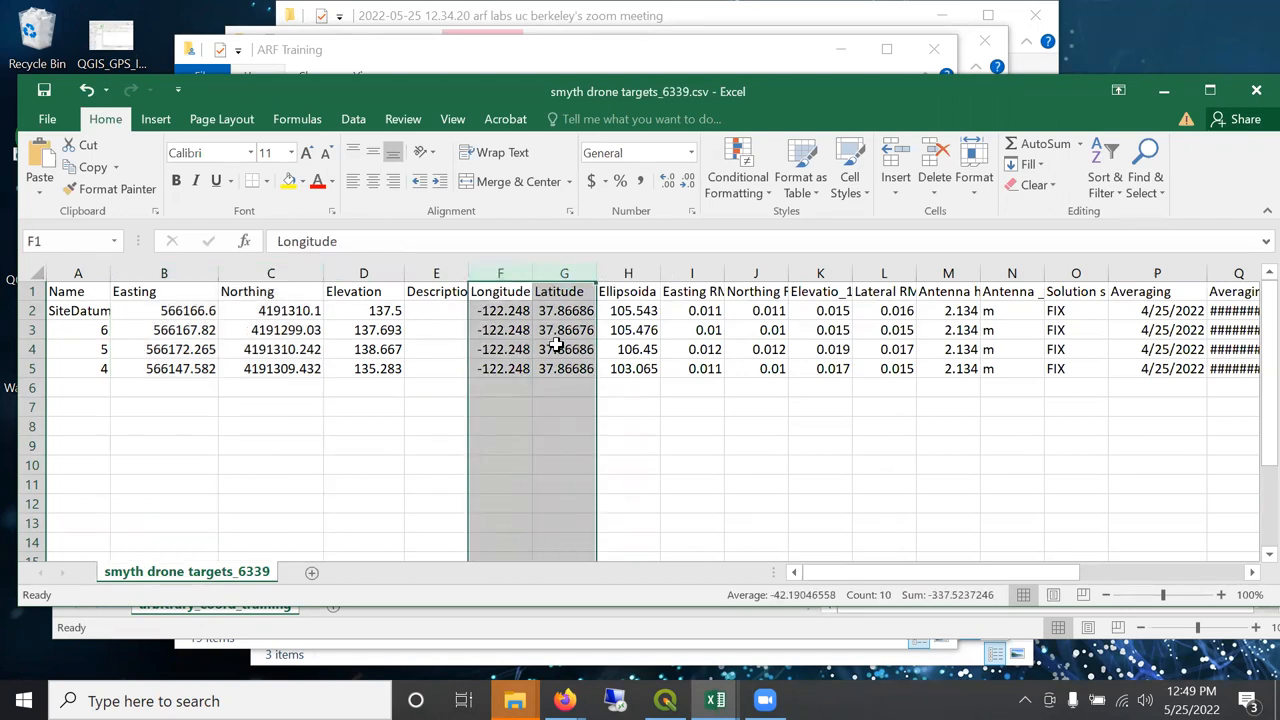
mouse_move(564, 360)
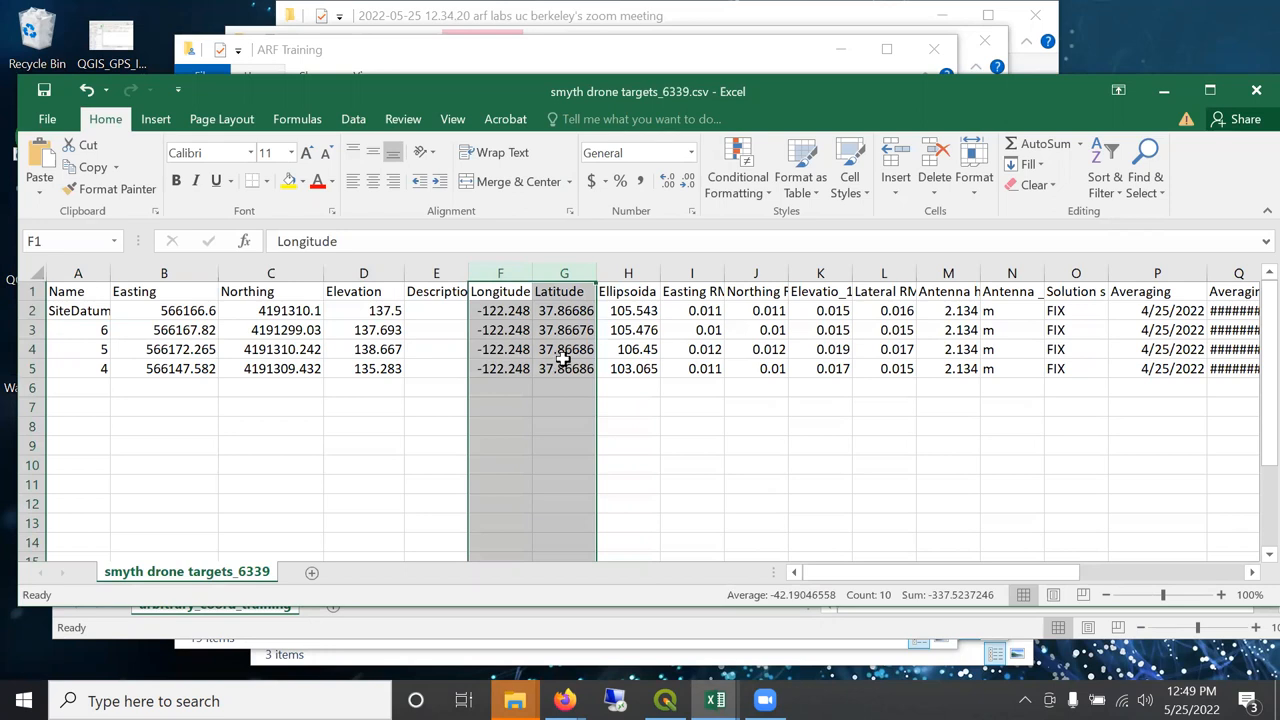
mouse_move(220, 412)
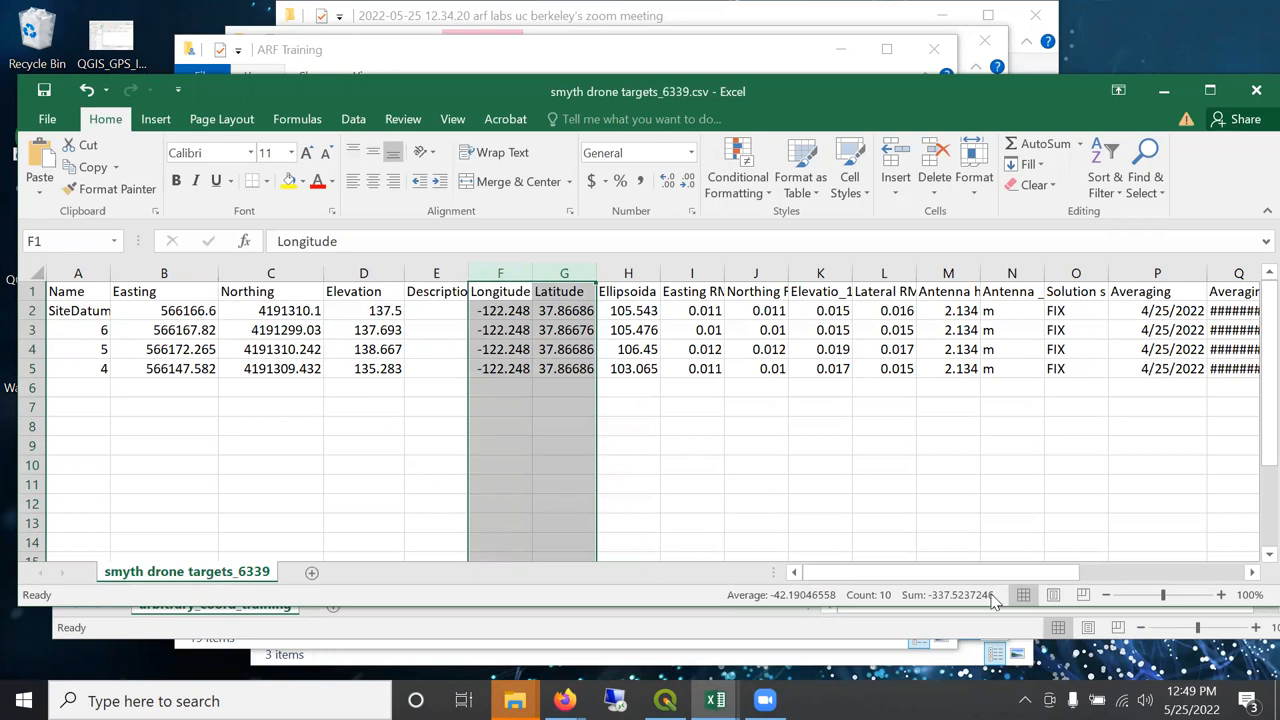
scroll(right, 3)
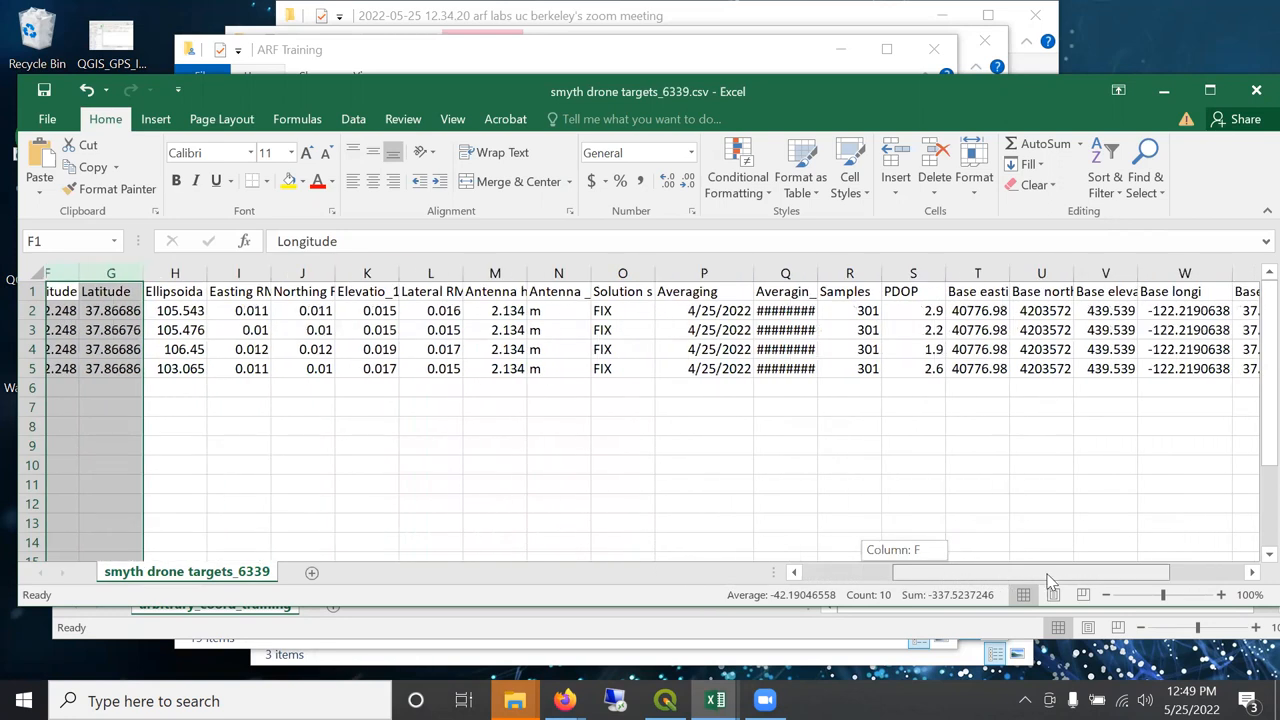
scroll(right, 3)
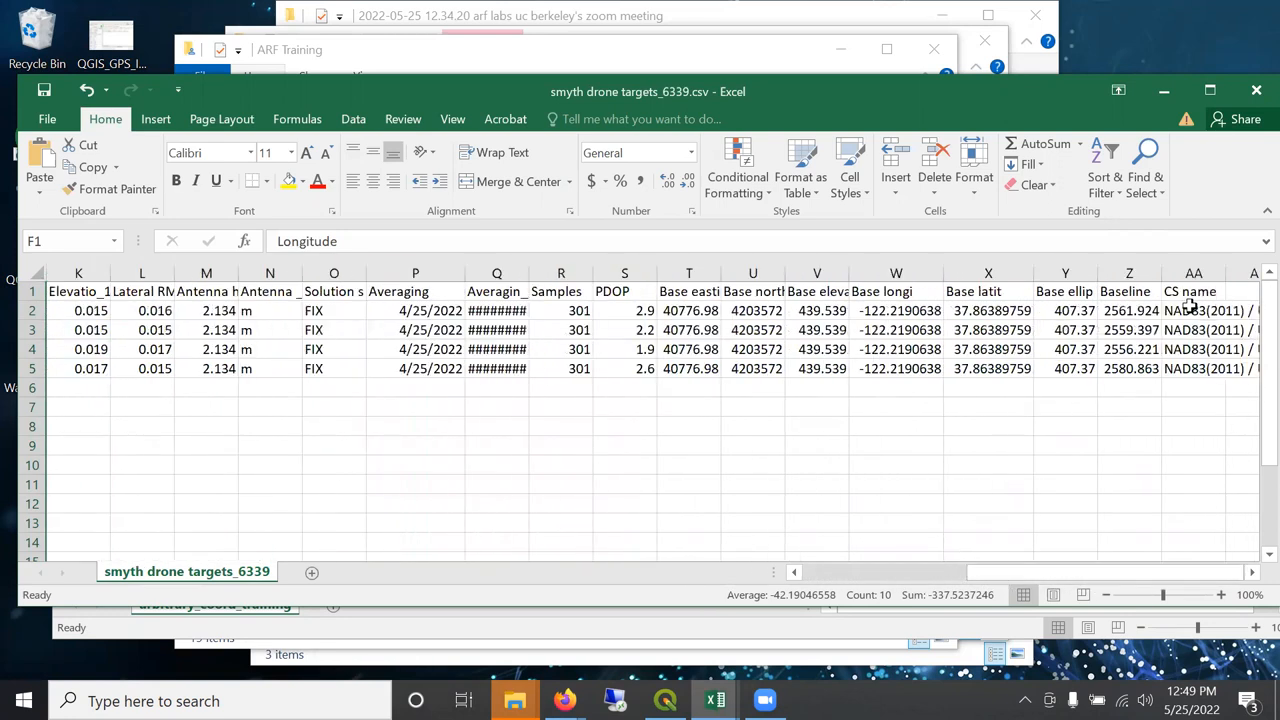
click(1182, 292)
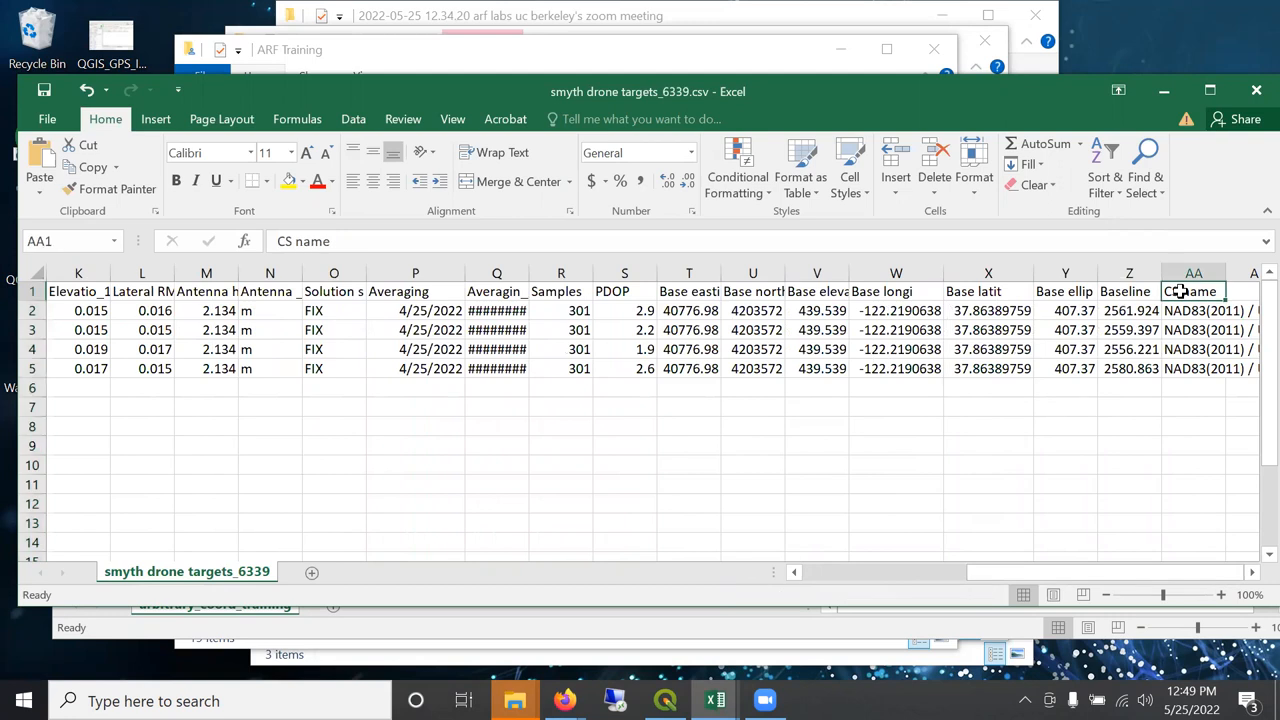
click(1192, 310)
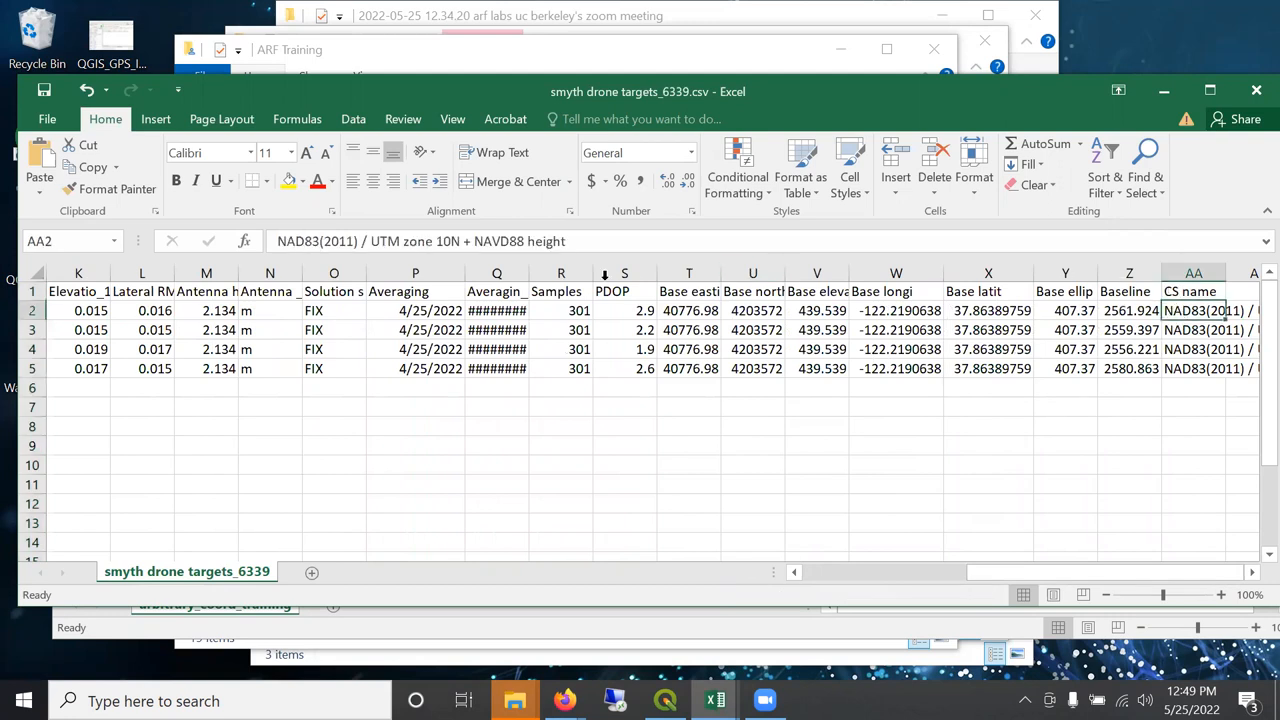
mouse_move(430, 244)
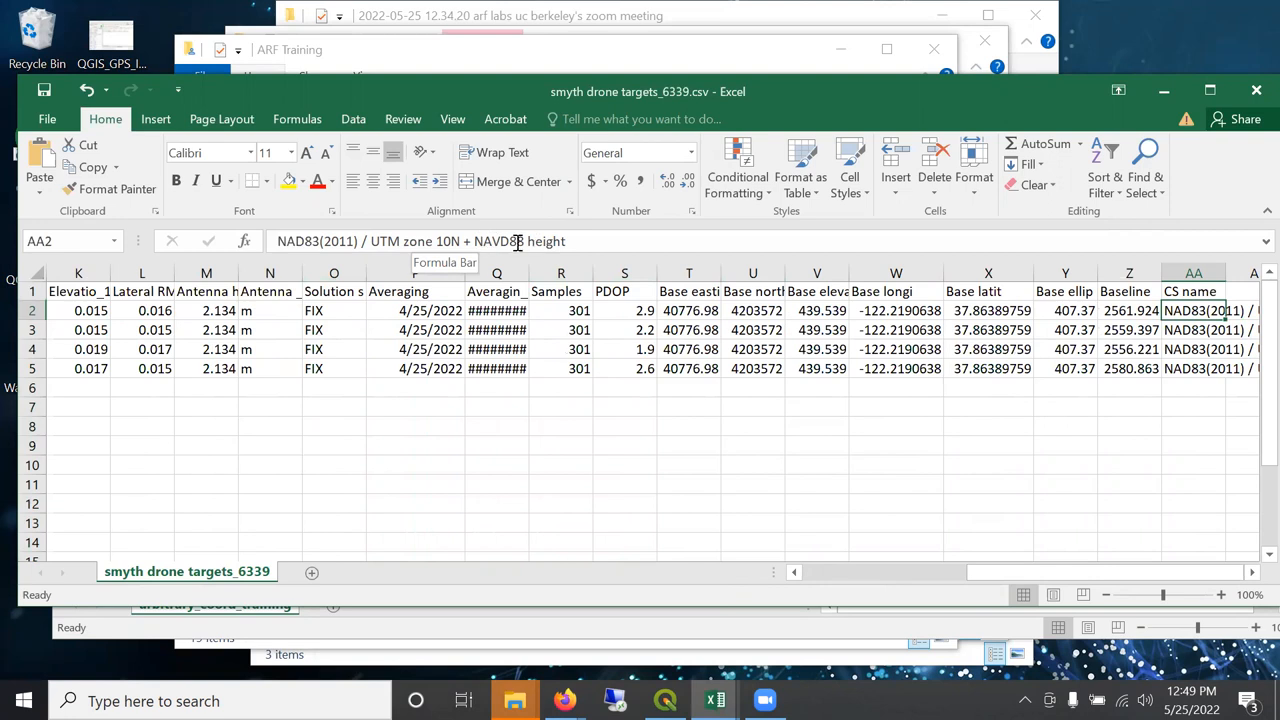
click(560, 424)
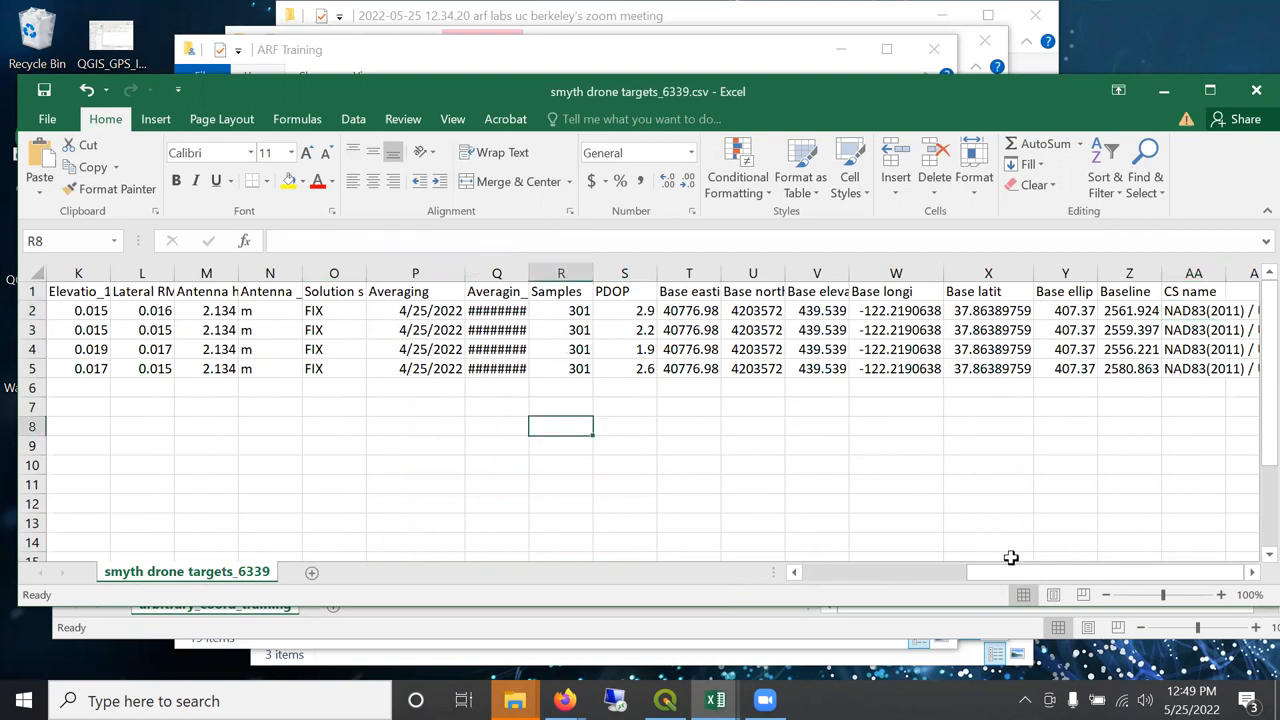
scroll(left, 3)
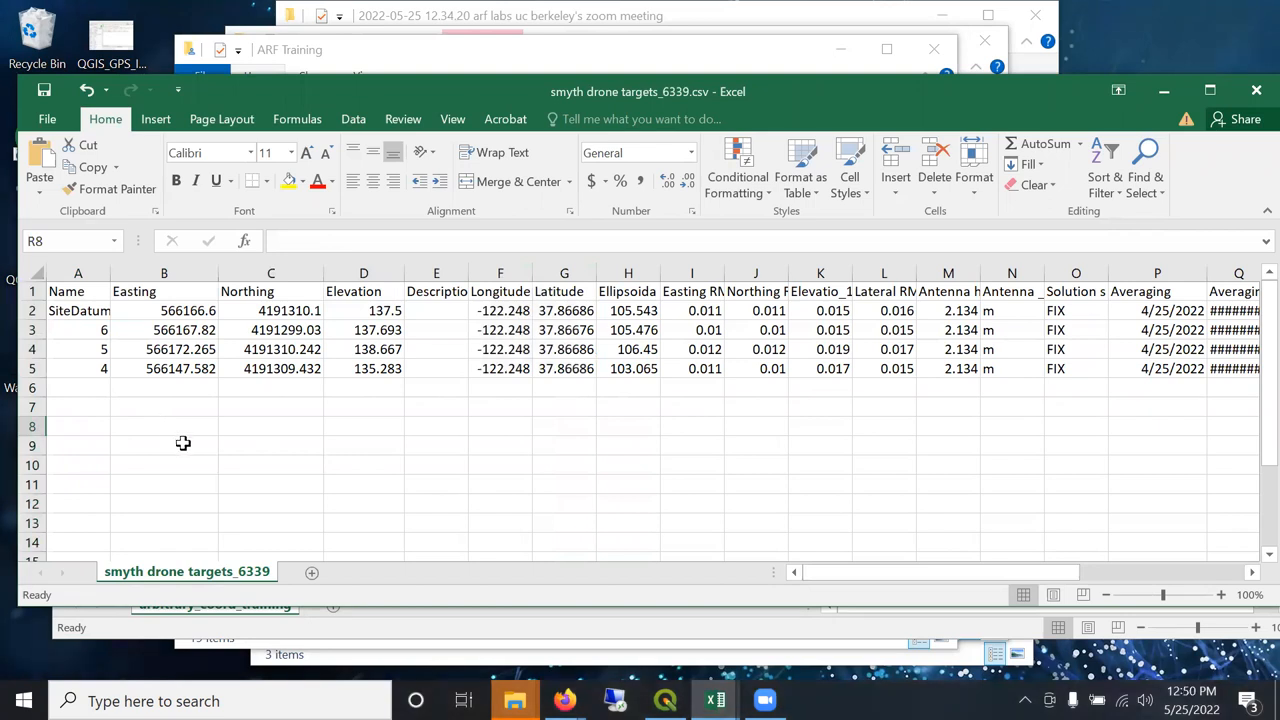
Edit the 'Easting RM' header in row 1 to read 'EastingRM' with no space.
click(76, 292)
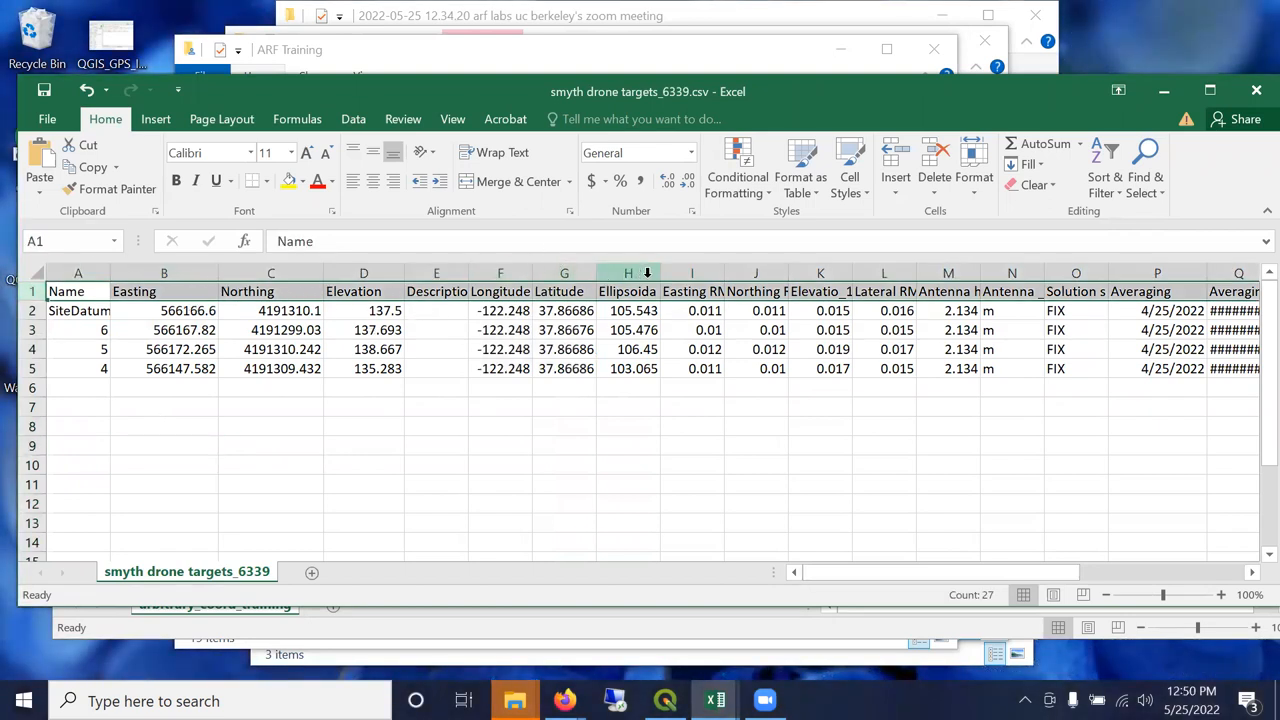
mouse_move(700, 292)
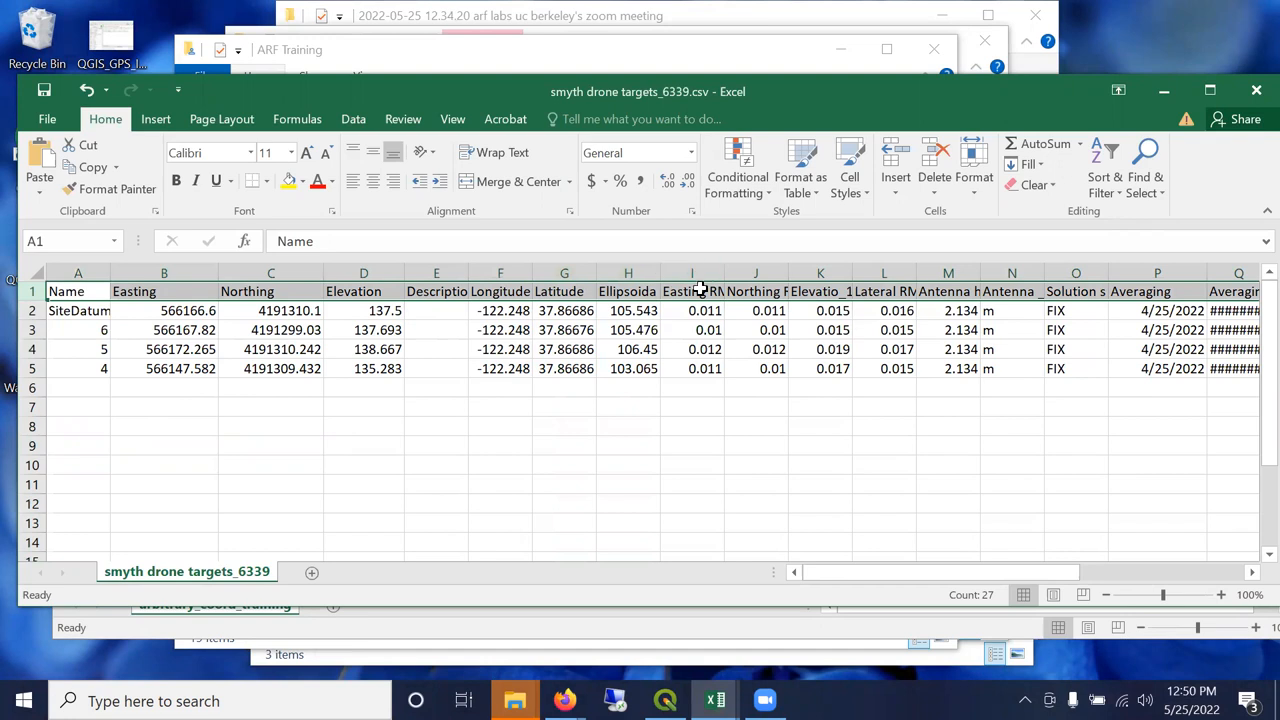
click(692, 292)
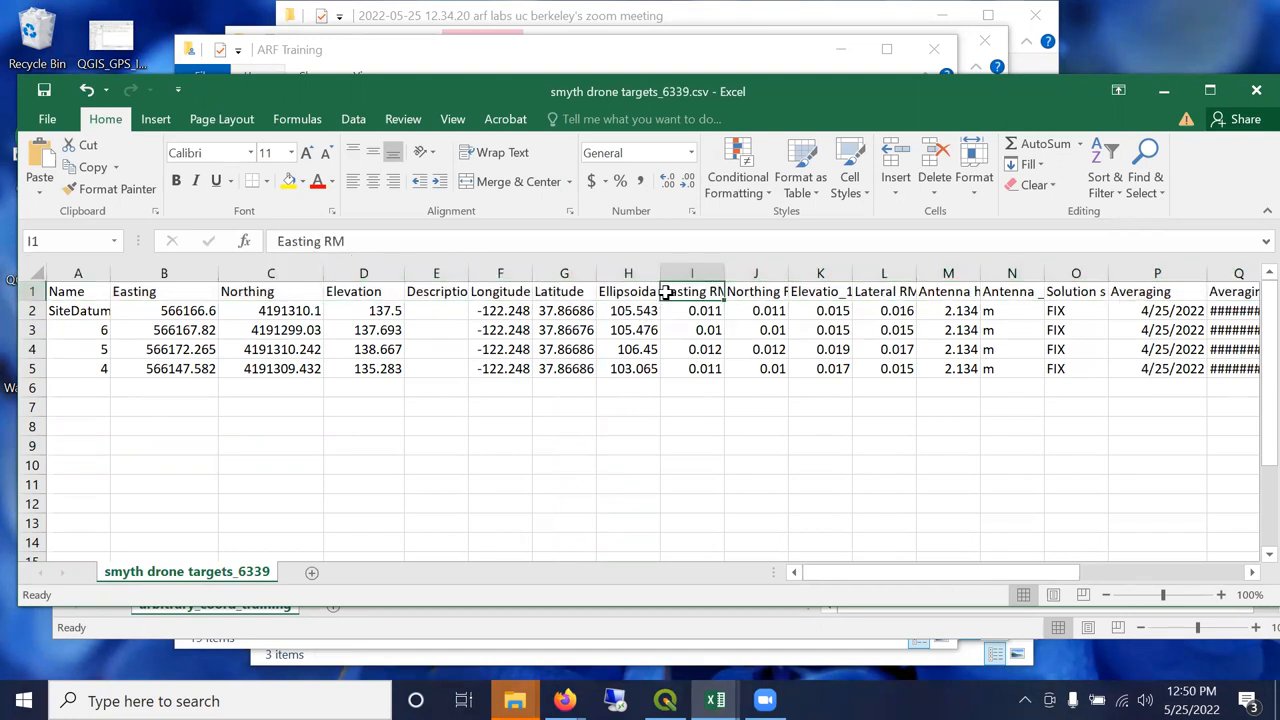
double_click(692, 292)
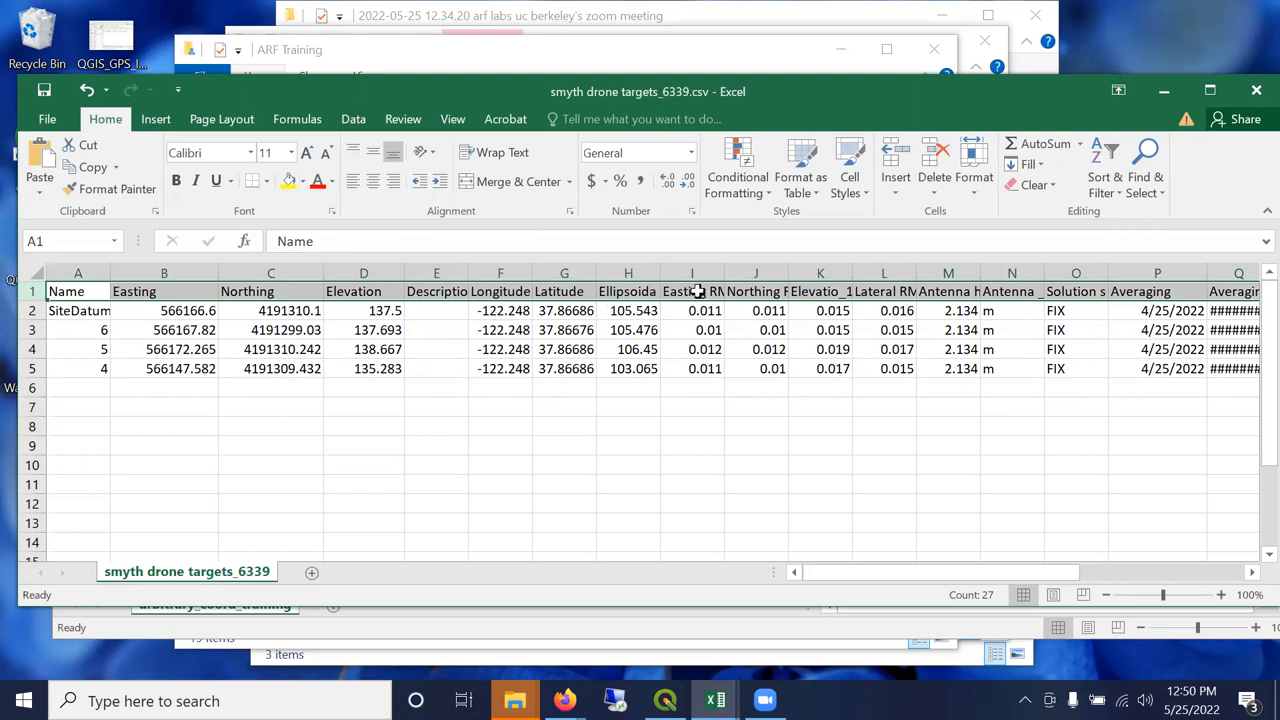
click(692, 292)
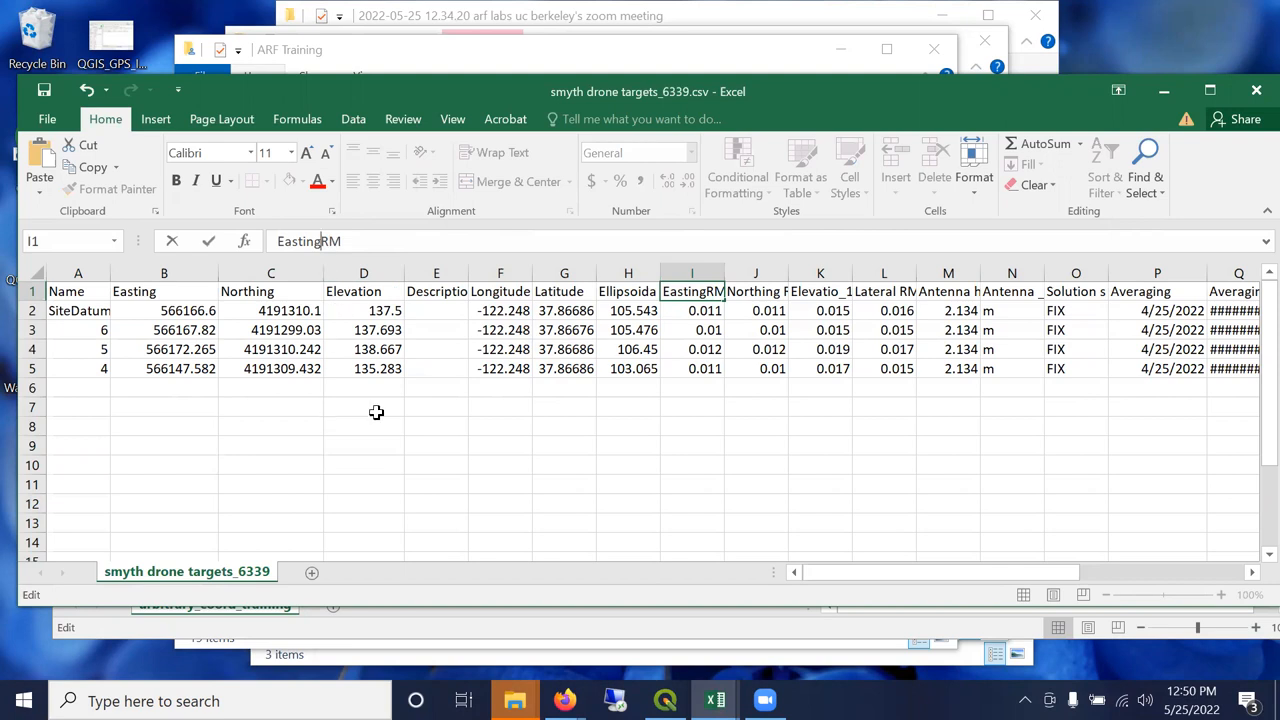
click(364, 406)
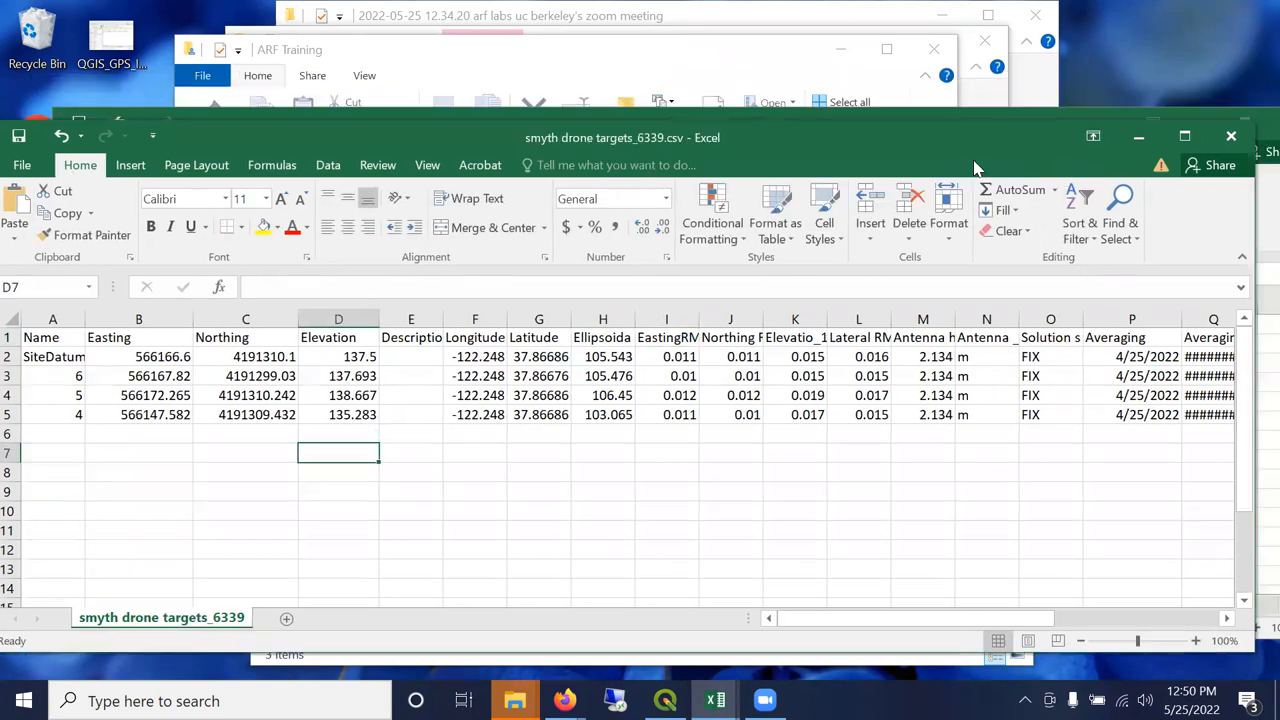
mouse_move(1144, 136)
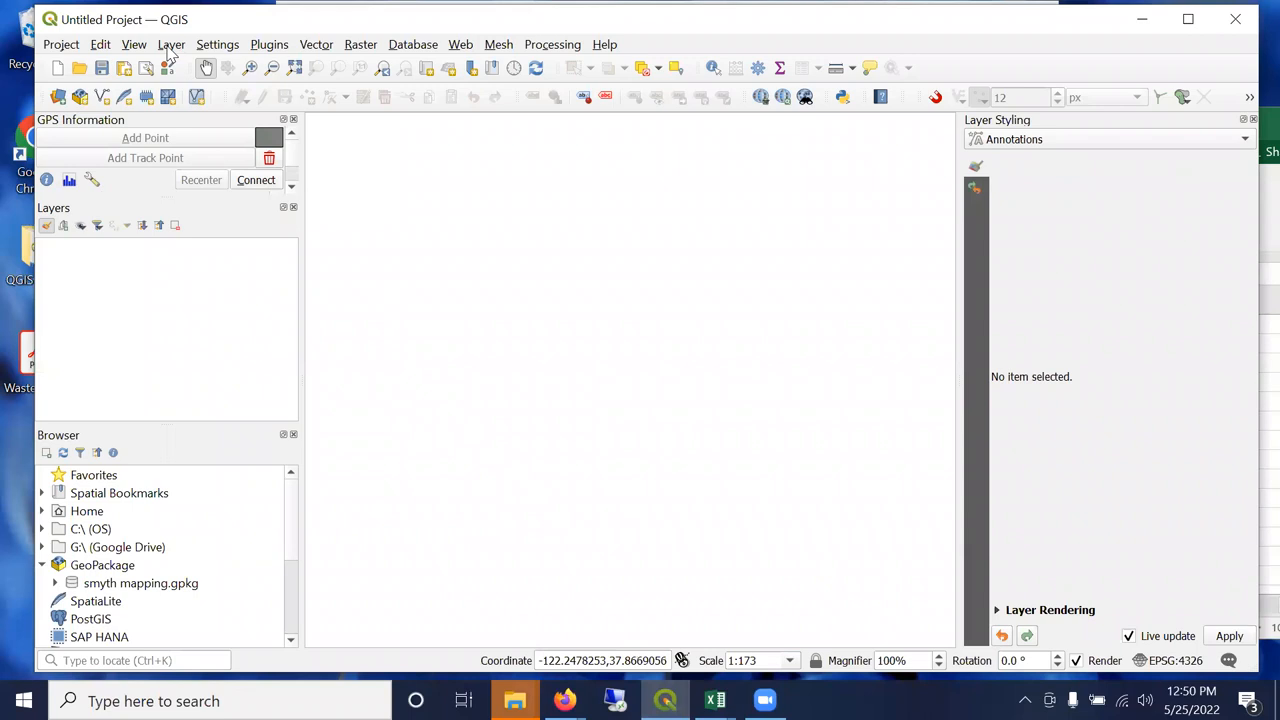
mouse_move(304, 268)
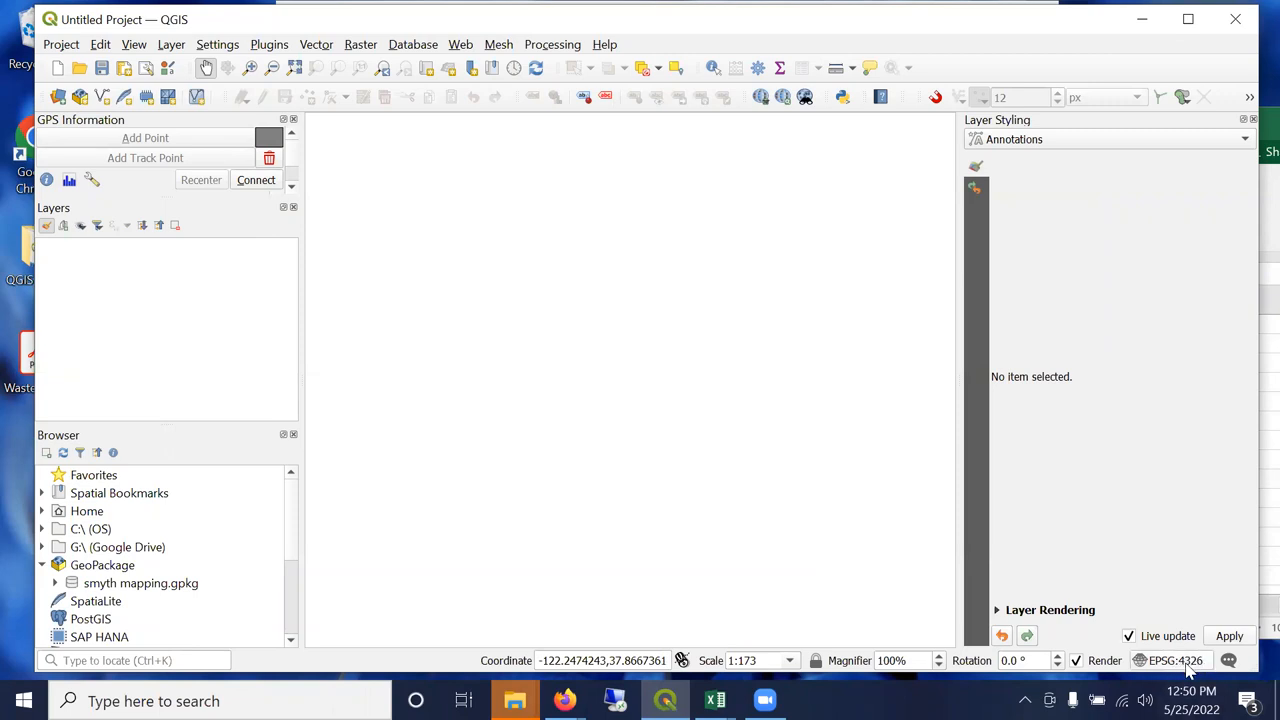
mouse_move(1176, 660)
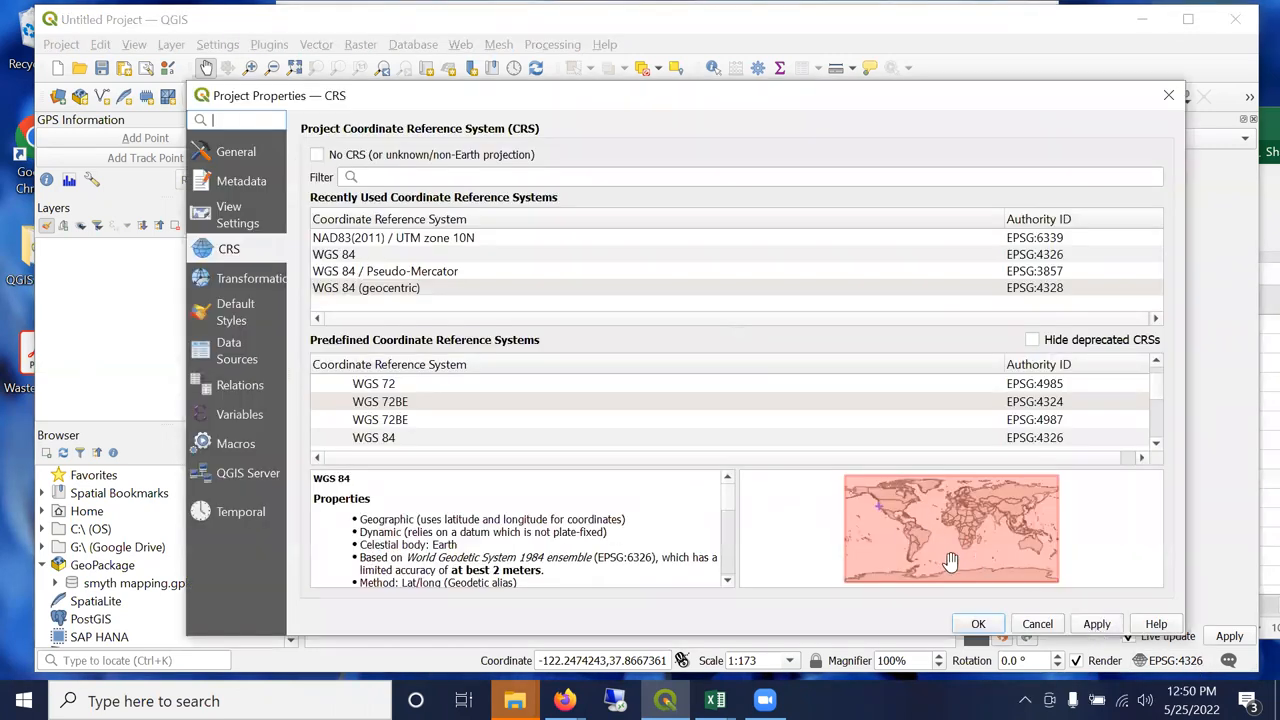
mouse_move(400, 560)
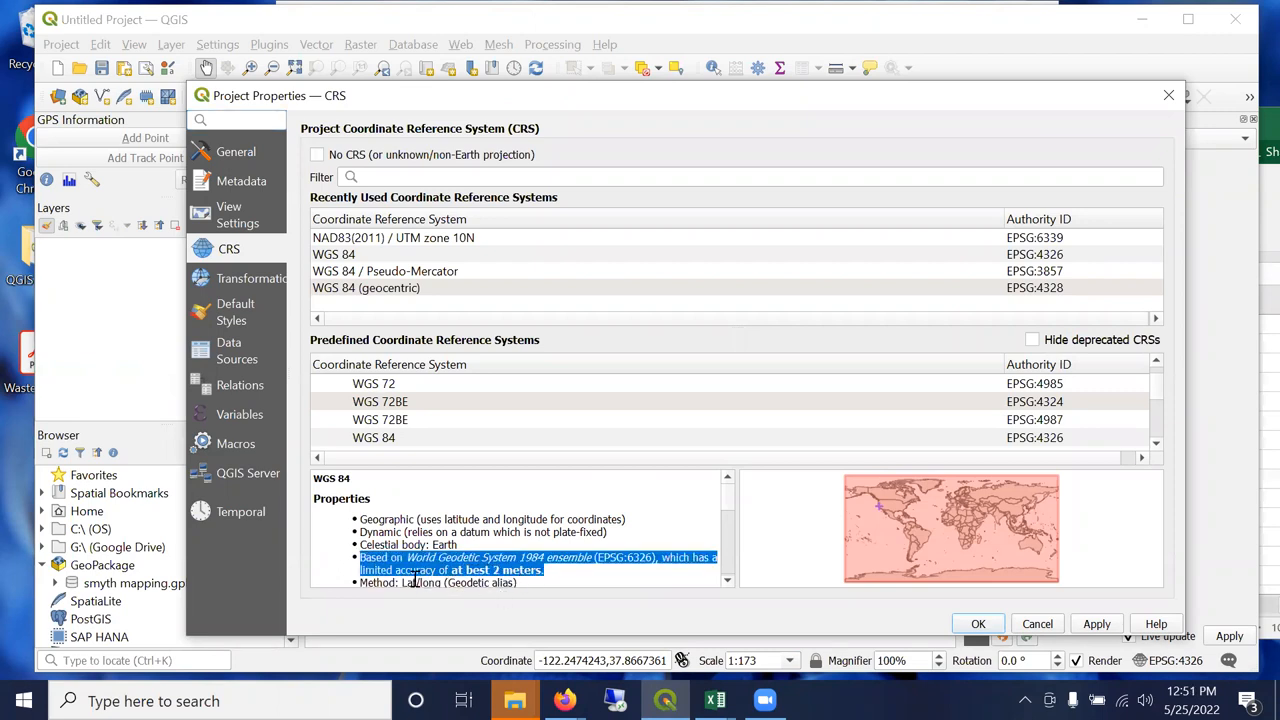
Choose NAD83(2011) / UTM zone 10N (EPSG:6339) as the project CRS from the recently used list.
click(488, 570)
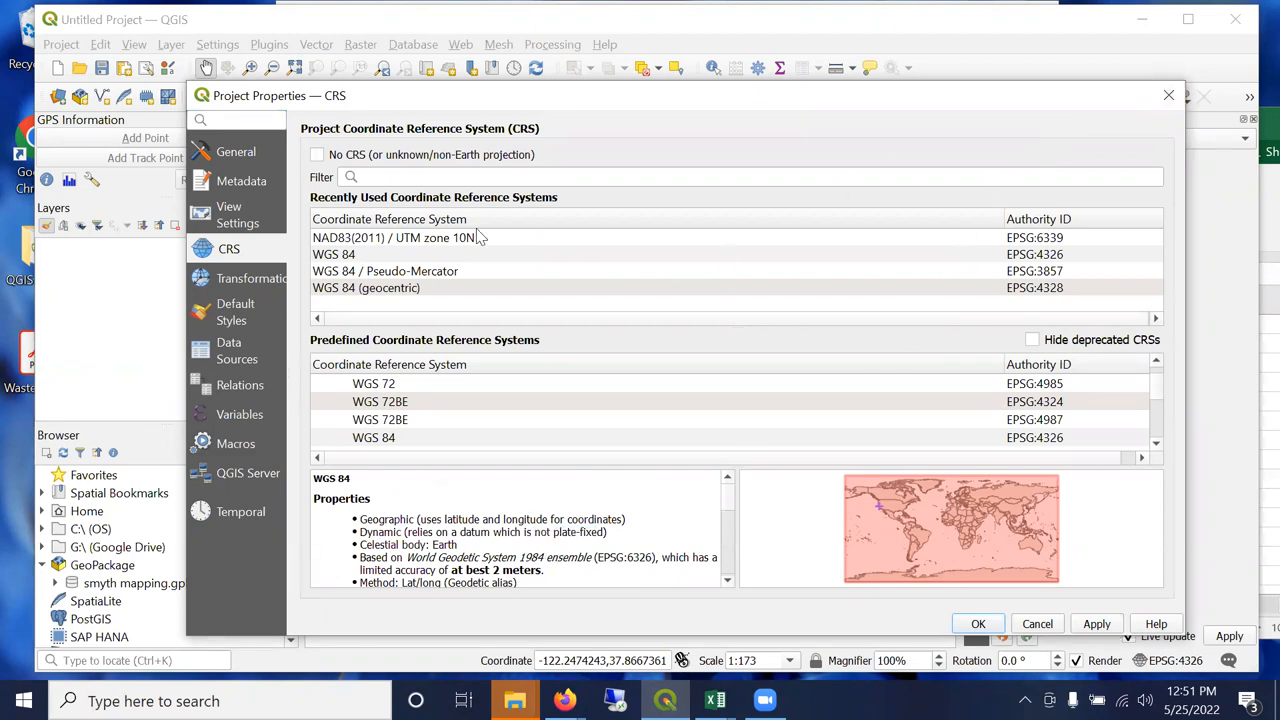
mouse_move(440, 240)
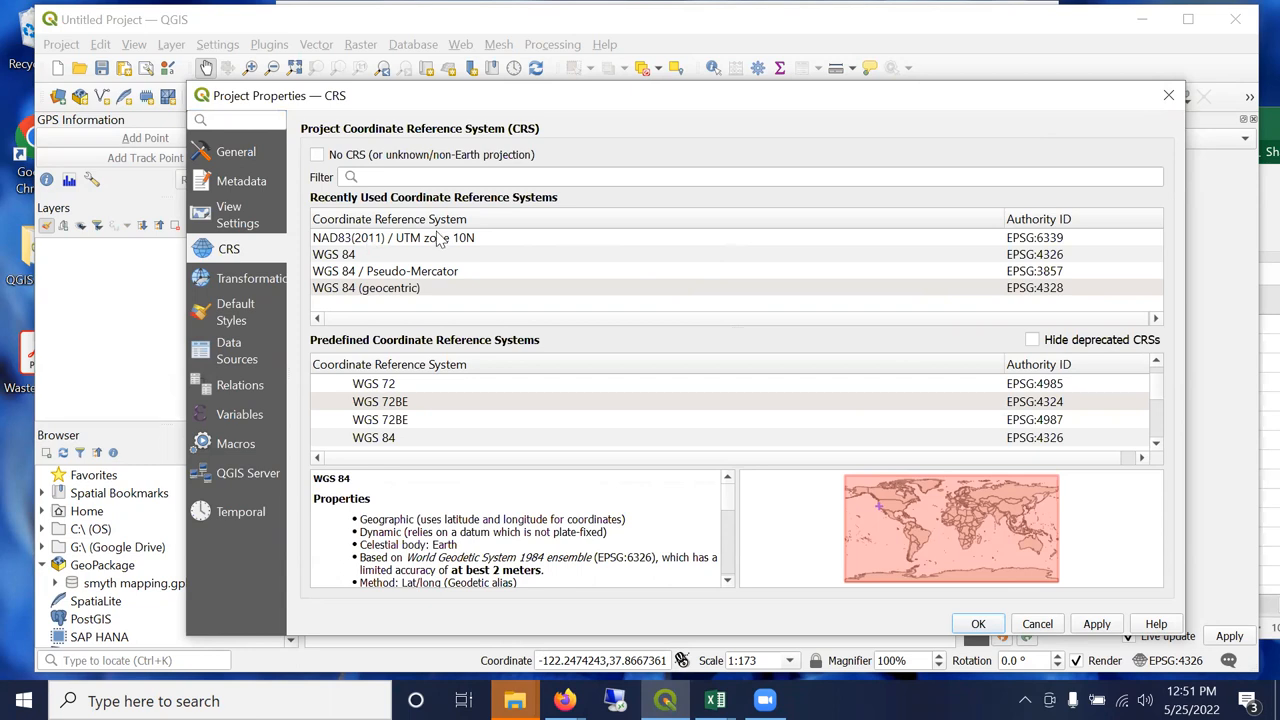
click(392, 236)
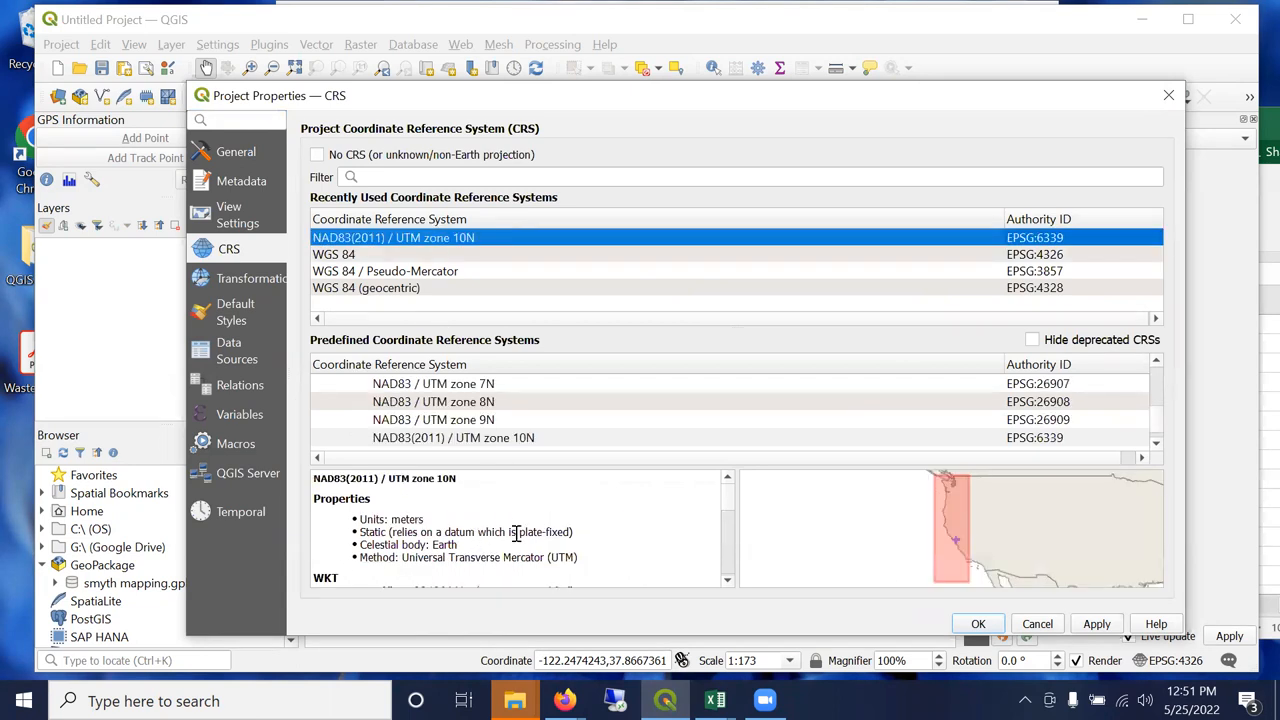
double_click(540, 532)
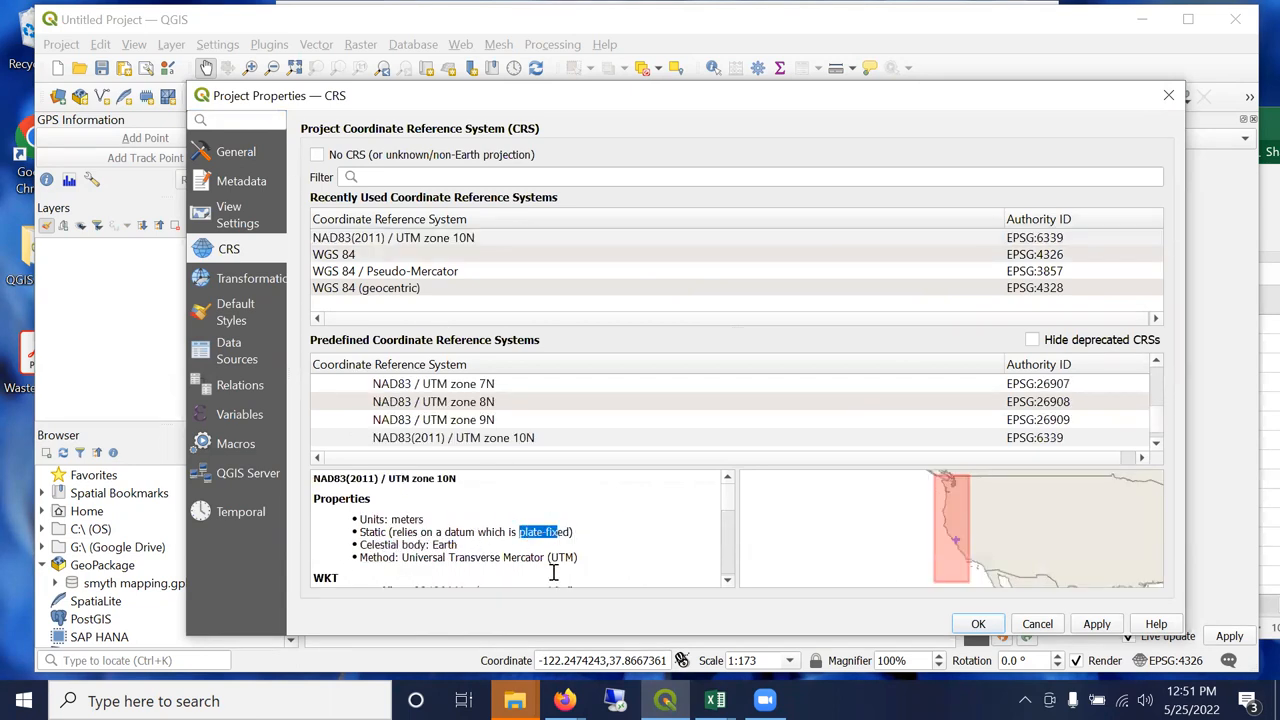
mouse_move(932, 510)
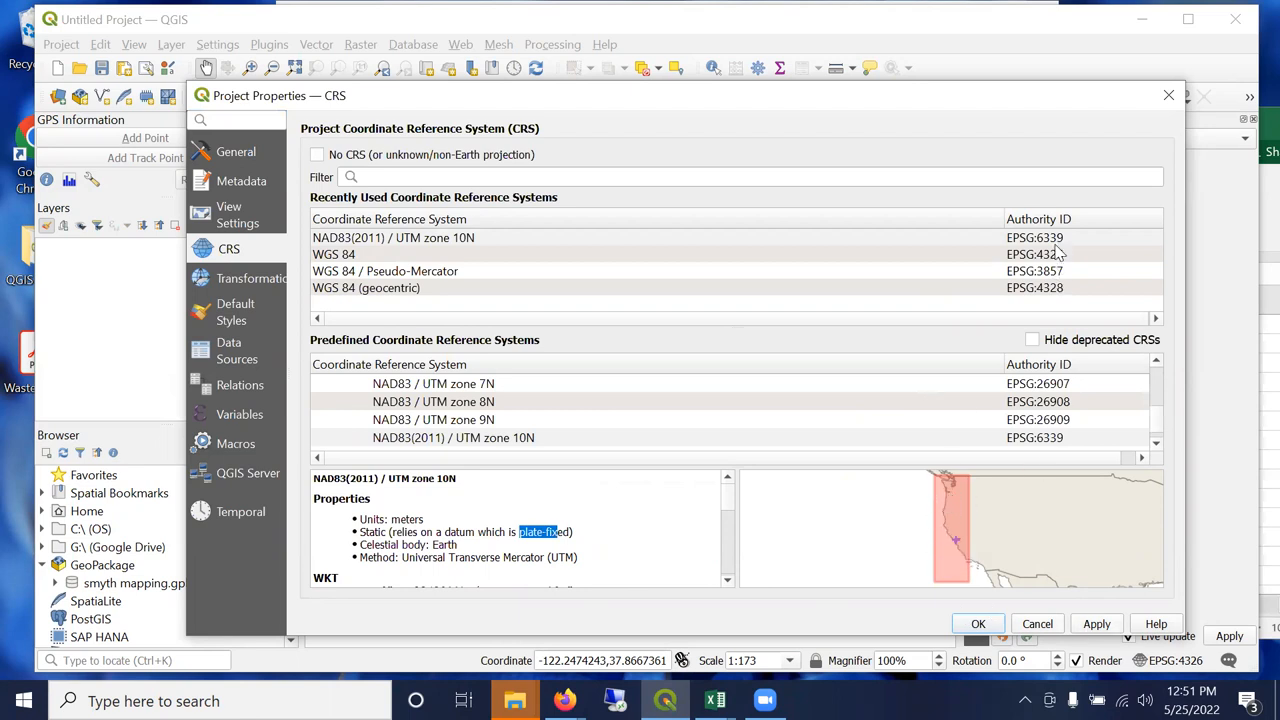
click(424, 236)
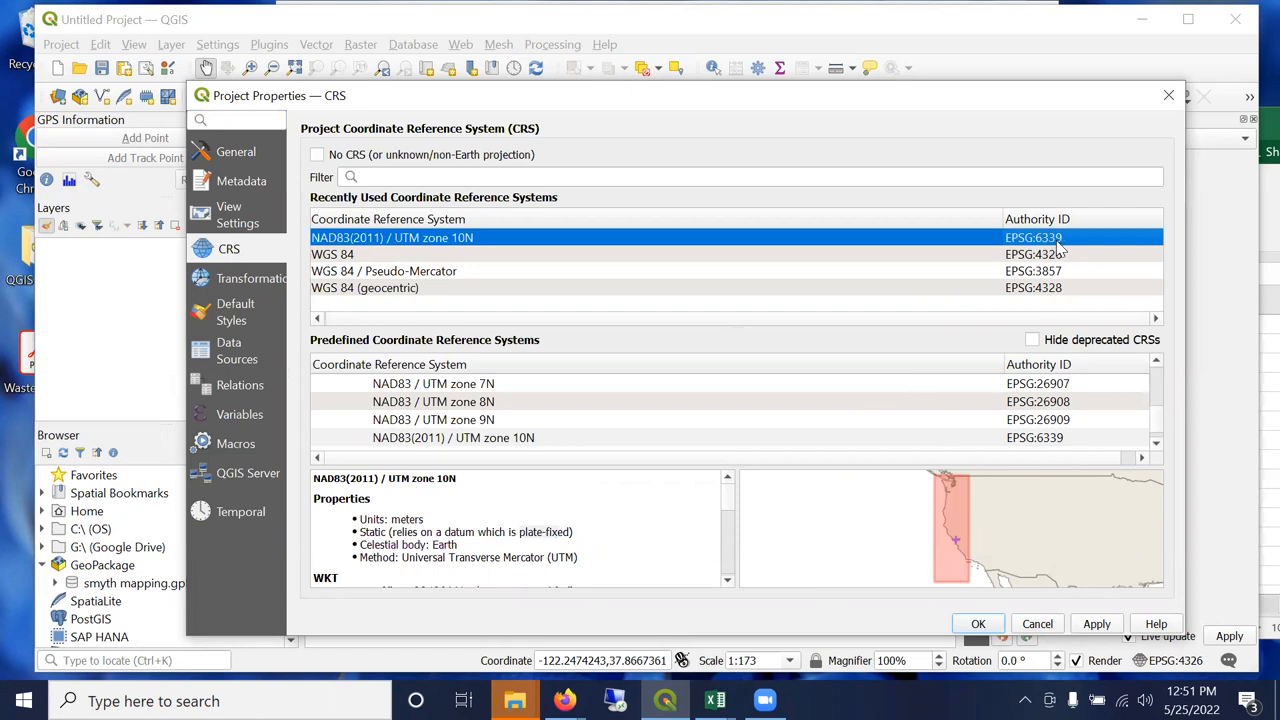
mouse_move(1092, 448)
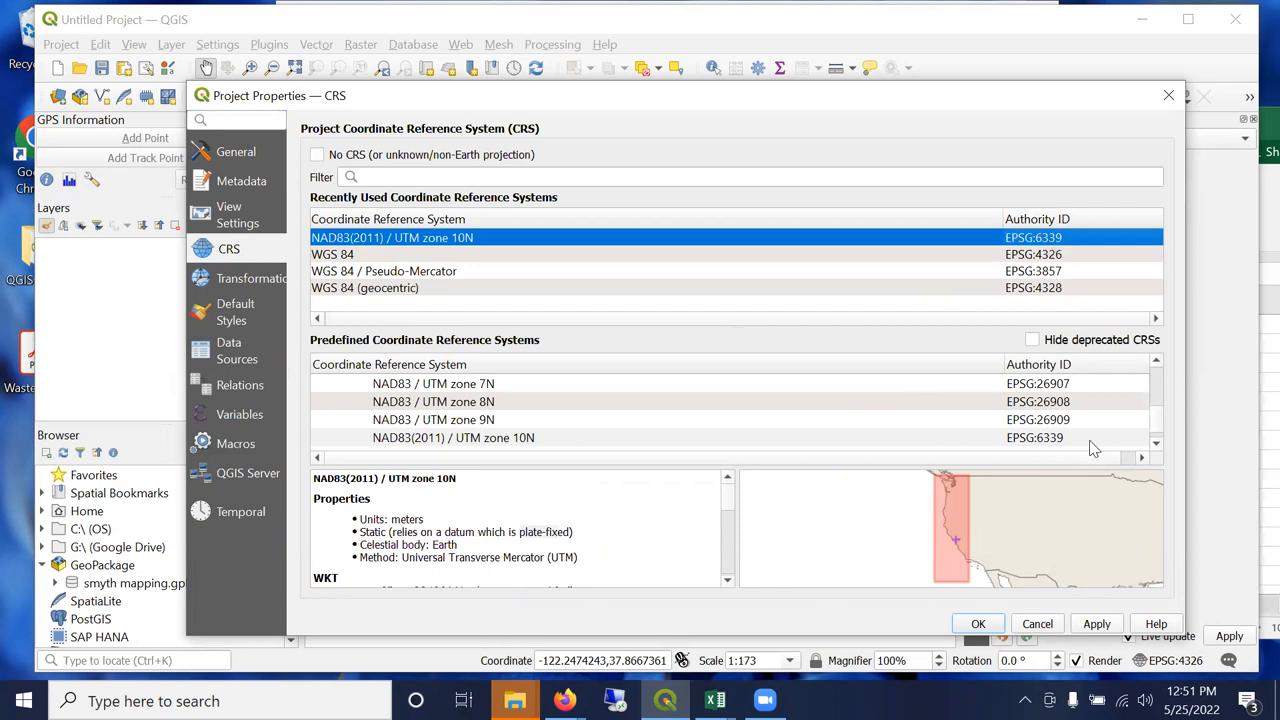
mouse_move(970, 520)
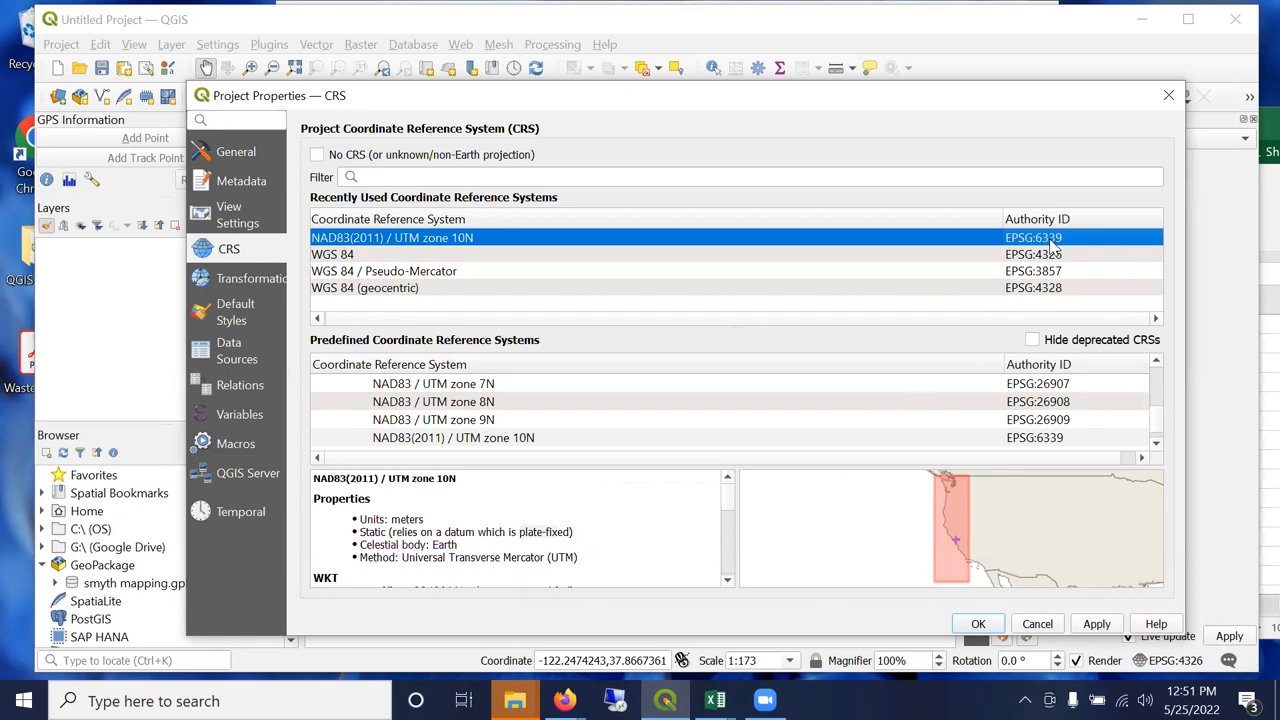
mouse_move(1084, 164)
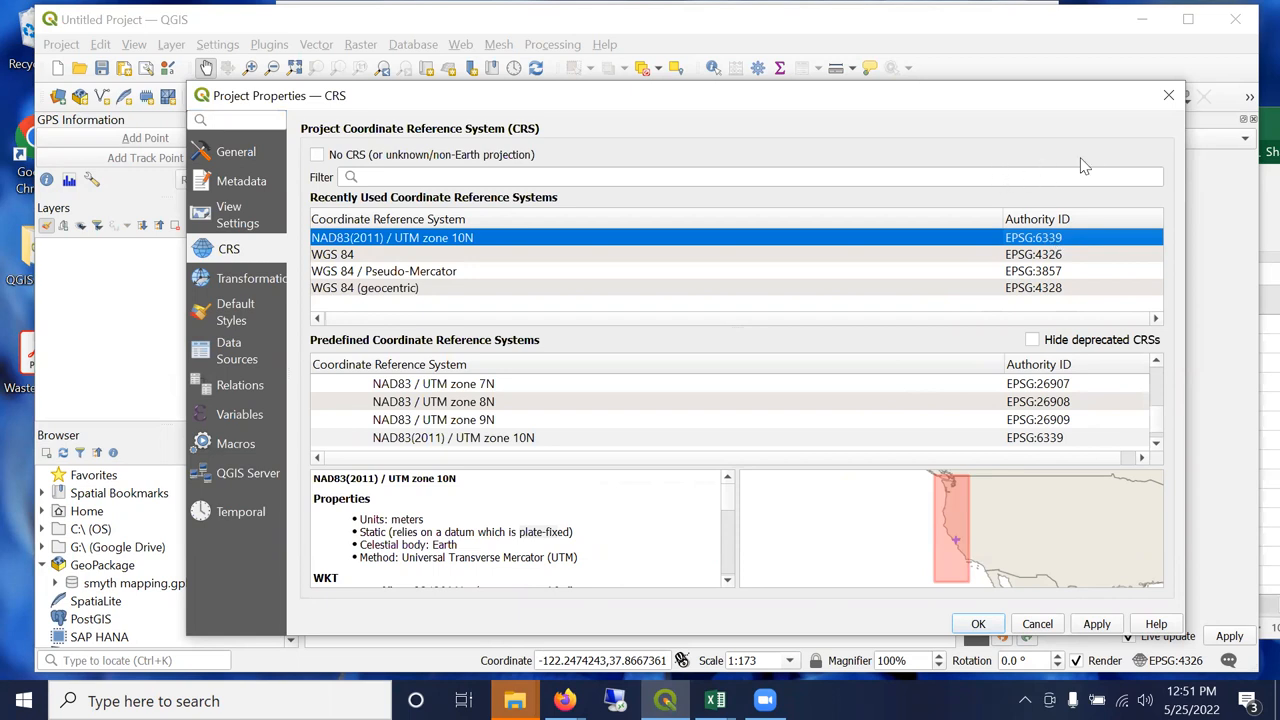
mouse_move(1198, 136)
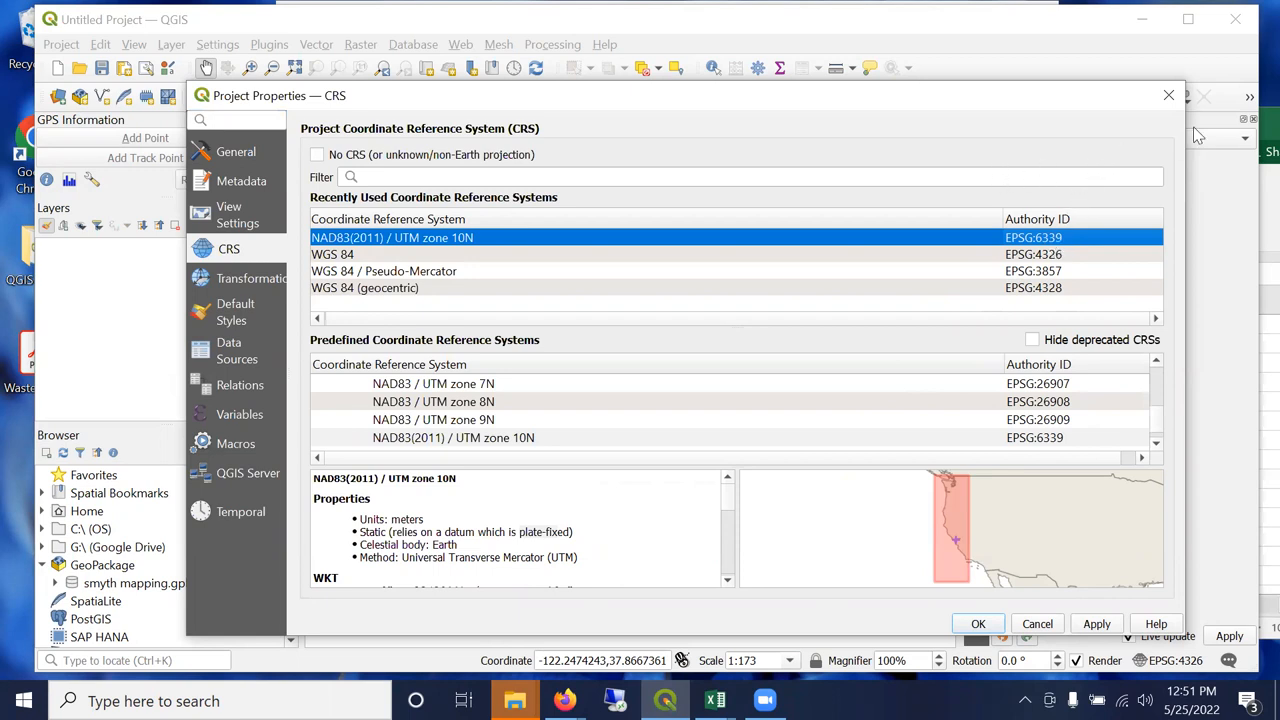
Leave Project Properties and start Add Delimited Text Layer from the Layer menu.
click(978, 624)
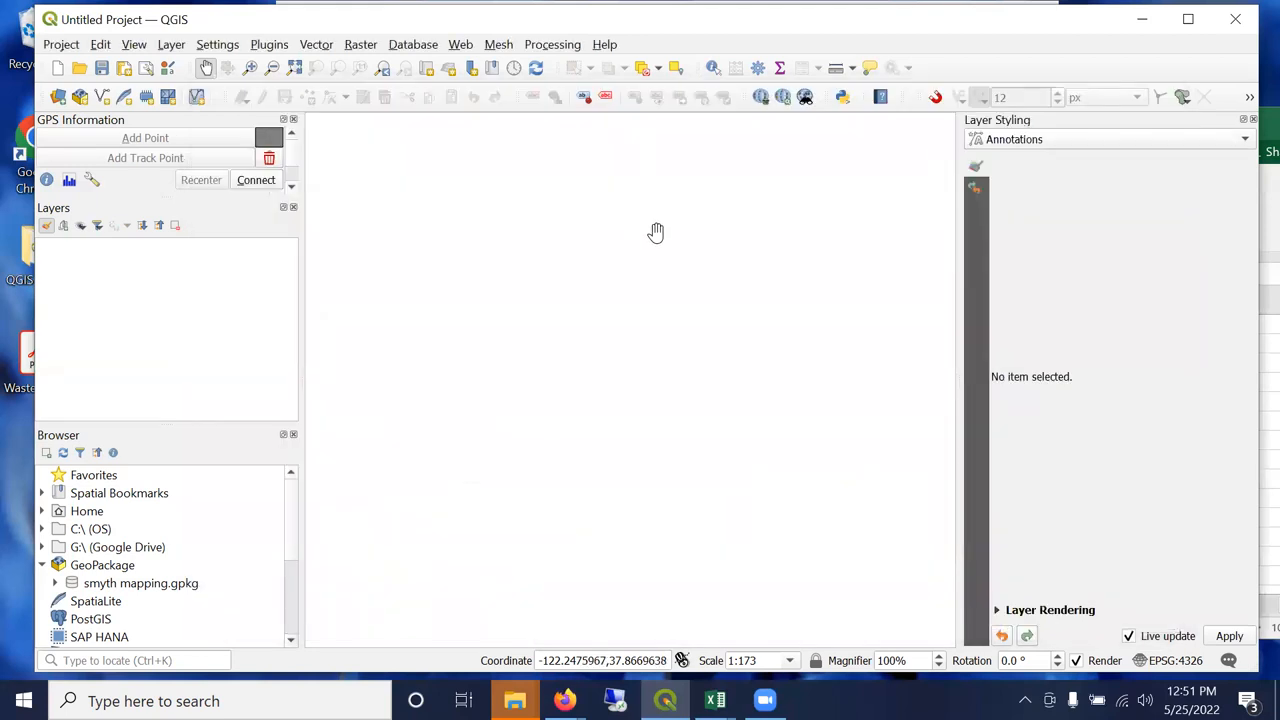
mouse_move(848, 296)
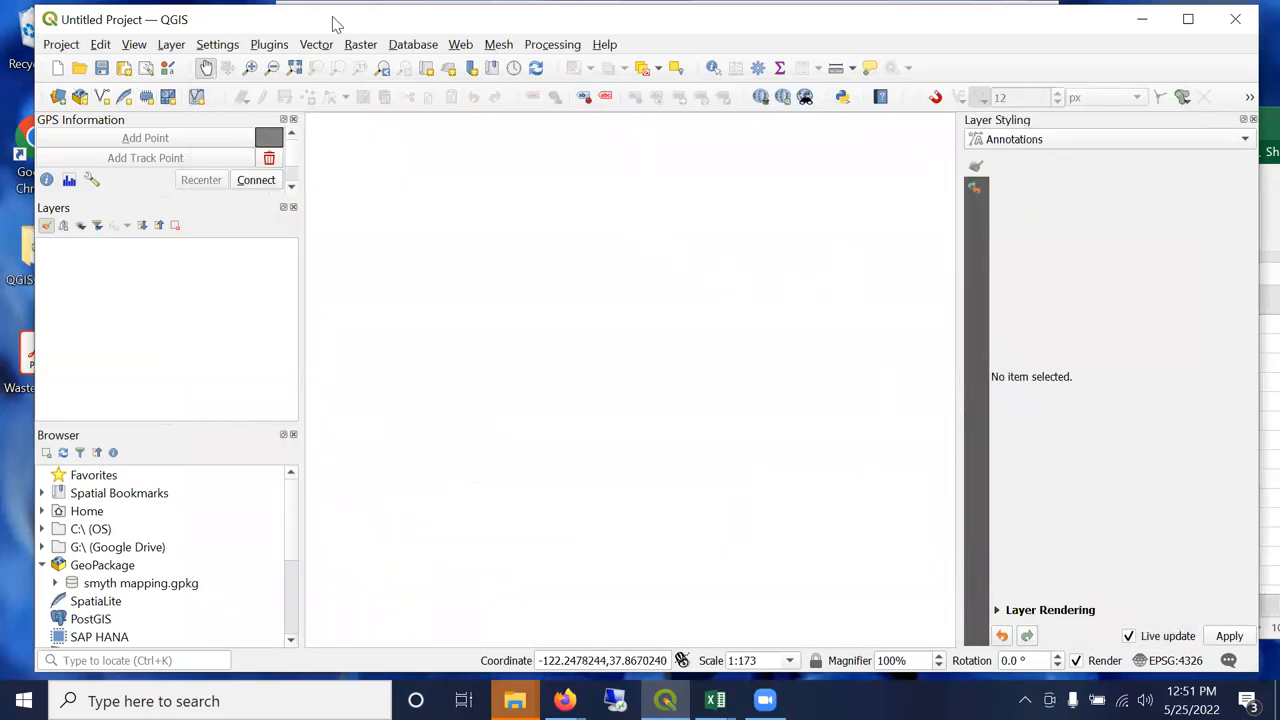
click(172, 44)
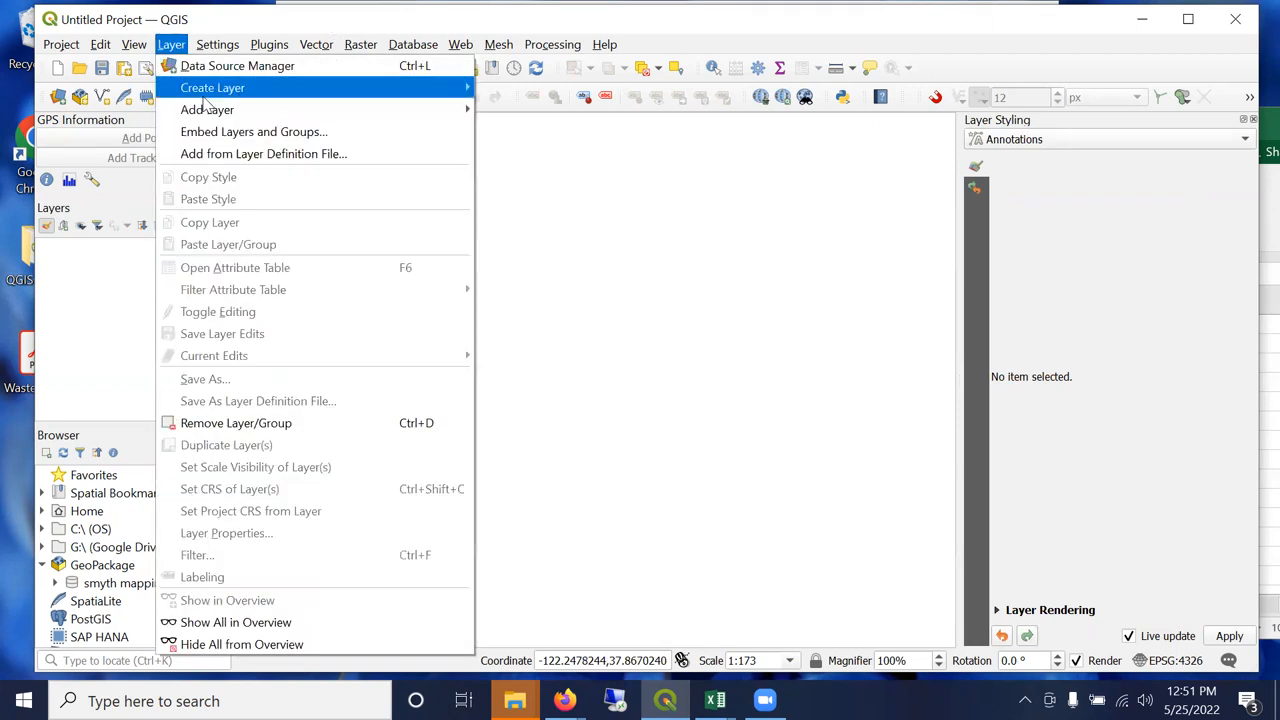
mouse_move(208, 108)
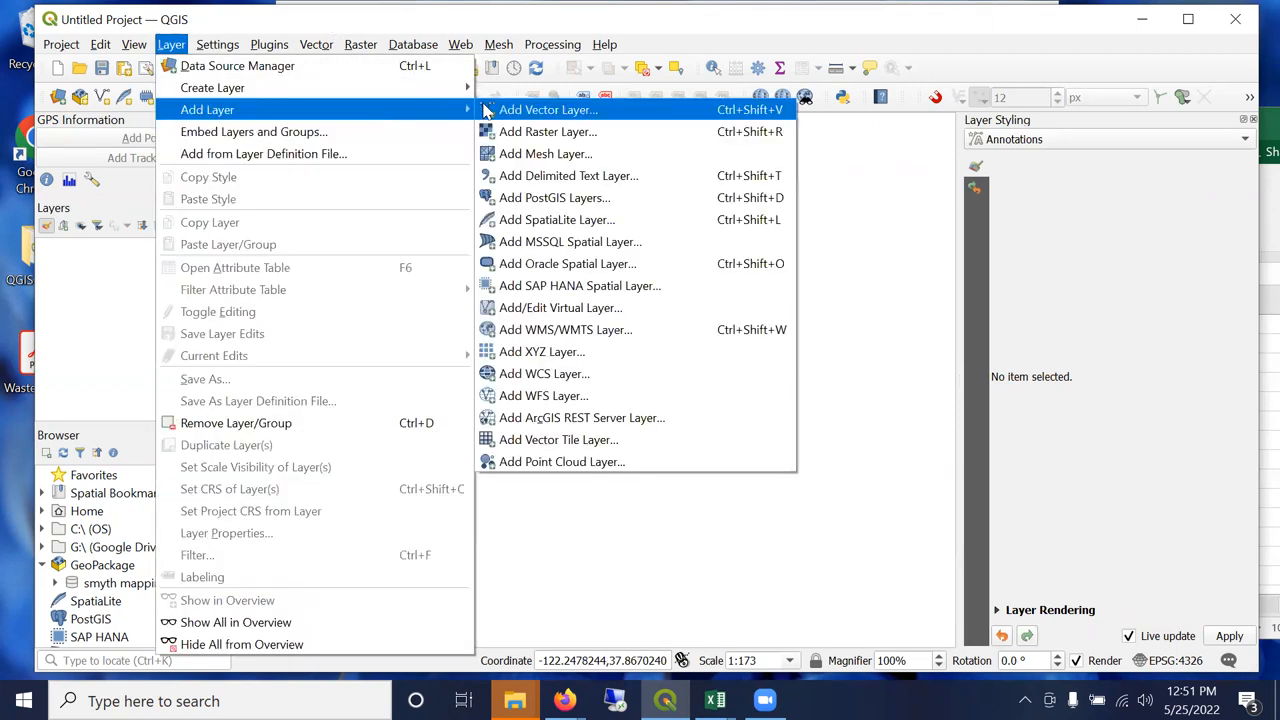
click(568, 176)
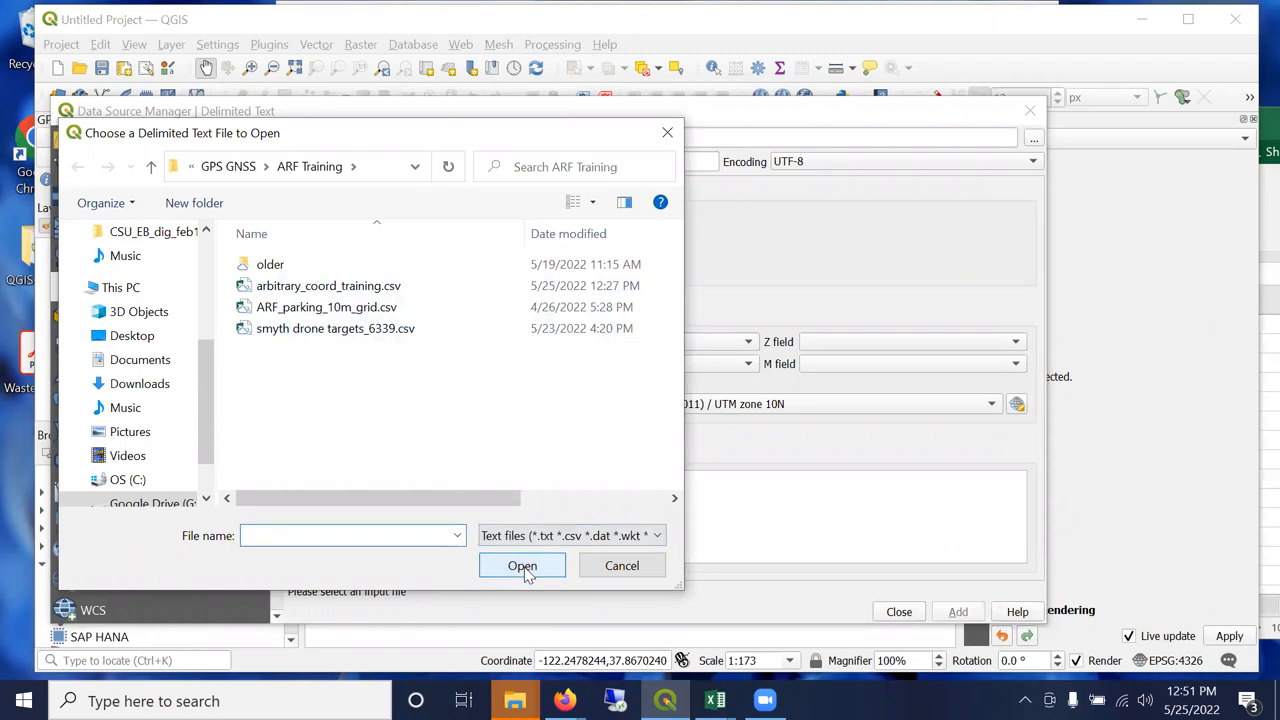
mouse_move(538, 570)
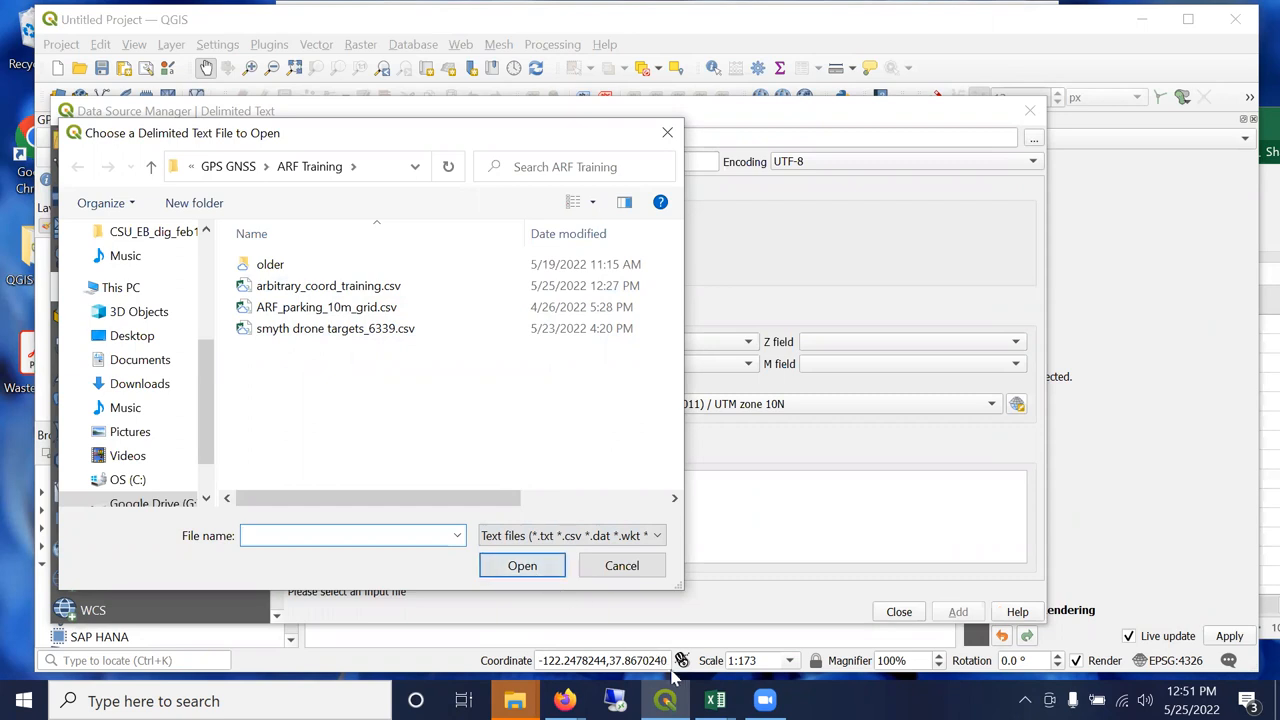
mouse_move(510, 698)
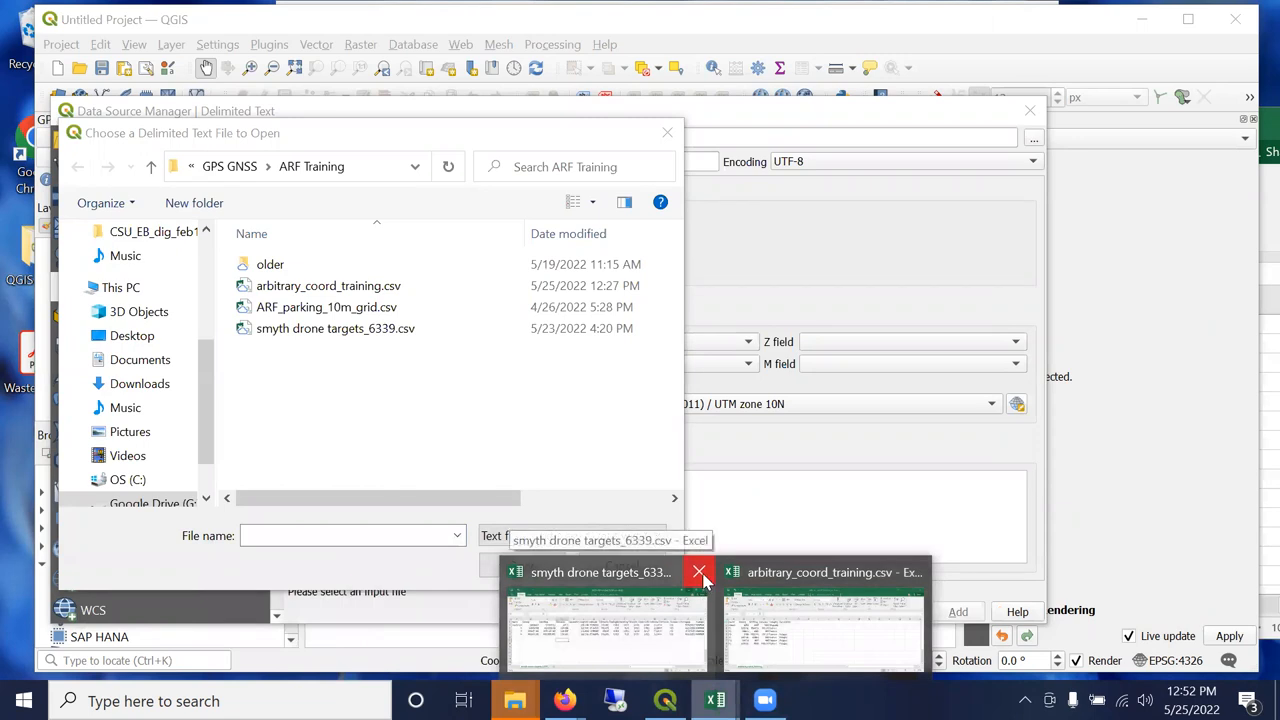
Close smyth drone targets_6339.csv in Excel, saving changes and keeping CSV format.
click(698, 572)
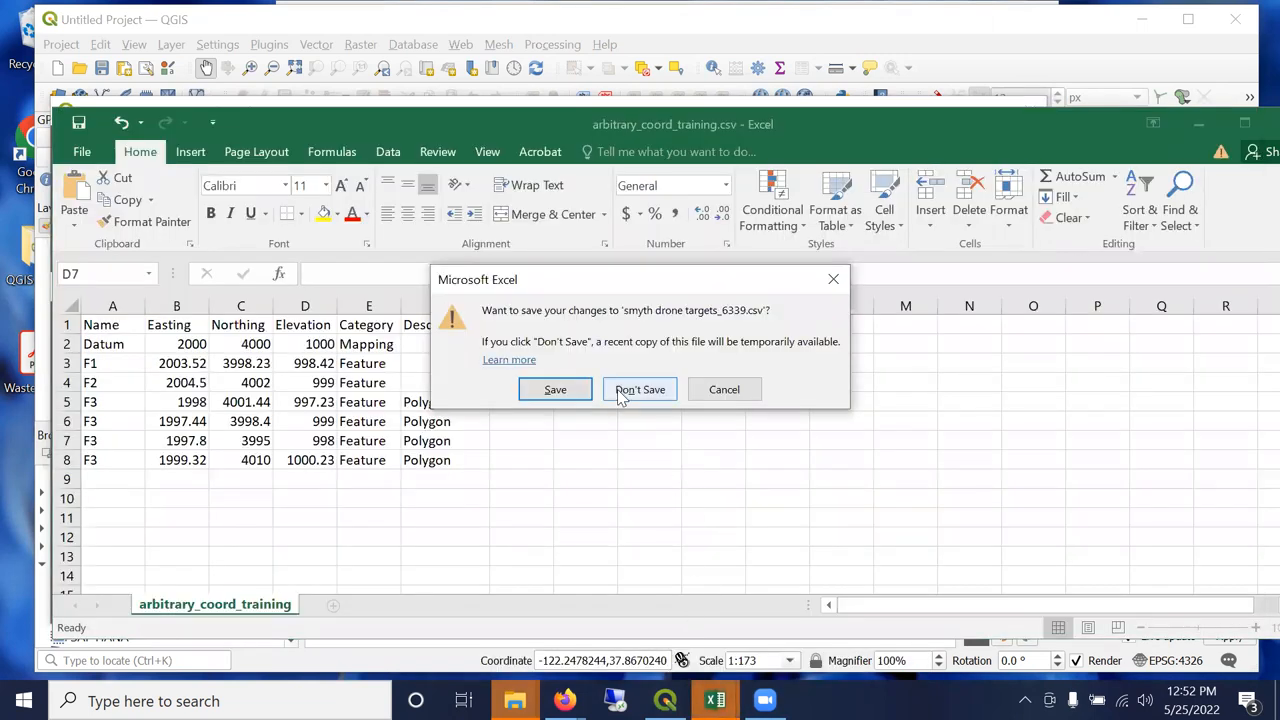
click(556, 388)
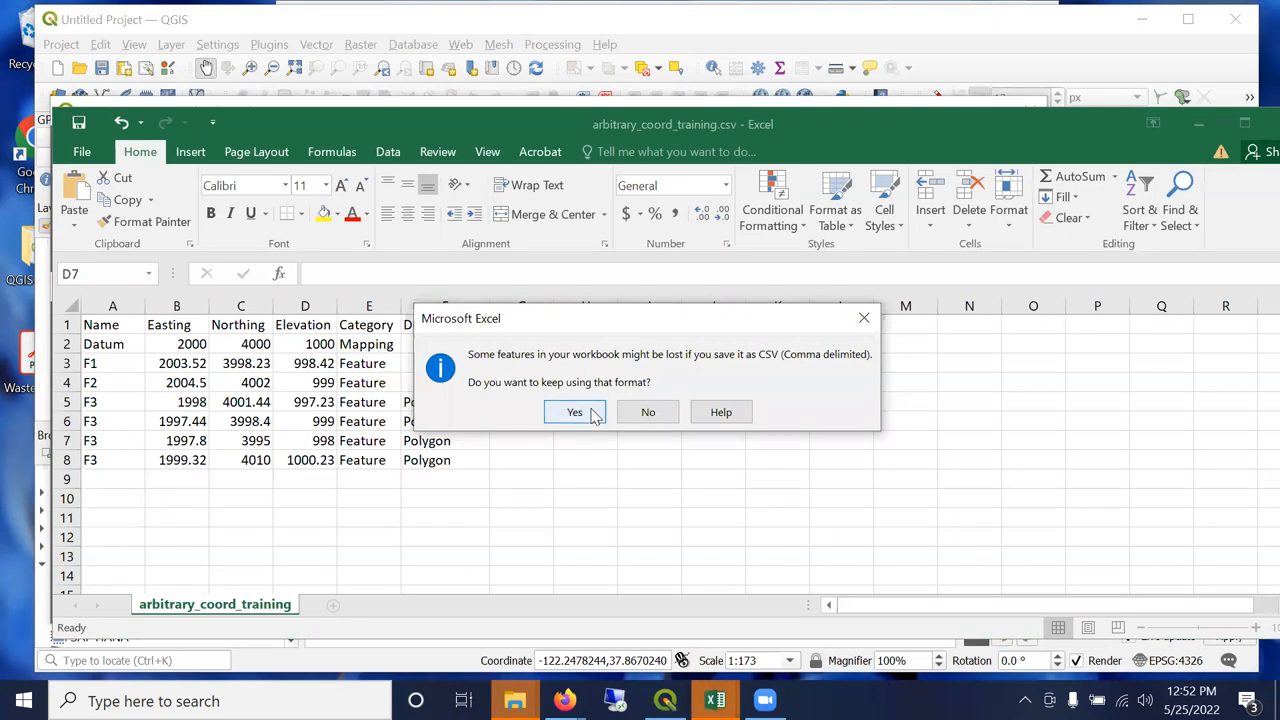
click(574, 412)
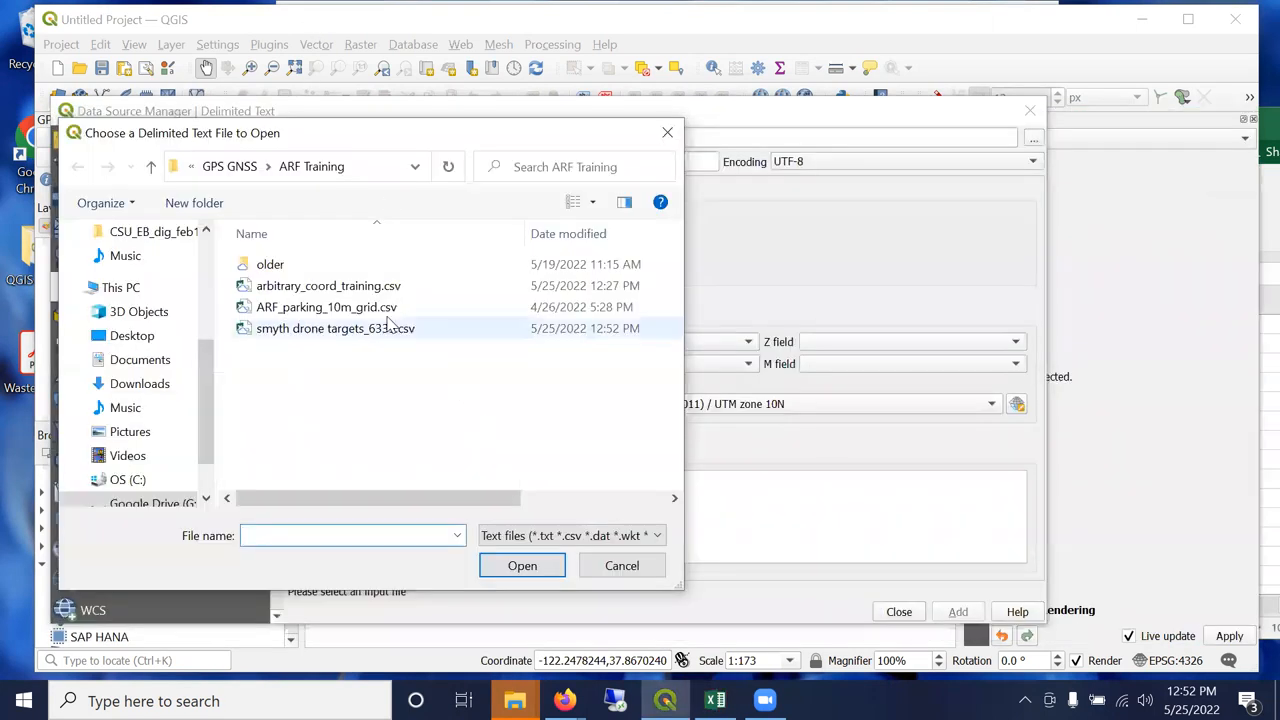
Import smyth drone targets_6339.csv with X=Easting, Y=Northing, Z=Elevation and EPSG:6339 geometry CRS.
click(522, 564)
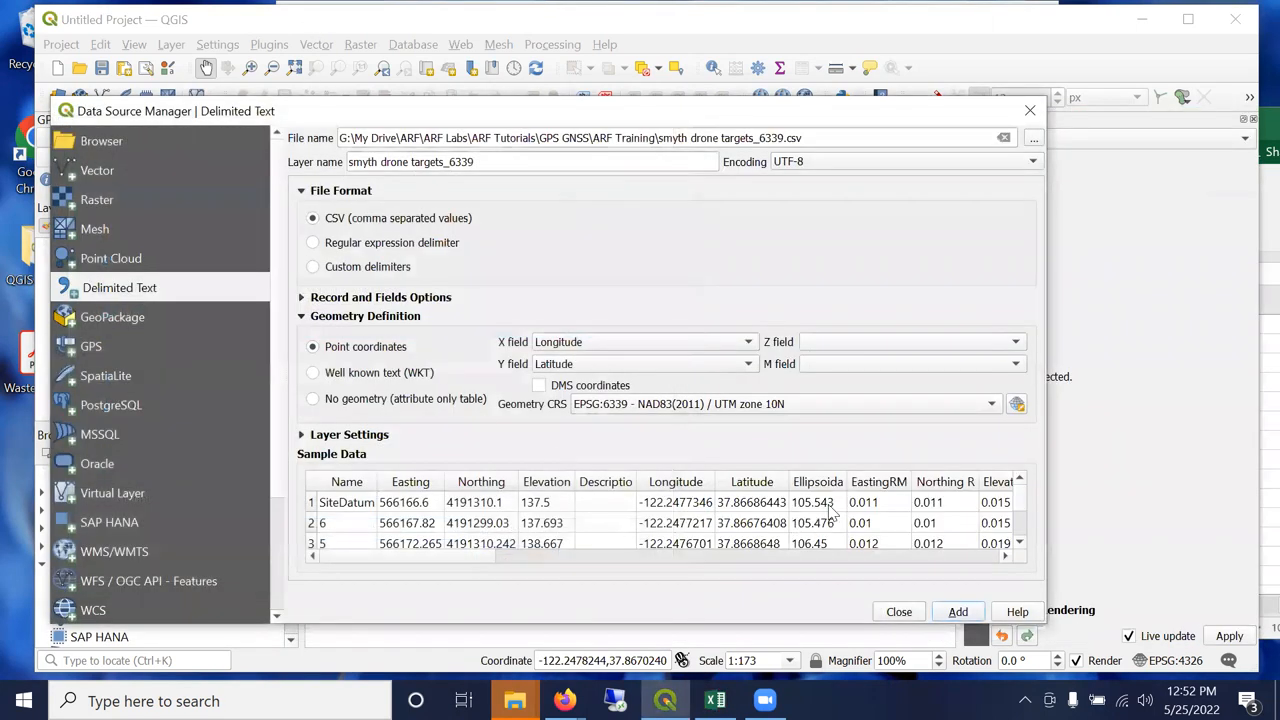
mouse_move(698, 472)
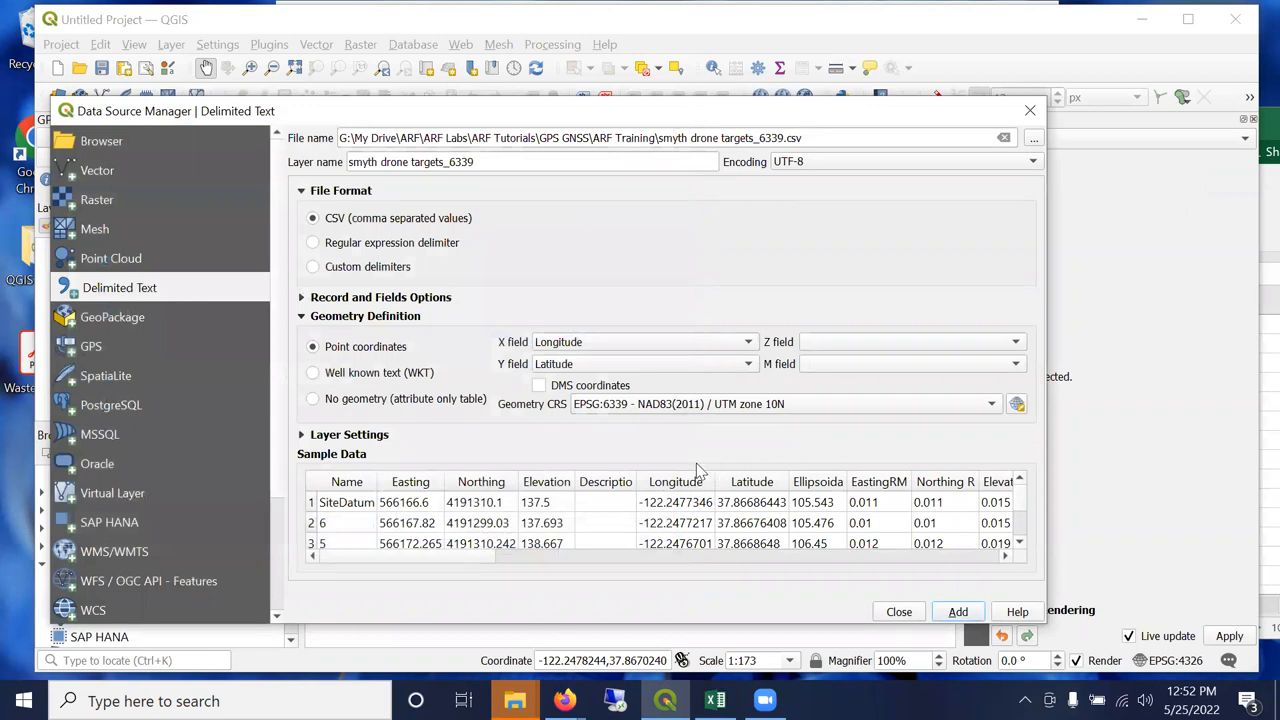
mouse_move(502, 446)
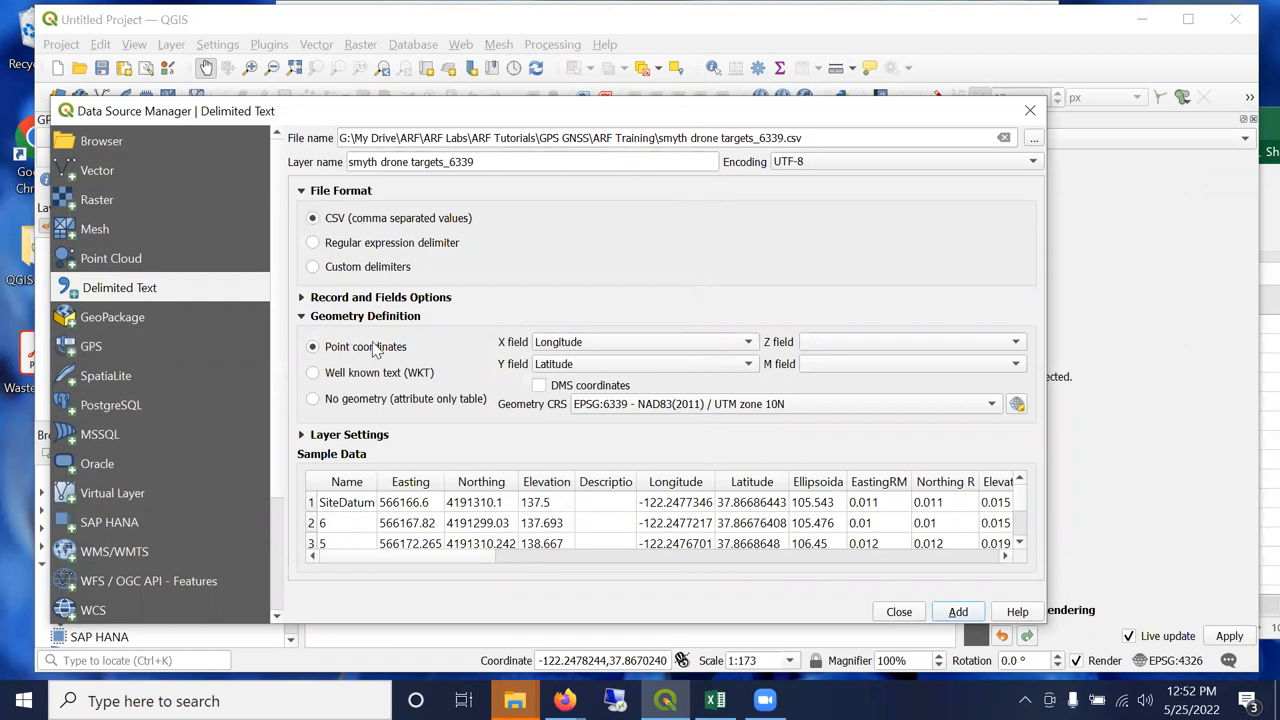
mouse_move(356, 342)
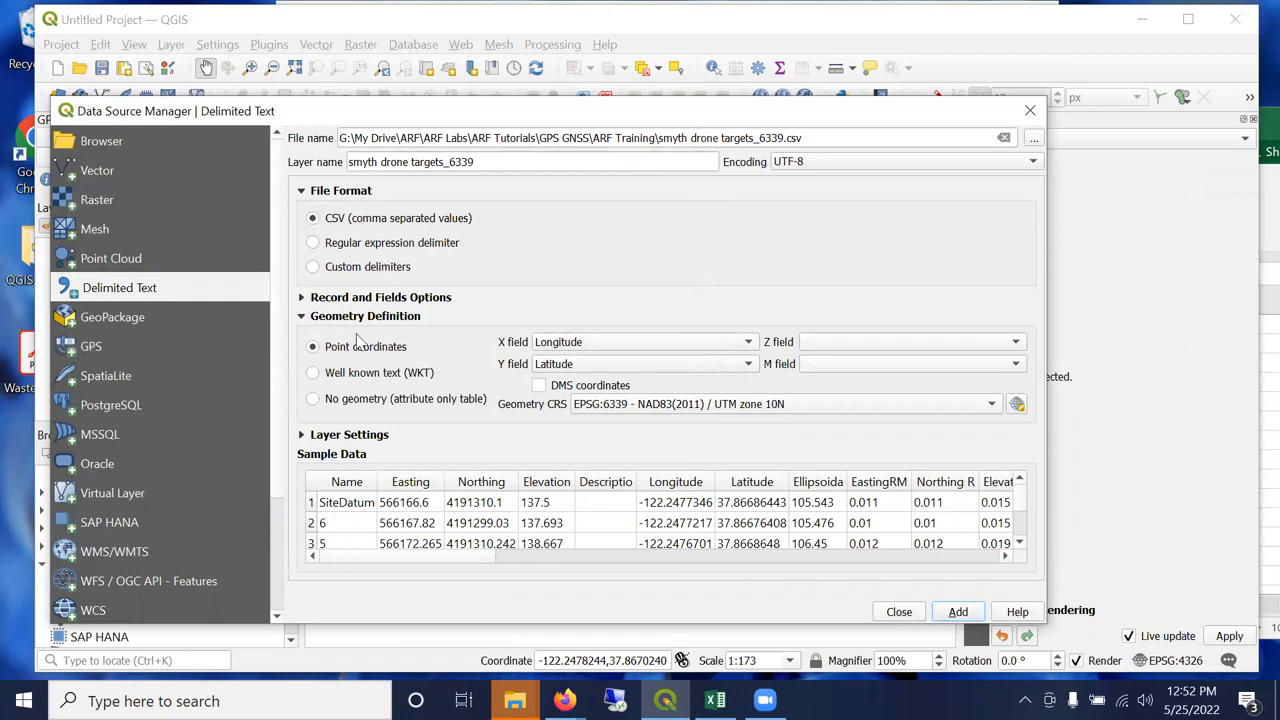
mouse_move(352, 360)
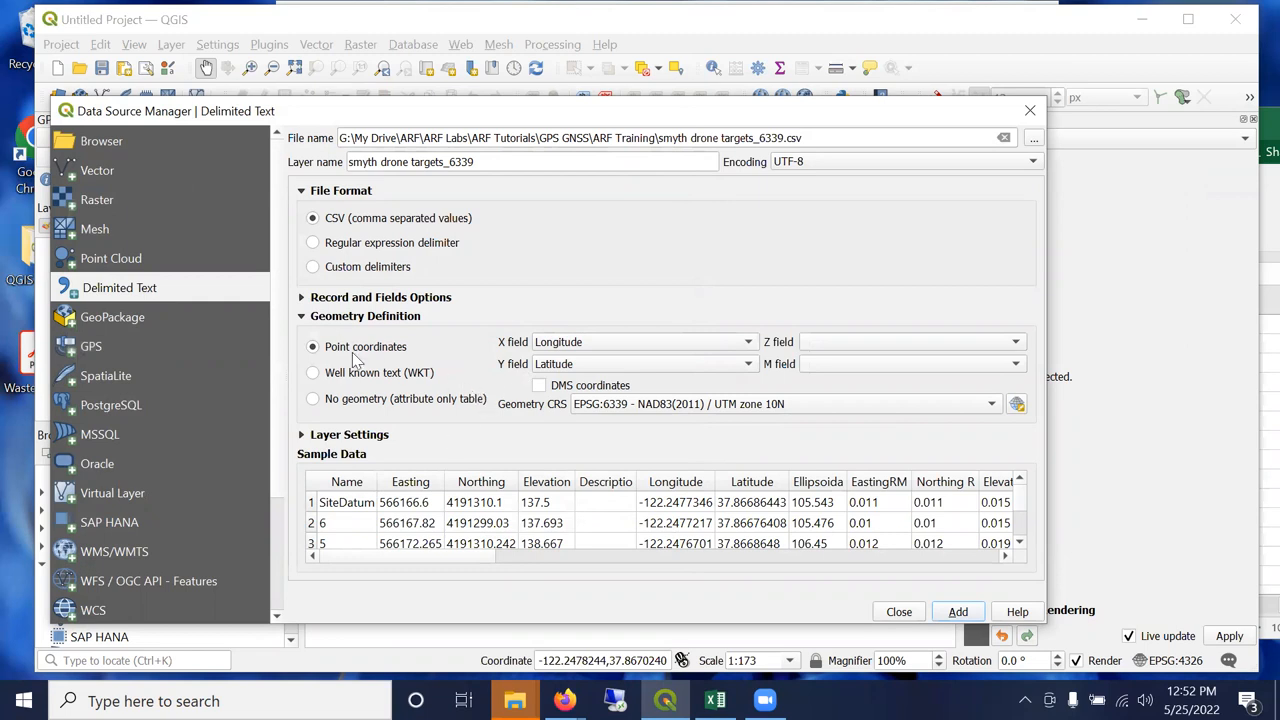
mouse_move(320, 346)
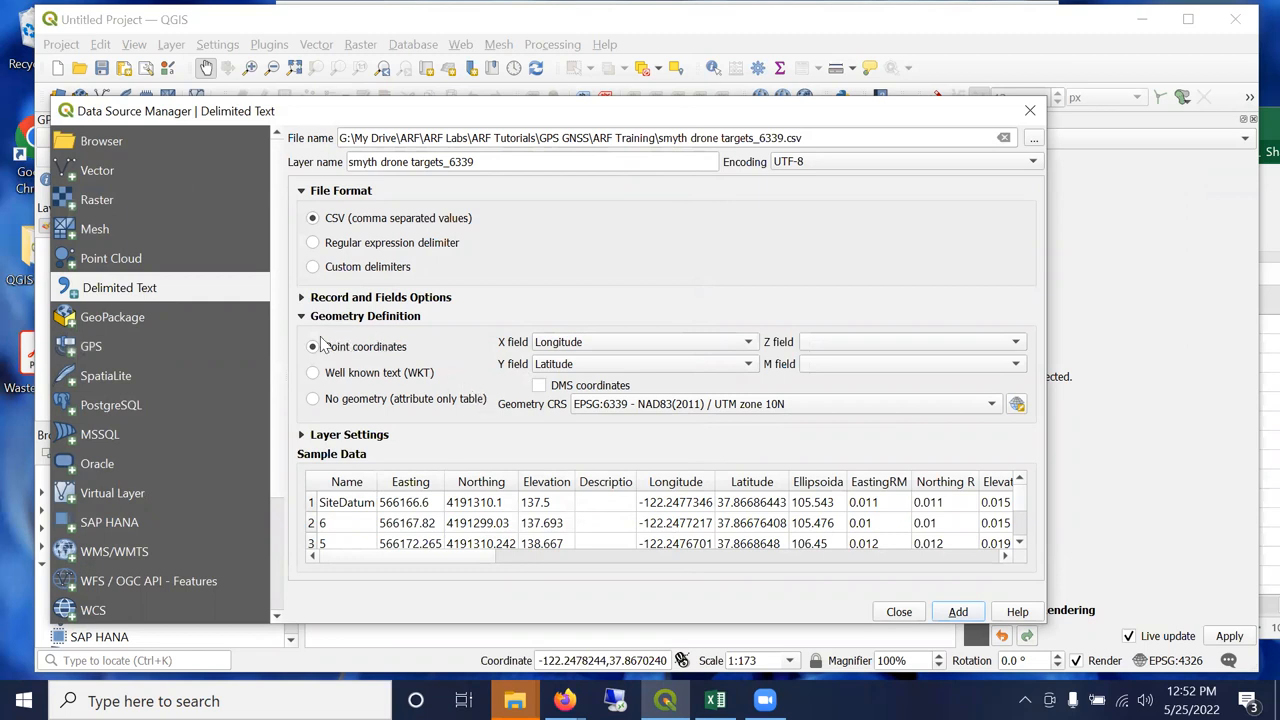
click(312, 346)
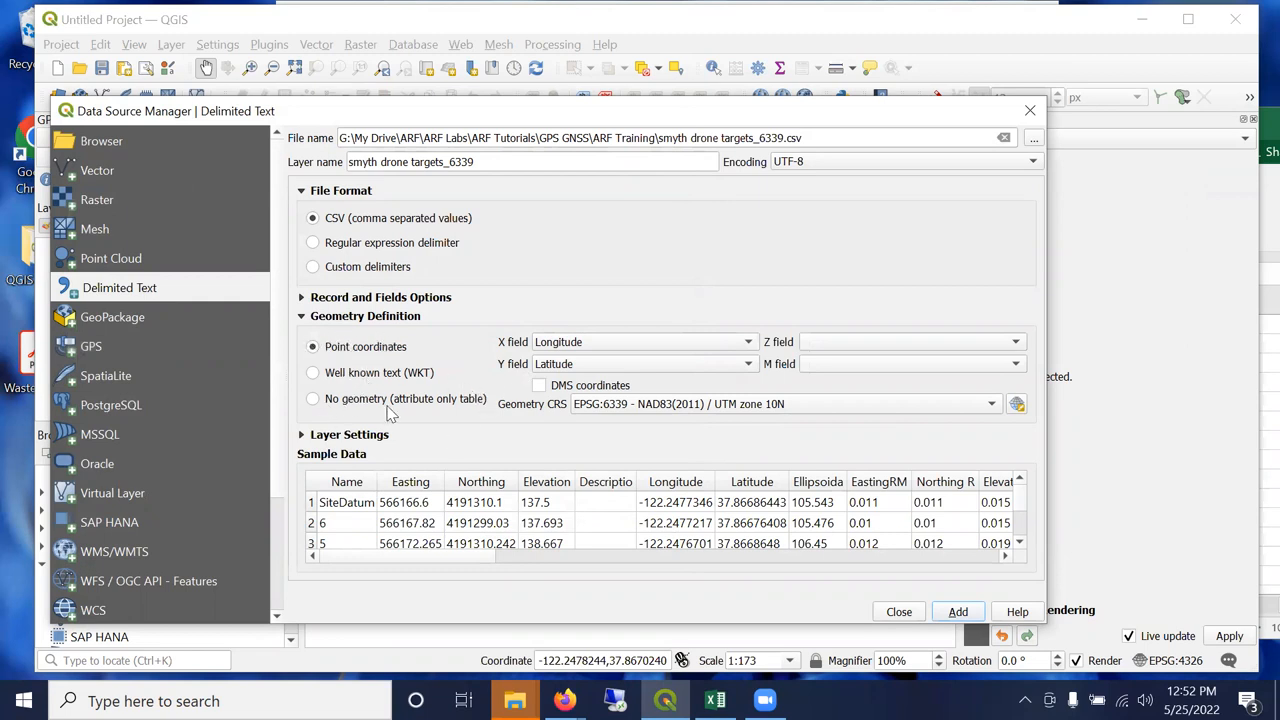
mouse_move(338, 408)
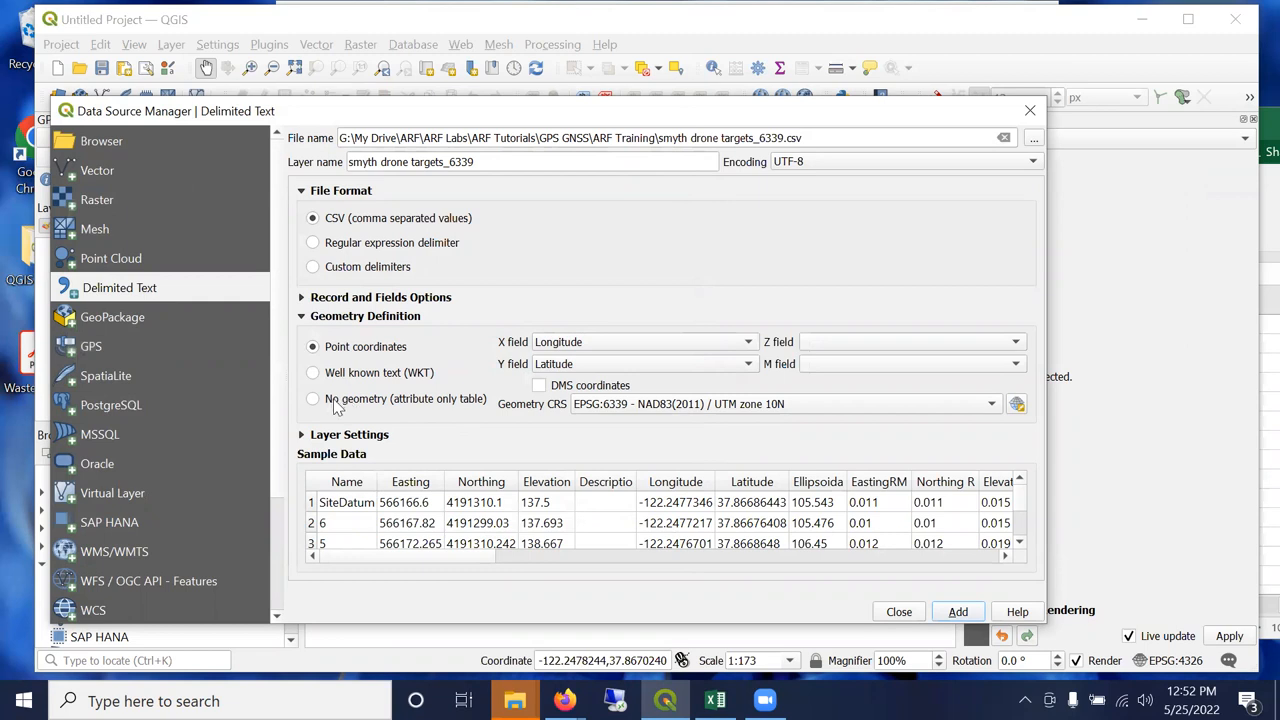
mouse_move(336, 408)
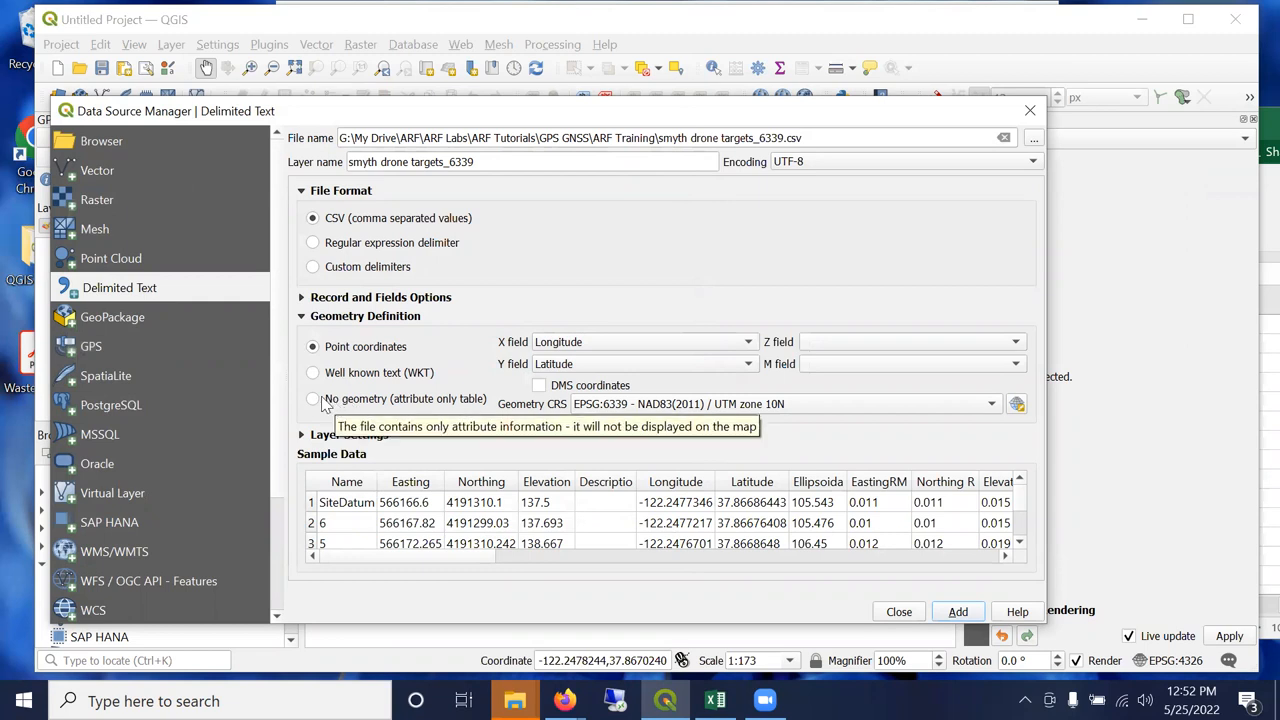
mouse_move(564, 348)
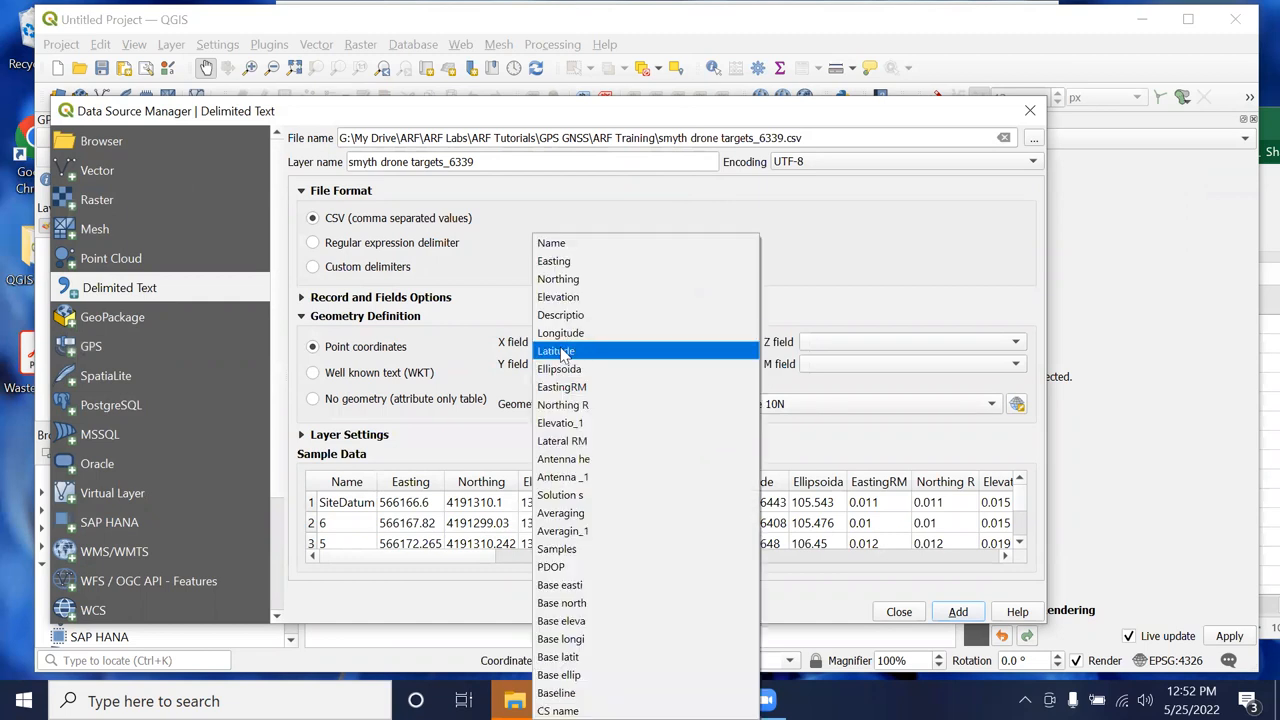
mouse_move(558, 280)
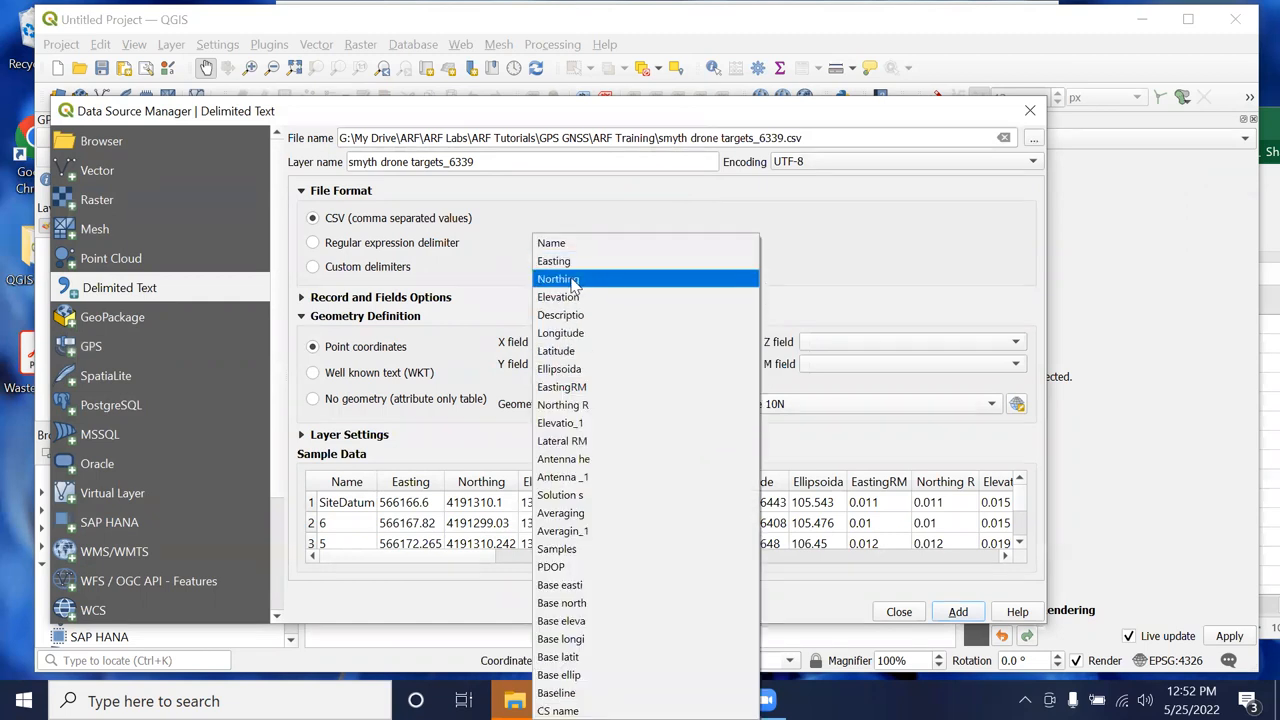
click(560, 332)
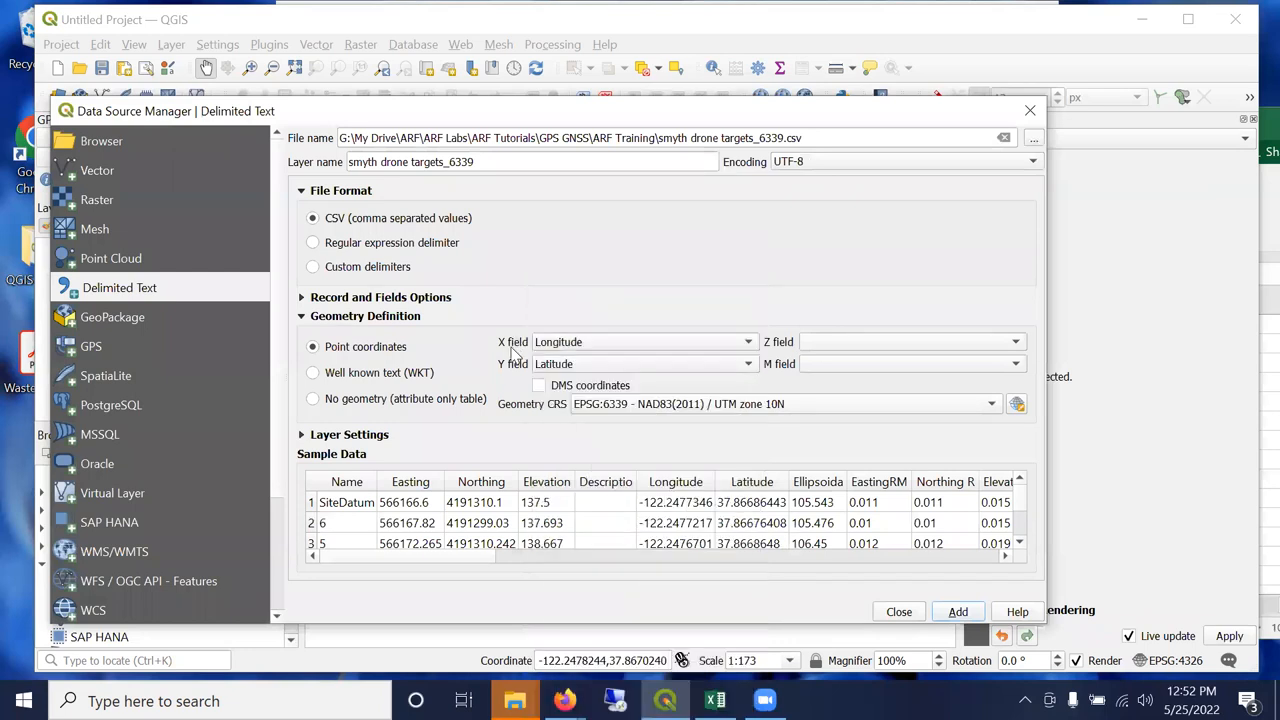
mouse_move(584, 364)
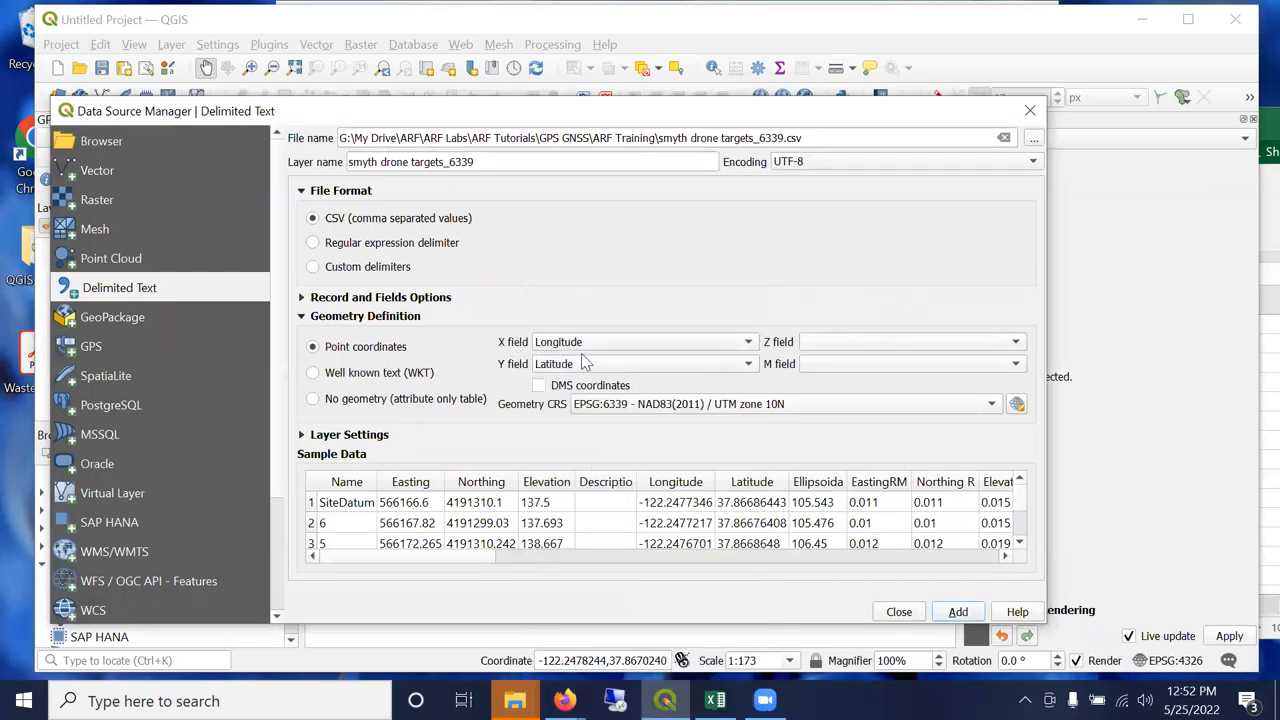
click(772, 340)
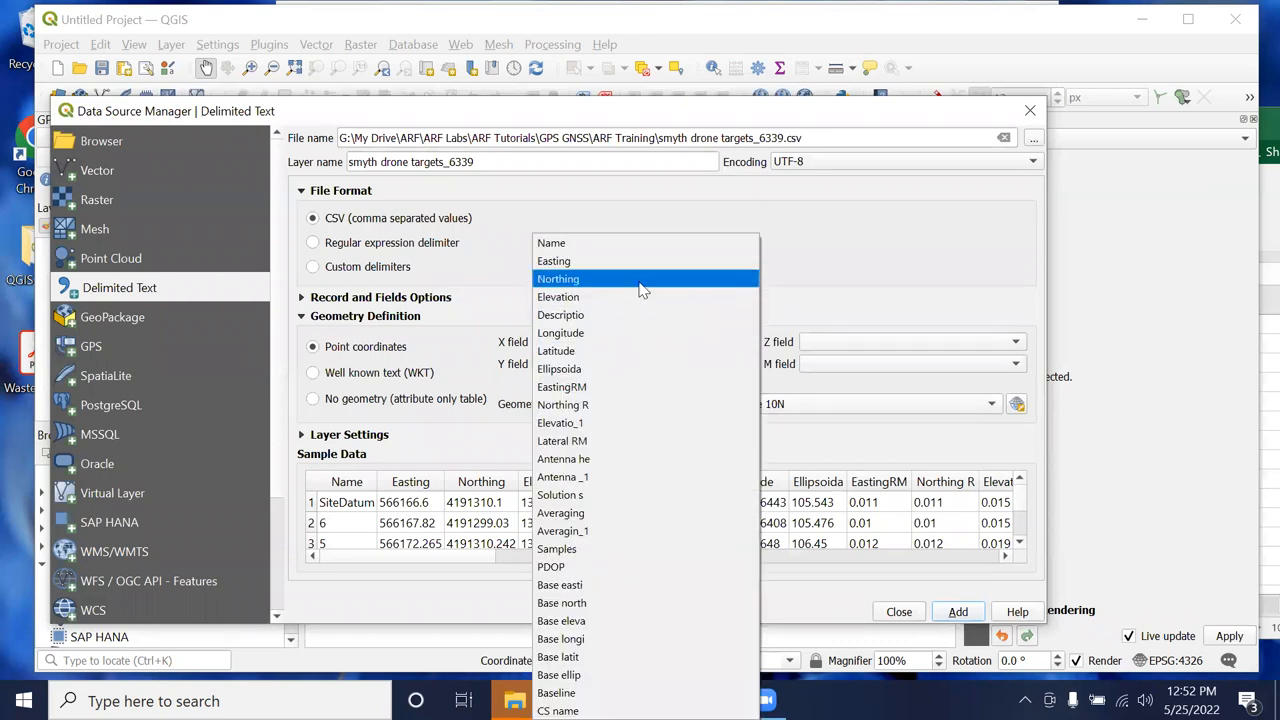
click(554, 260)
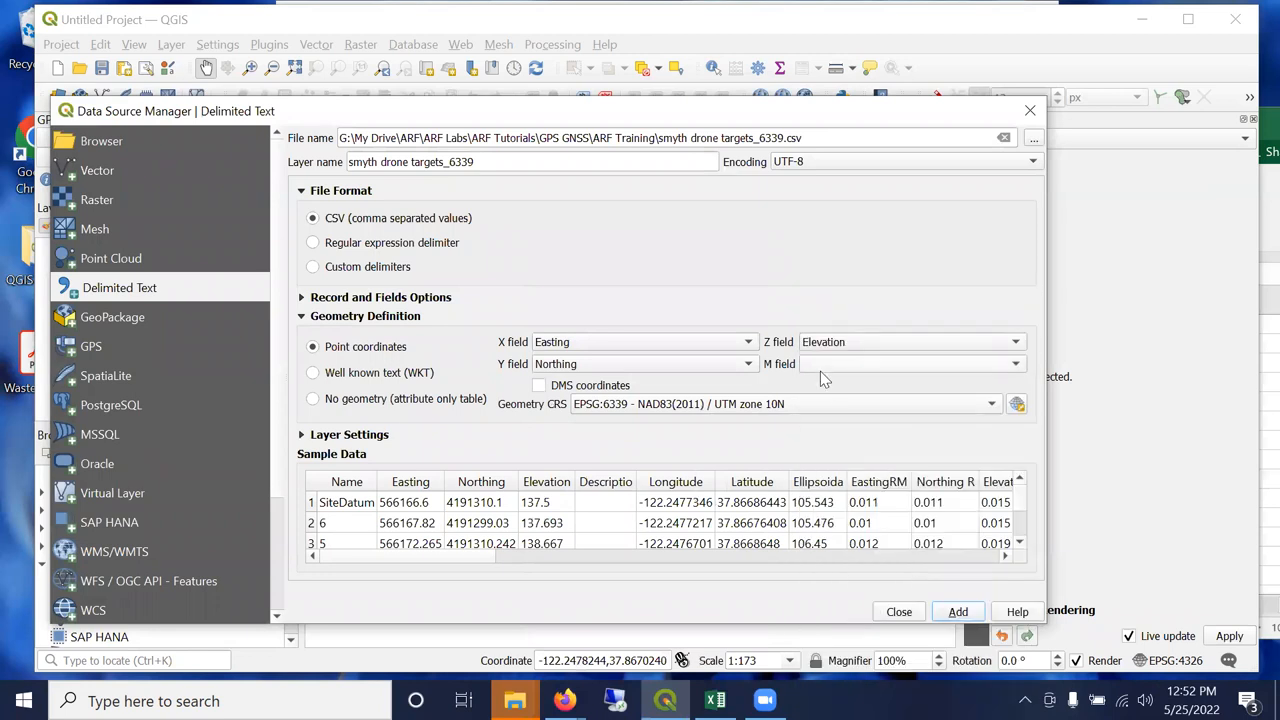
mouse_move(764, 370)
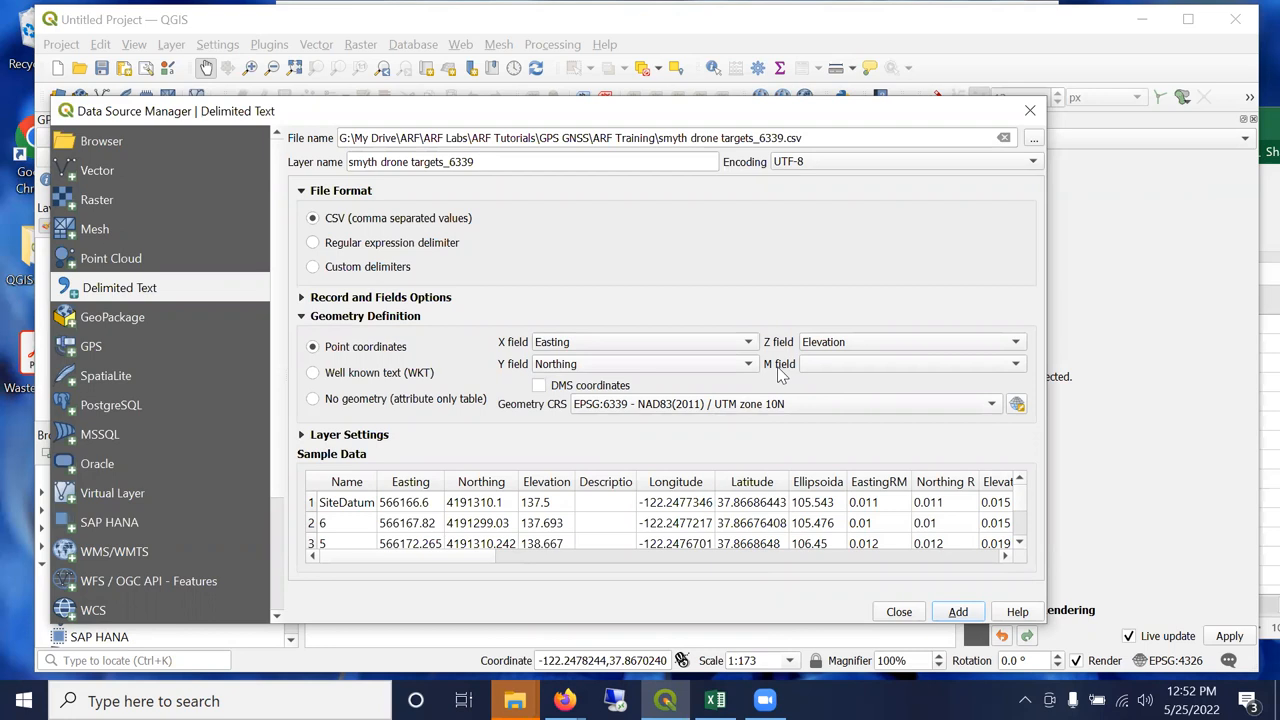
mouse_move(430, 412)
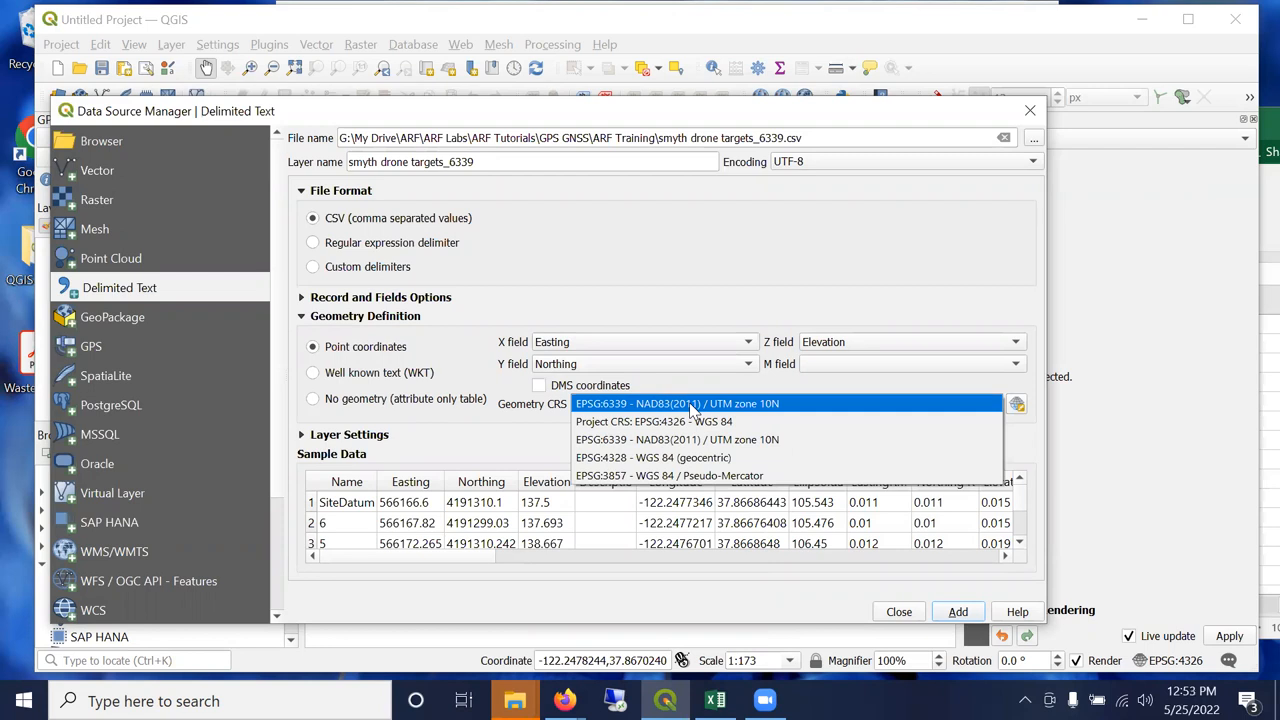
mouse_move(736, 420)
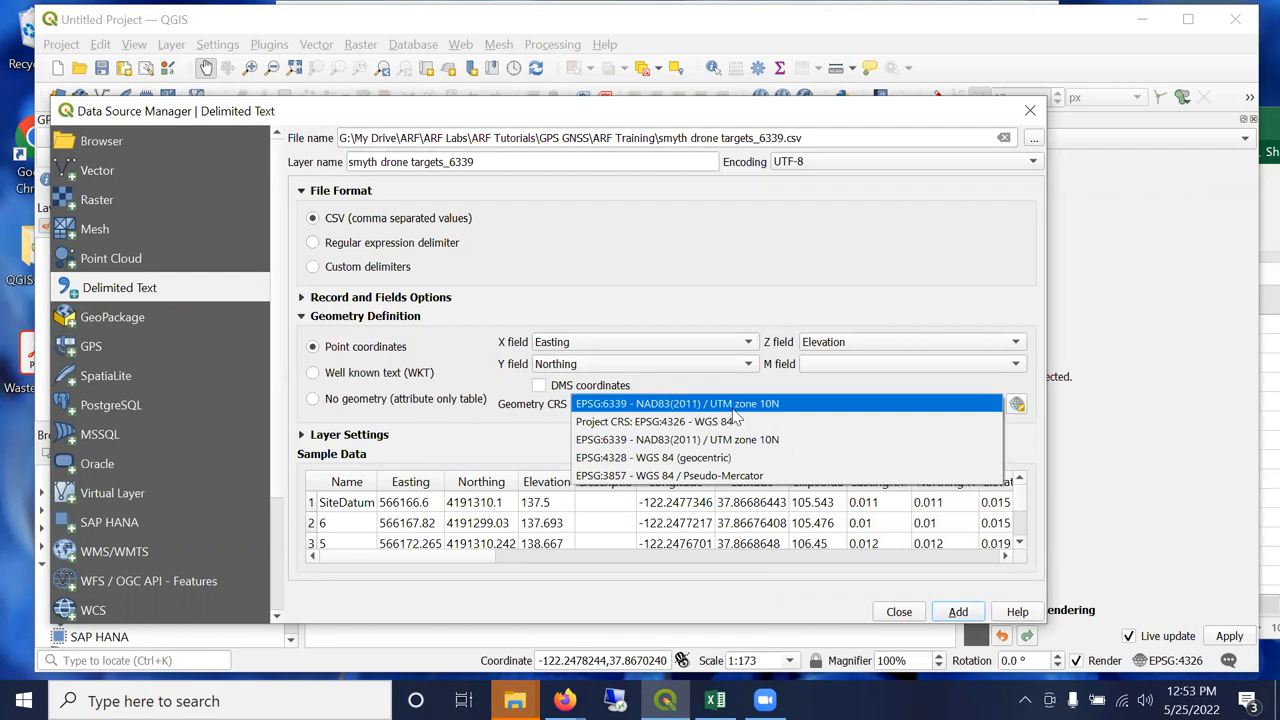
click(676, 404)
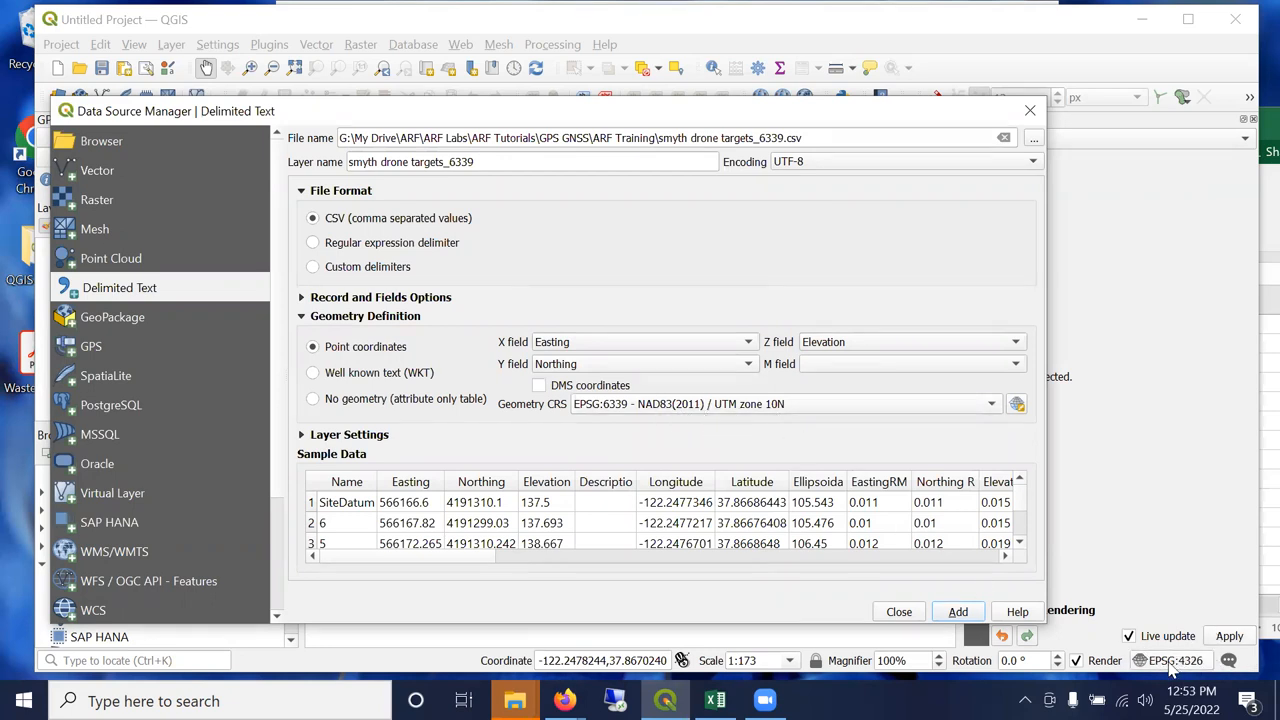
mouse_move(900, 600)
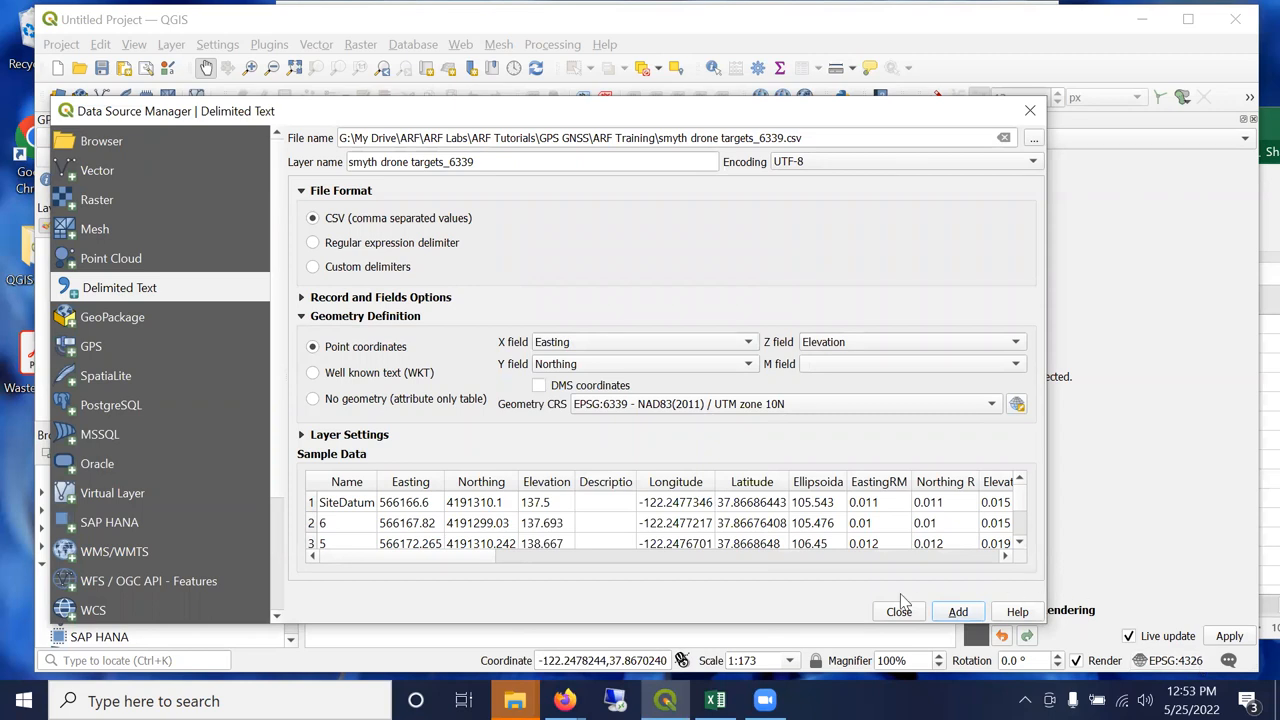
mouse_move(958, 612)
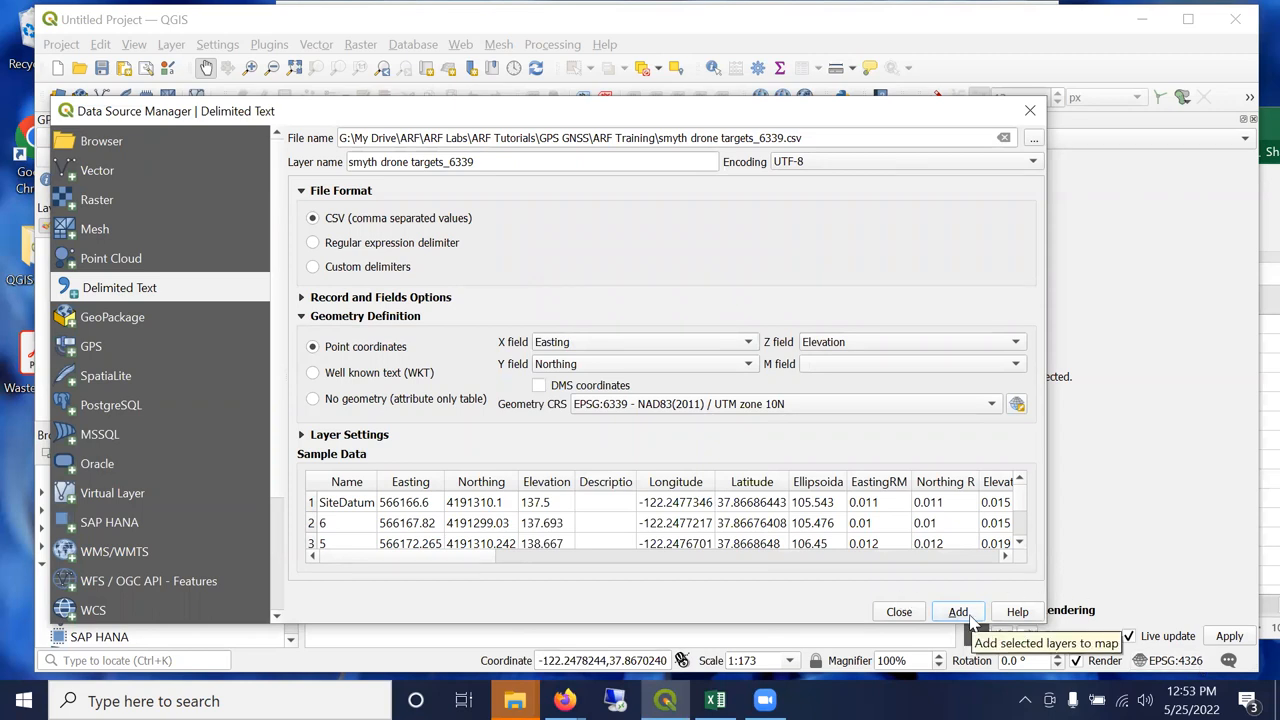
Add the smyth drone targets_6339 points as a new map layer.
click(958, 612)
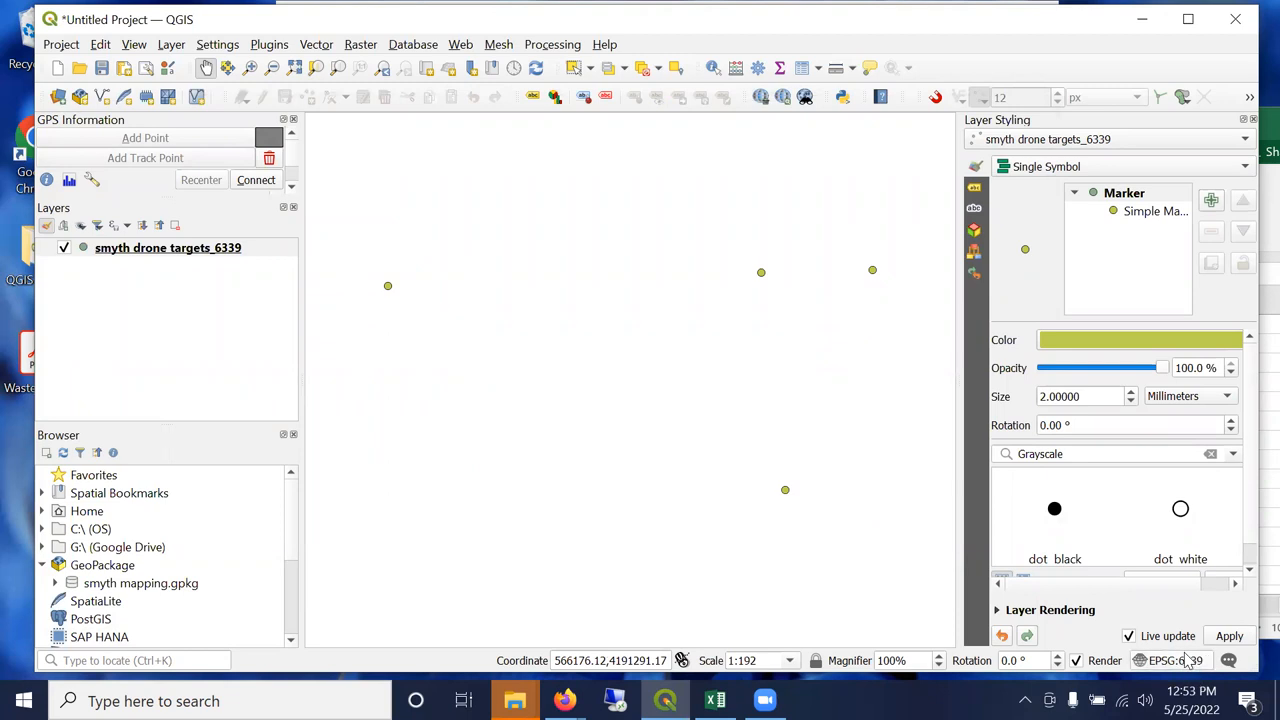
mouse_move(662, 552)
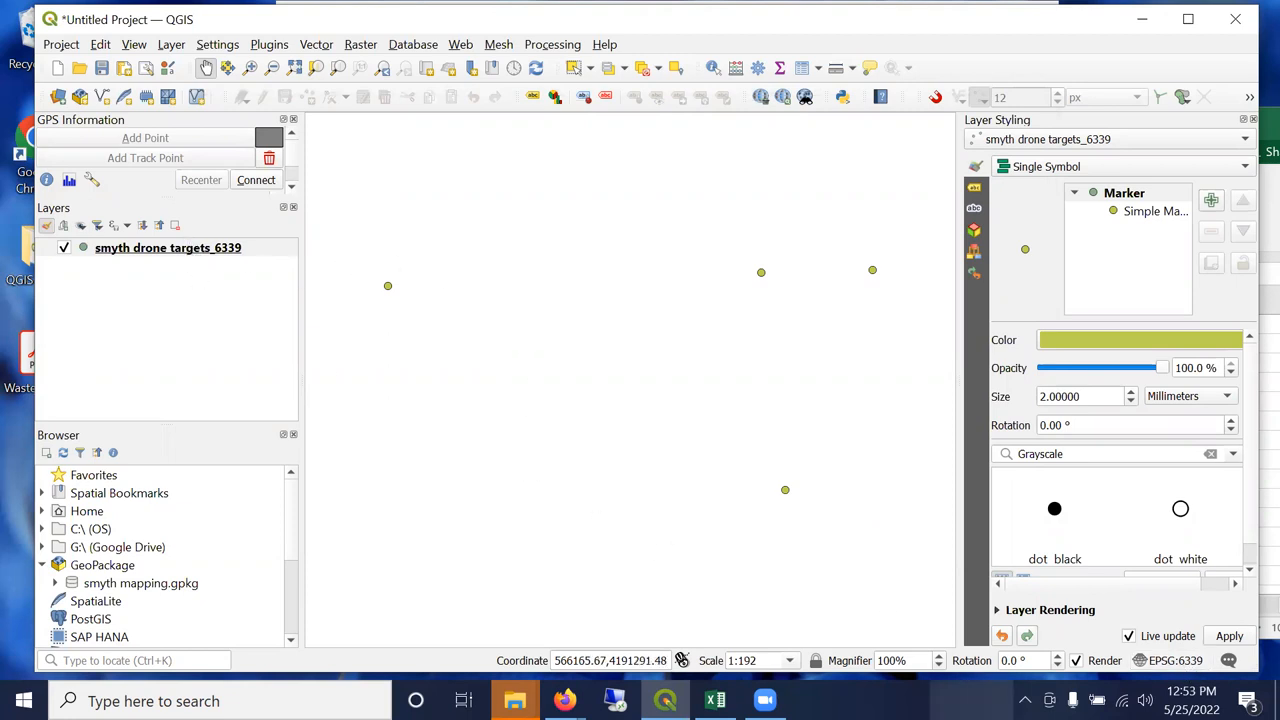
mouse_move(556, 336)
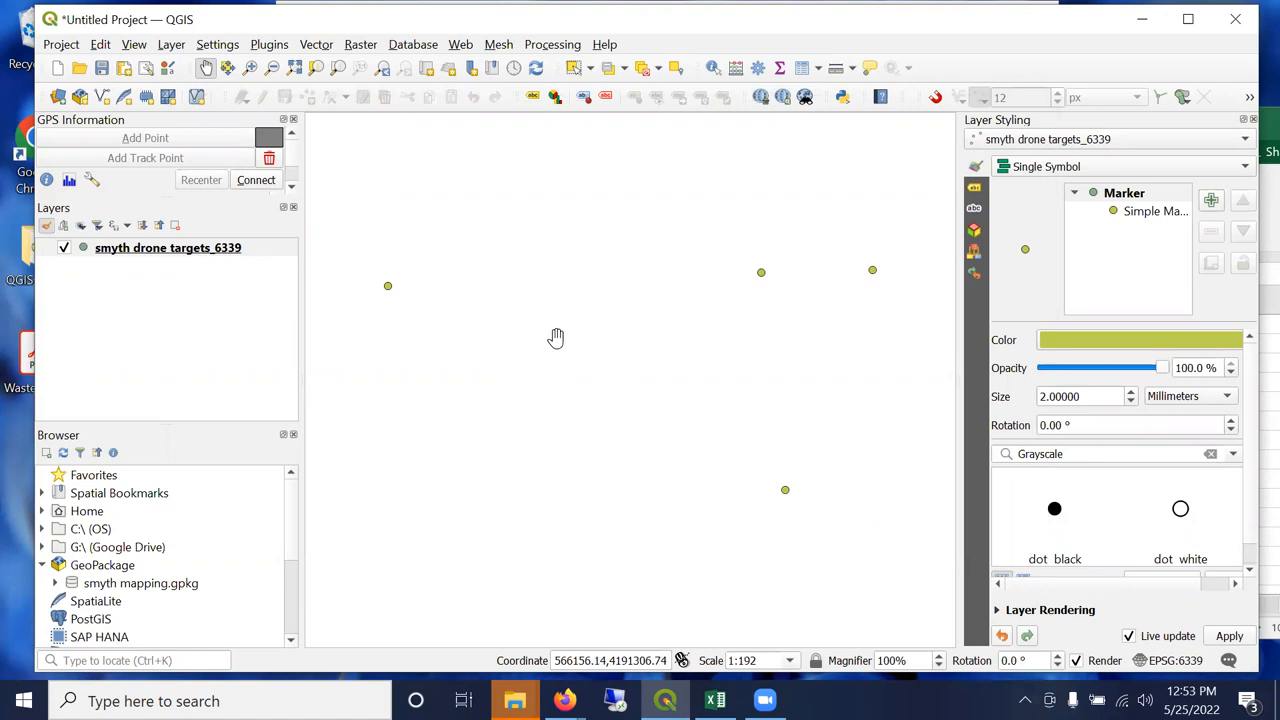
mouse_move(216, 258)
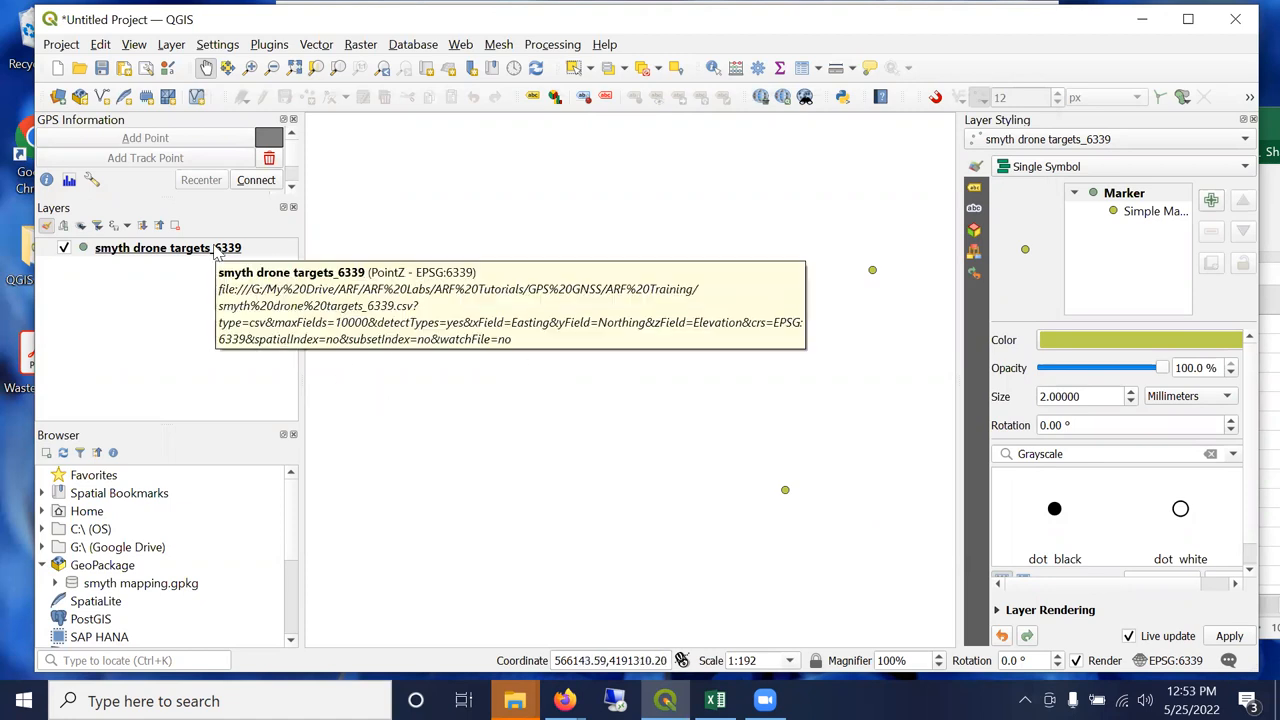
mouse_move(308, 28)
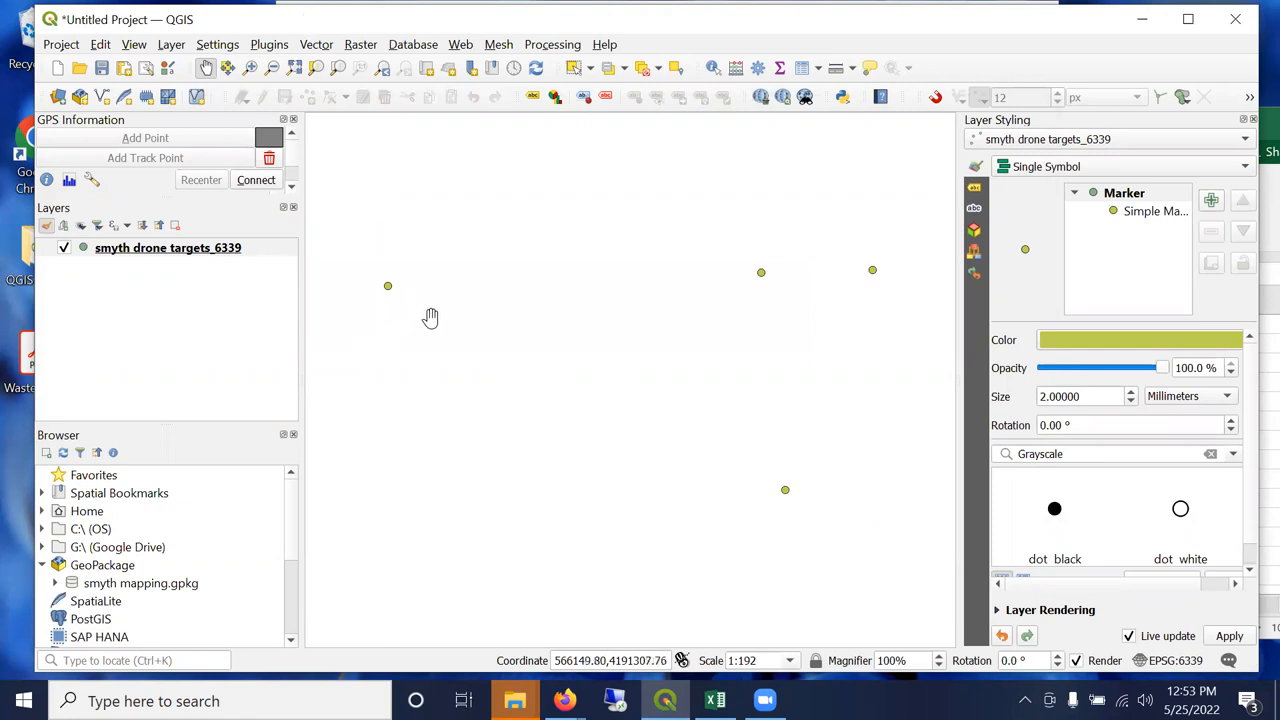
mouse_move(360, 298)
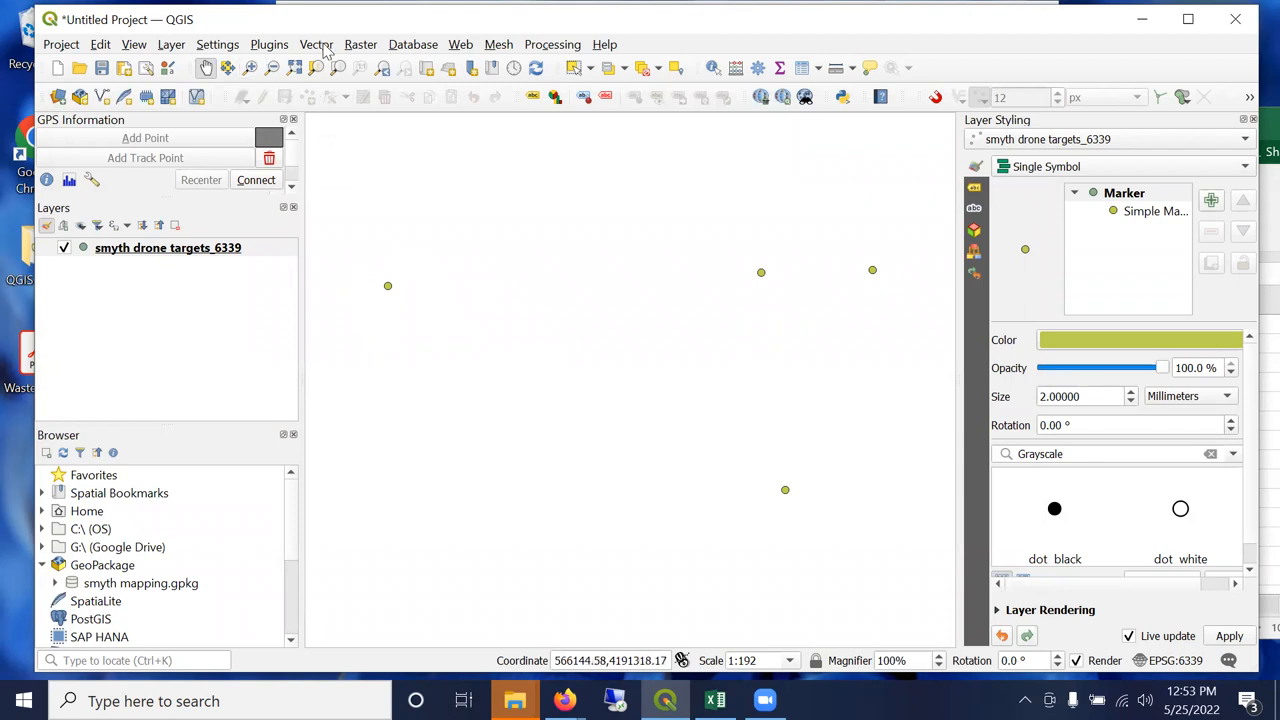
mouse_move(258, 64)
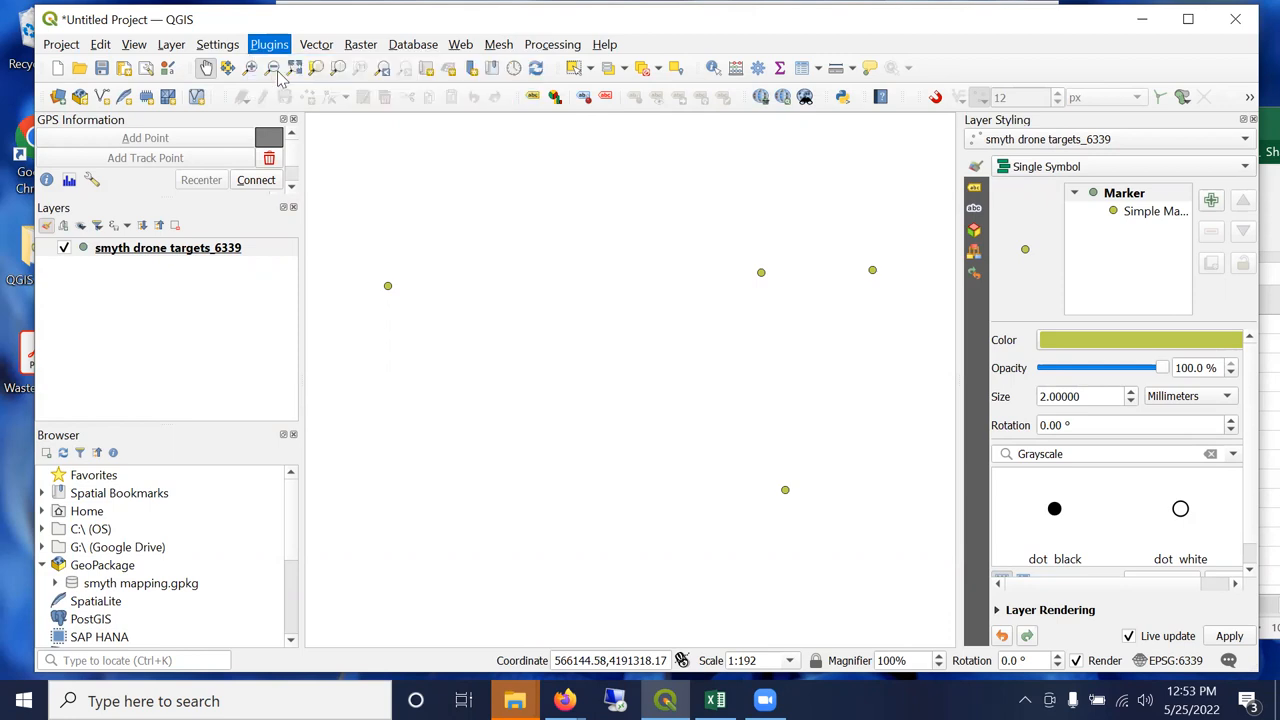
click(268, 44)
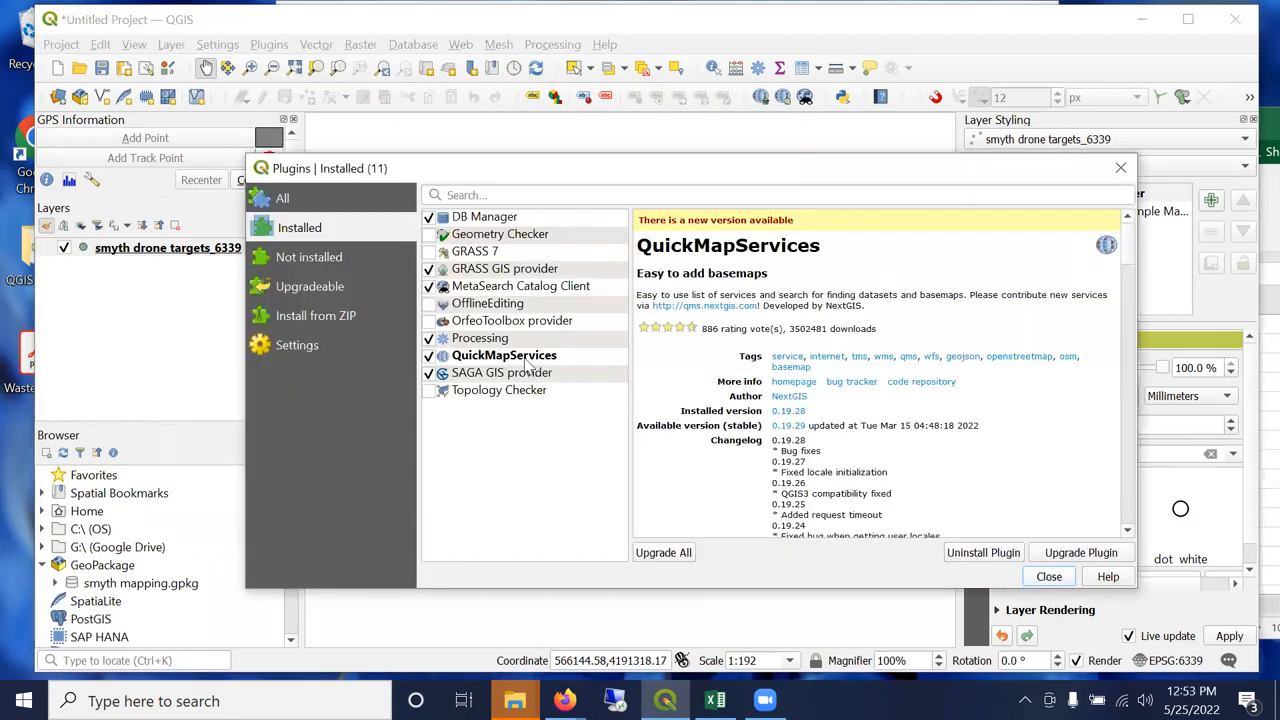
click(504, 356)
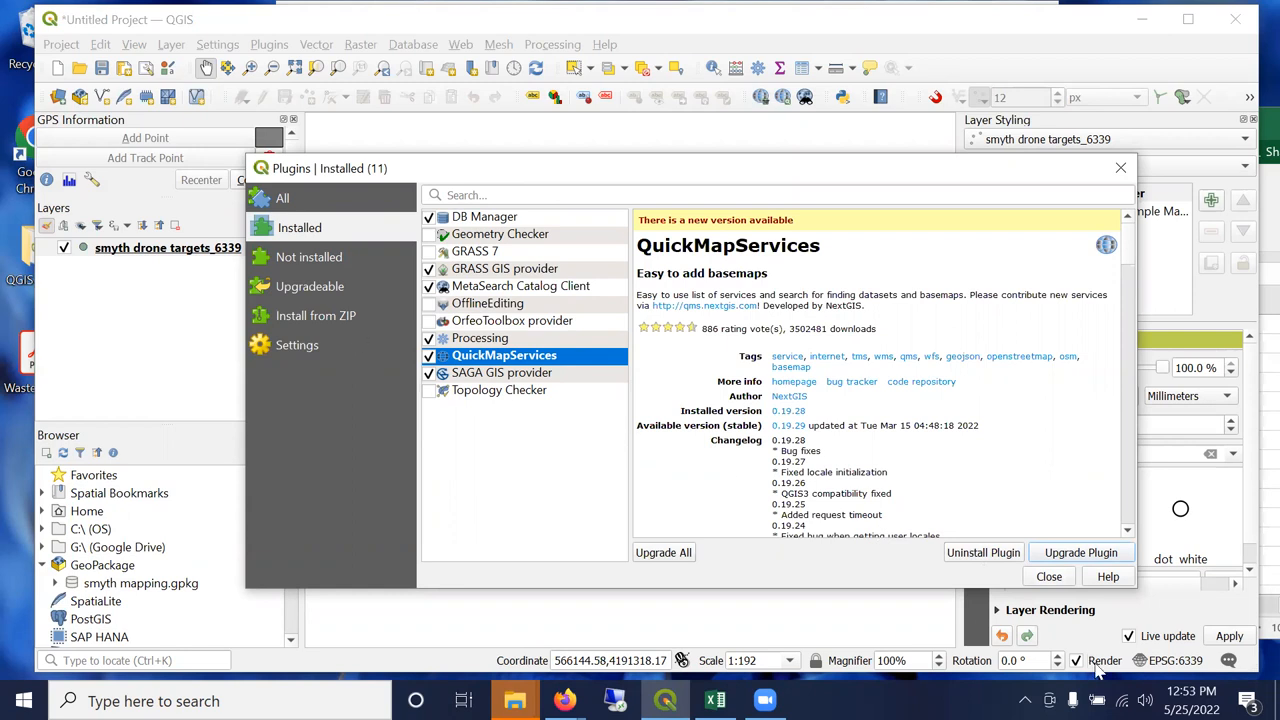
click(1048, 576)
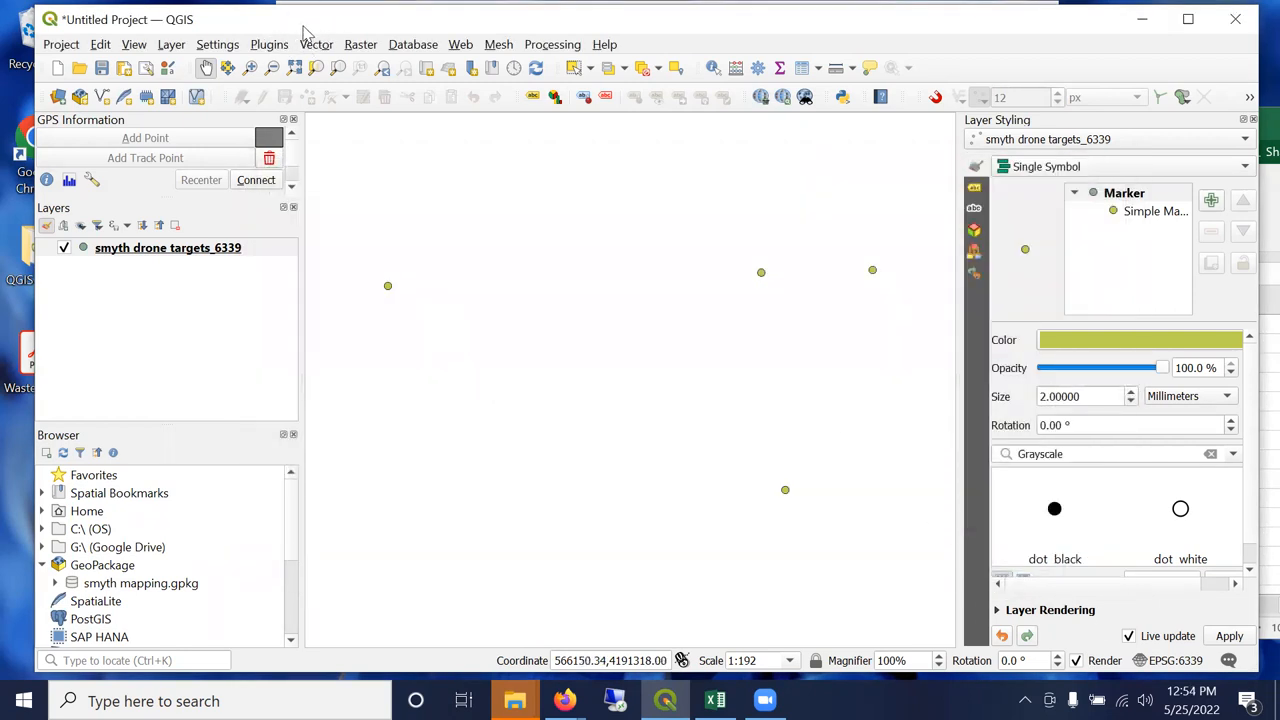
Get the QuickMapServices contributed pack from Settings > More services and save.
click(426, 72)
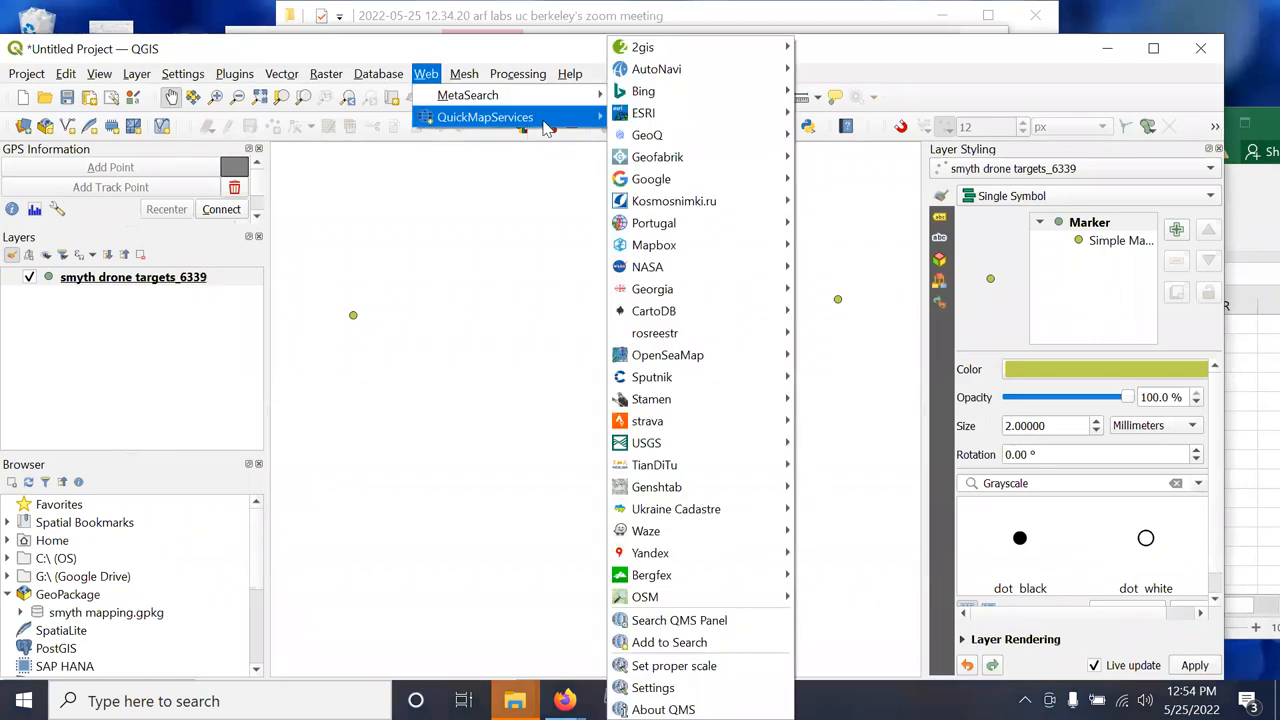
mouse_move(644, 92)
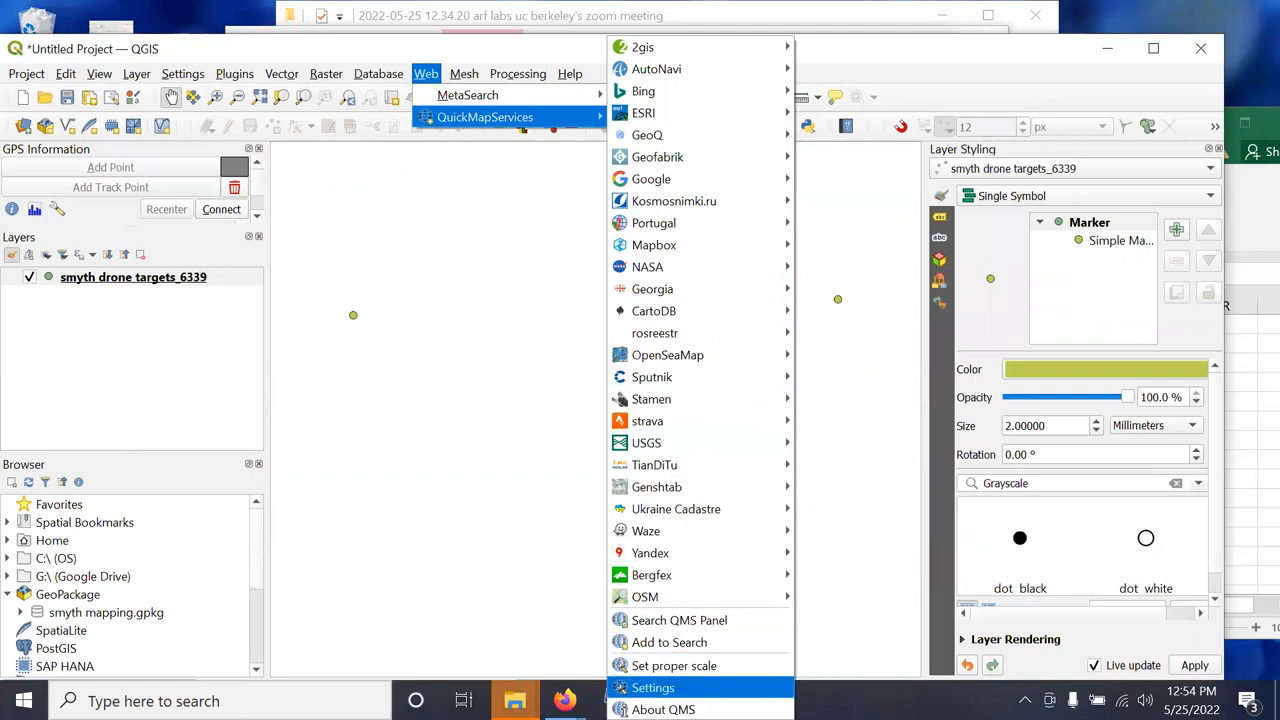
click(652, 688)
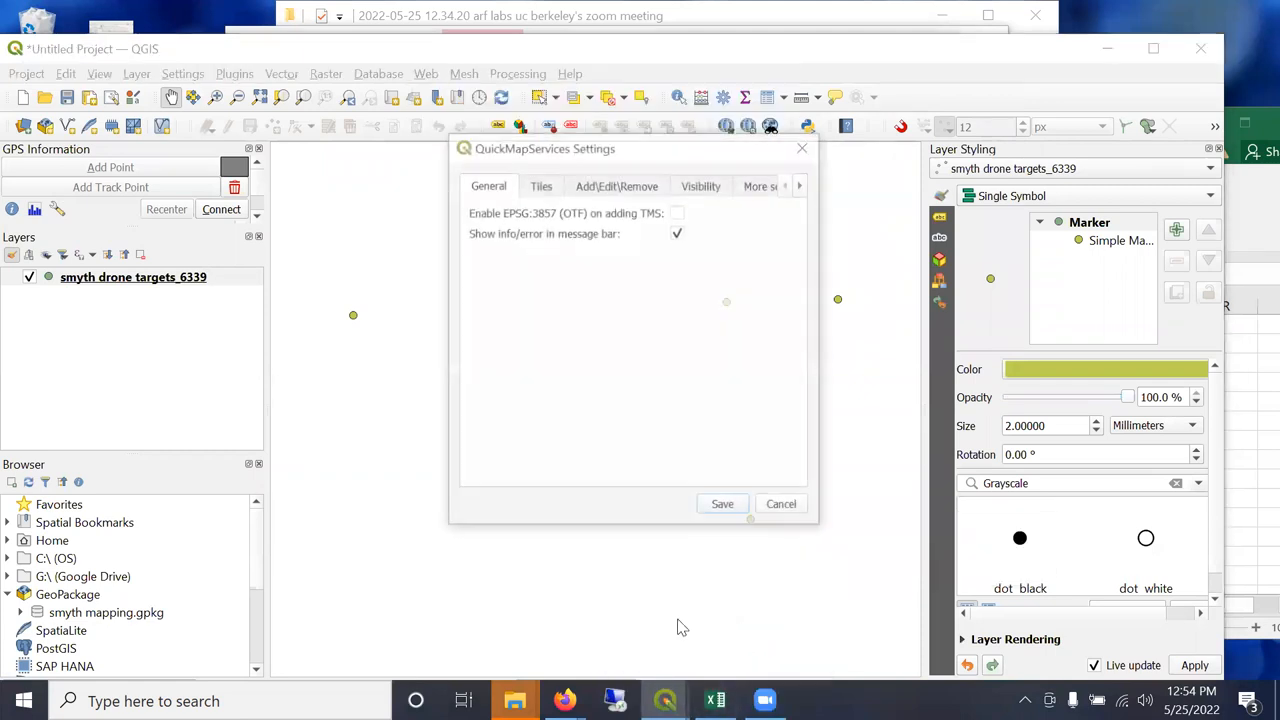
click(736, 184)
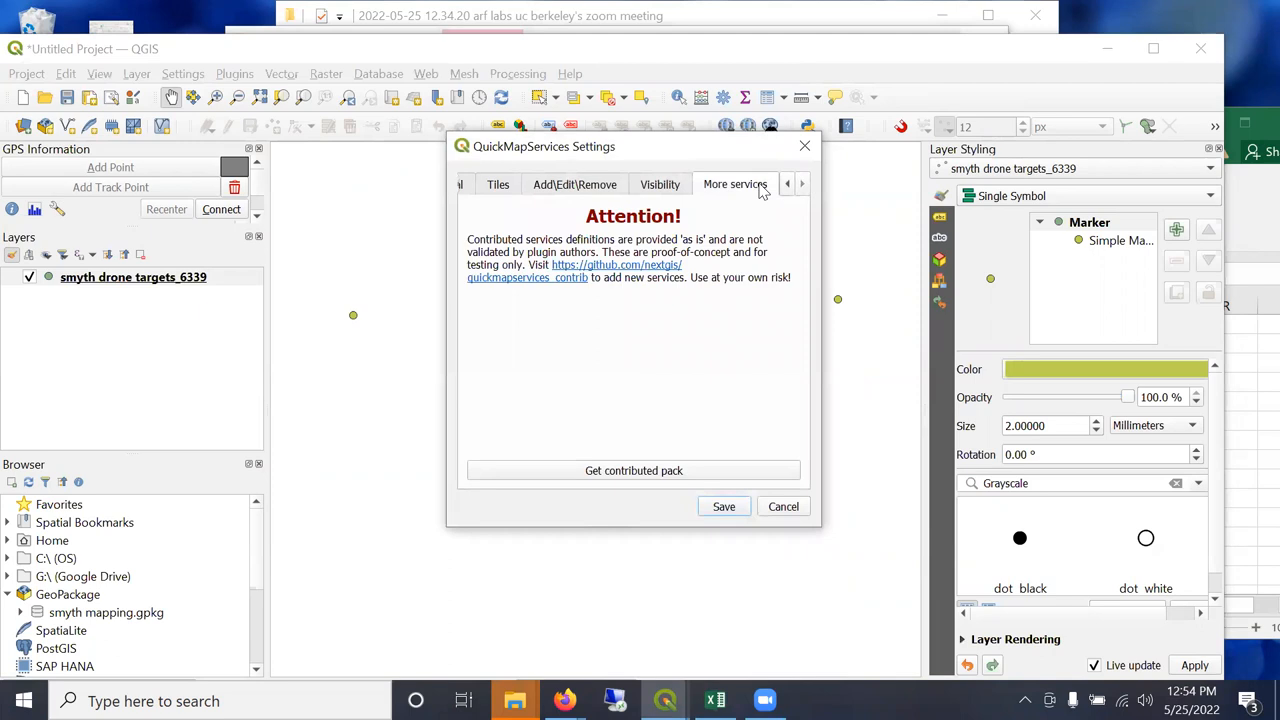
mouse_move(600, 476)
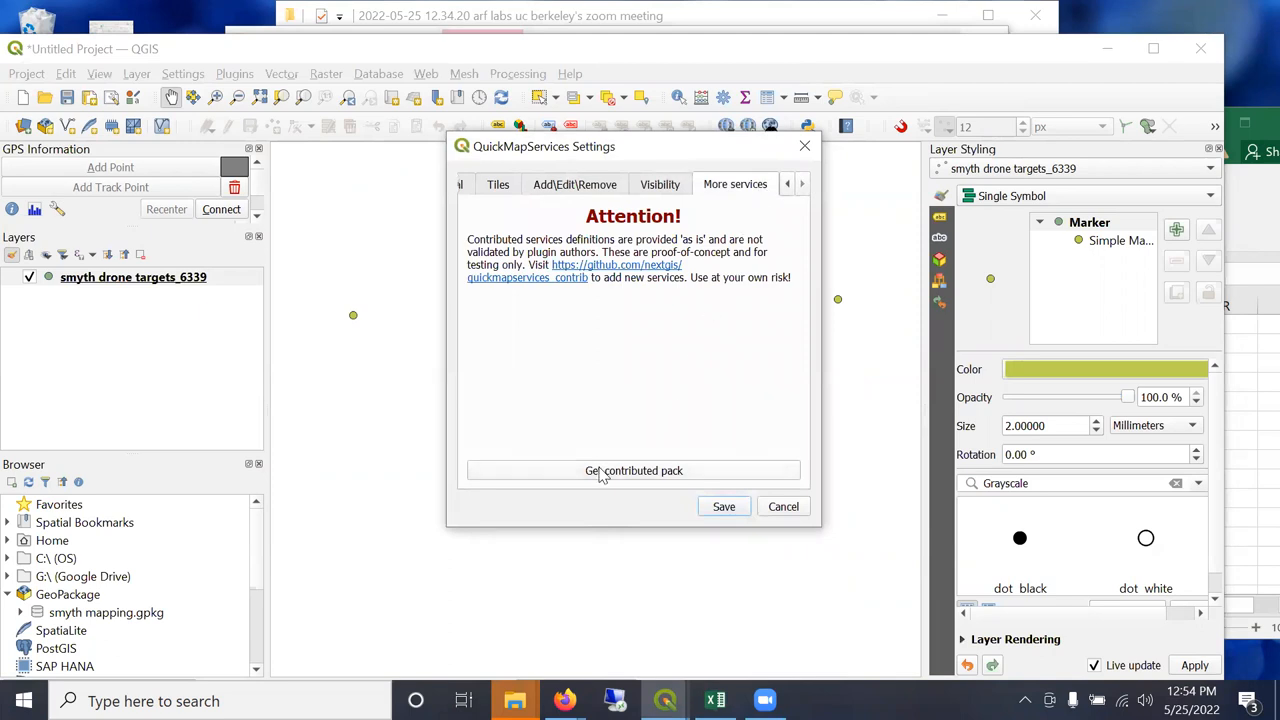
mouse_move(720, 524)
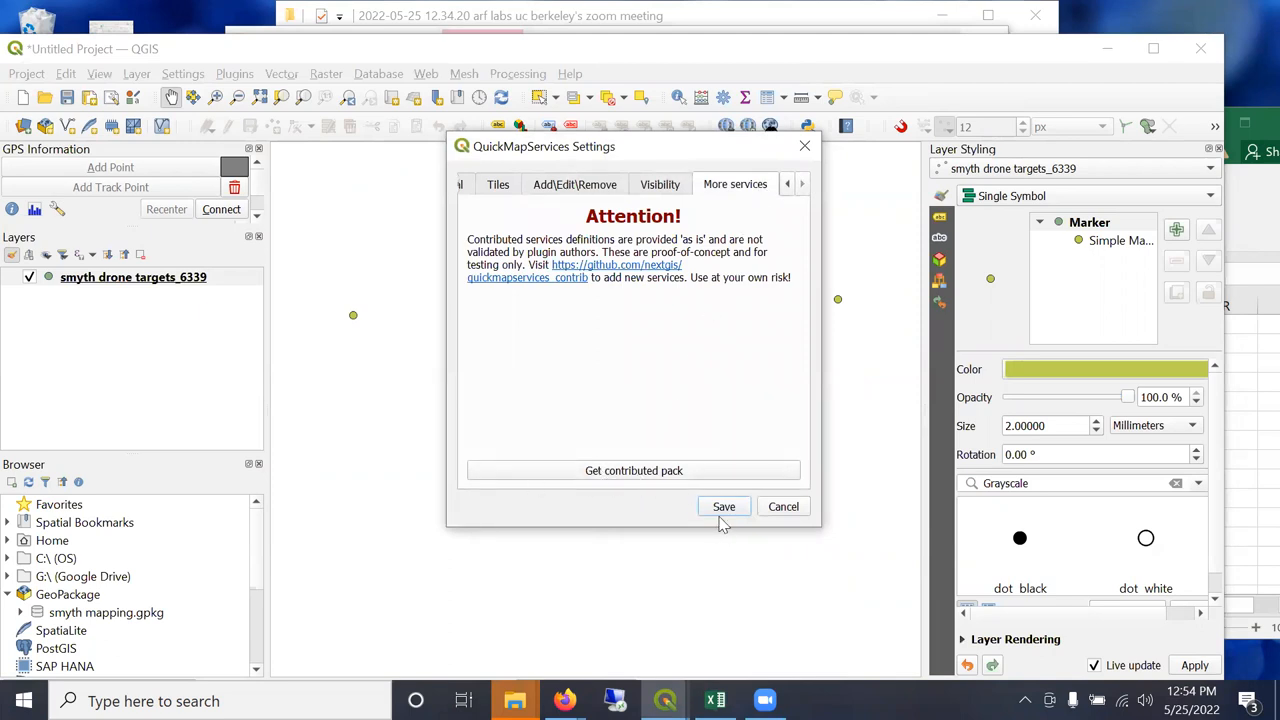
click(724, 506)
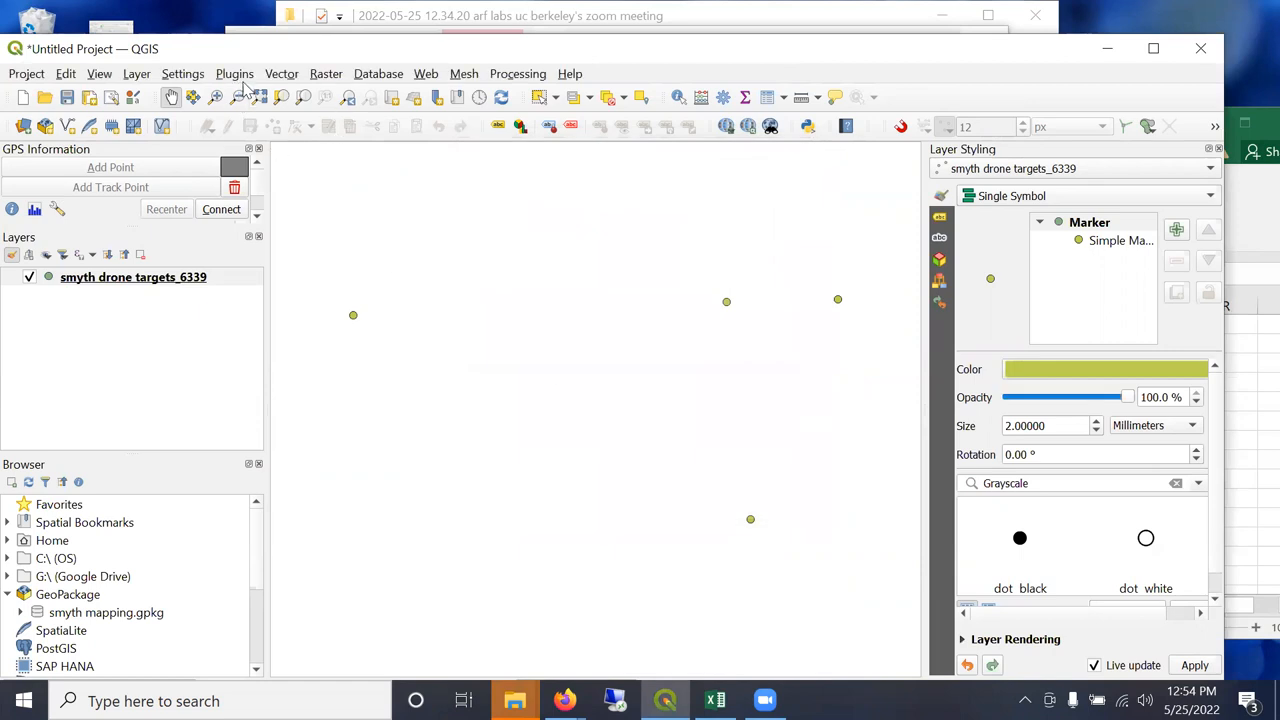
Add the Google Hybrid basemap and frame the survey points on it.
click(426, 72)
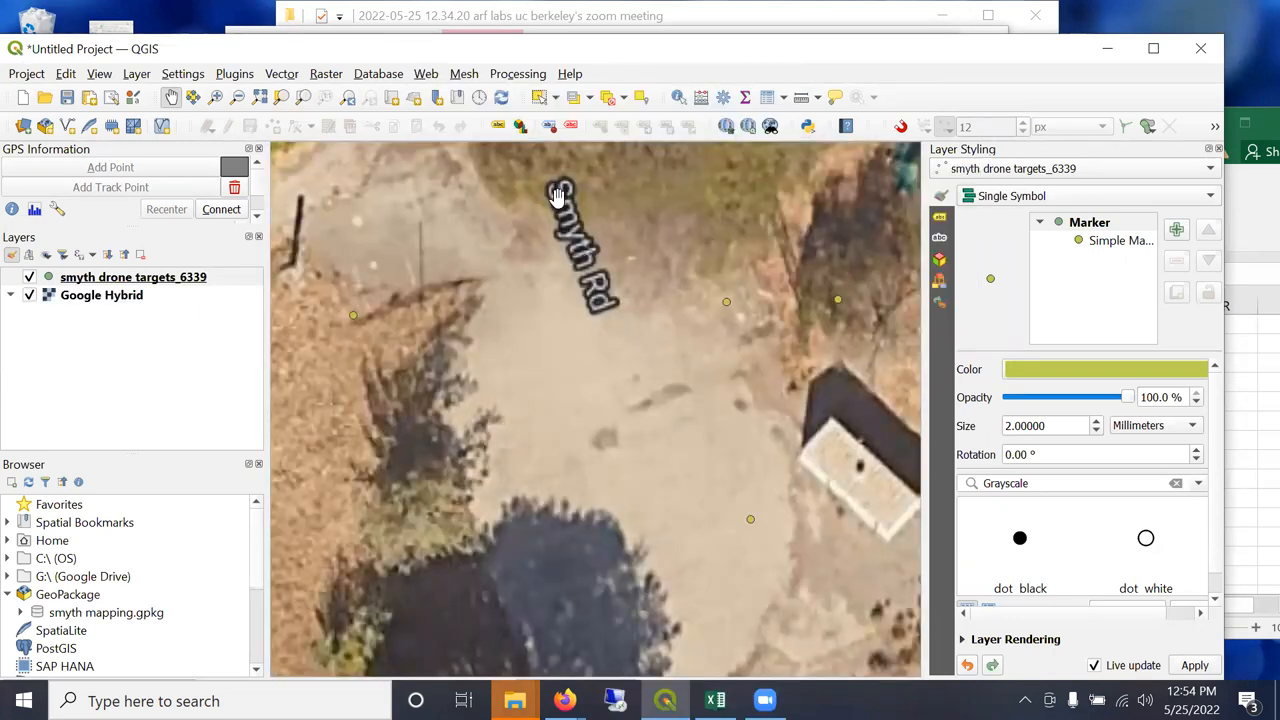
drag(556, 196, 640, 408)
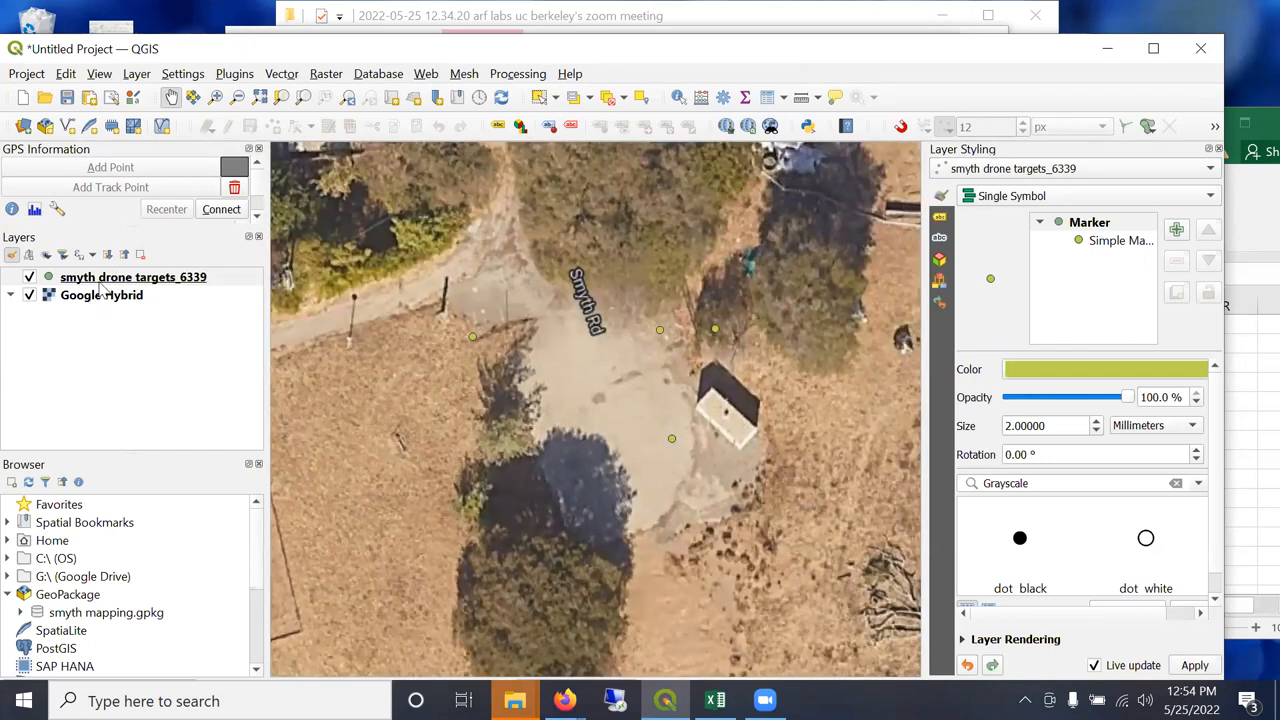
Label the drone targets with Single Labels from the Name field and a drawn text buffer.
click(132, 276)
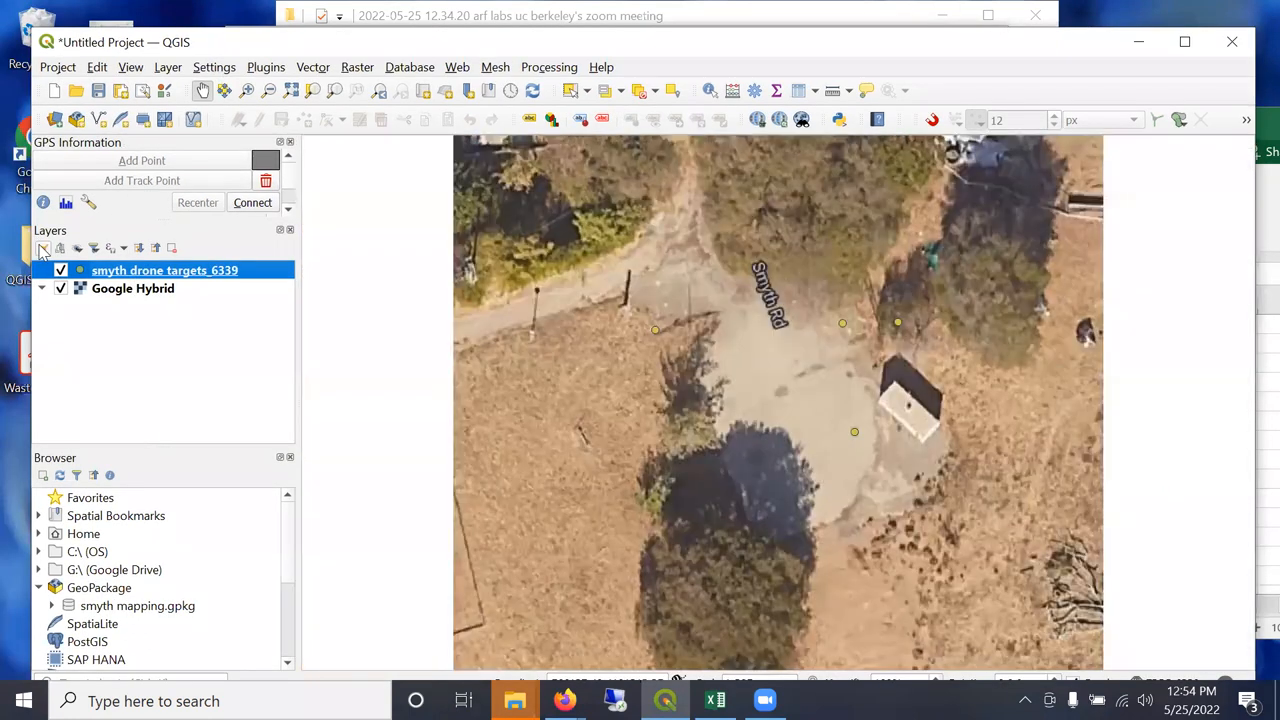
click(44, 248)
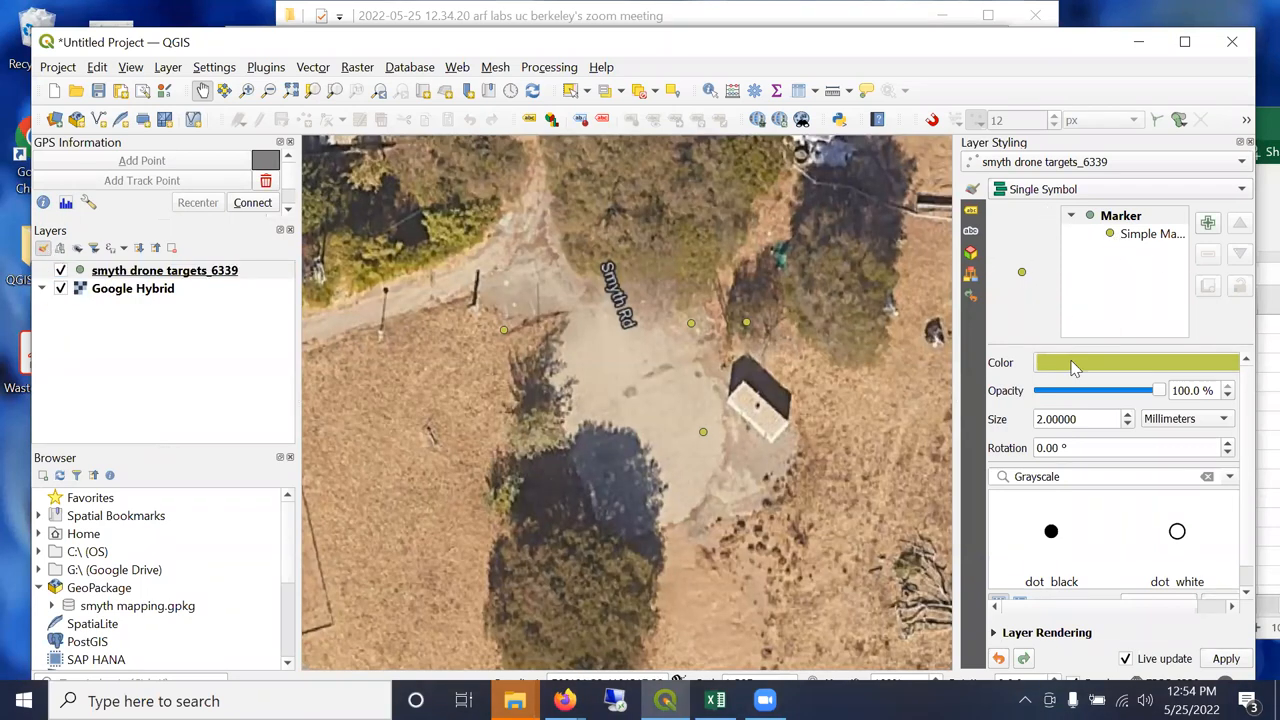
click(1136, 362)
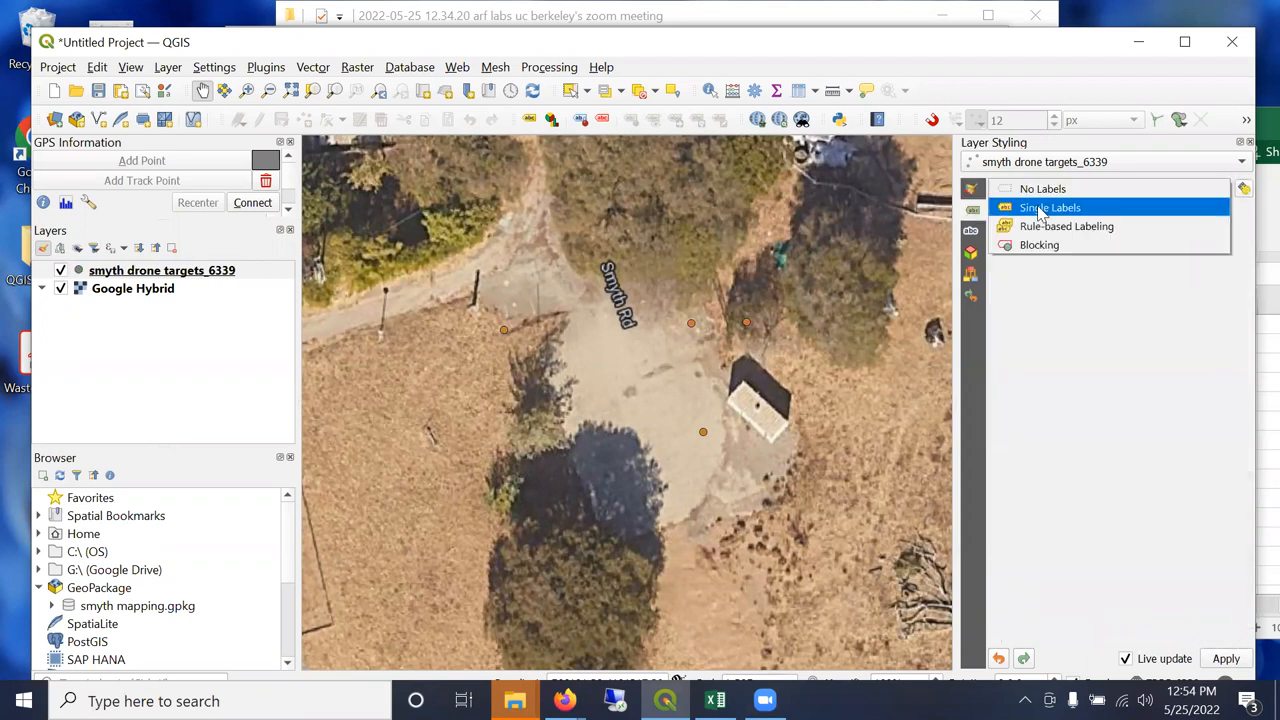
click(1048, 206)
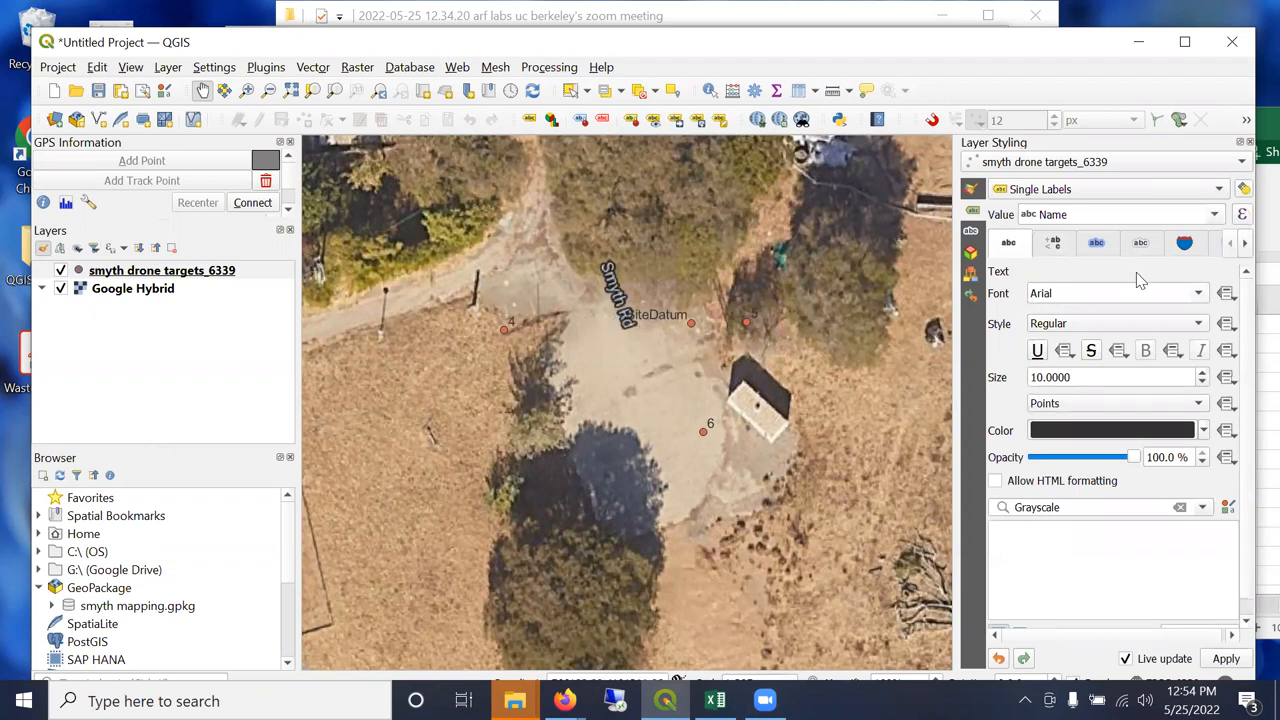
click(1096, 244)
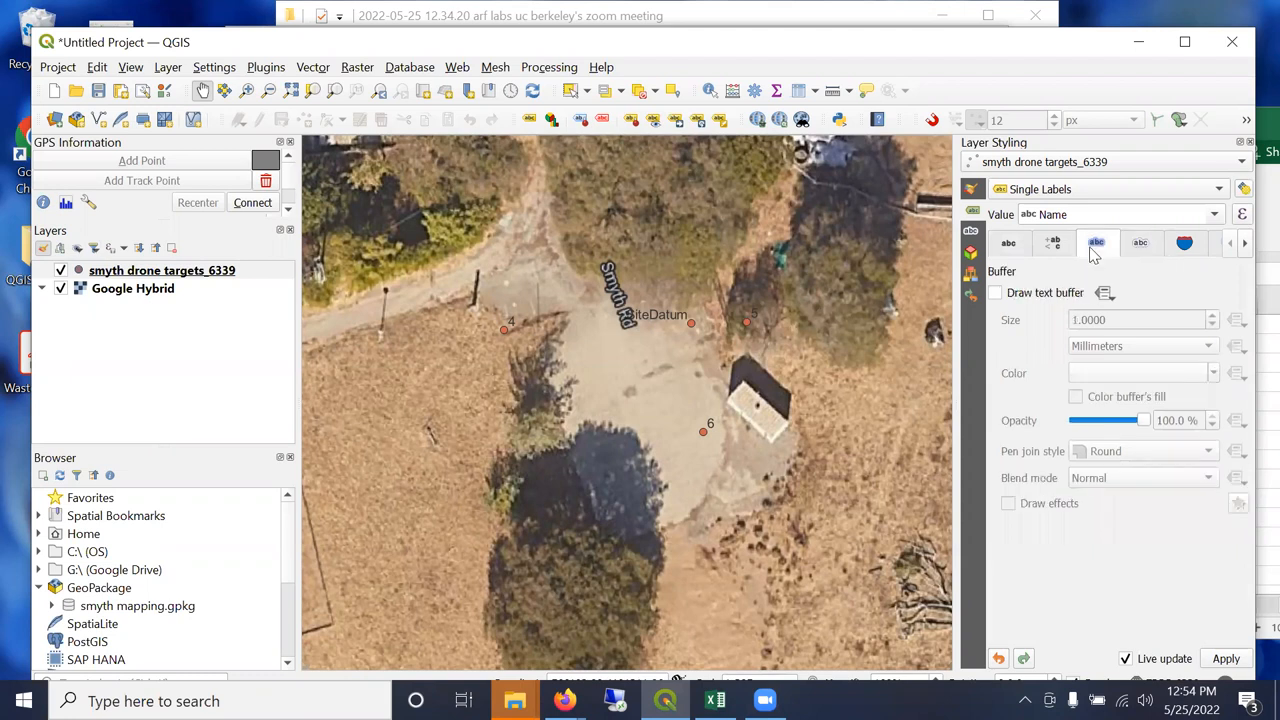
click(994, 292)
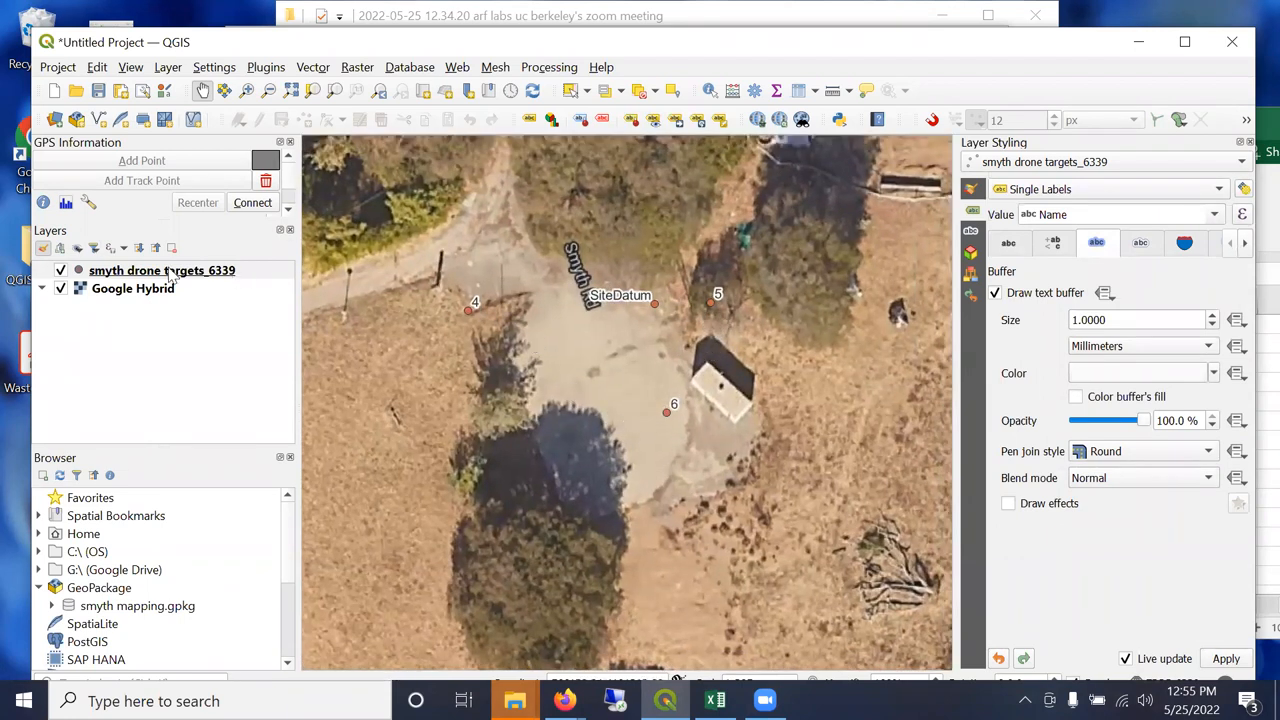
click(160, 270)
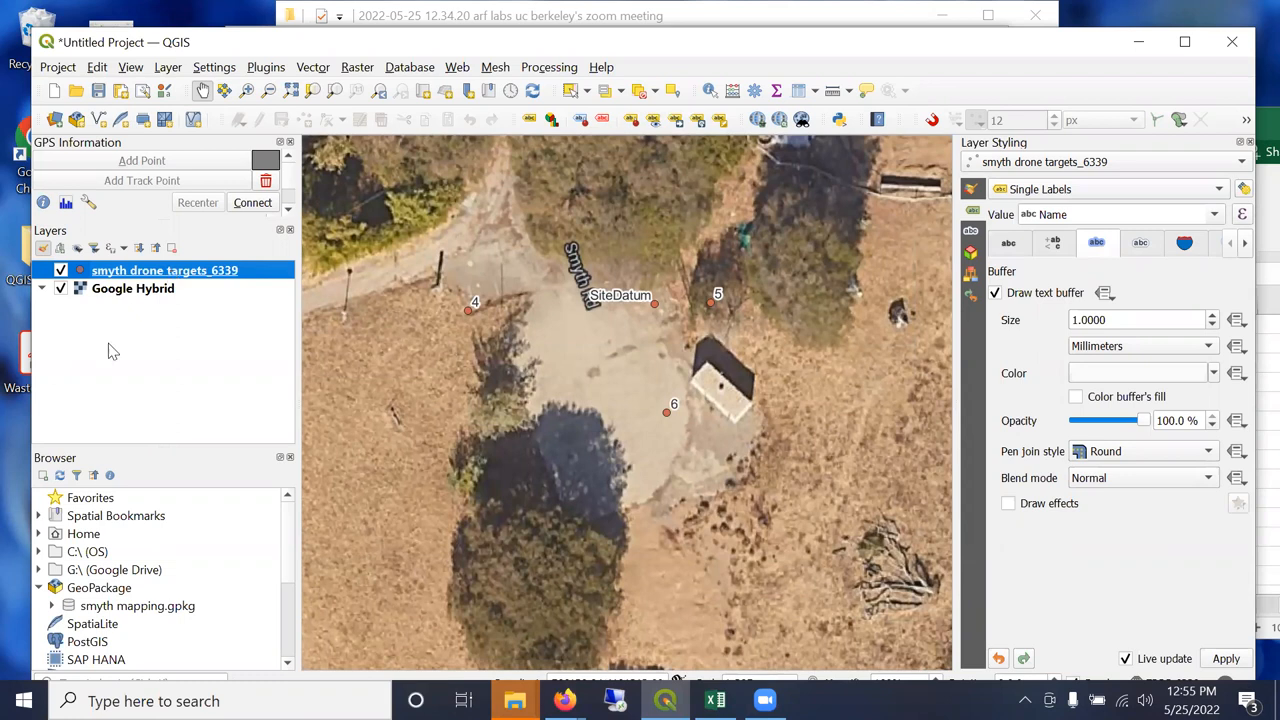
mouse_move(164, 270)
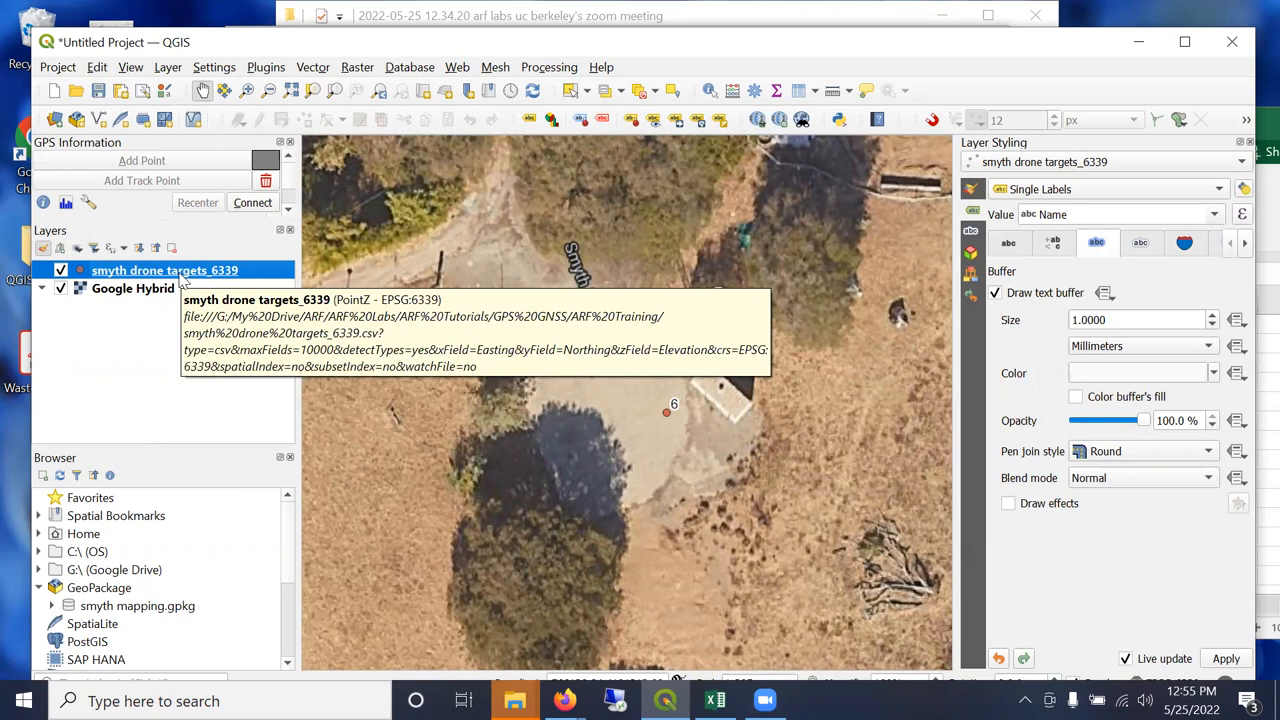
Save the layer's features as ESRI Shapefile smyth_targets in the ARF Training folder.
right_click(164, 270)
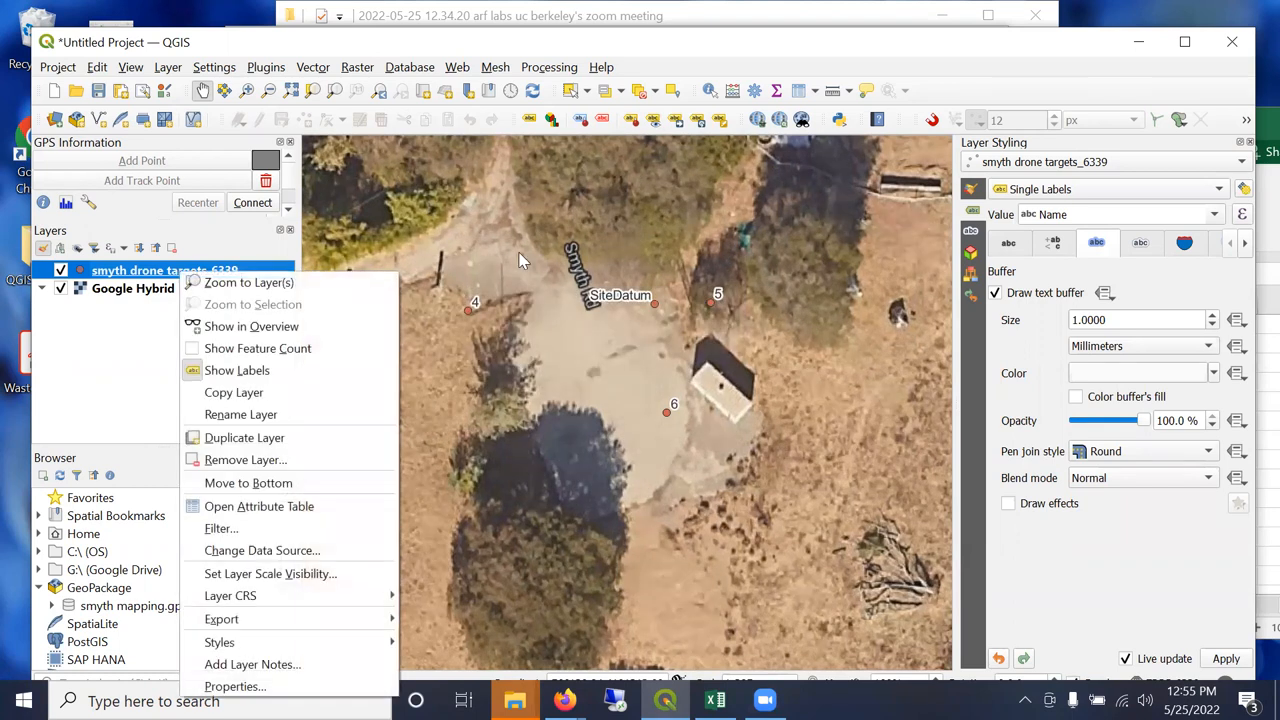
mouse_move(284, 620)
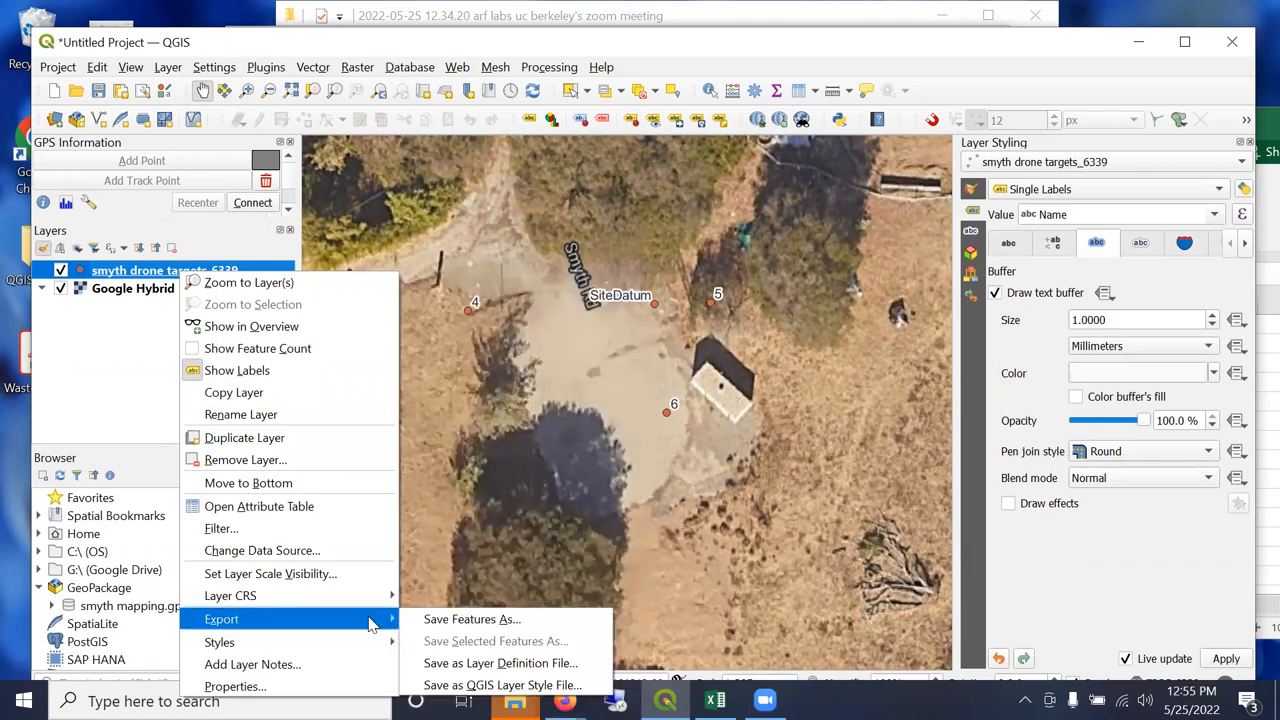
mouse_move(468, 620)
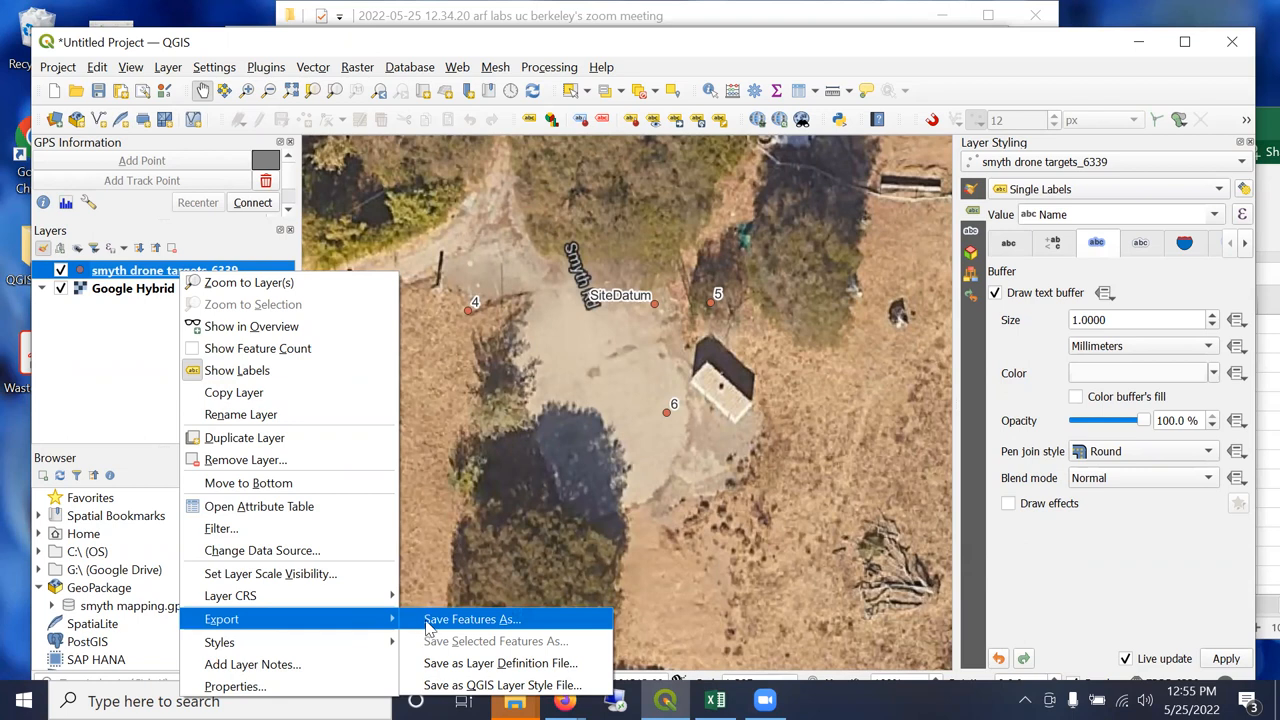
mouse_move(458, 624)
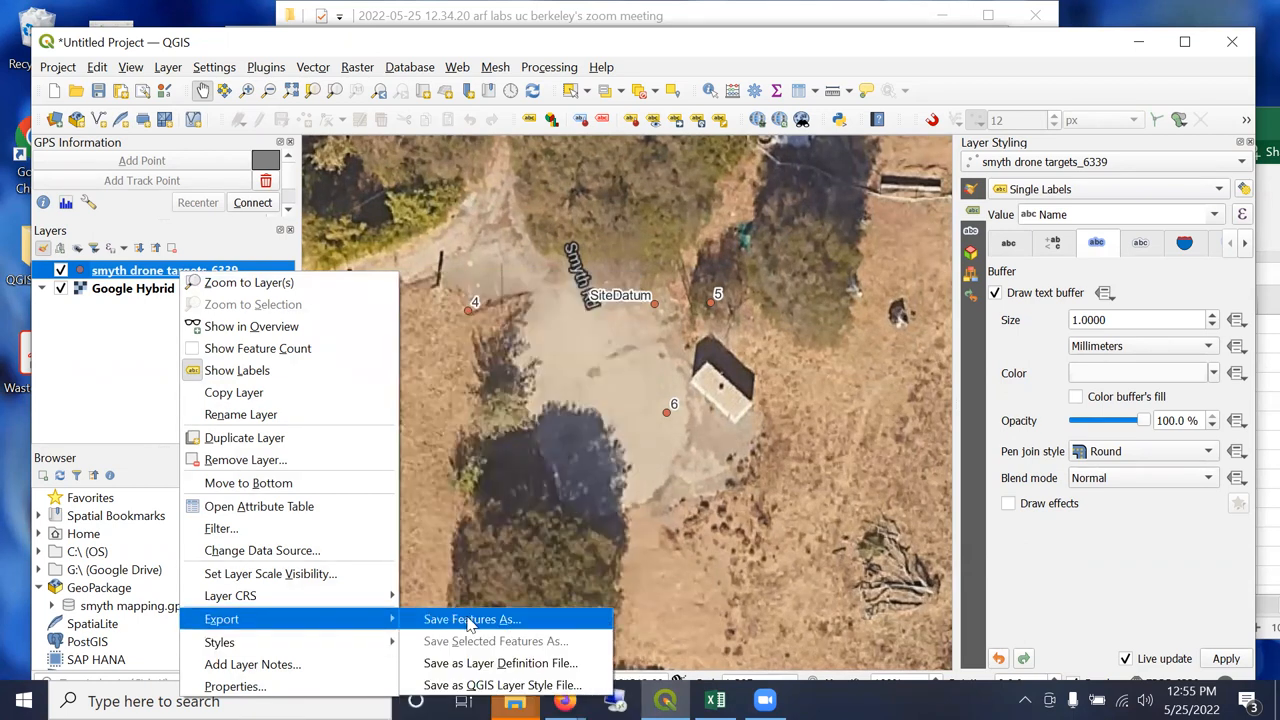
click(472, 620)
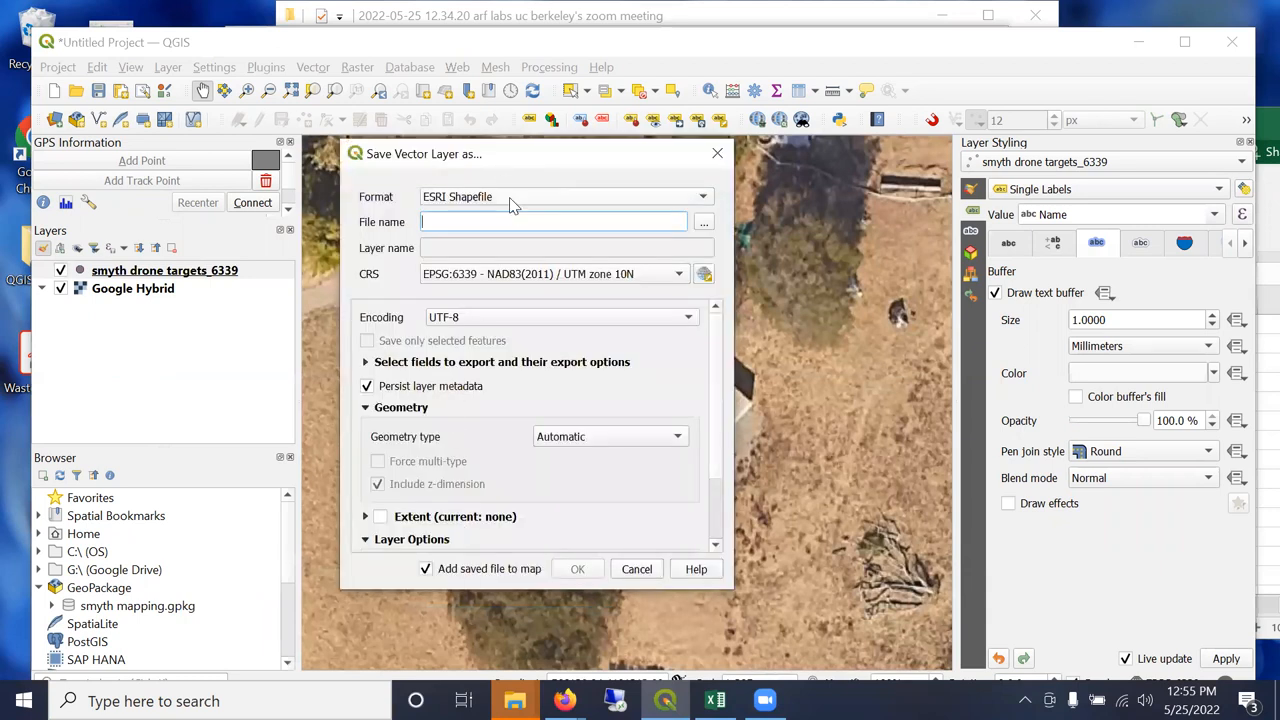
click(566, 196)
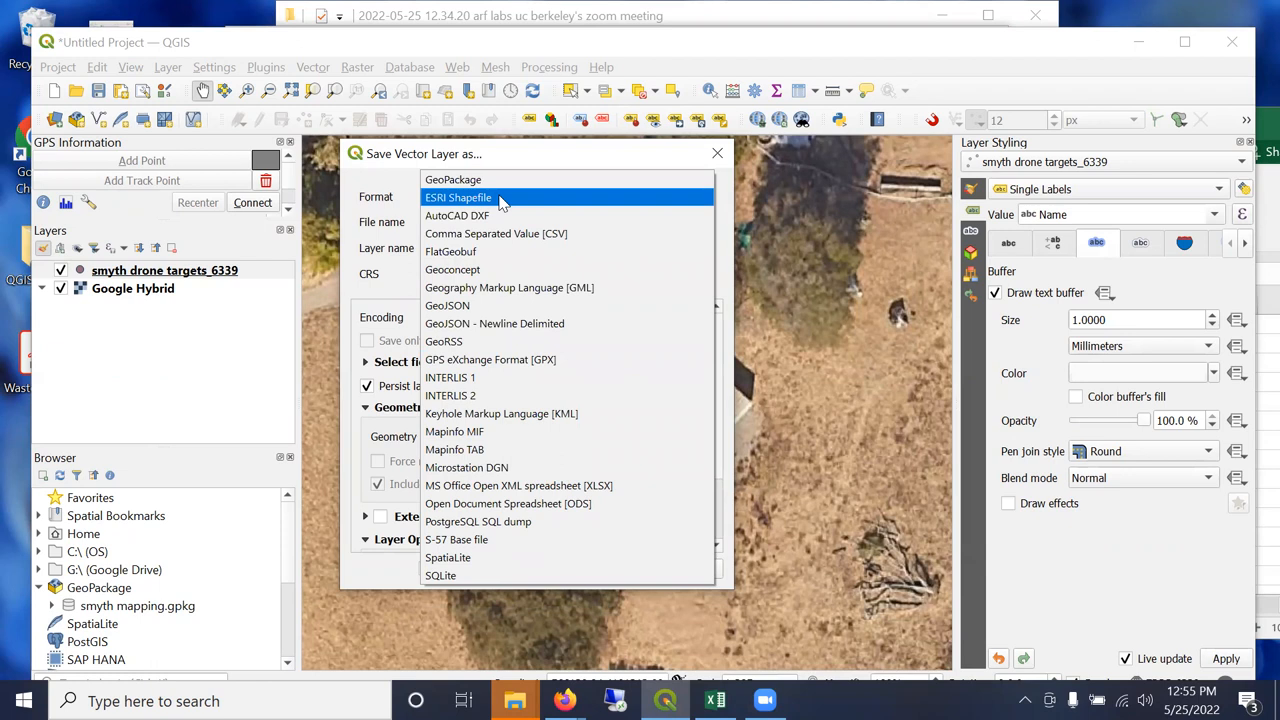
click(458, 198)
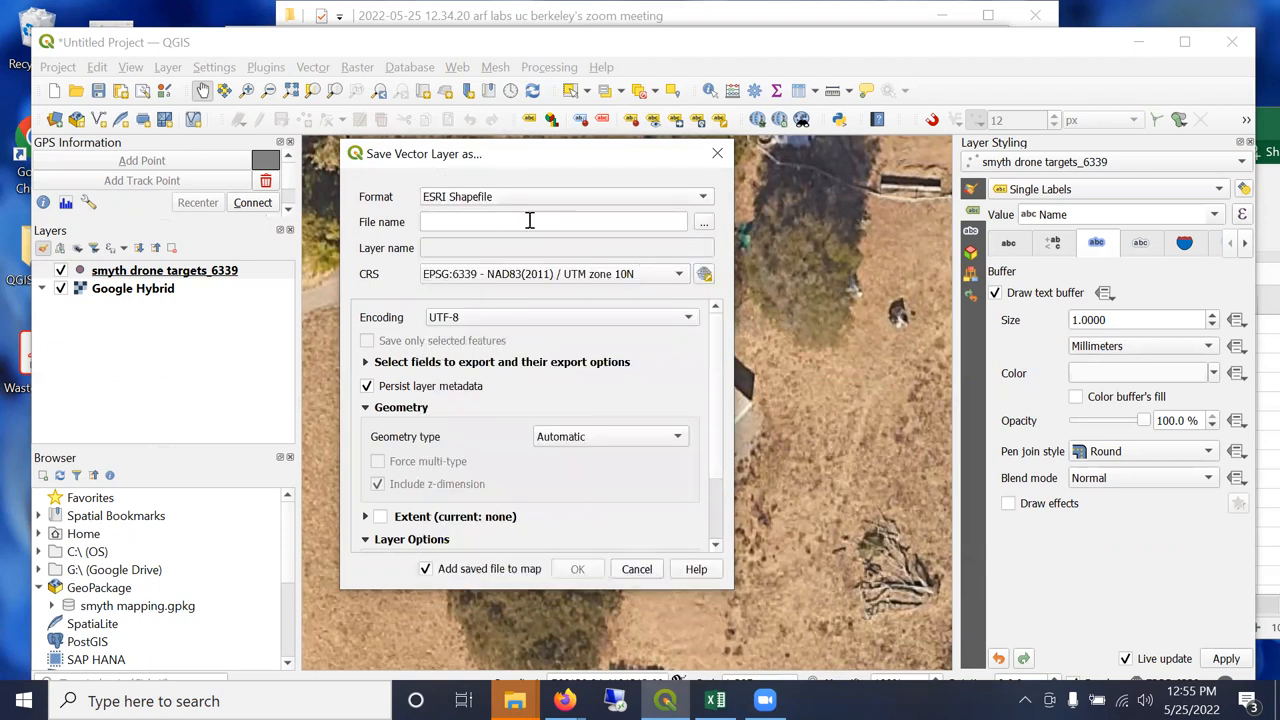
click(704, 222)
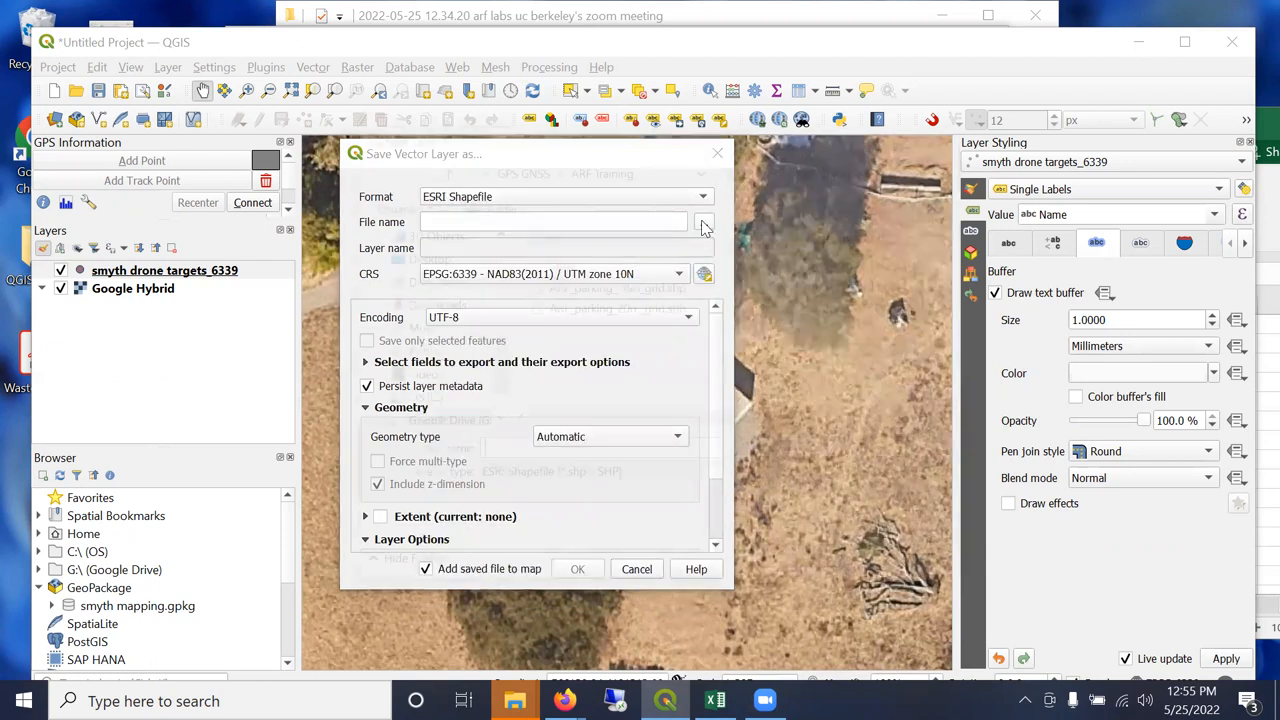
click(704, 222)
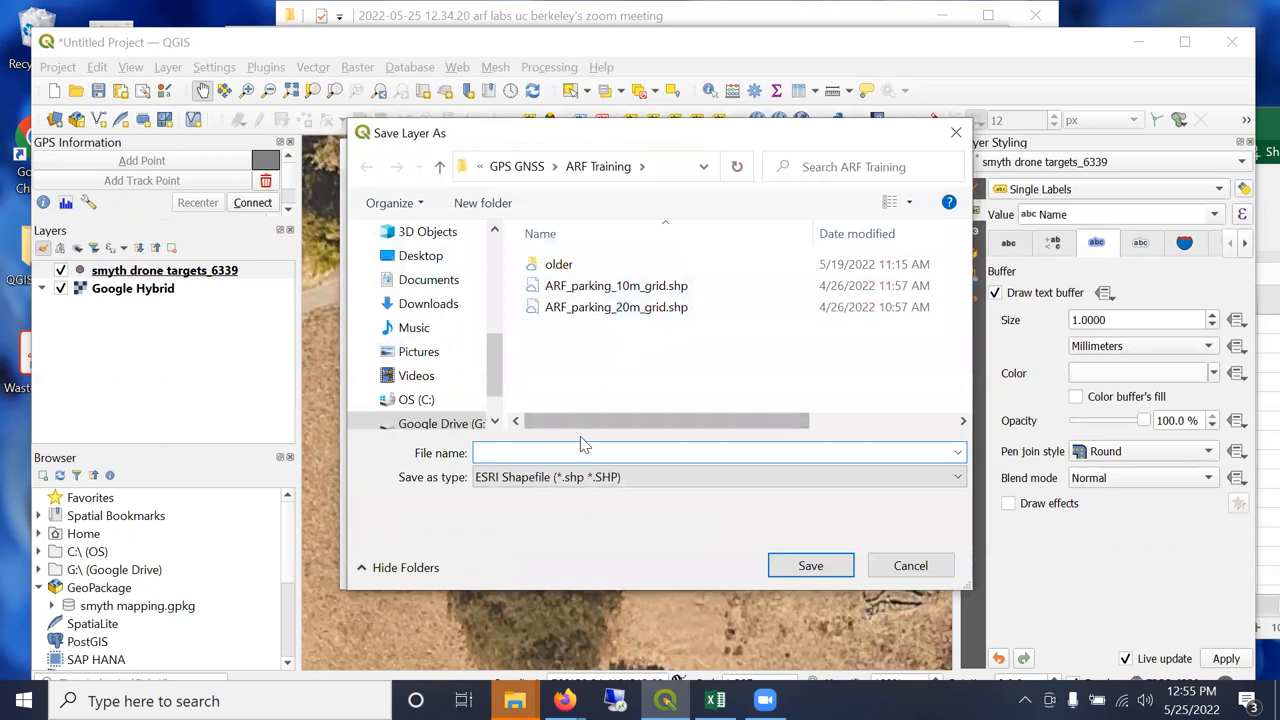
text(smyth_targets)
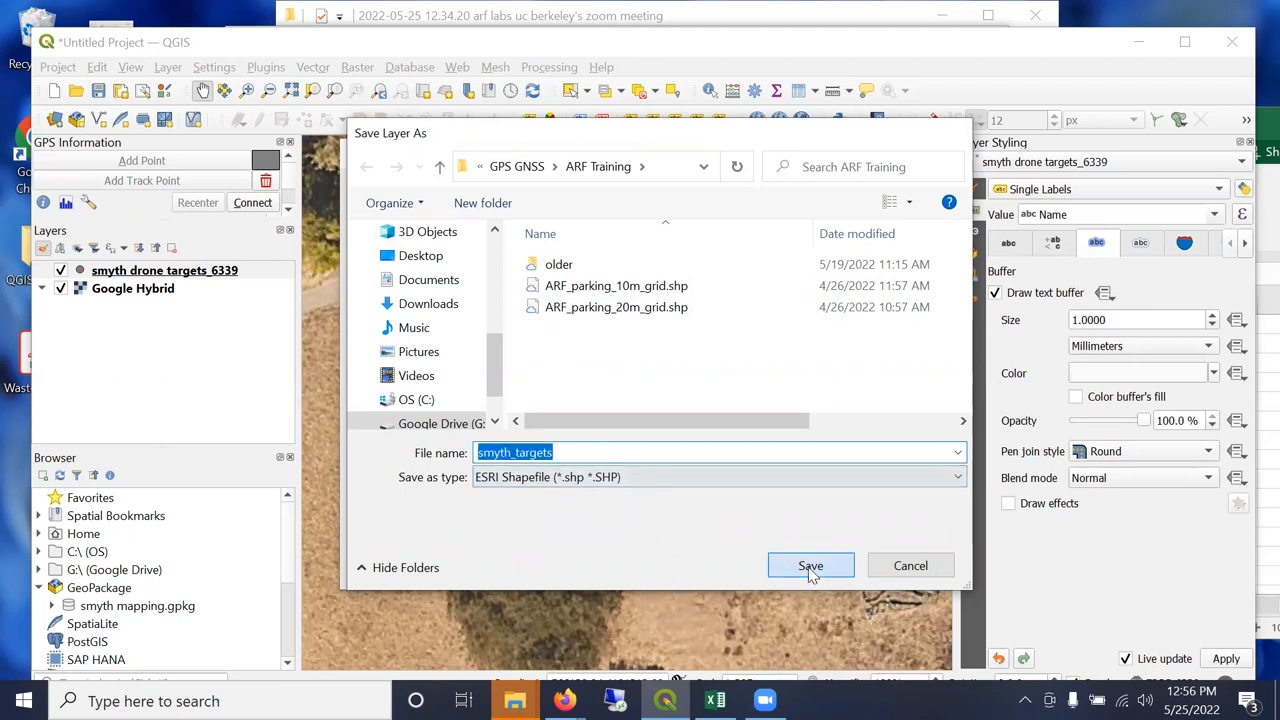
click(810, 564)
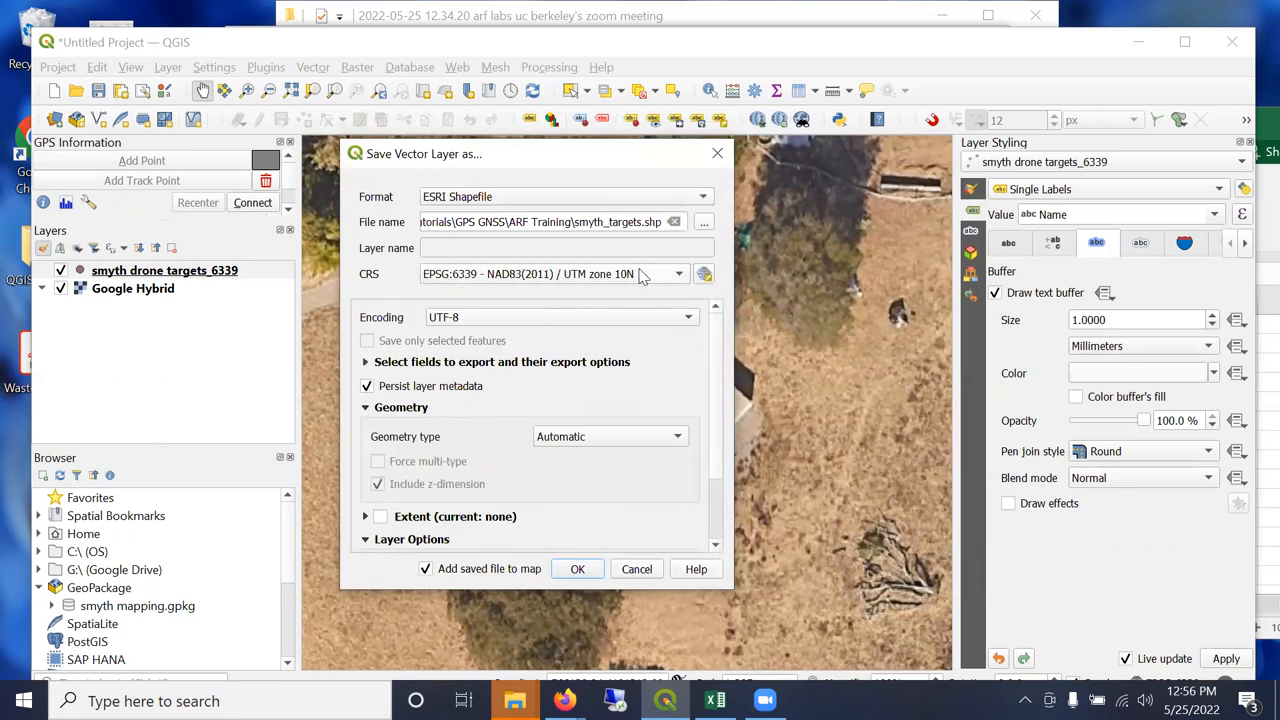
mouse_move(704, 284)
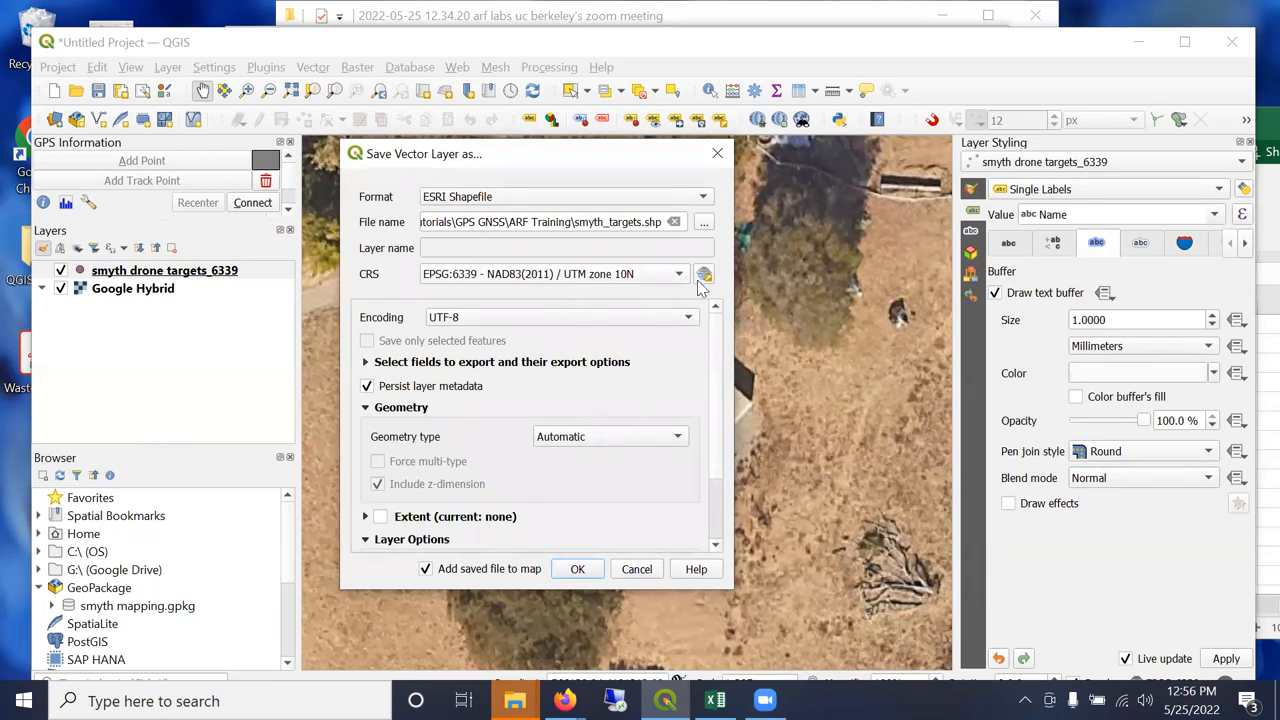
Keep NAD83(2011) / UTM zone 10N as the export CRS and confirm the export.
click(704, 272)
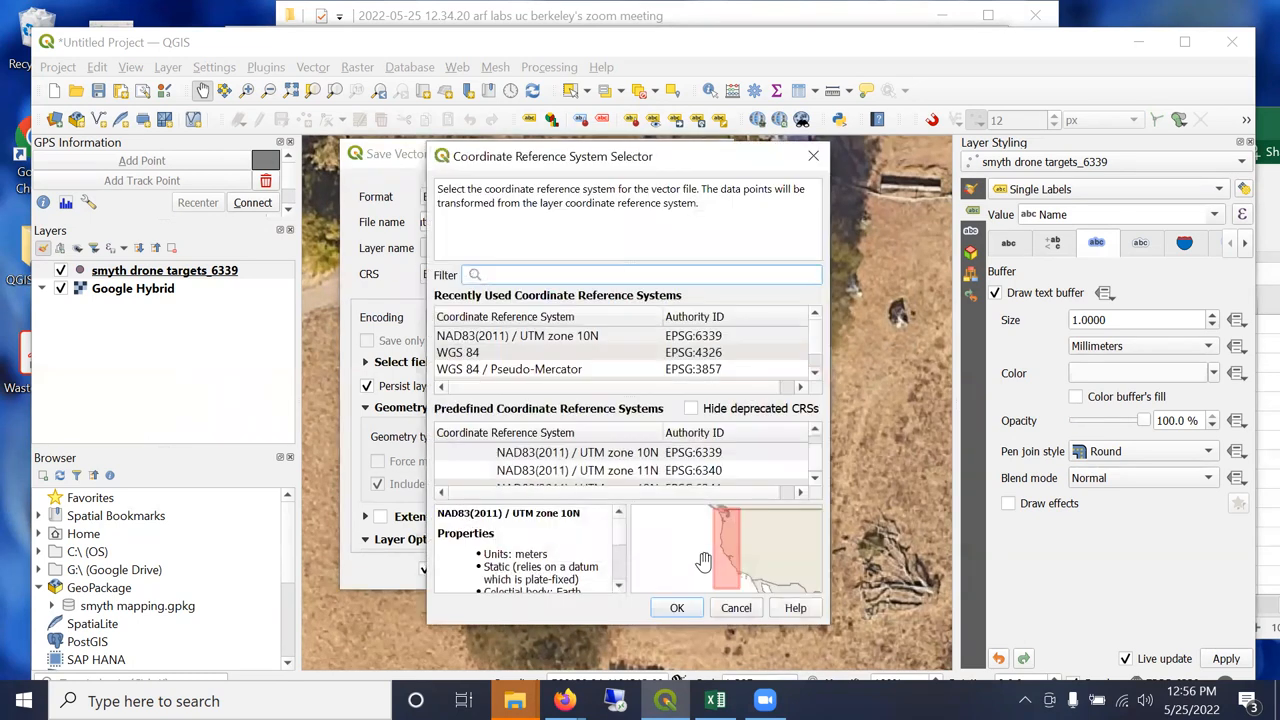
click(676, 608)
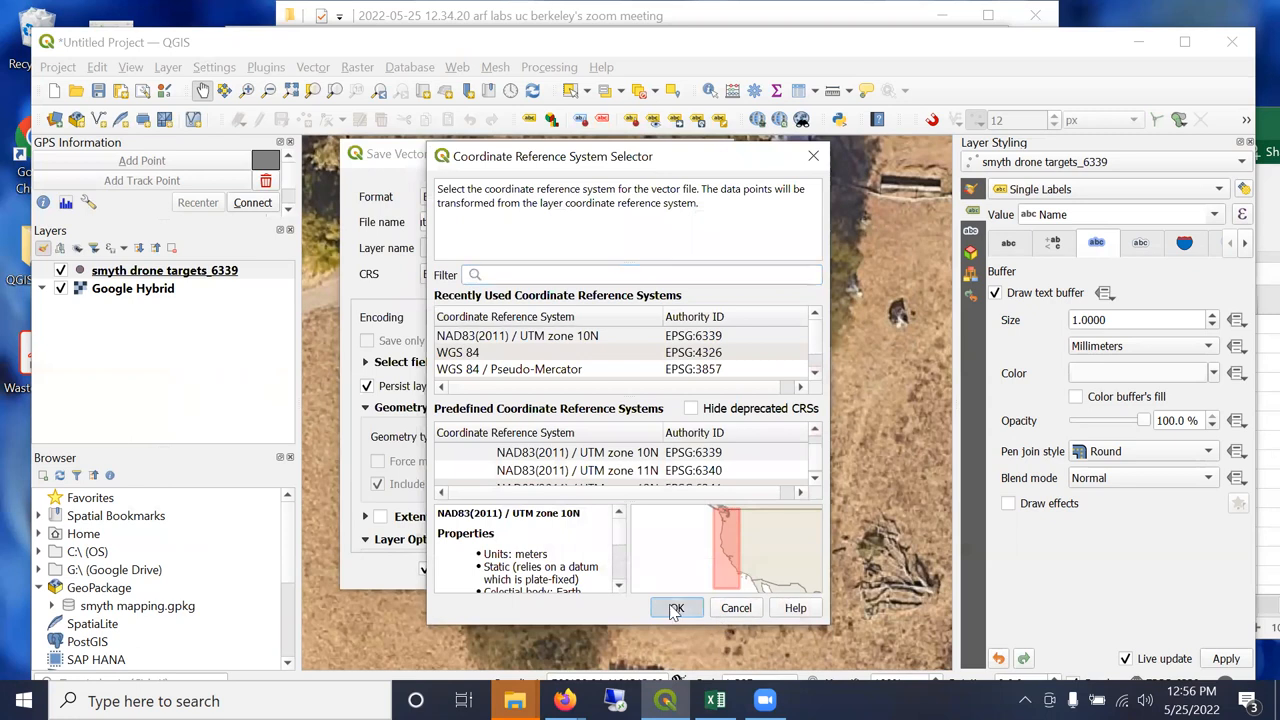
click(676, 608)
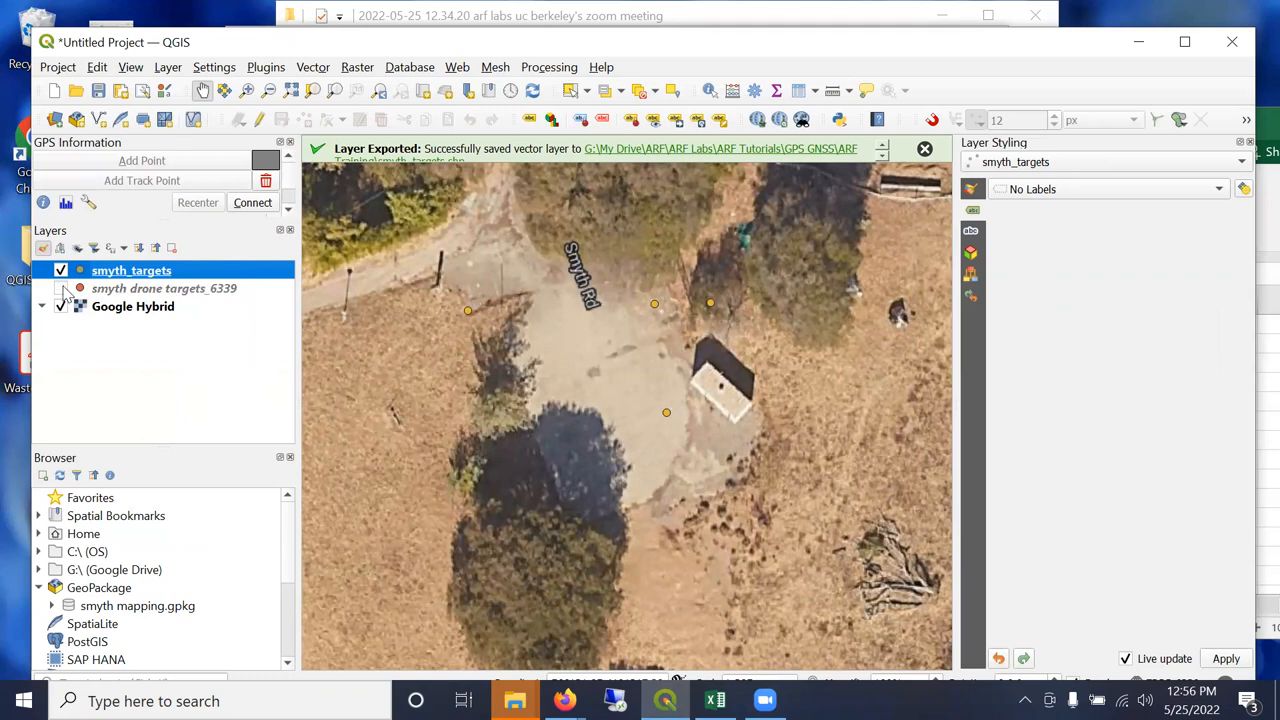
Label the smyth_targets points with single name labels and a text buffer.
click(164, 288)
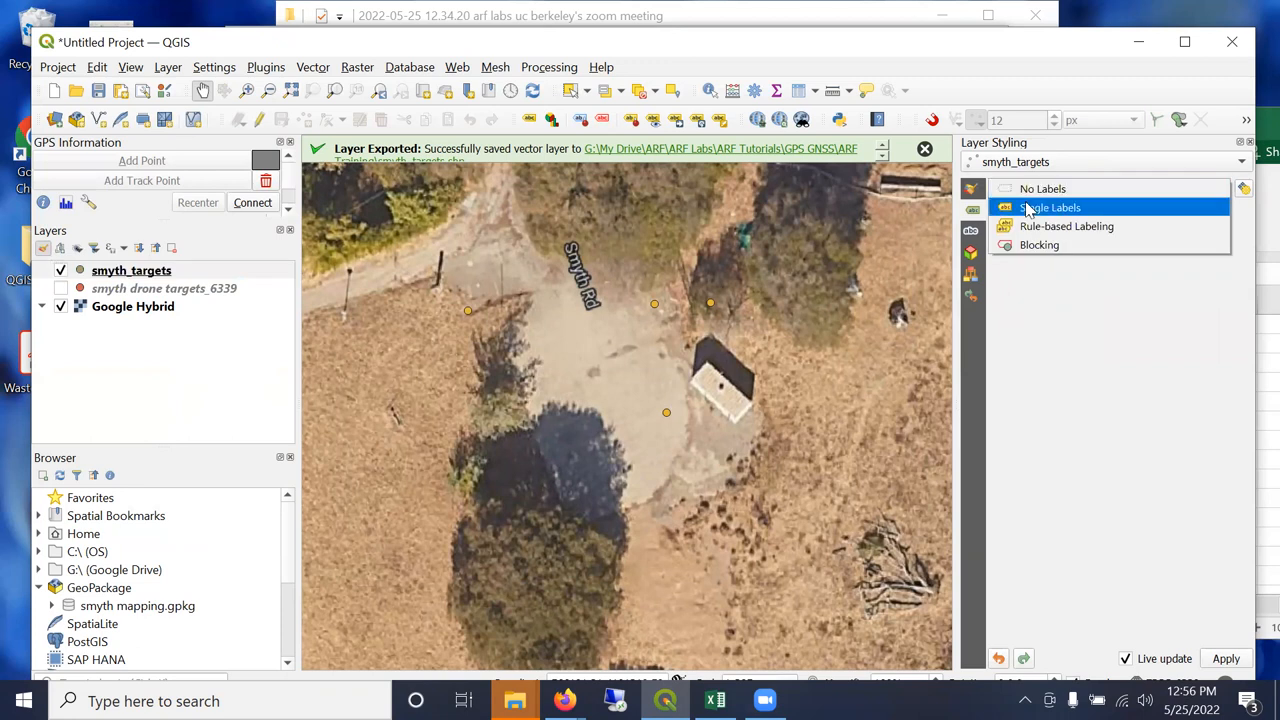
click(1048, 206)
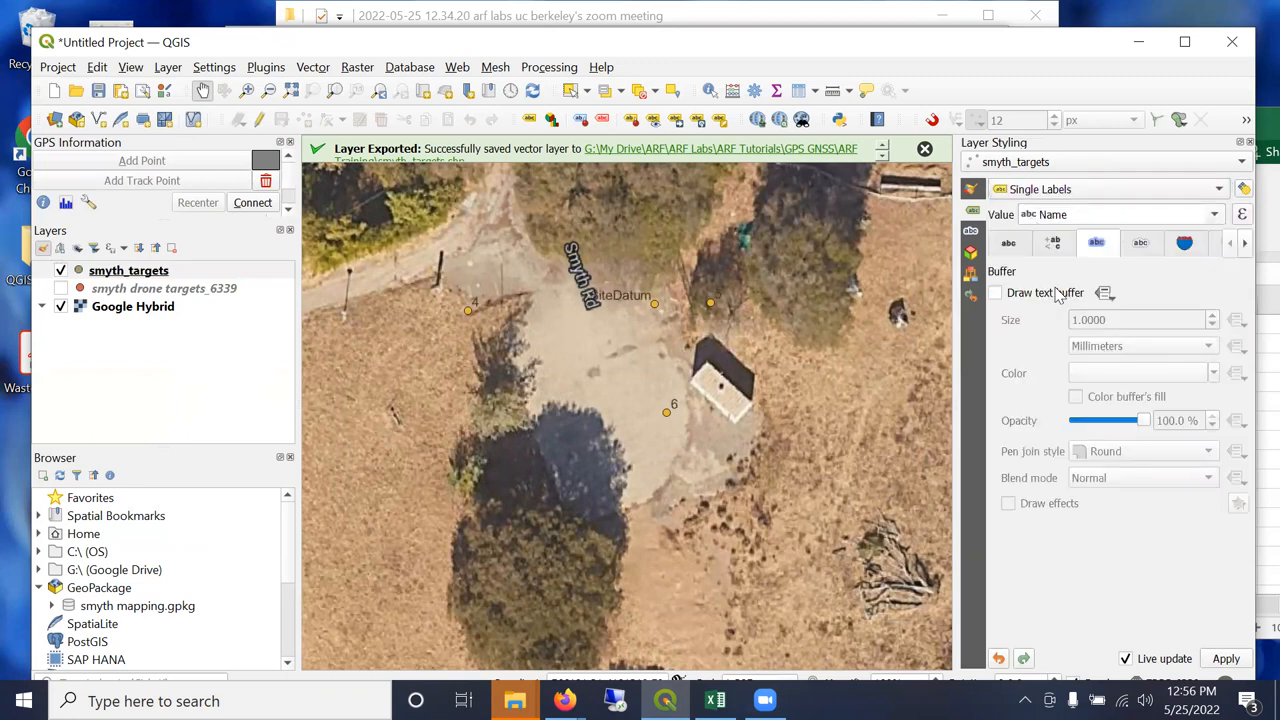
click(994, 292)
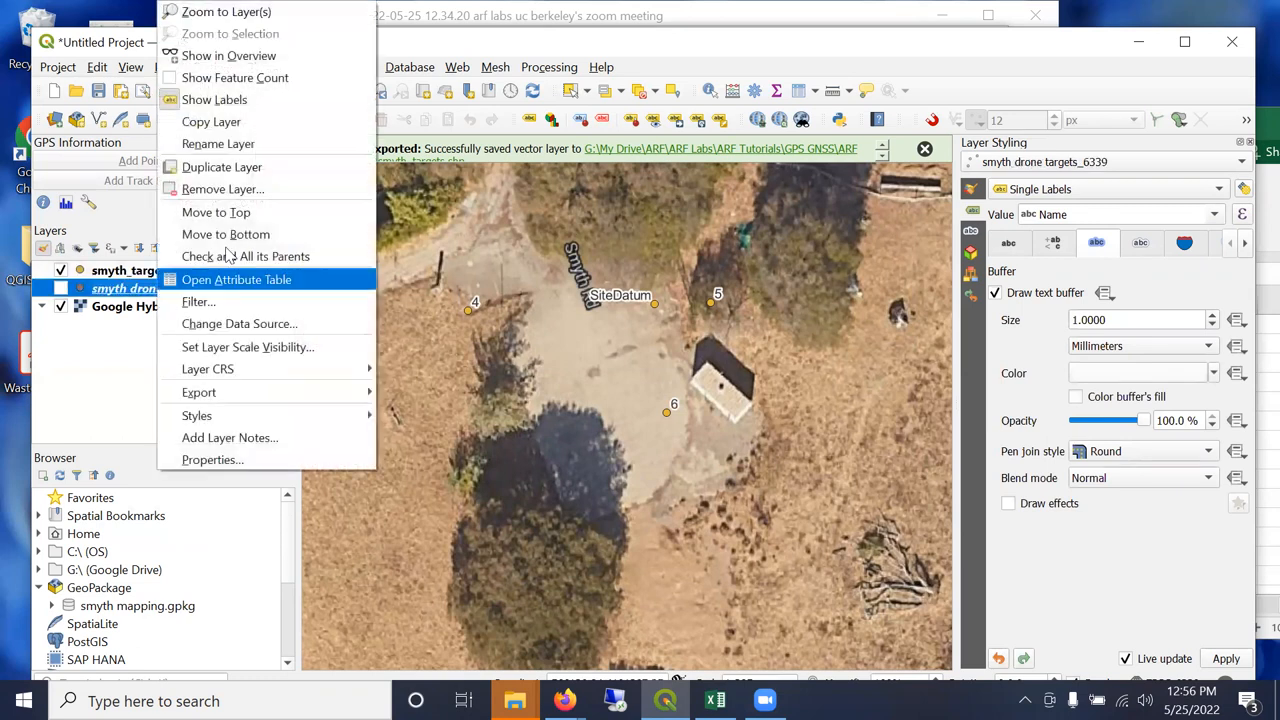
Remove the original drone targets layer from the project.
click(224, 188)
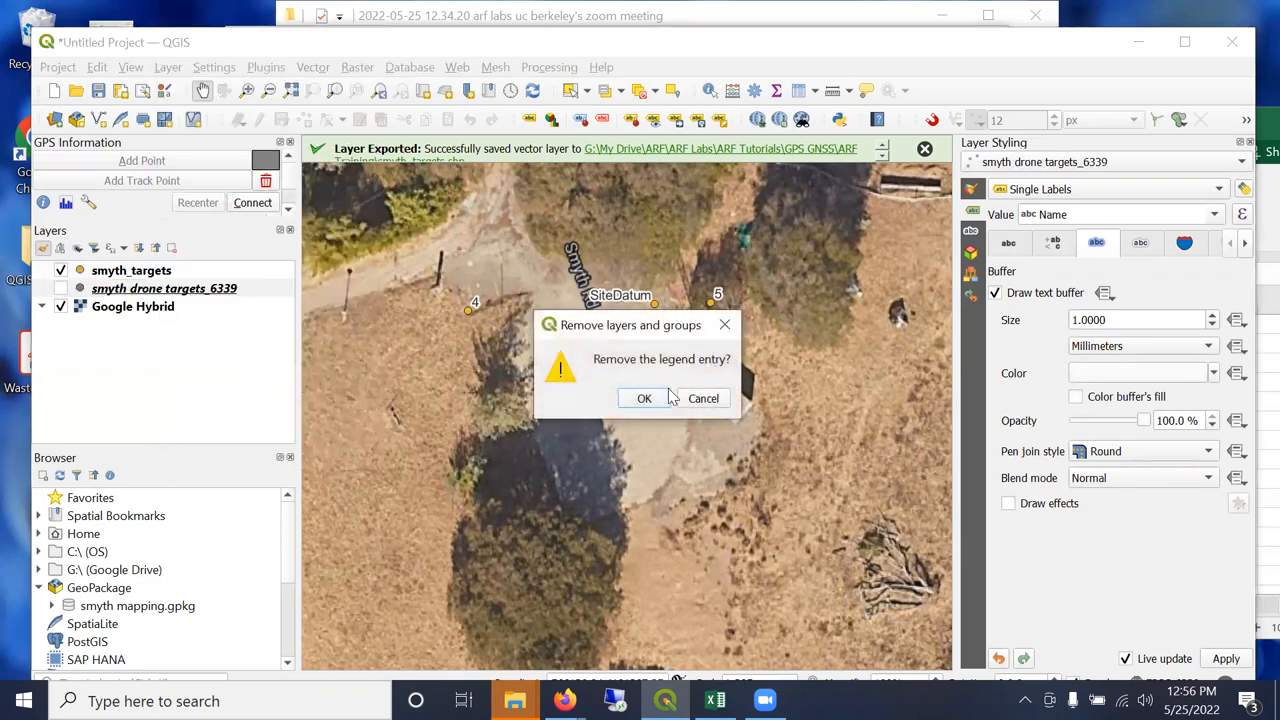
click(644, 398)
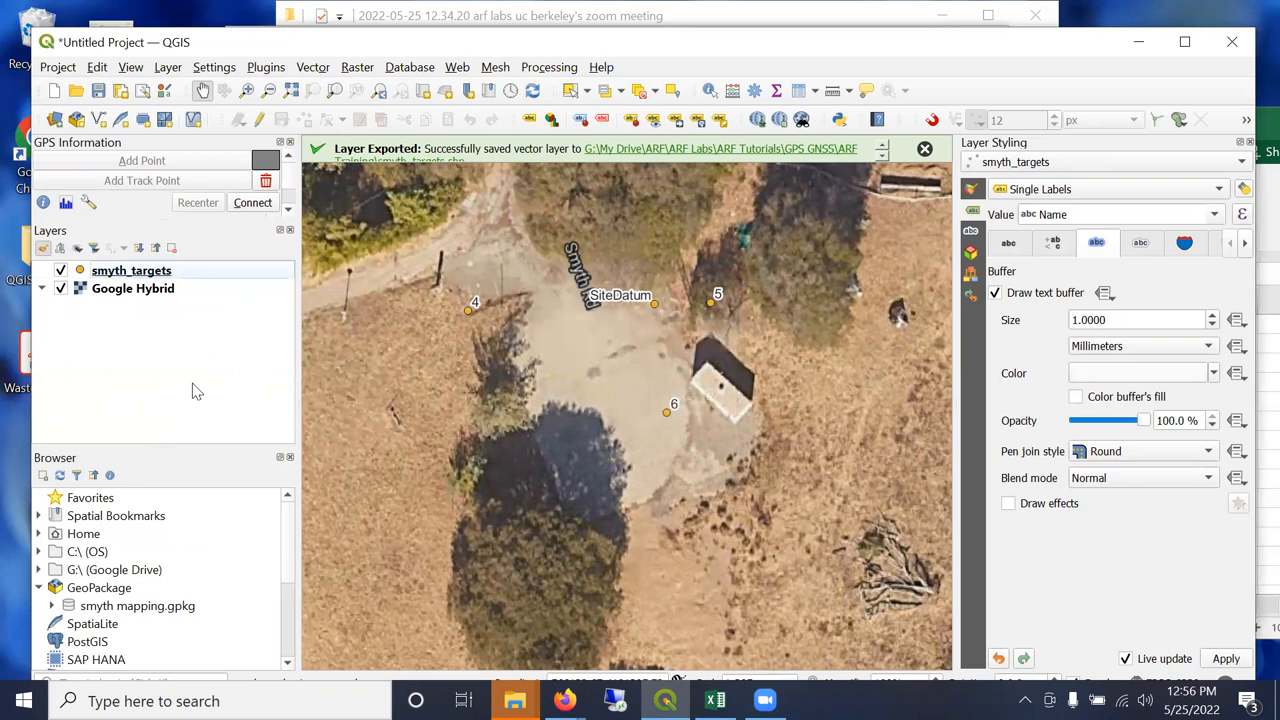
mouse_move(550, 408)
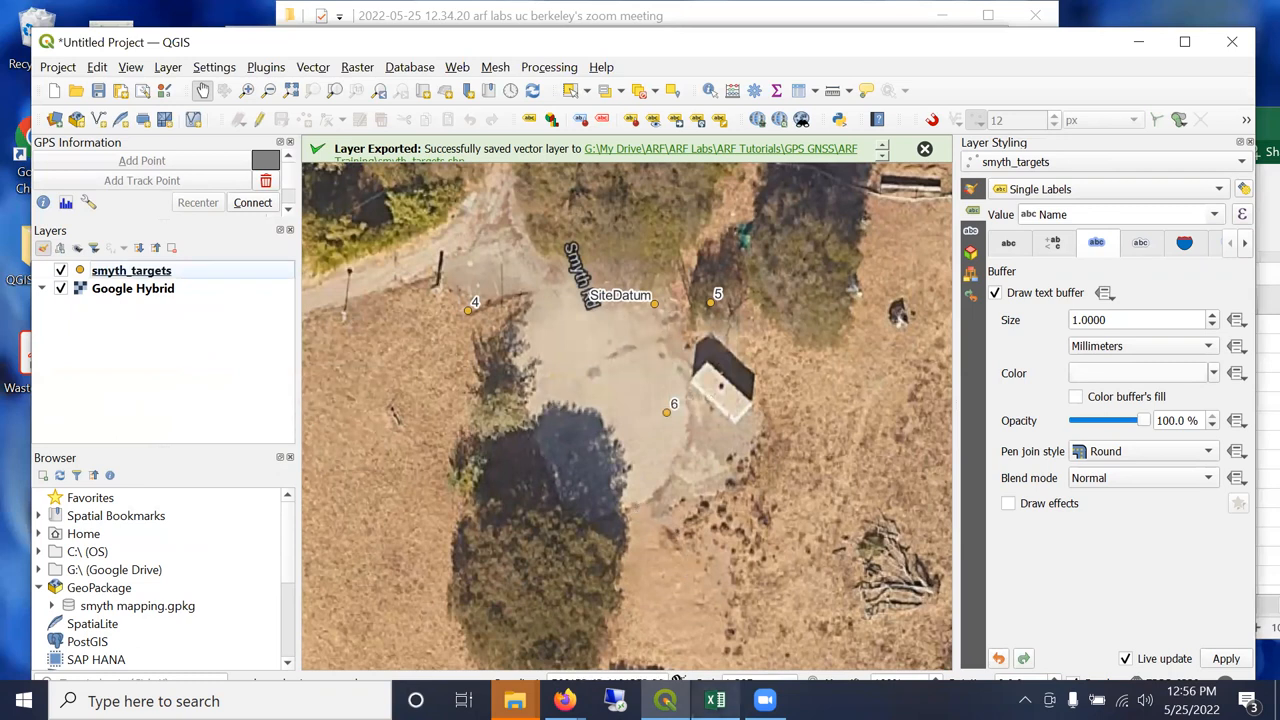
mouse_move(716, 700)
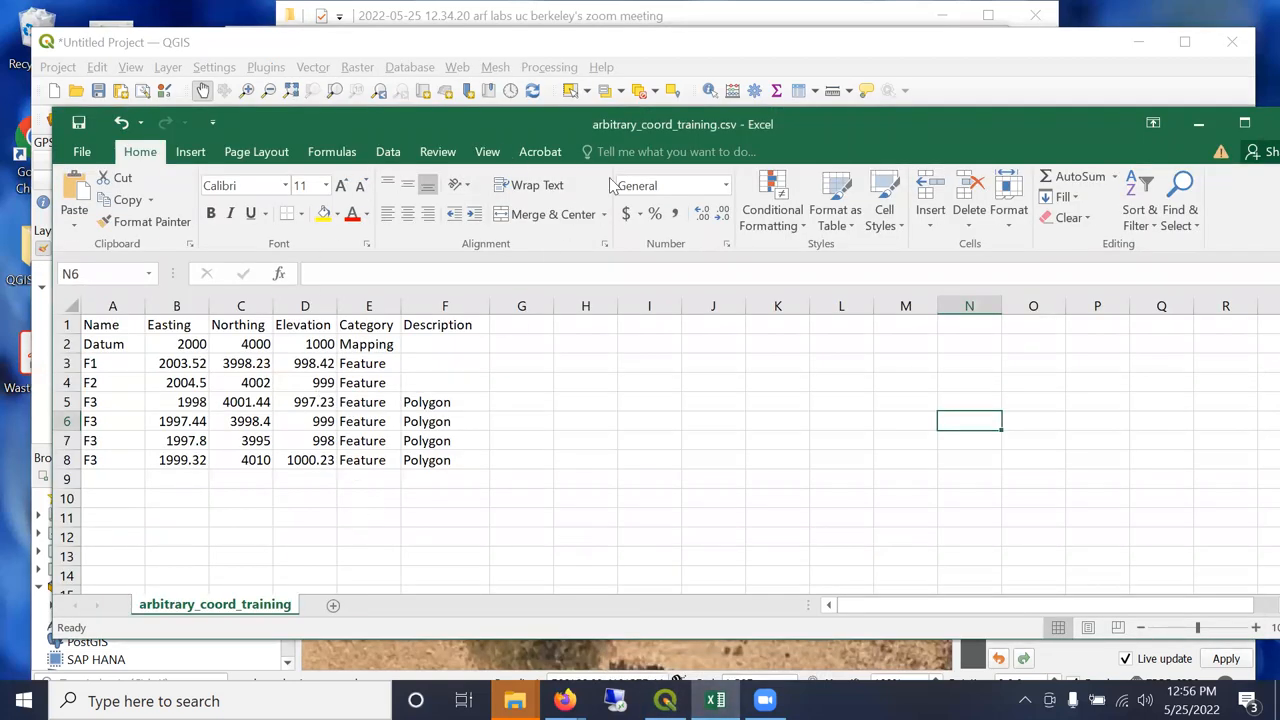
mouse_move(688, 132)
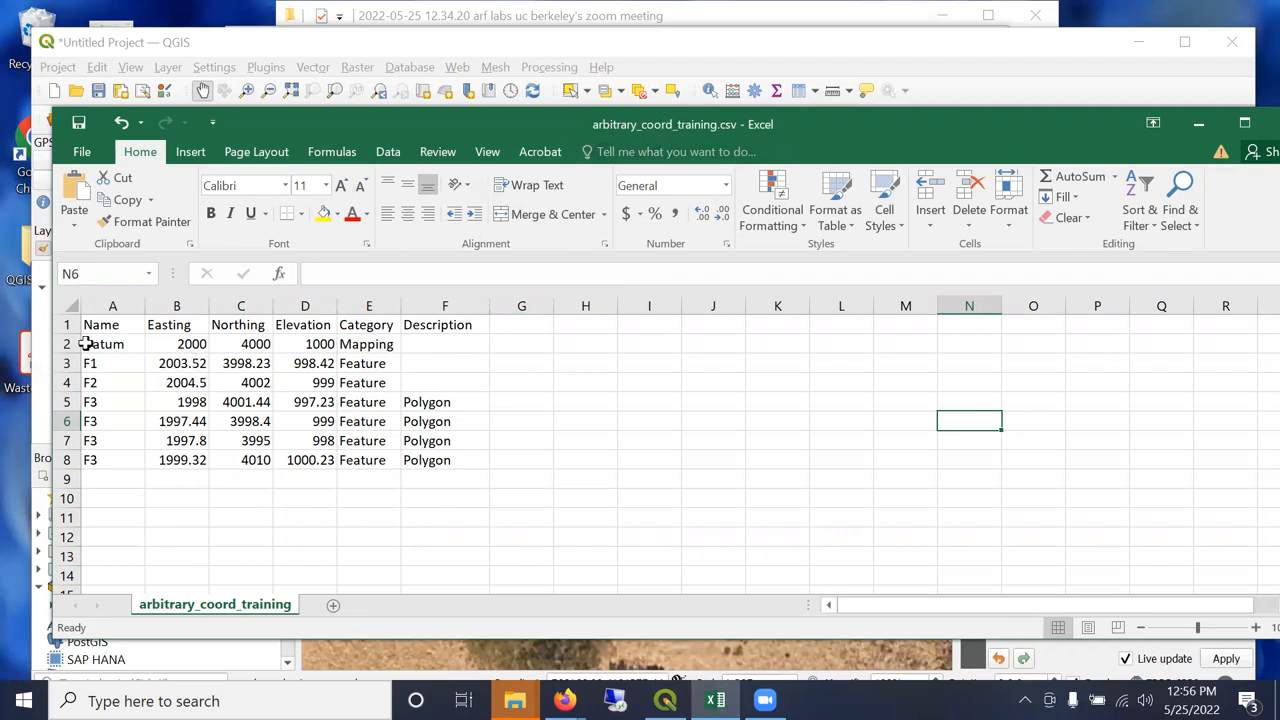
click(112, 344)
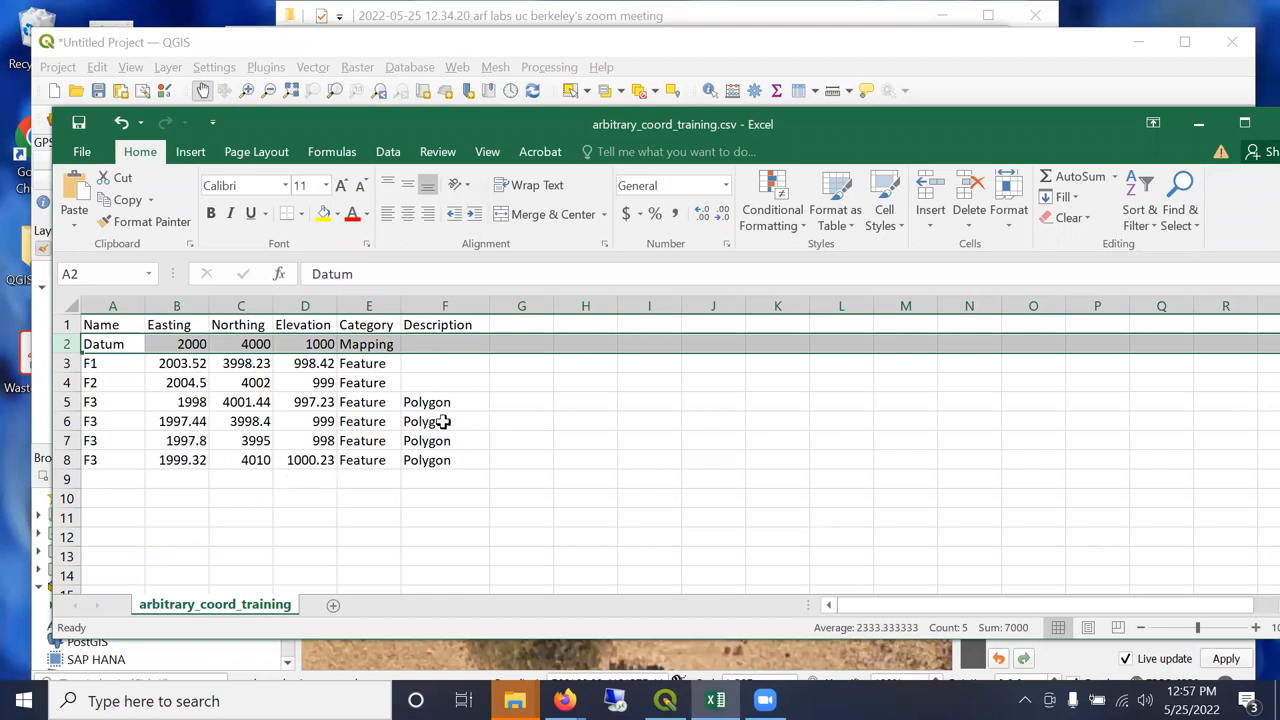
mouse_move(772, 502)
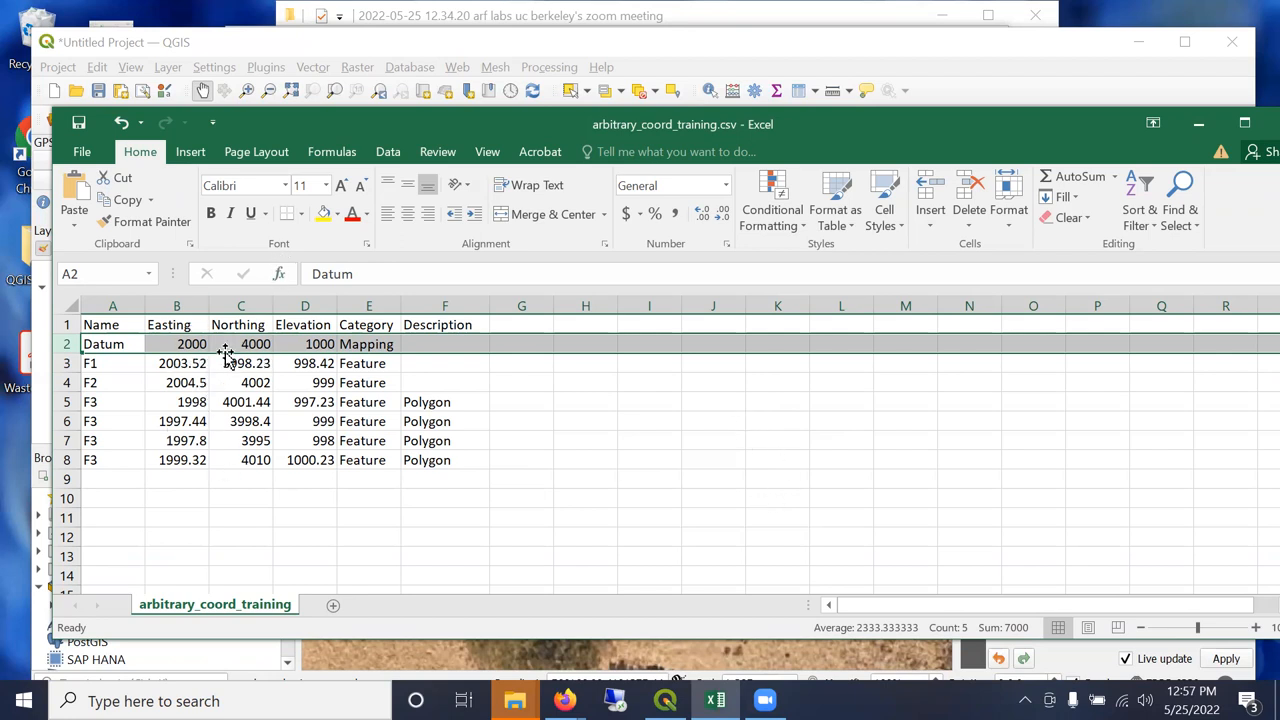
click(584, 420)
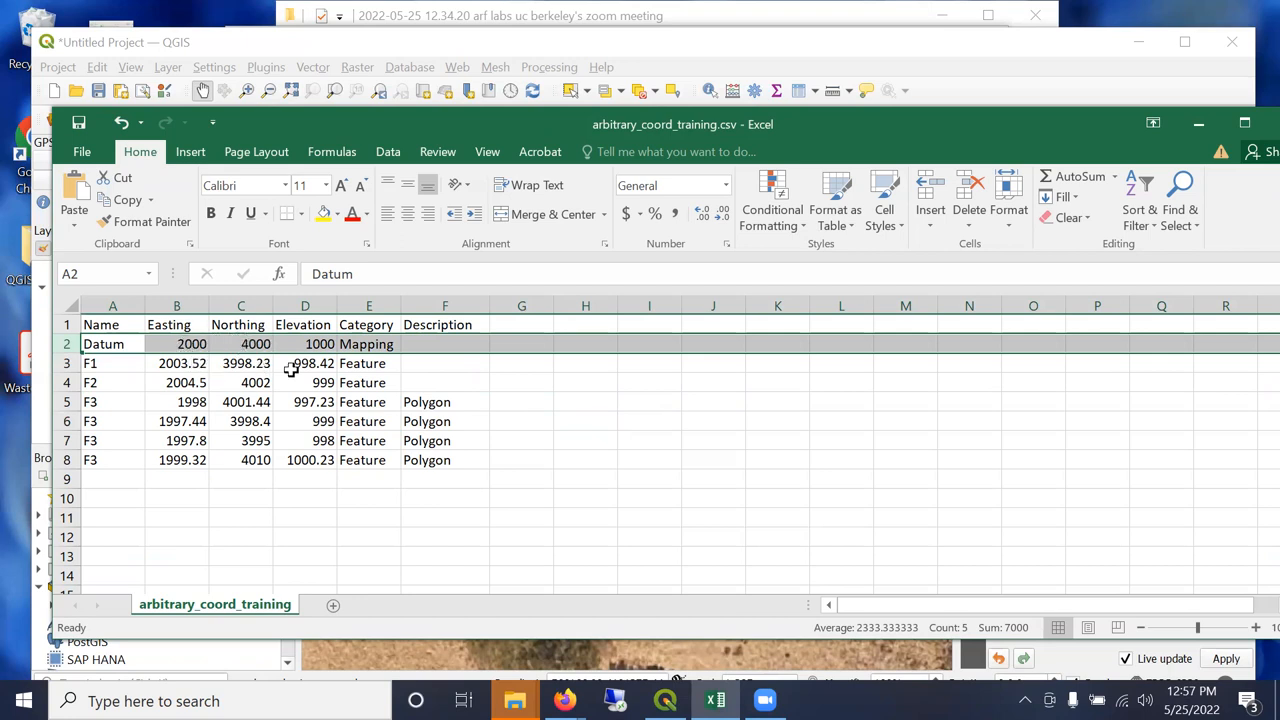
mouse_move(264, 364)
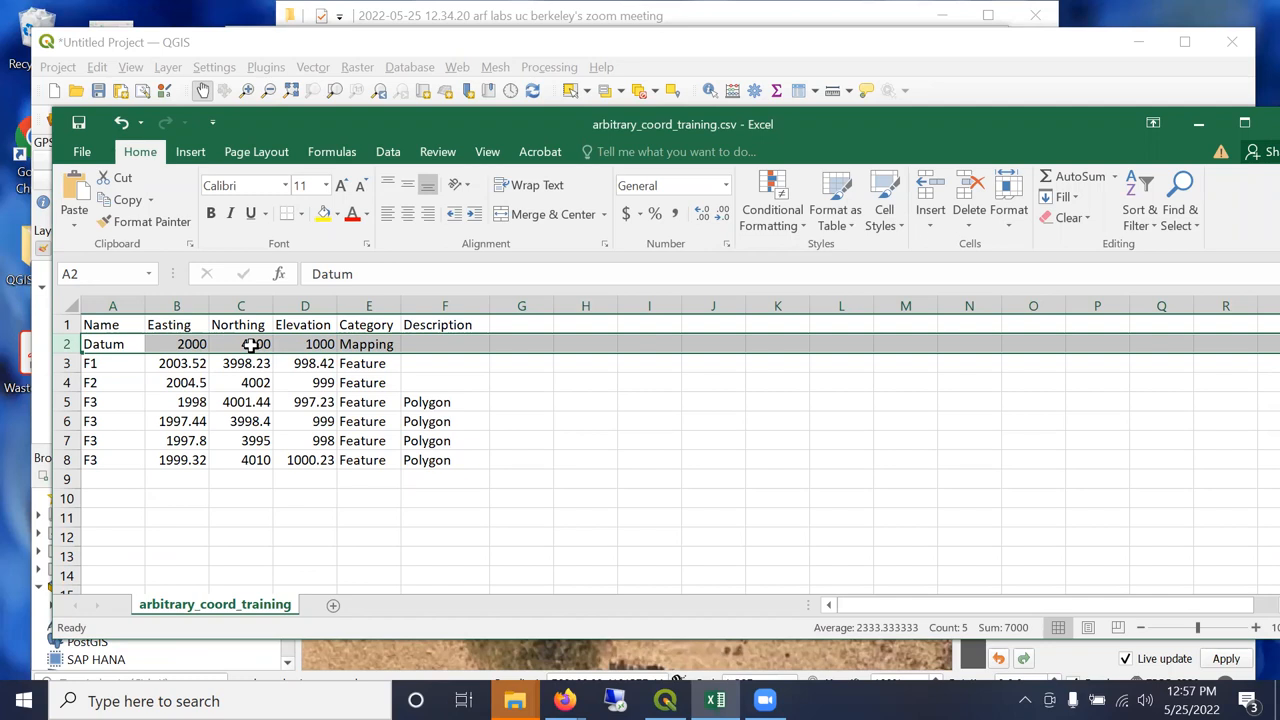
click(240, 344)
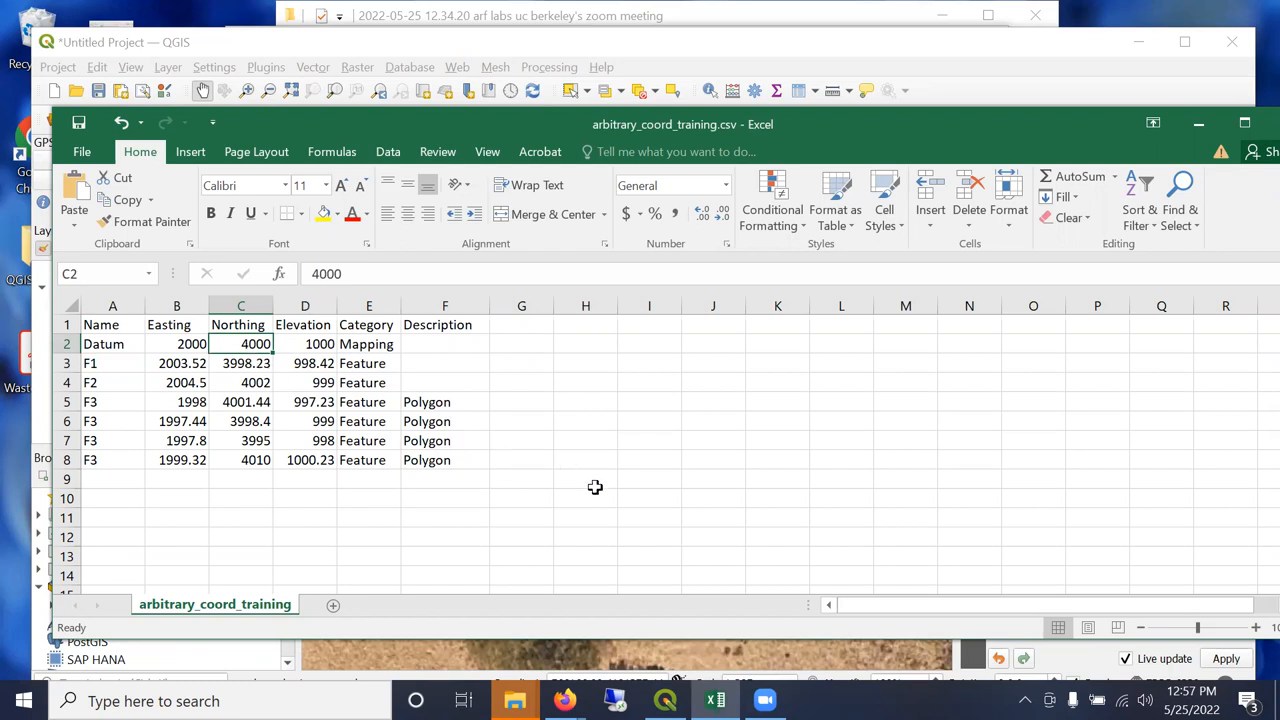
mouse_move(604, 402)
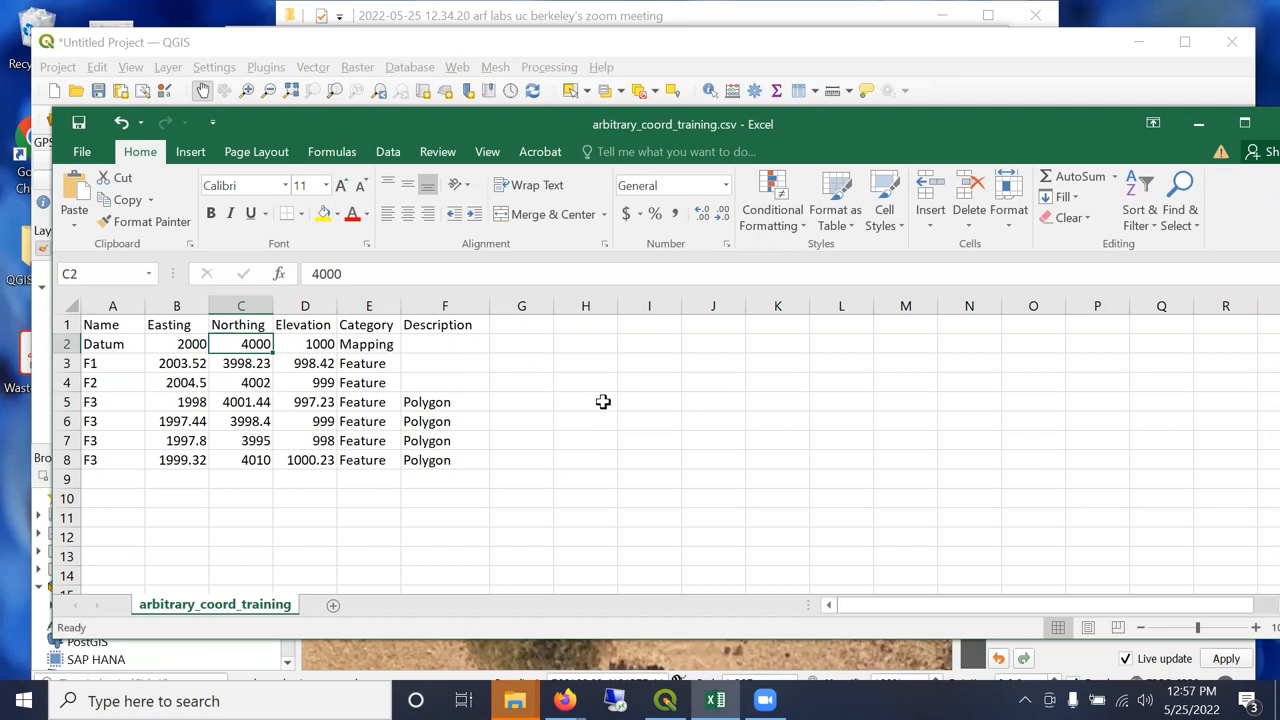
mouse_move(322, 418)
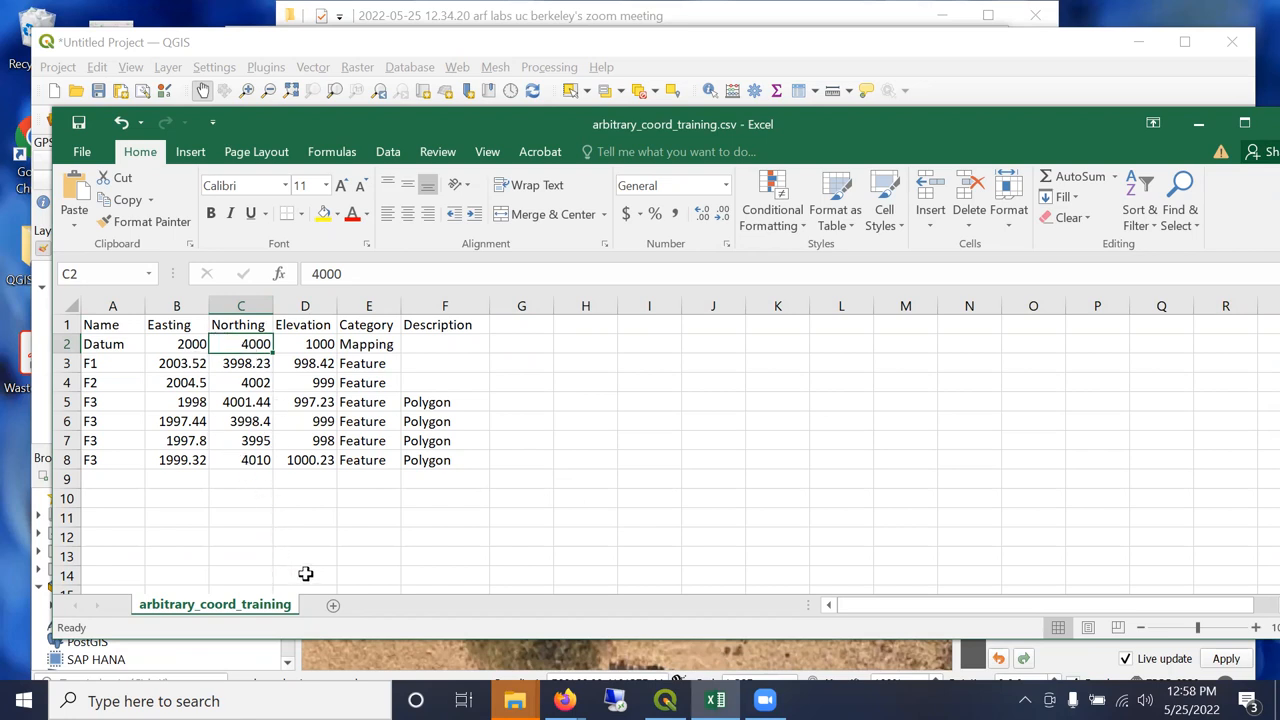
mouse_move(338, 344)
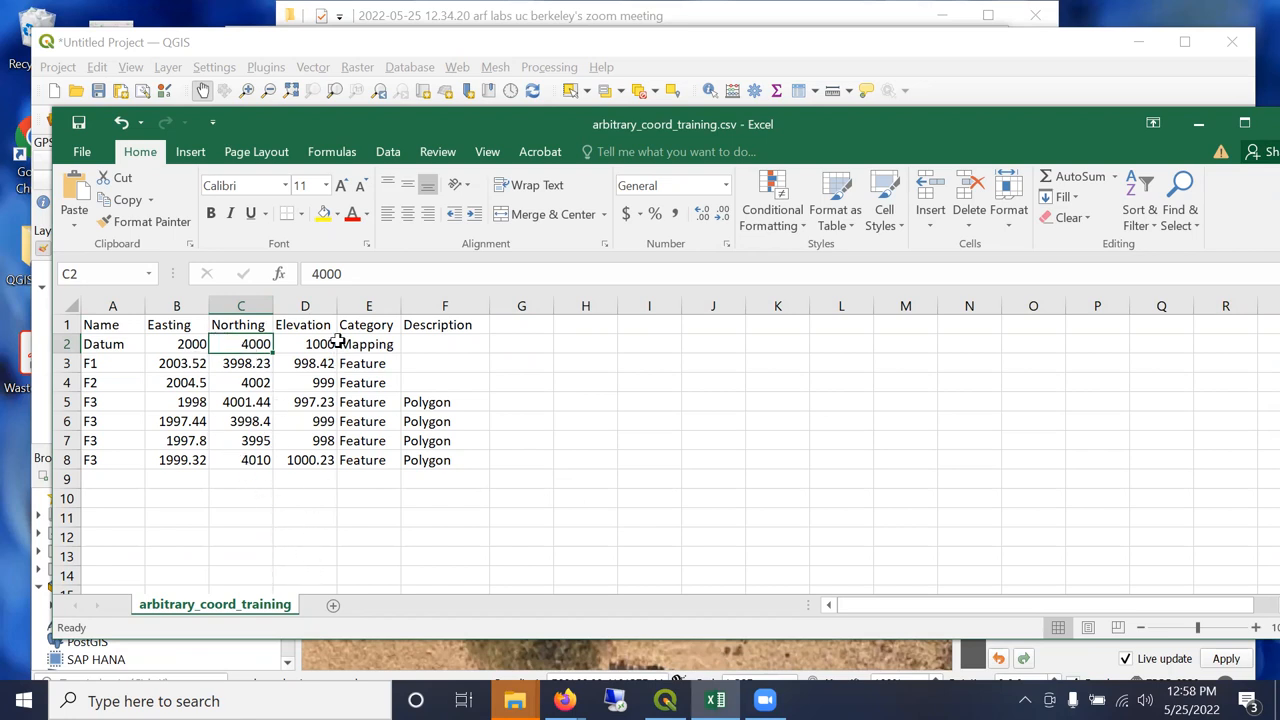
mouse_move(330, 364)
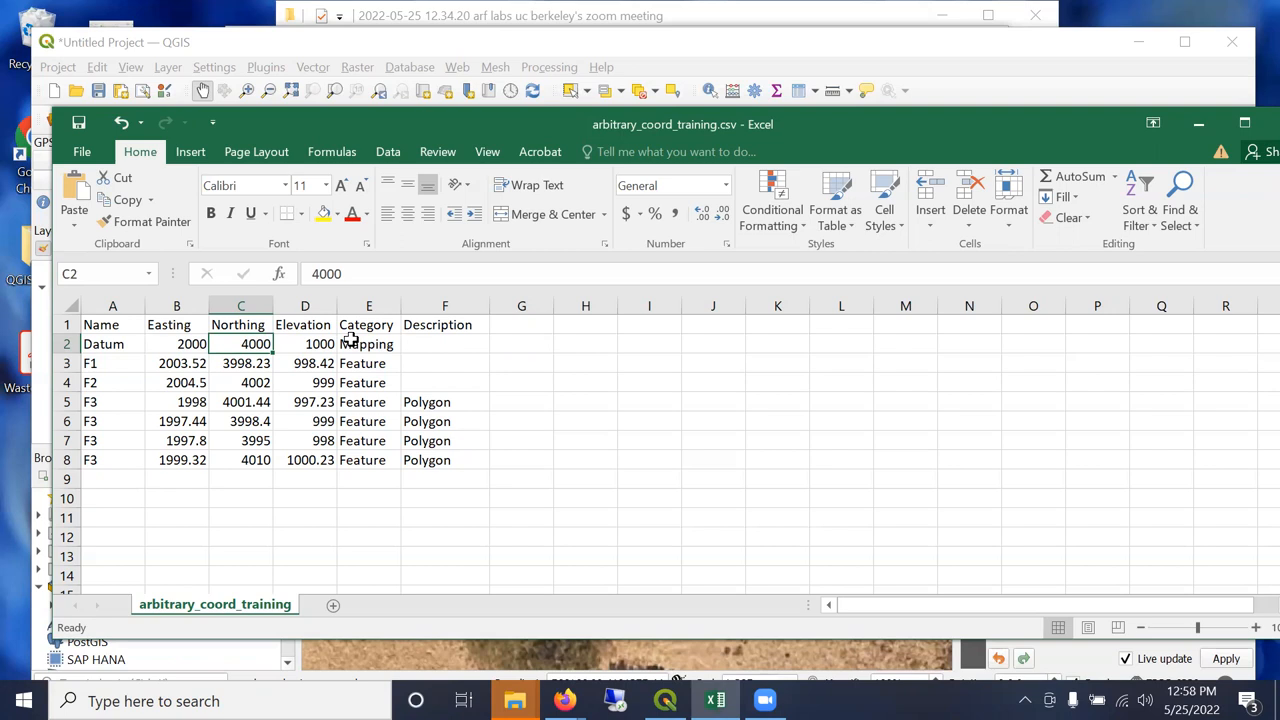
mouse_move(510, 464)
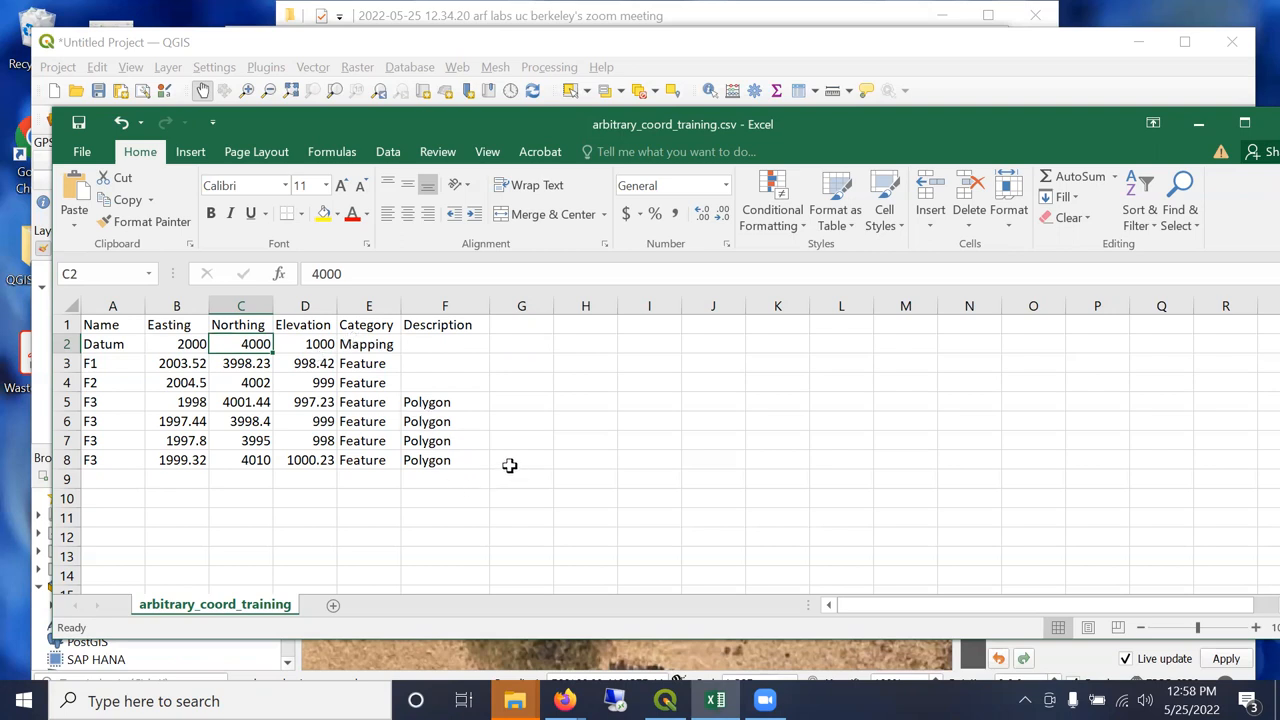
mouse_move(540, 382)
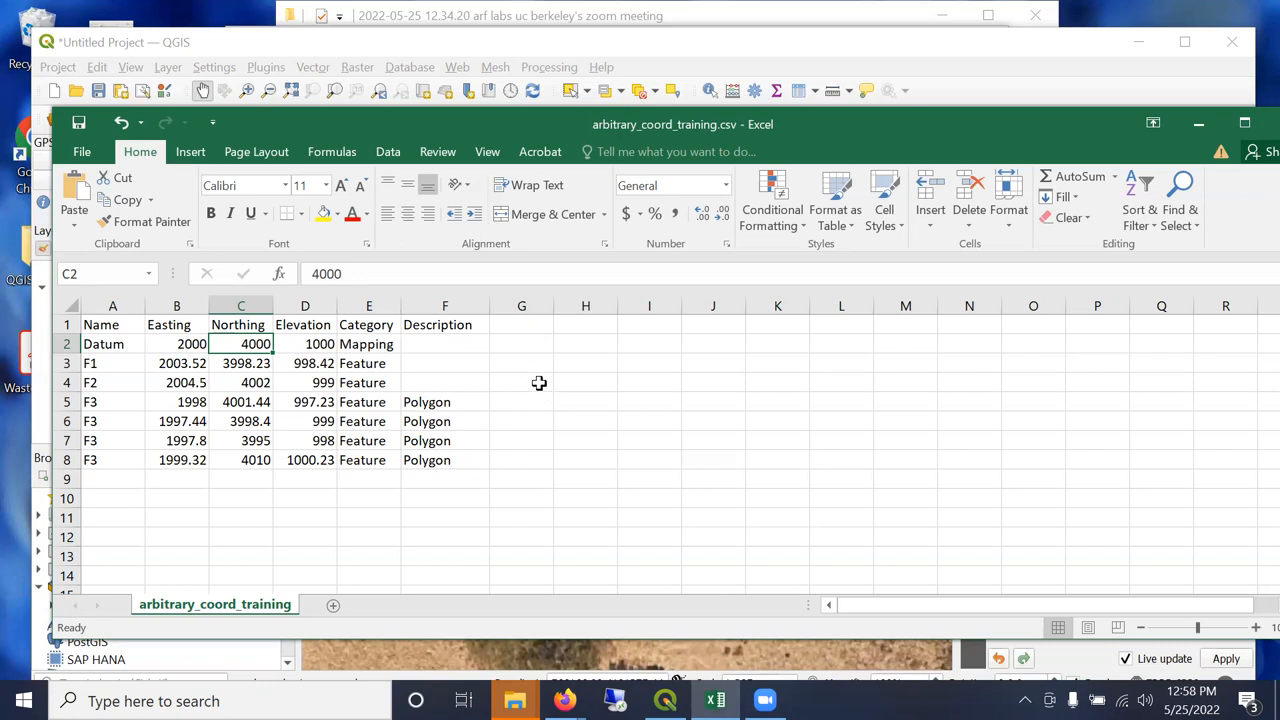
click(520, 324)
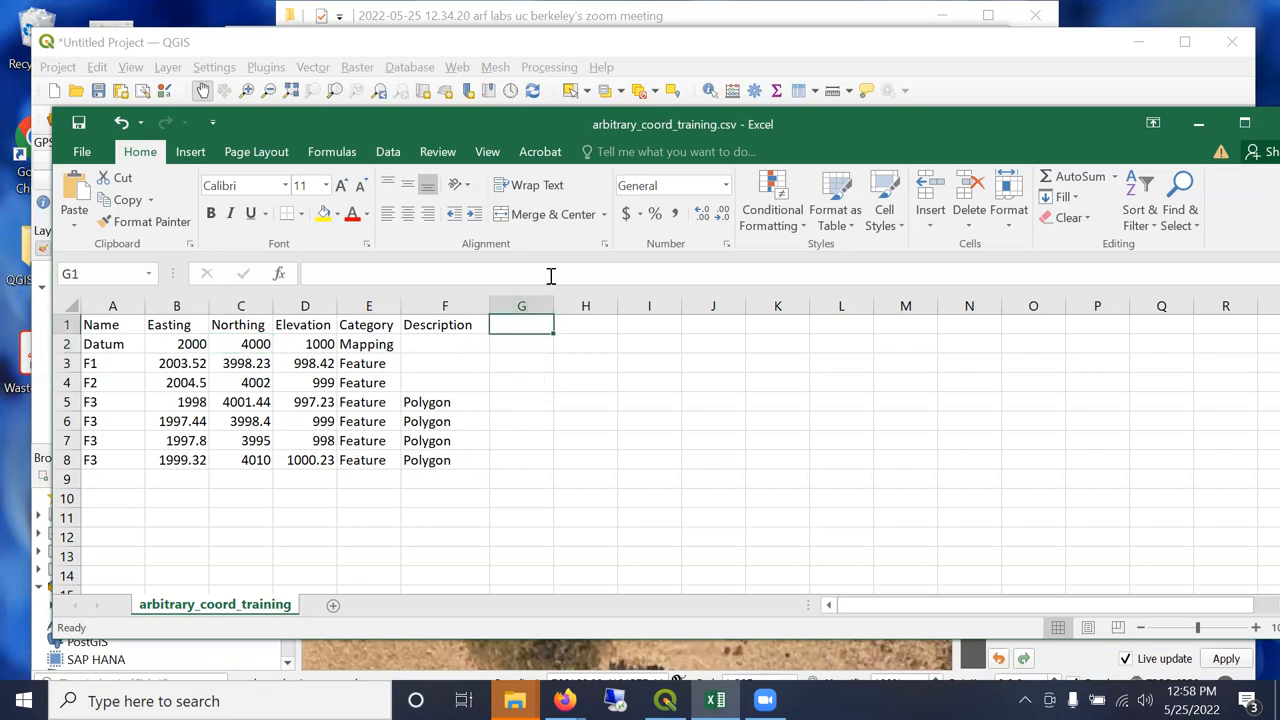
mouse_move(284, 504)
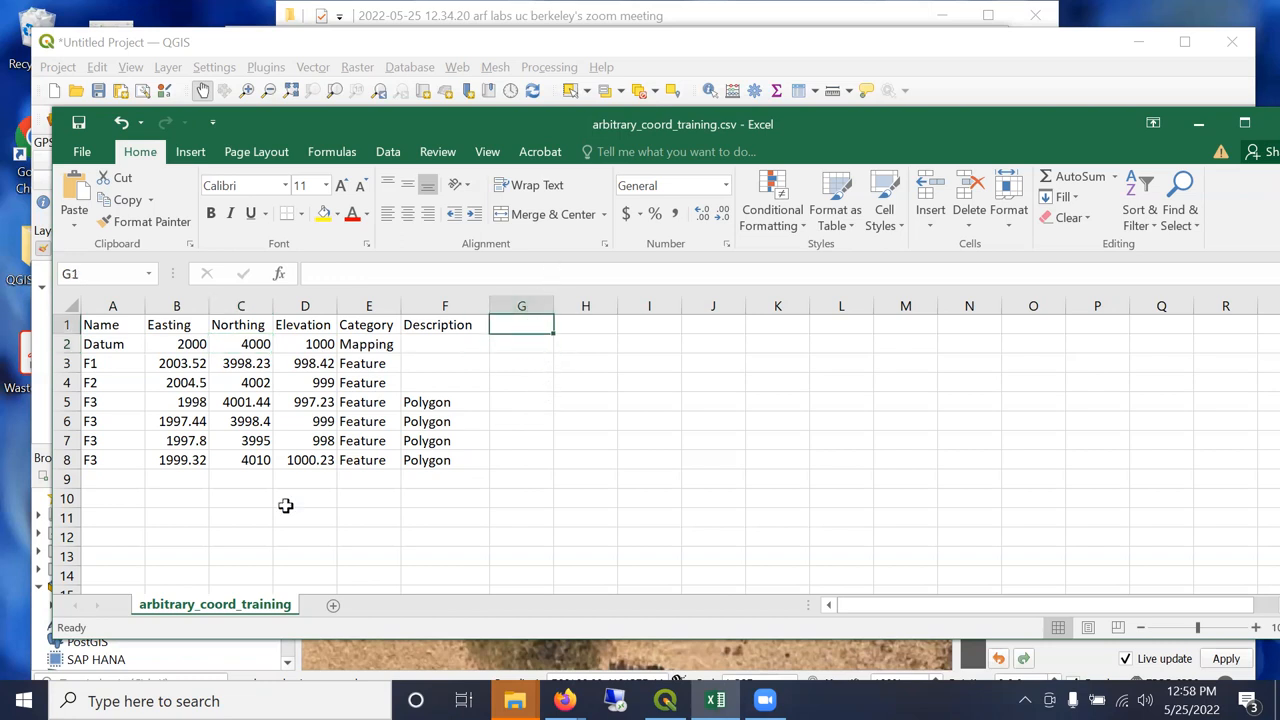
mouse_move(498, 124)
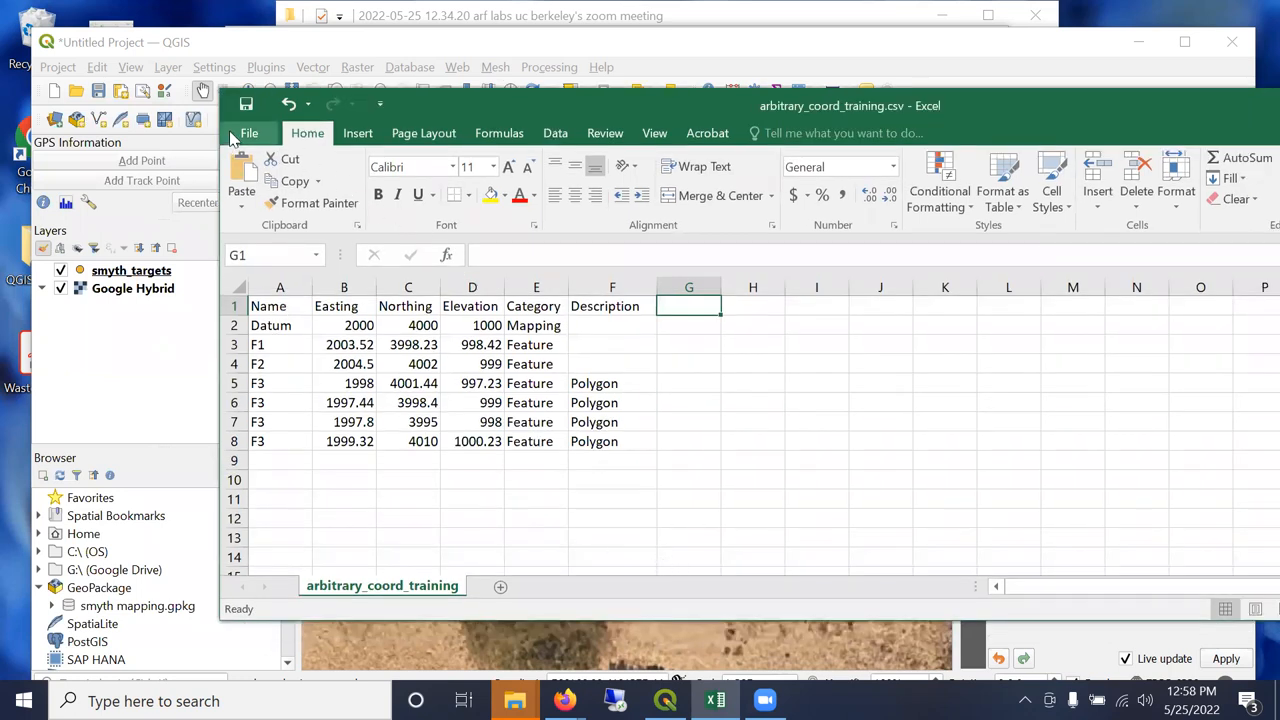
Open the site datum workbook from the File menu to copy its SiteDatum rows.
click(248, 132)
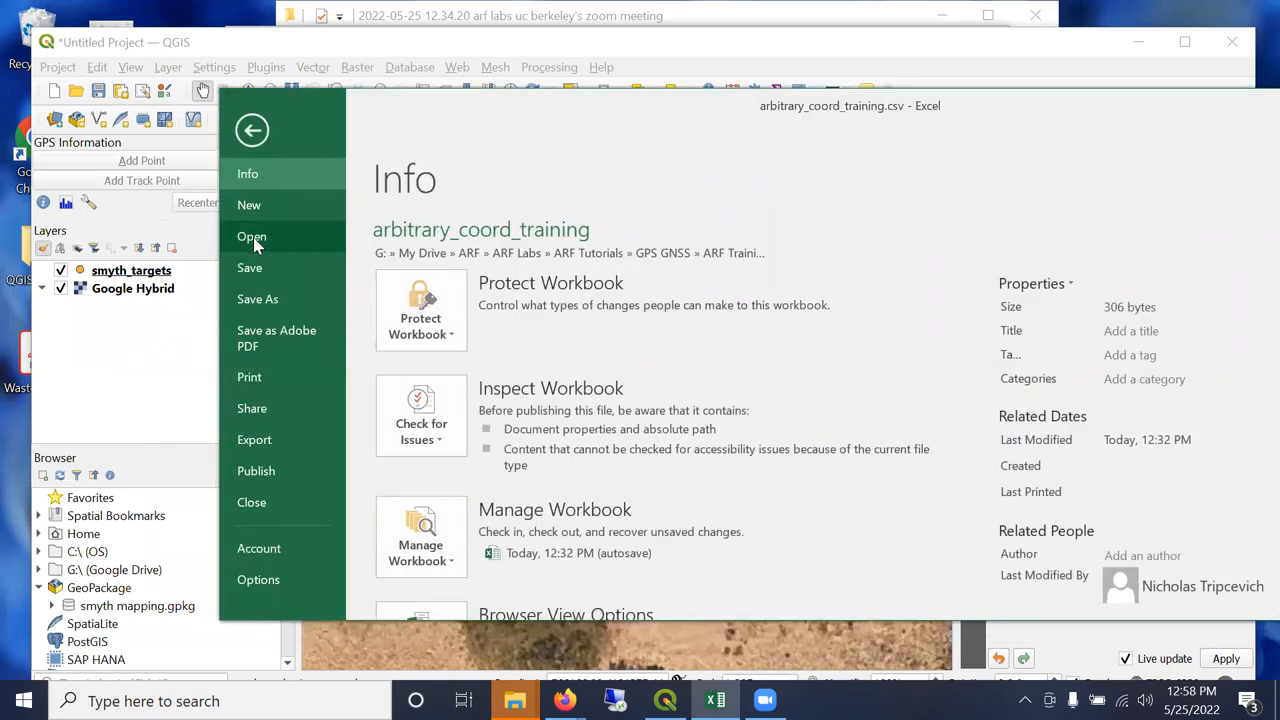
click(252, 236)
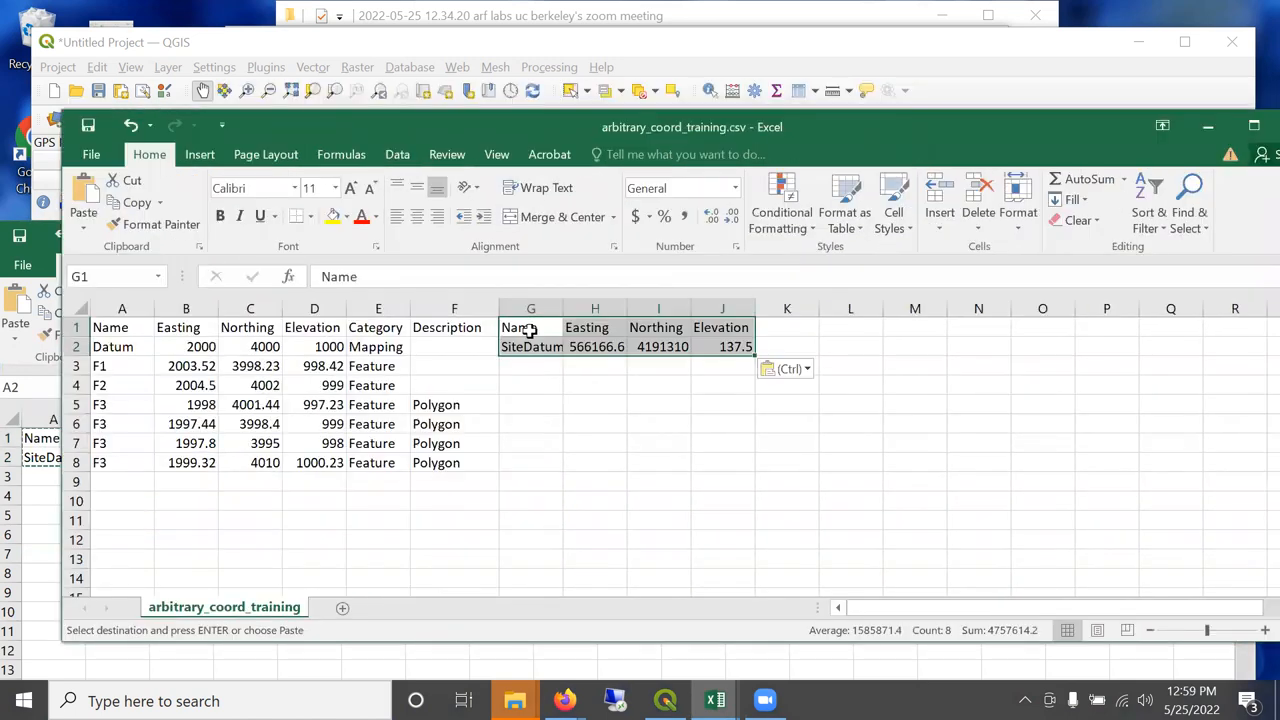
mouse_move(572, 414)
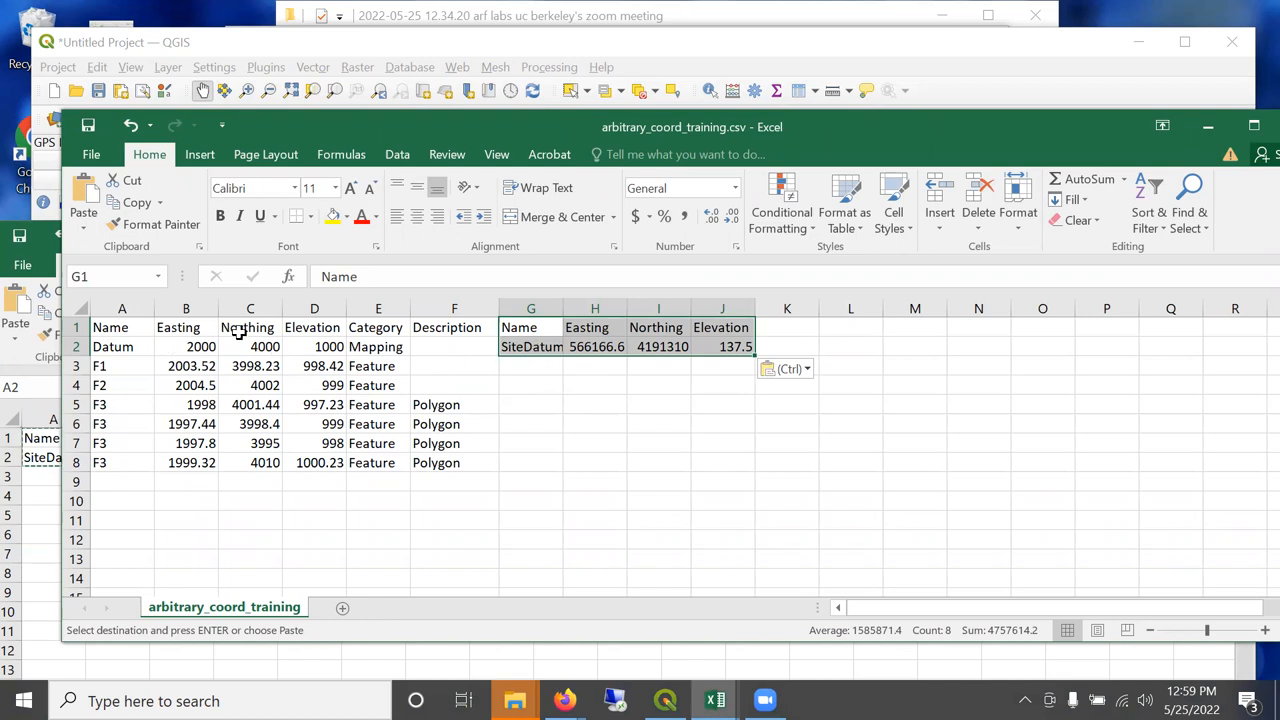
mouse_move(622, 346)
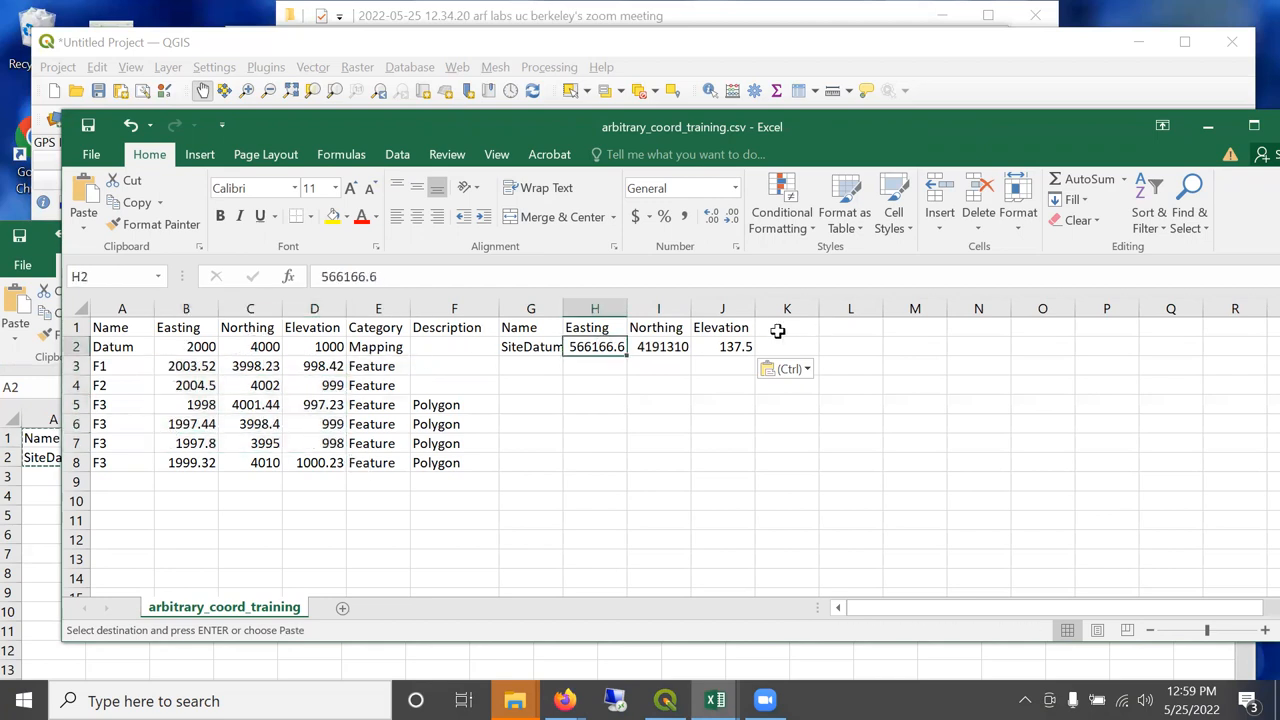
Add an Easting2 column header after the datum Elevation column.
click(788, 346)
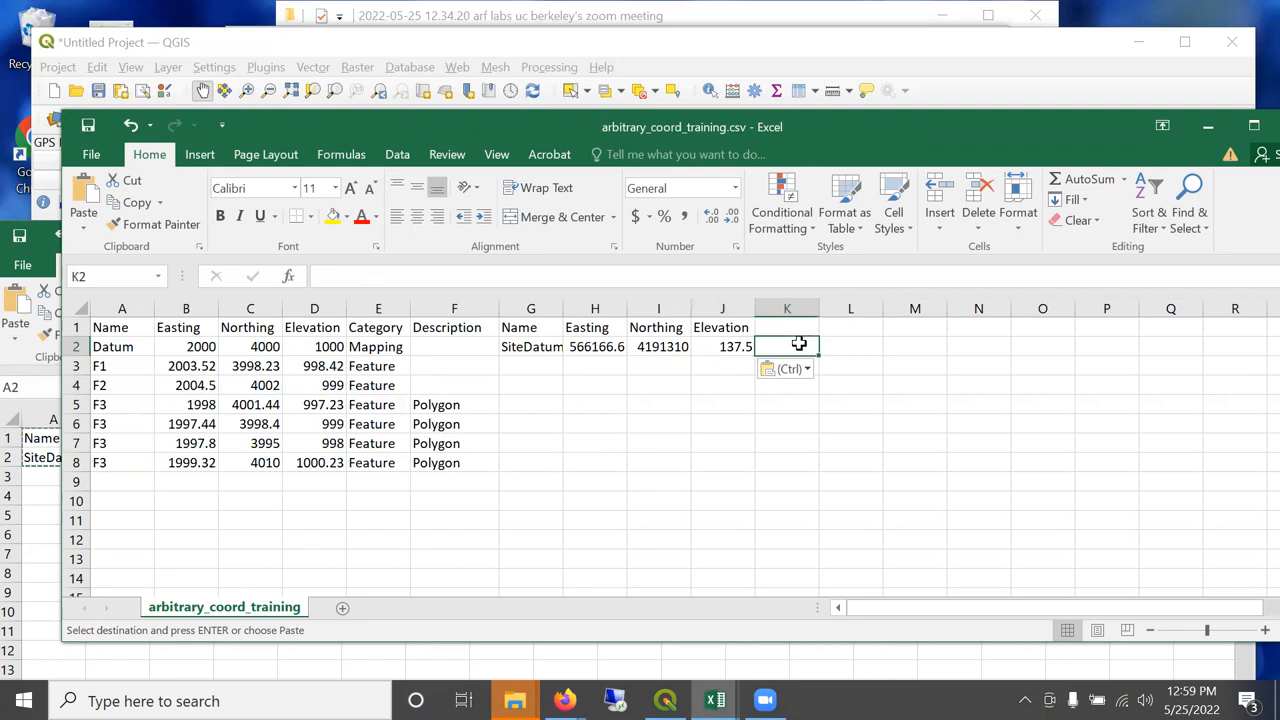
click(788, 326)
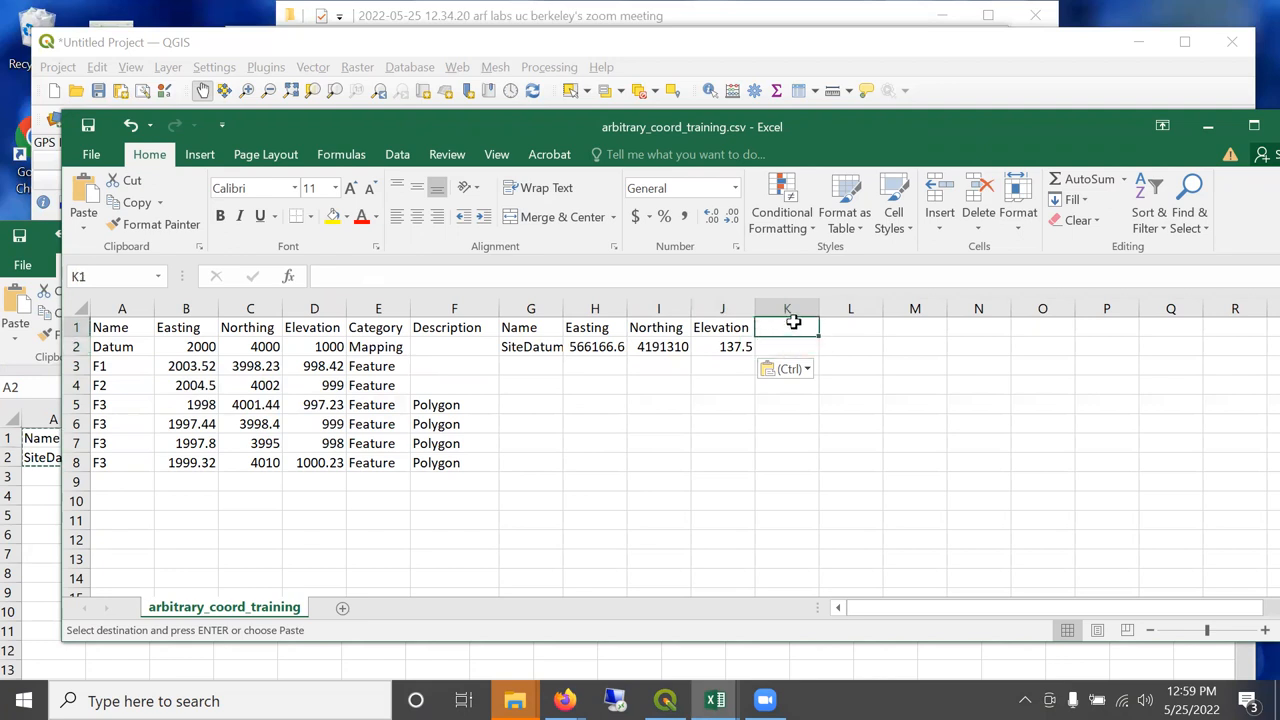
text(Eat)
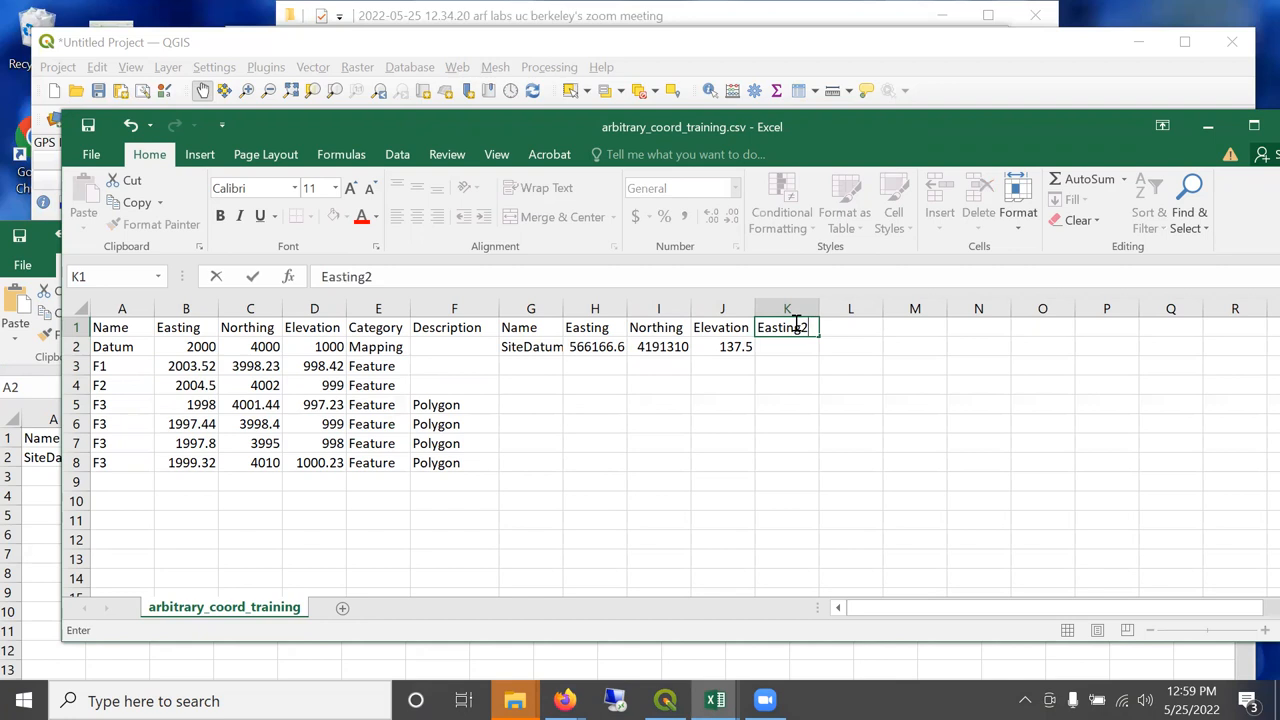
key(Enter)
text(=B2+)
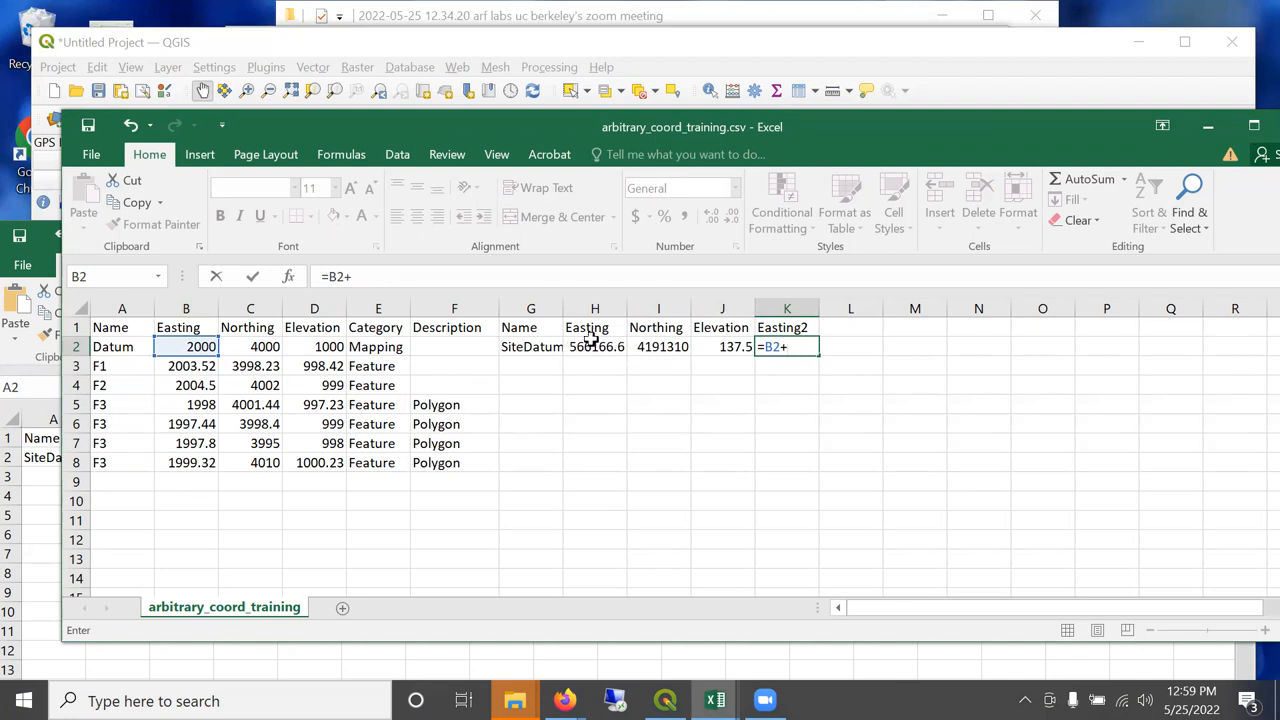
Enter =B2+564166.6 for the Datum Easting2, giving 566166.6, and start the Northing2 header.
text(5)
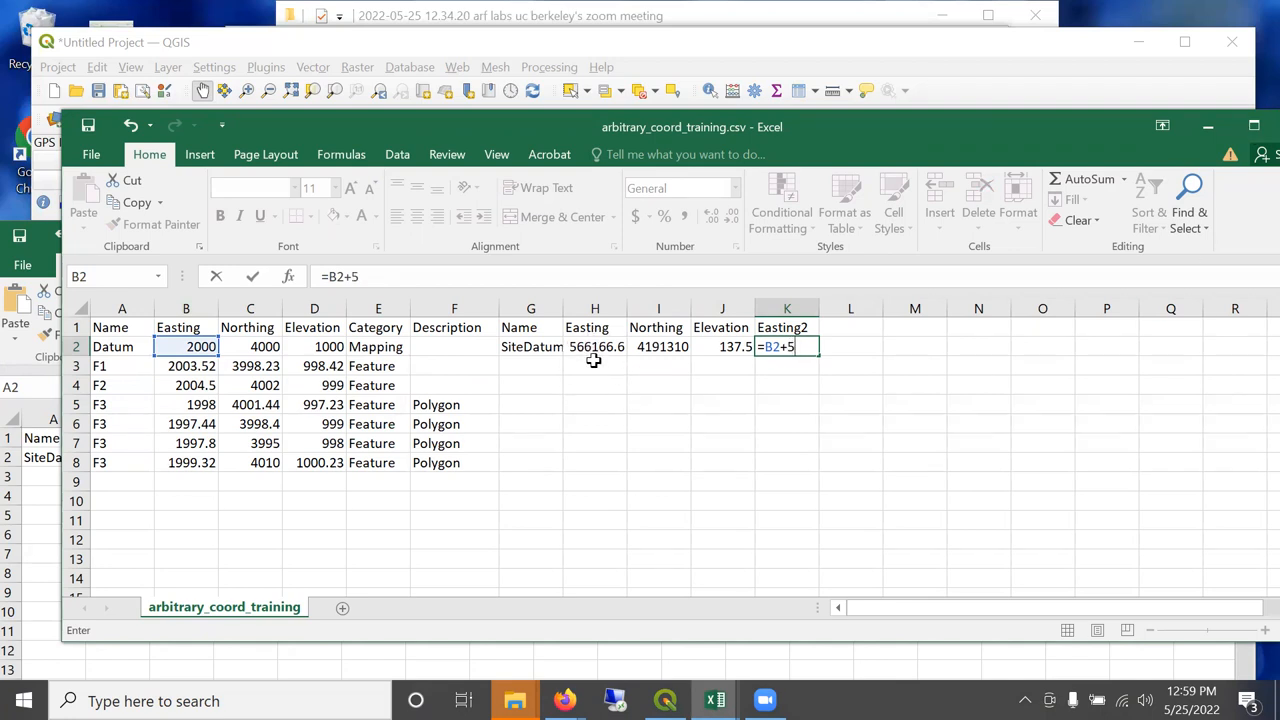
text(66166.6)
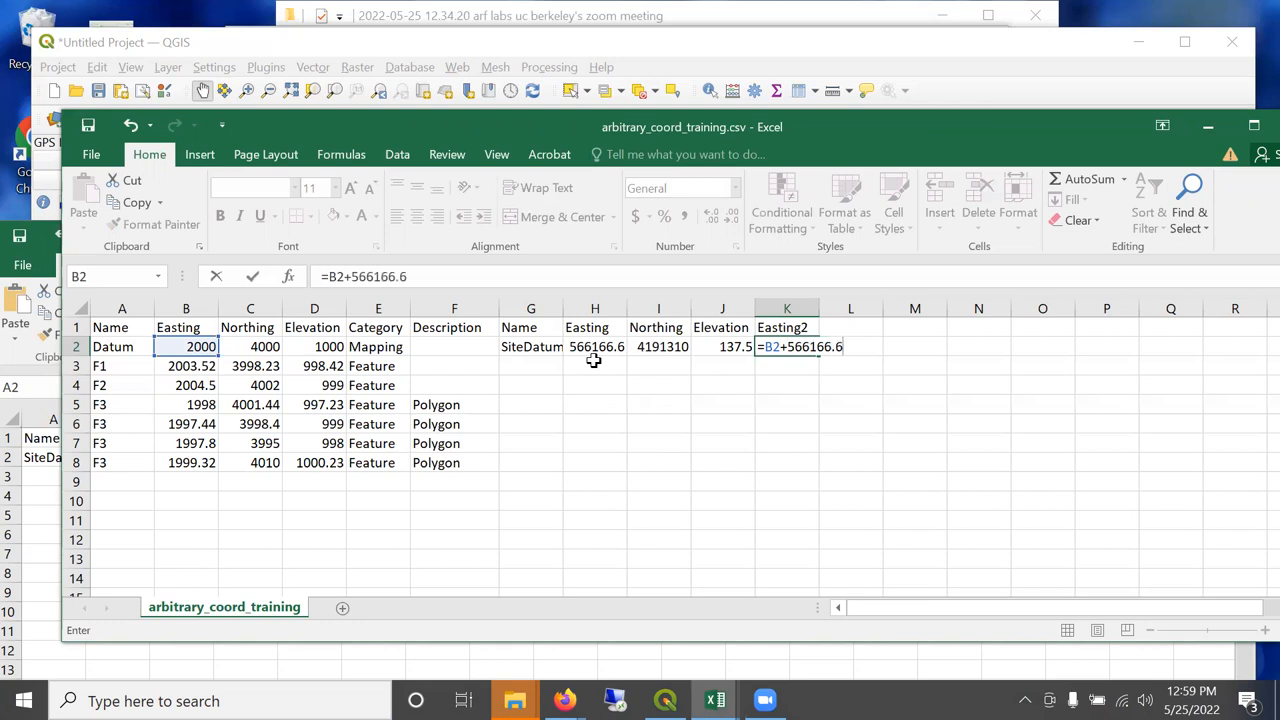
key(Enter)
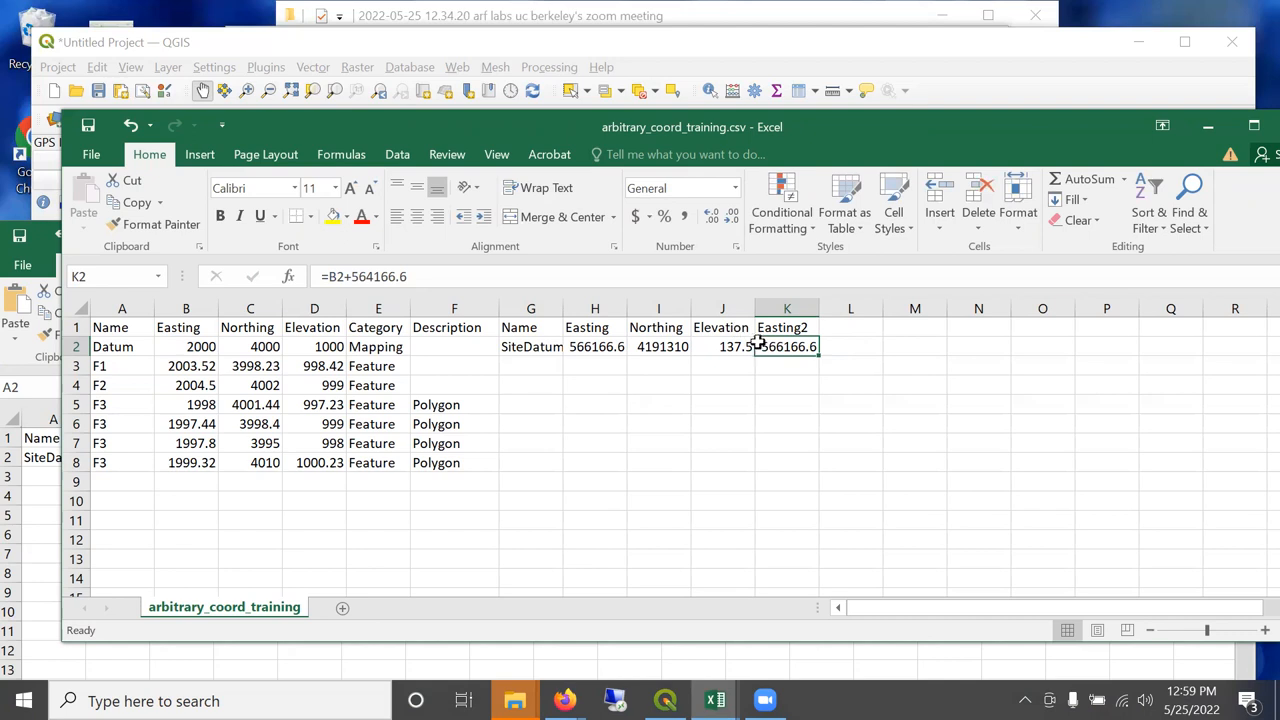
mouse_move(852, 328)
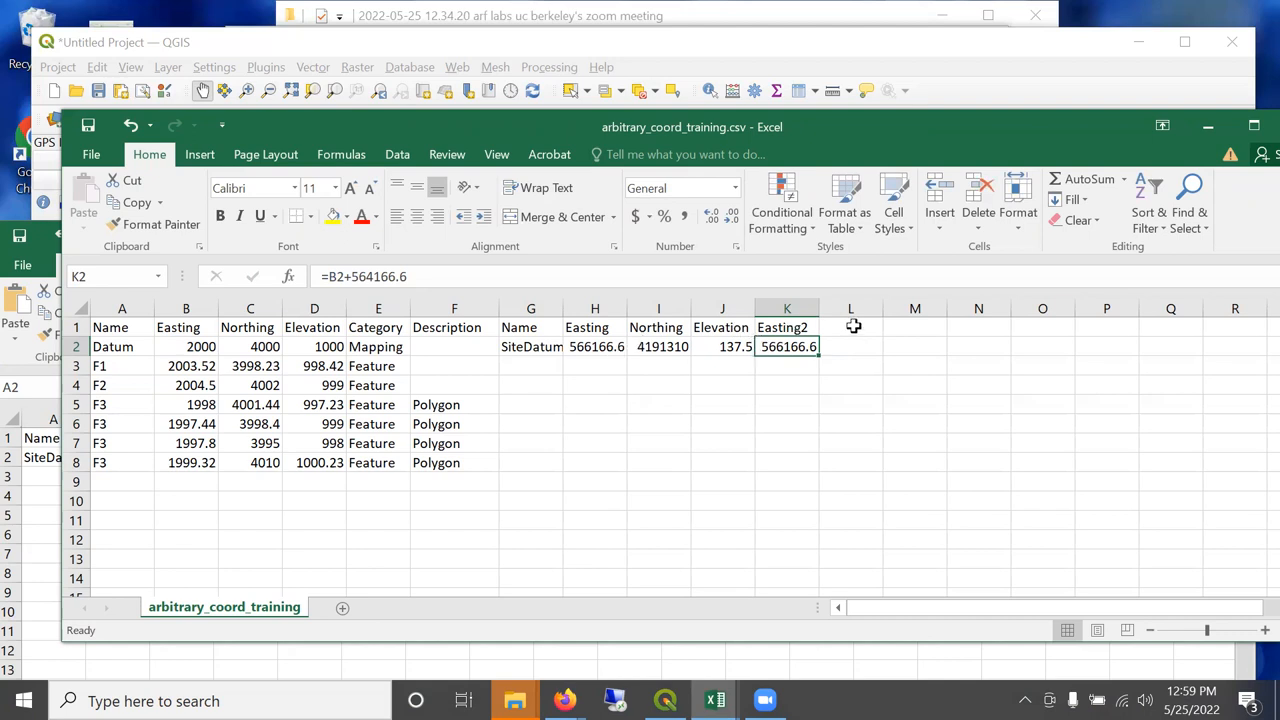
text(NOrthing2)
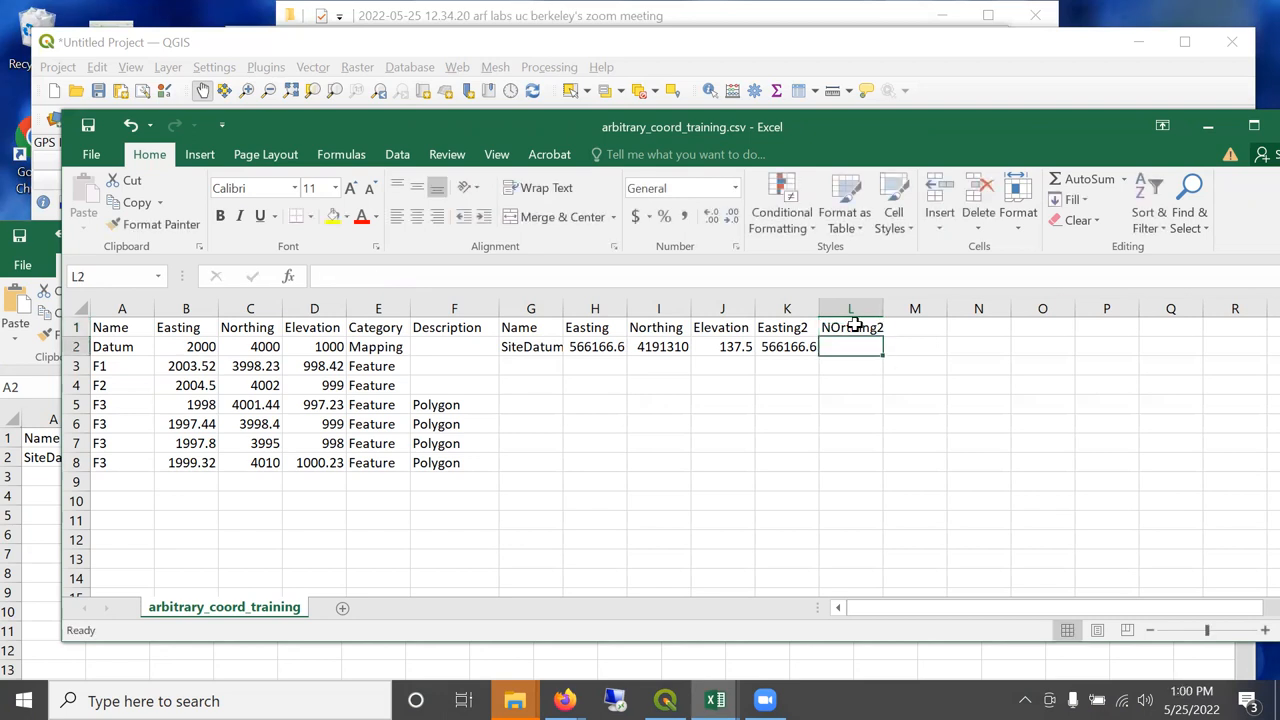
Enter =C2+4187310 in the Datum NOrthing2 cell, giving 4191310.
text(=)
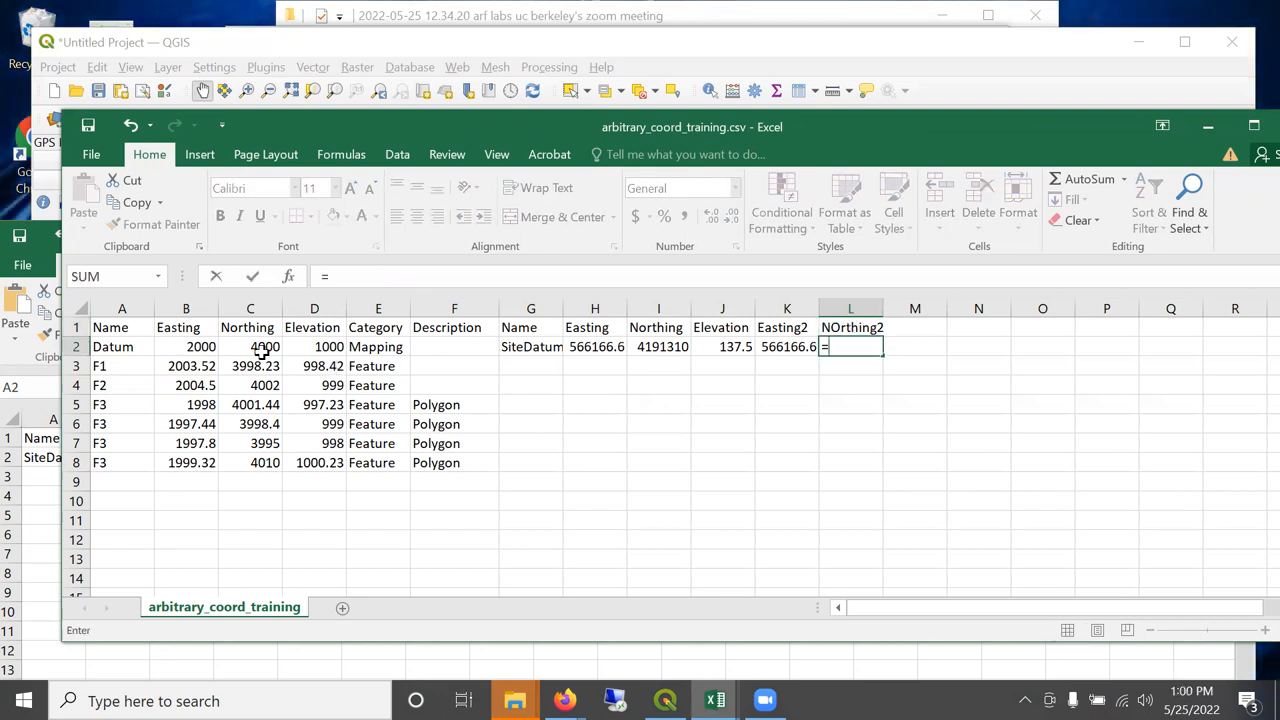
click(250, 346)
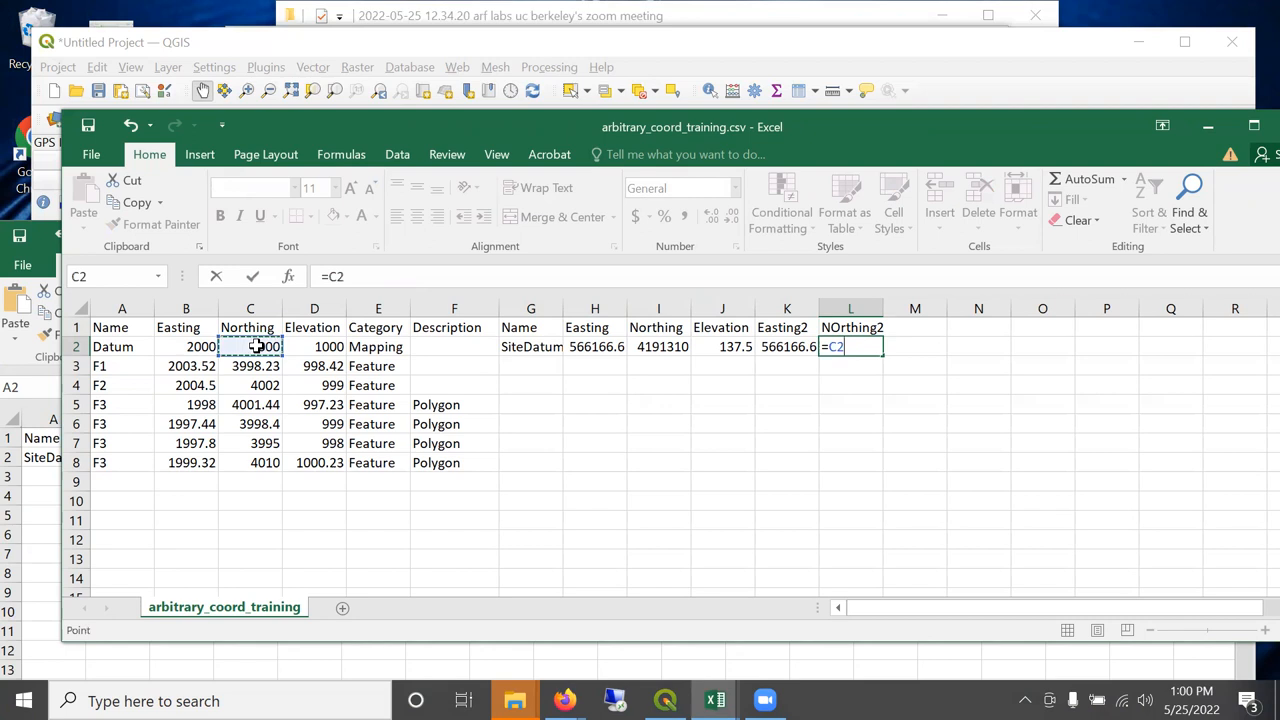
text(+)
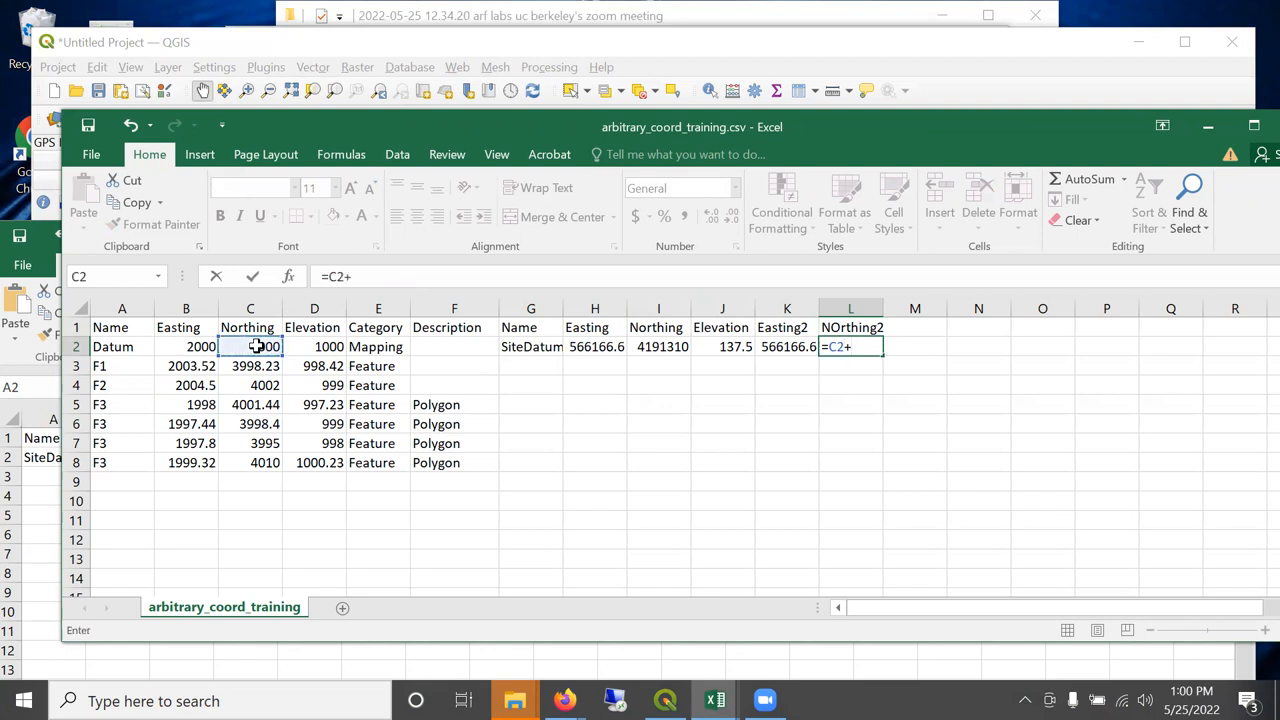
text(418)
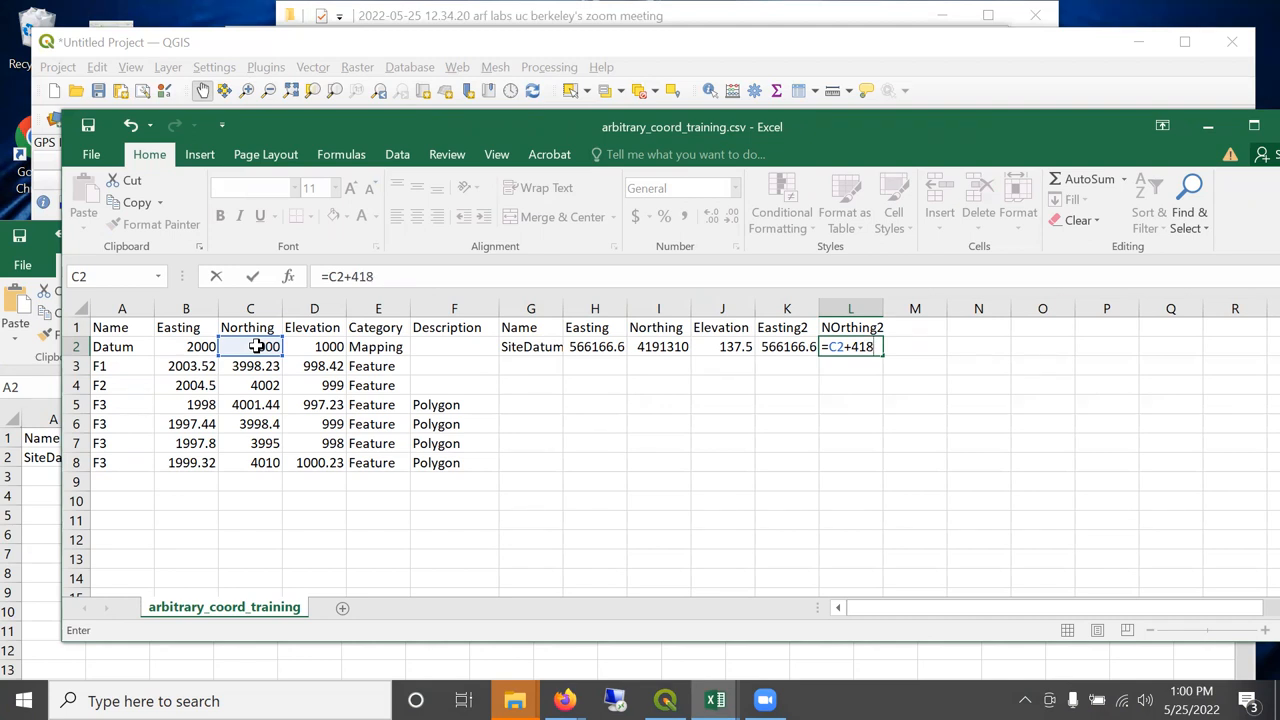
text(7310)
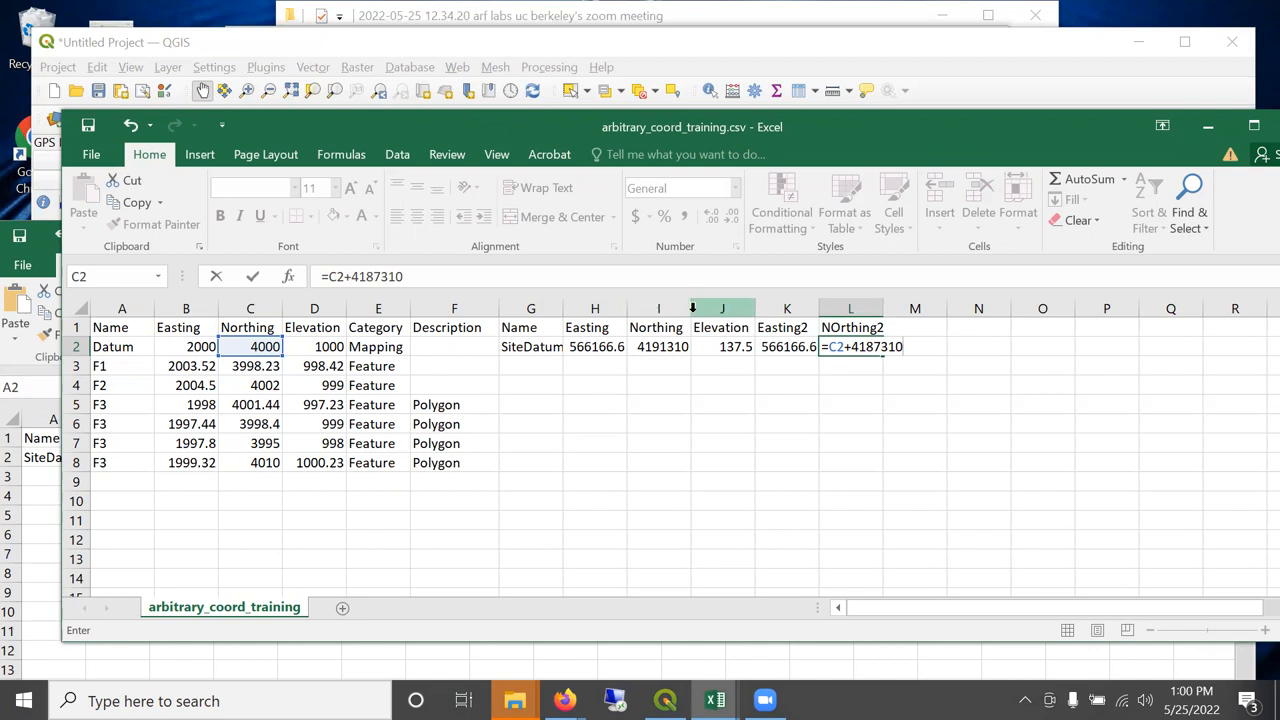
key(Enter)
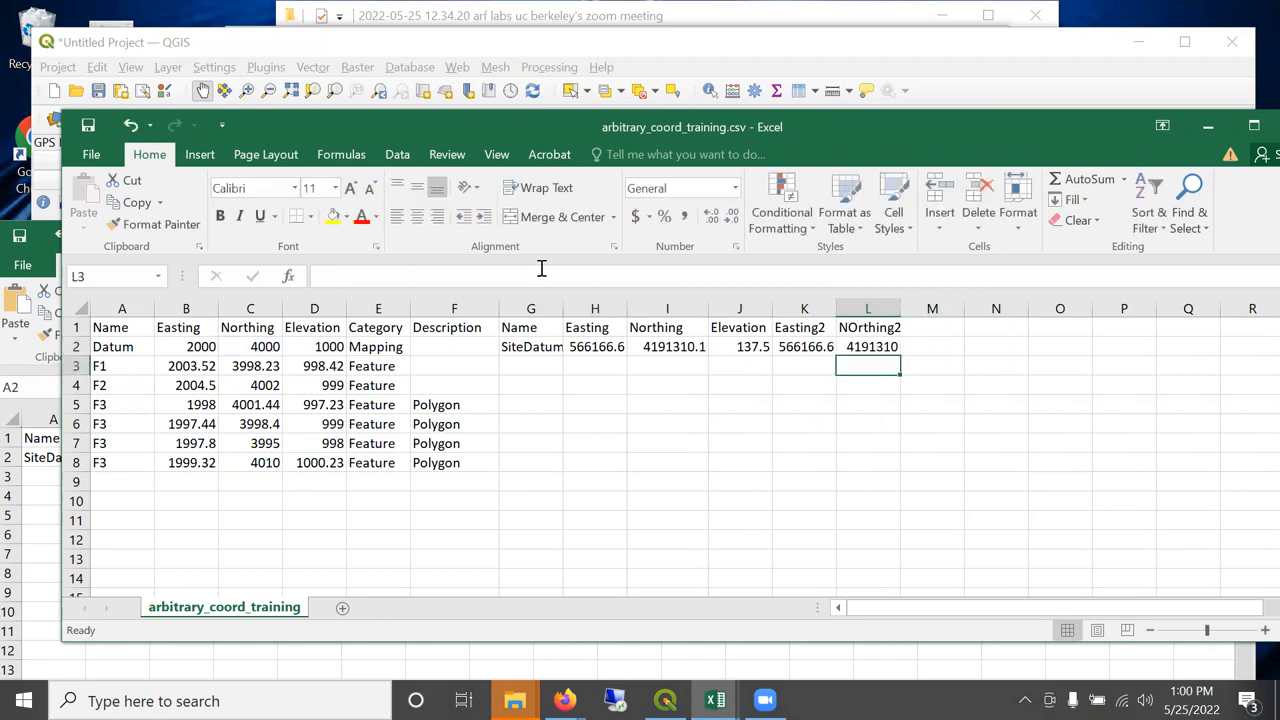
mouse_move(900, 304)
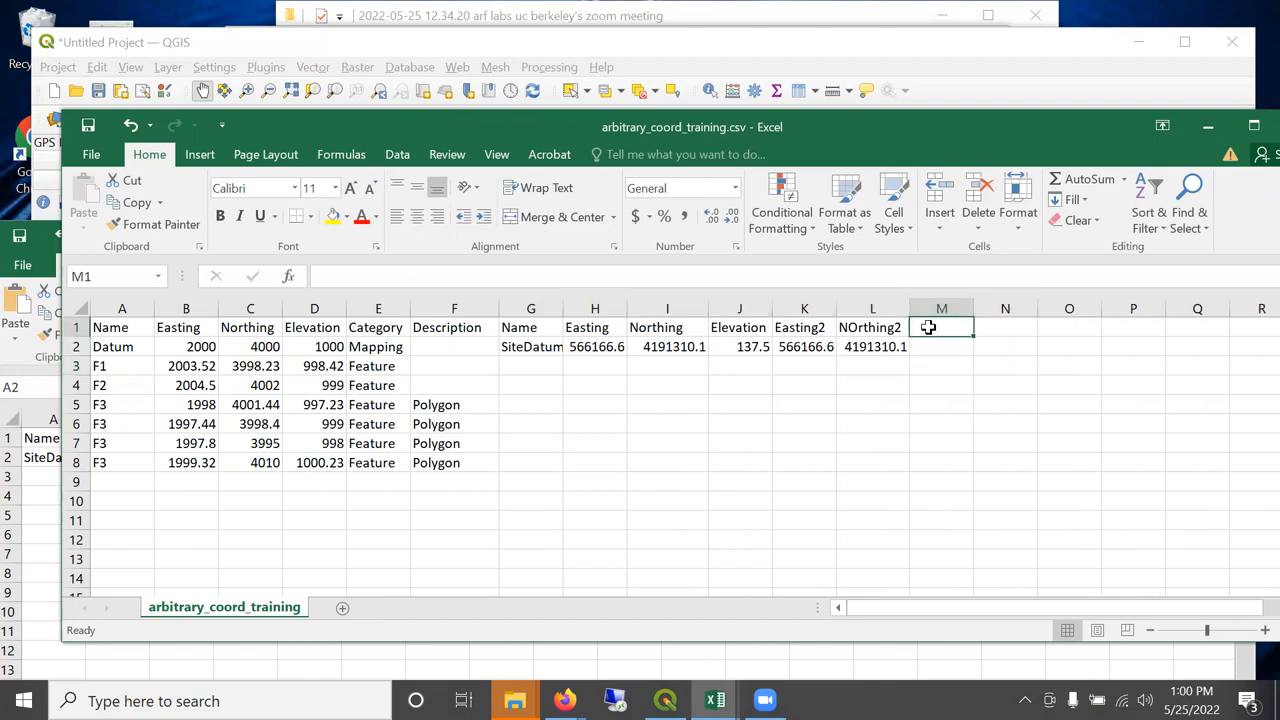
Add an Elev2 header and compute 1000-137.5 in a spare cell to find the offset.
text(Elev2)
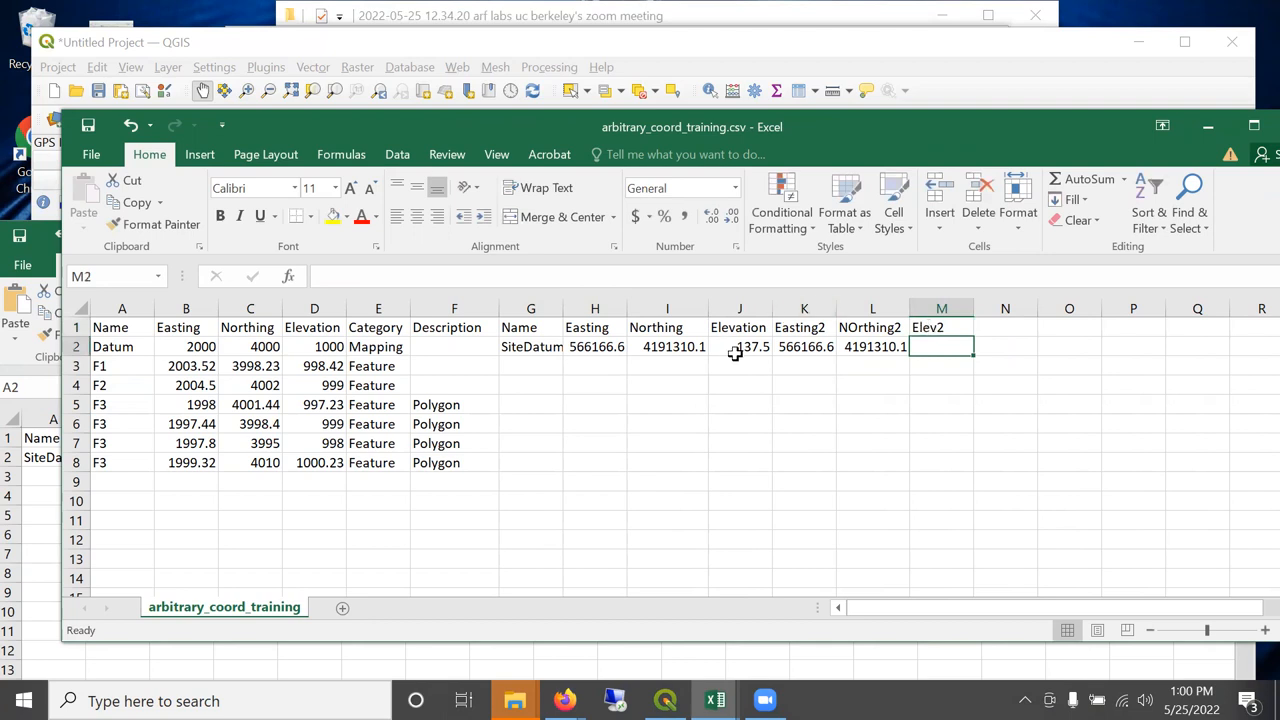
mouse_move(754, 352)
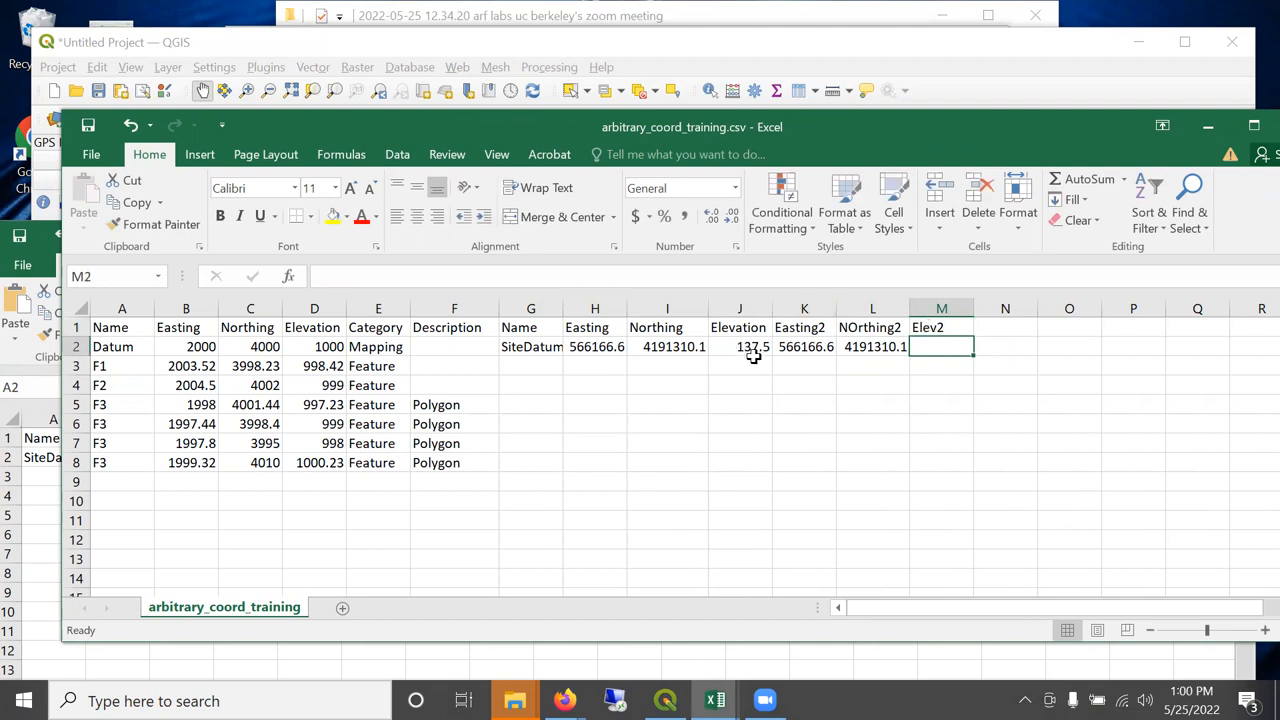
mouse_move(756, 346)
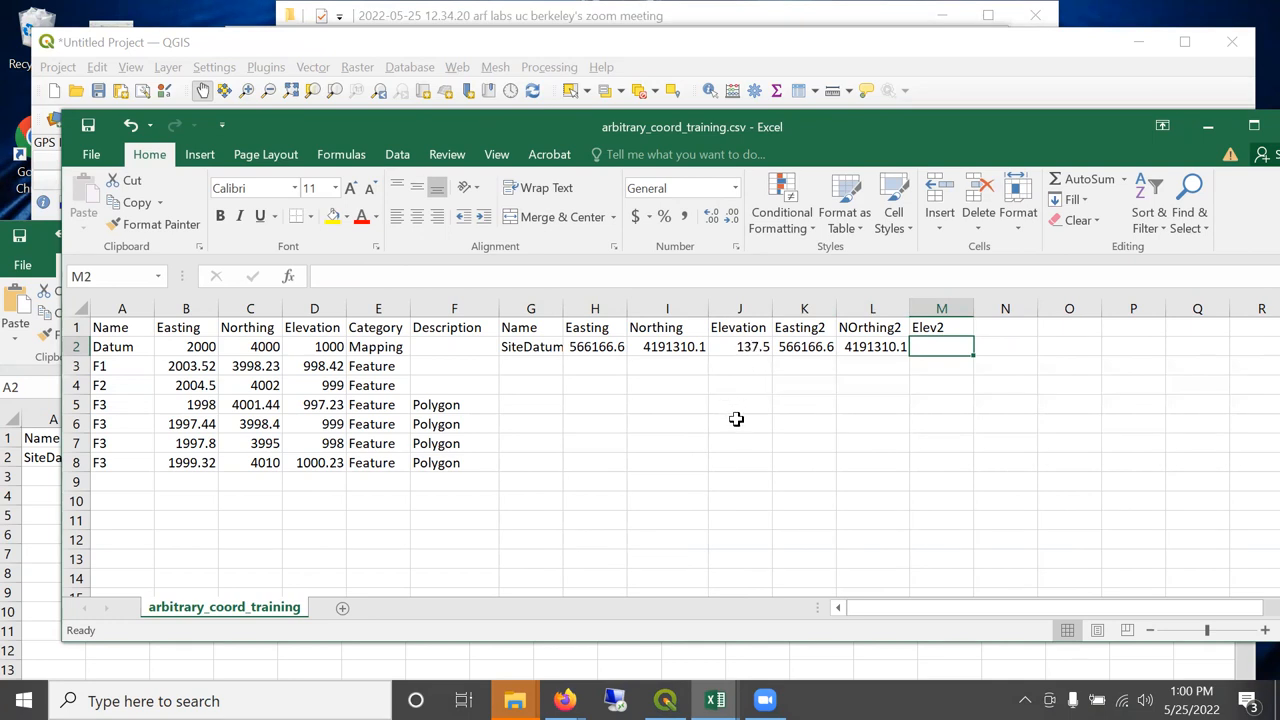
click(668, 462)
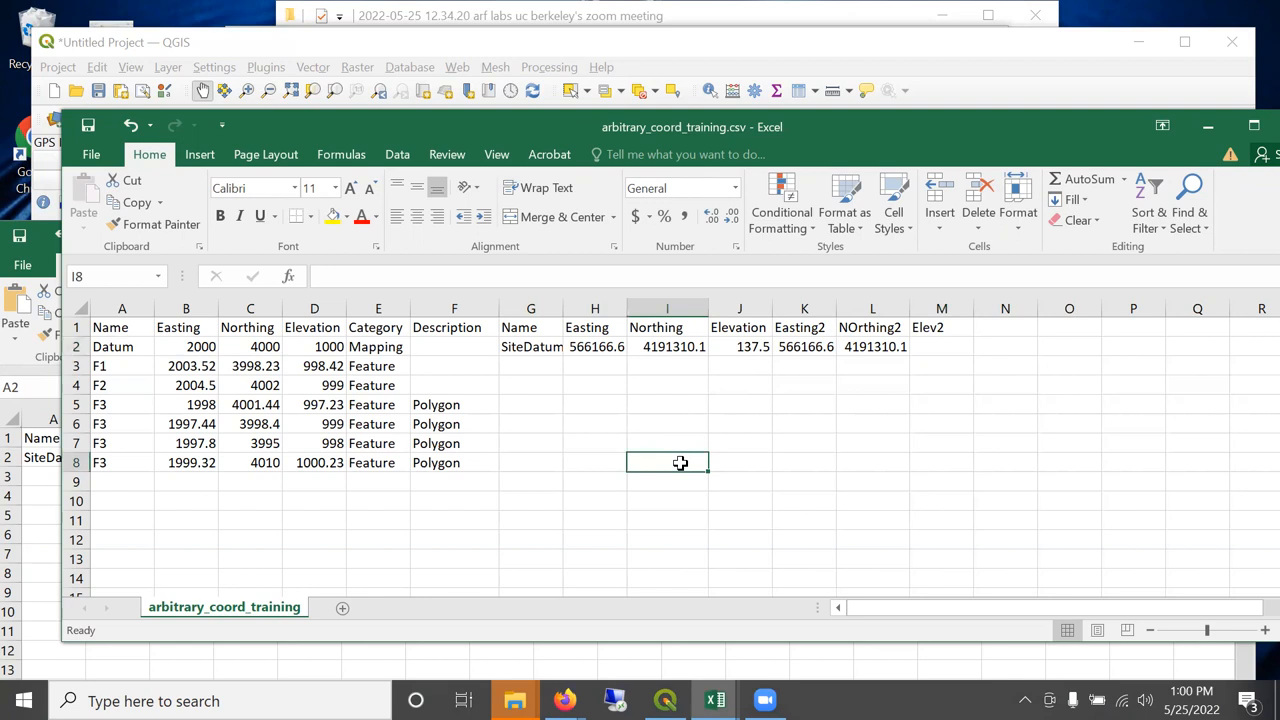
text(=)
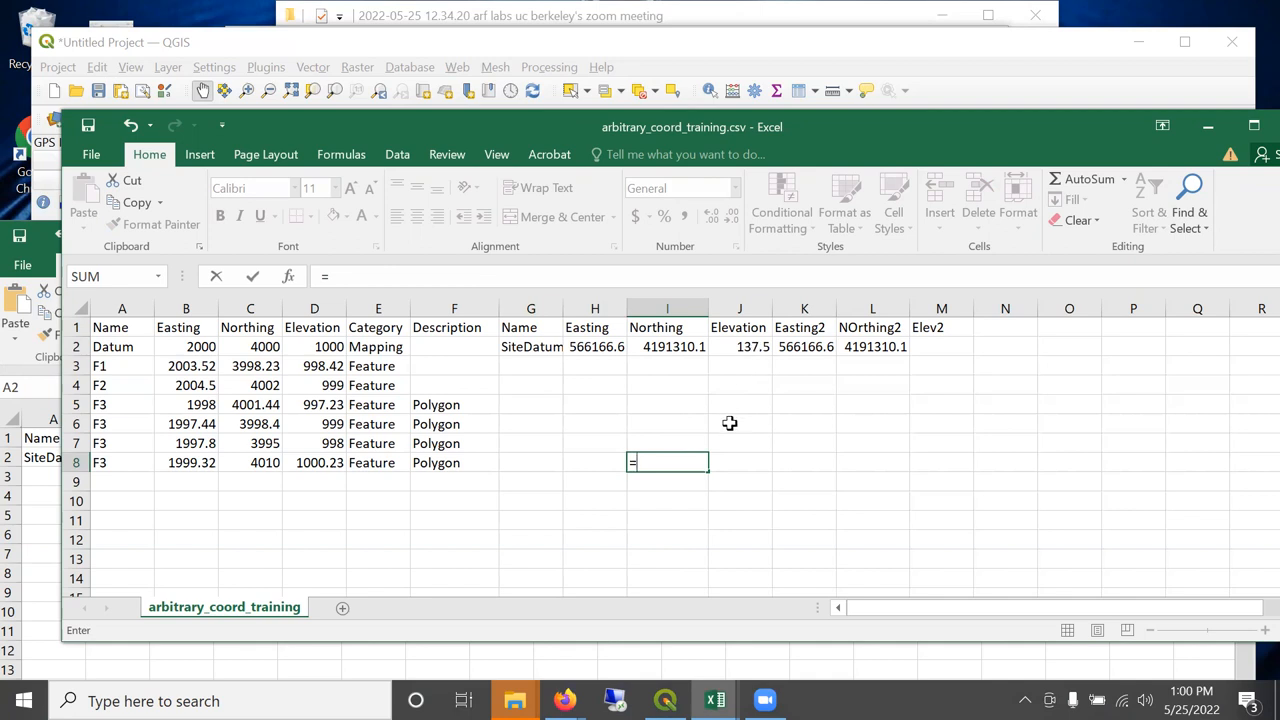
text(1000)
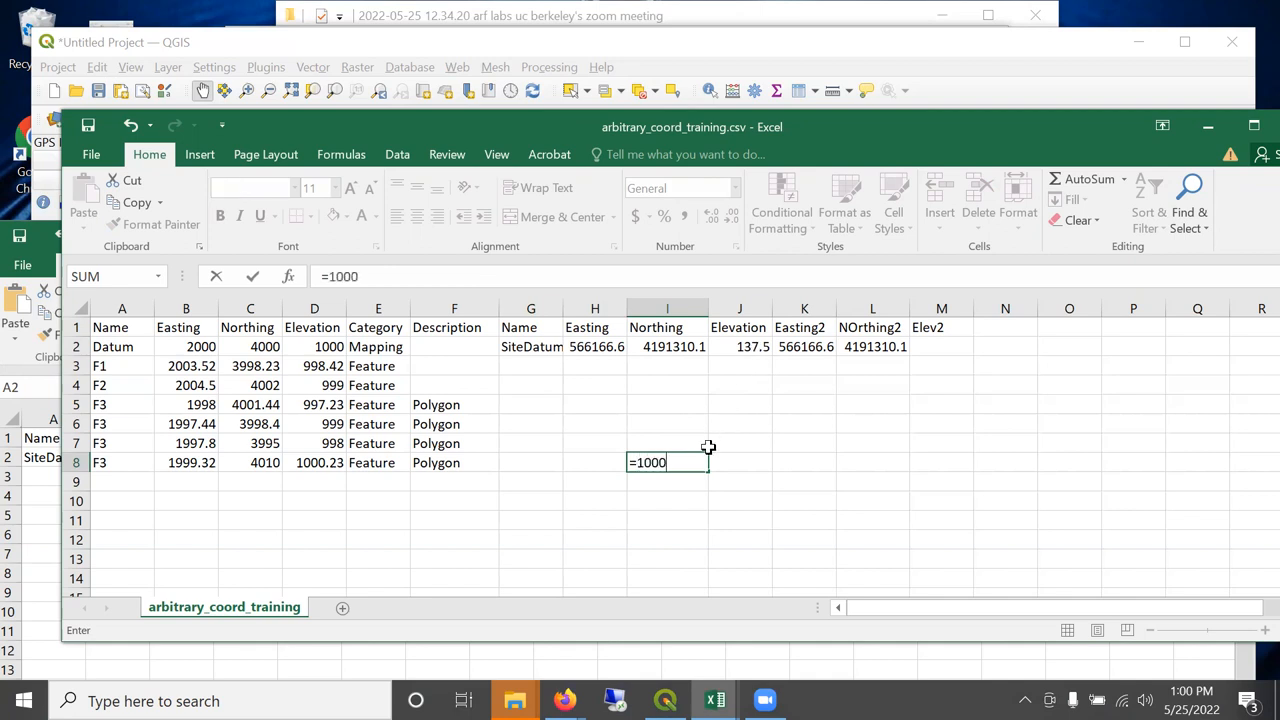
text(-)
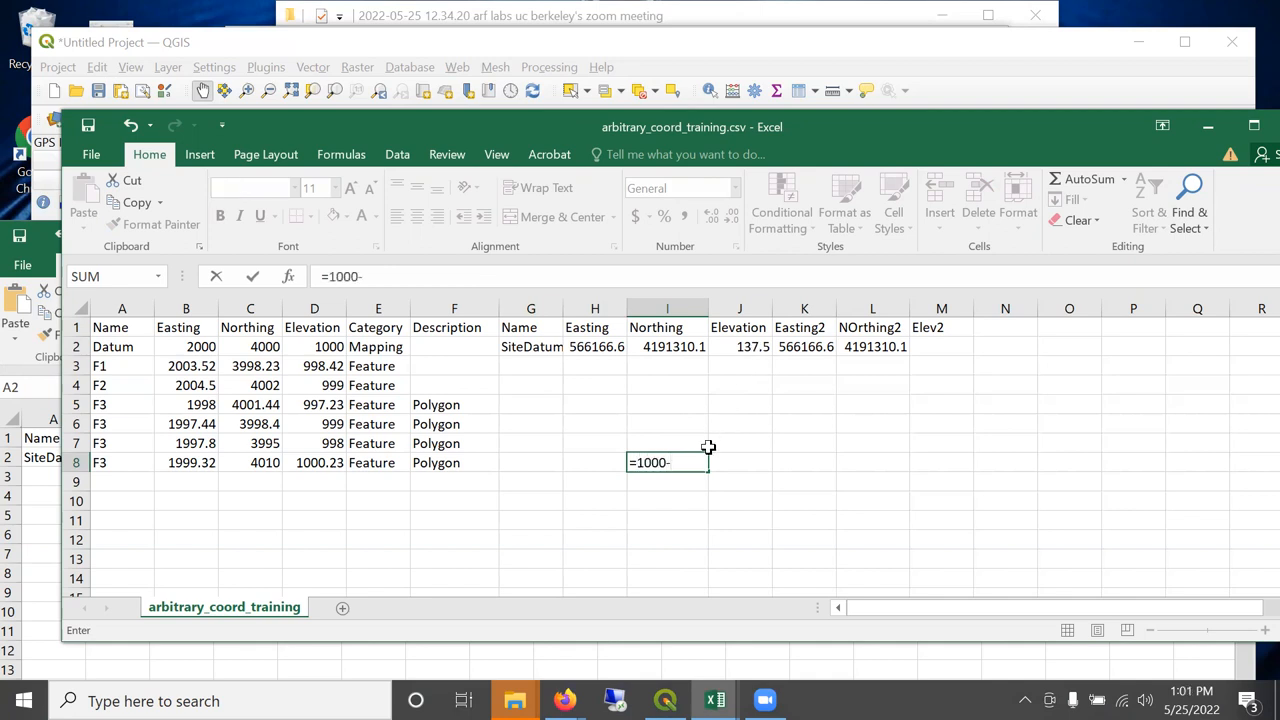
text(137.5)
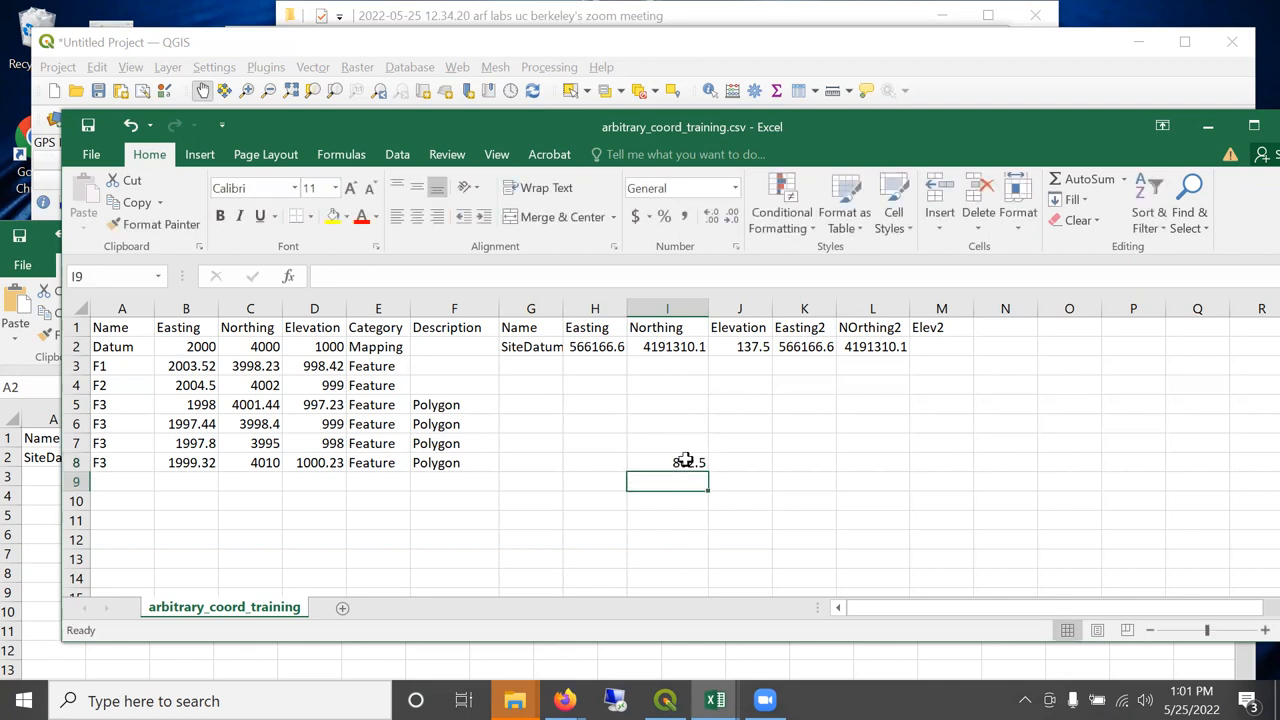
Enter =D2-862.5 in the Datum row's Elev2 cell.
click(940, 346)
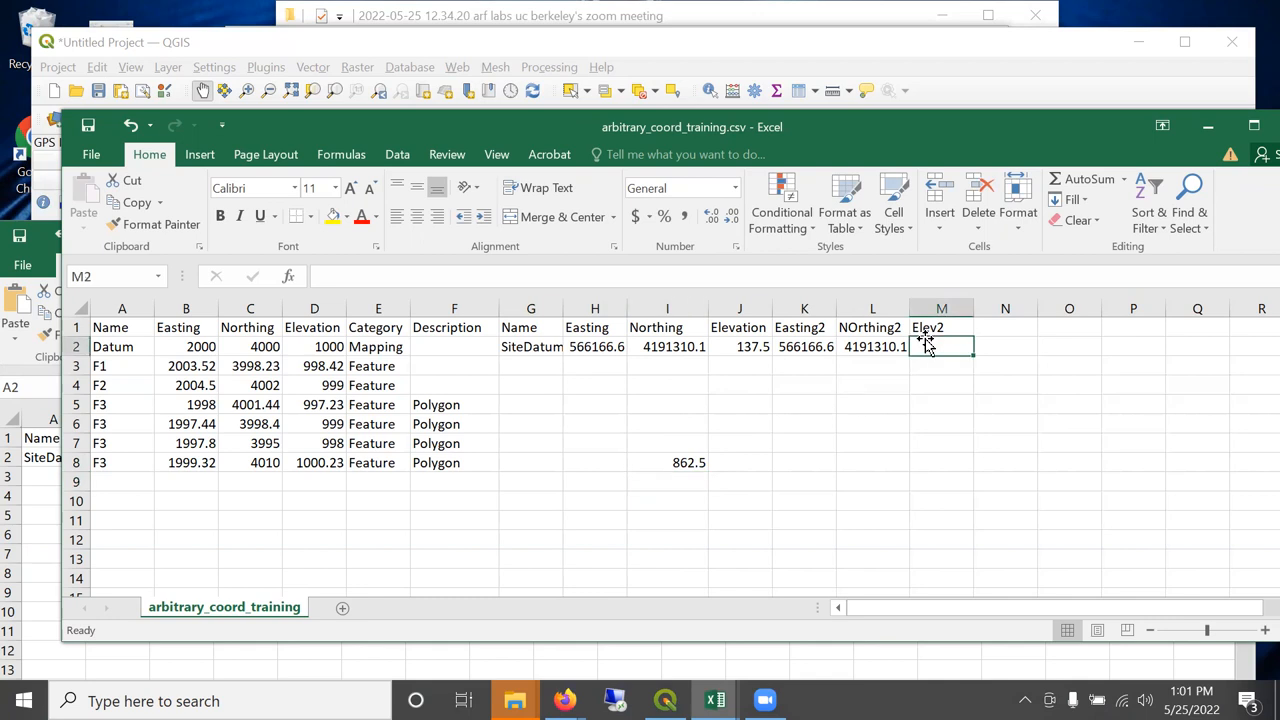
text(=)
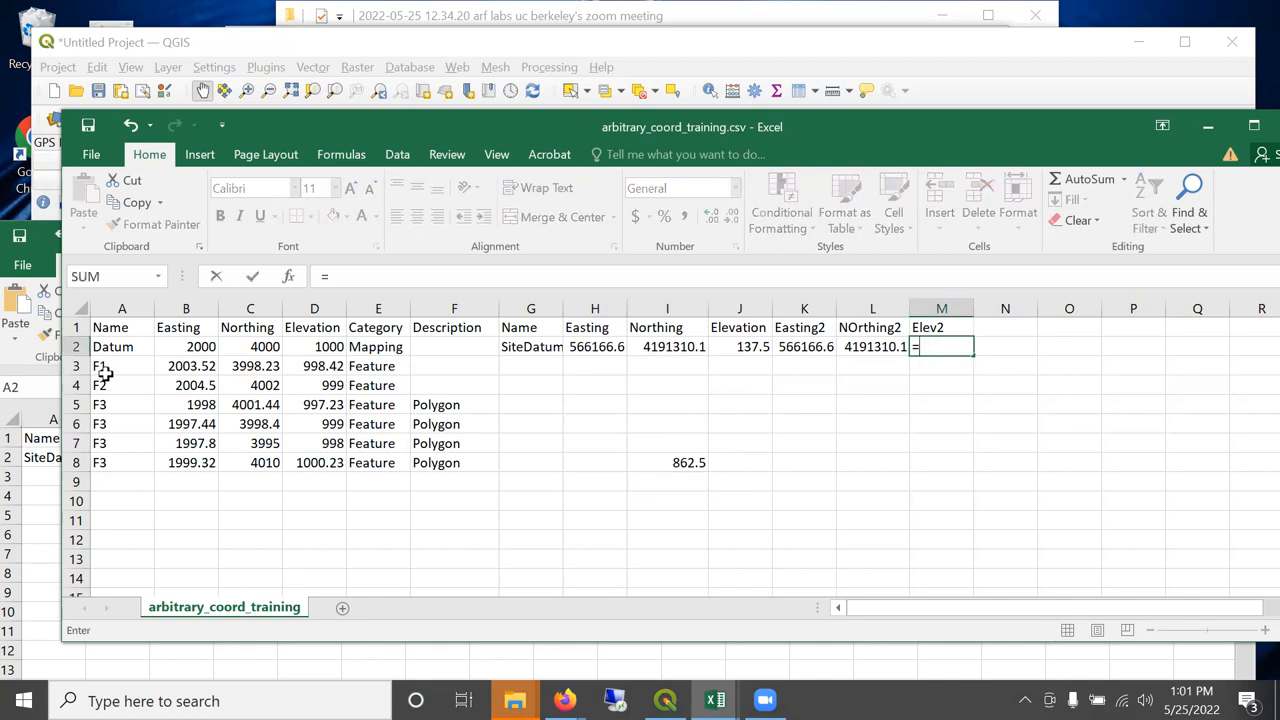
click(314, 346)
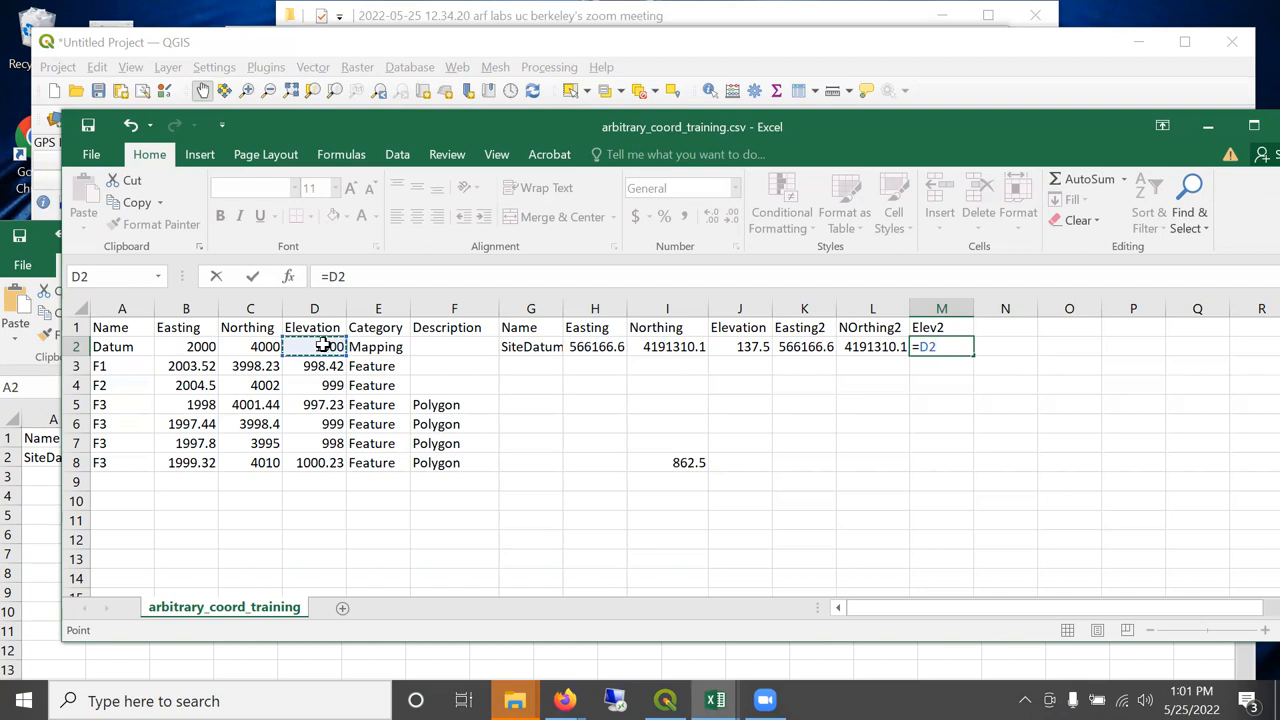
text(-)
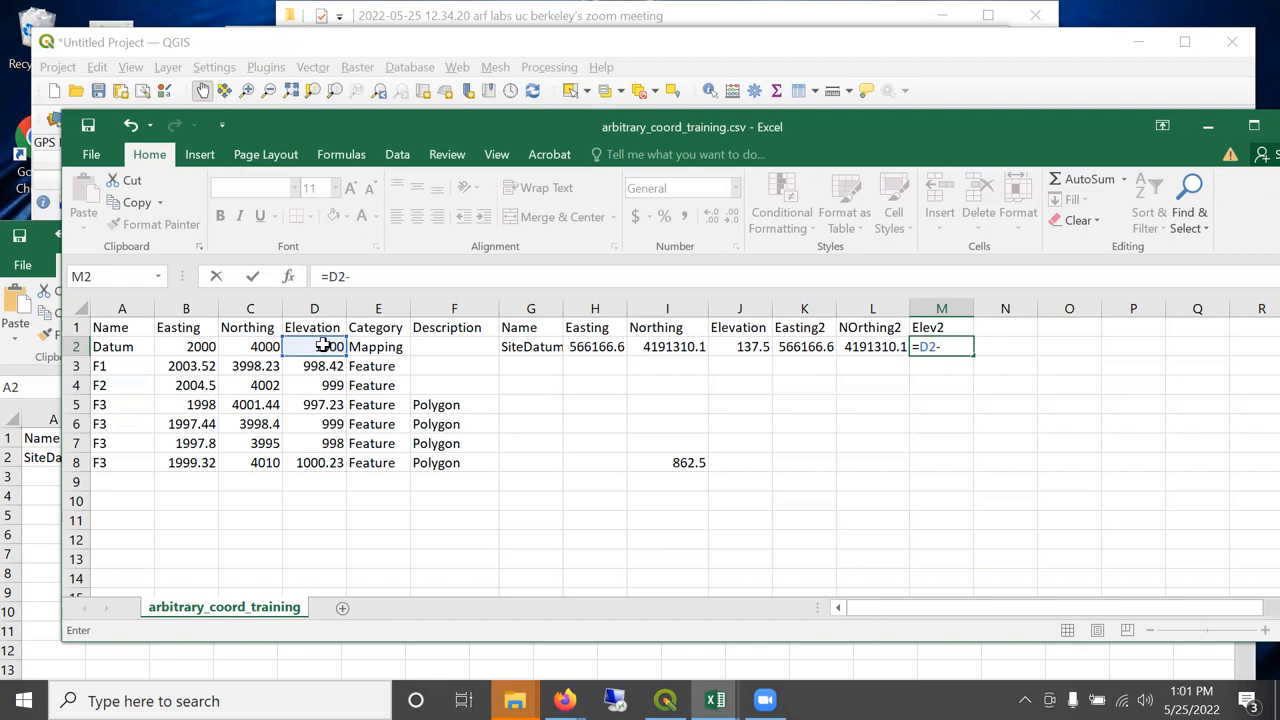
text(8)
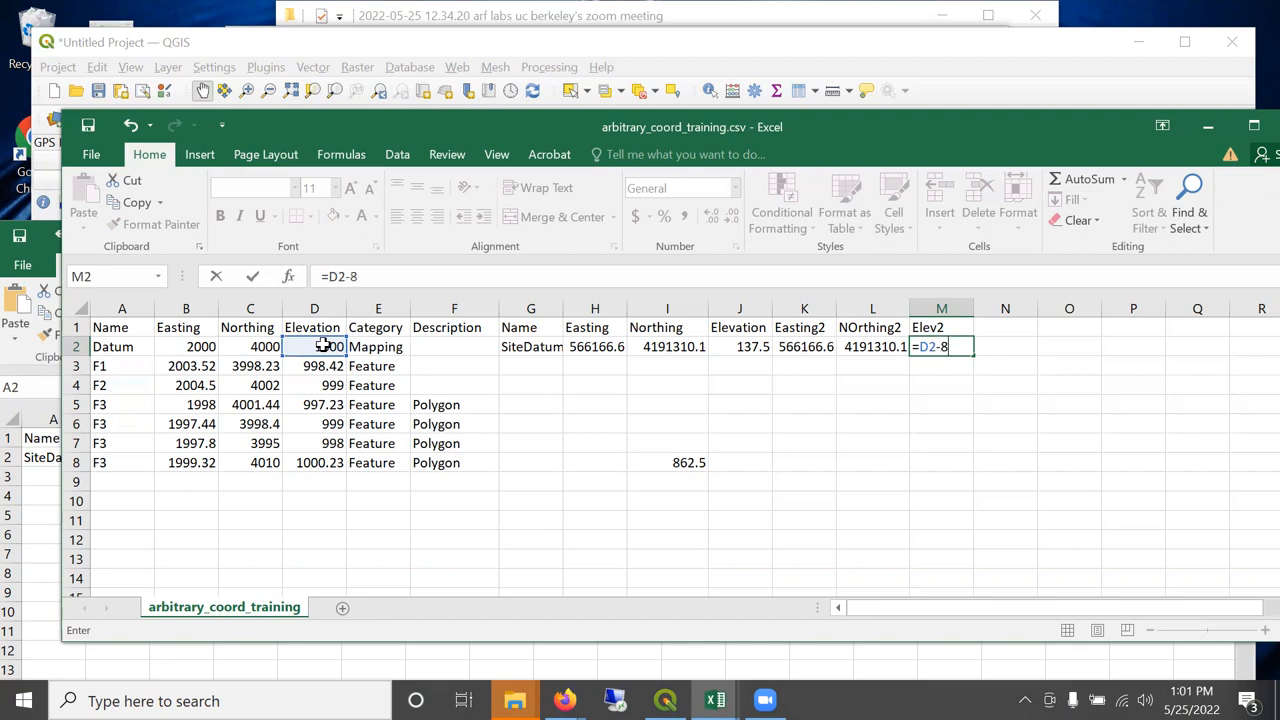
text(62.)
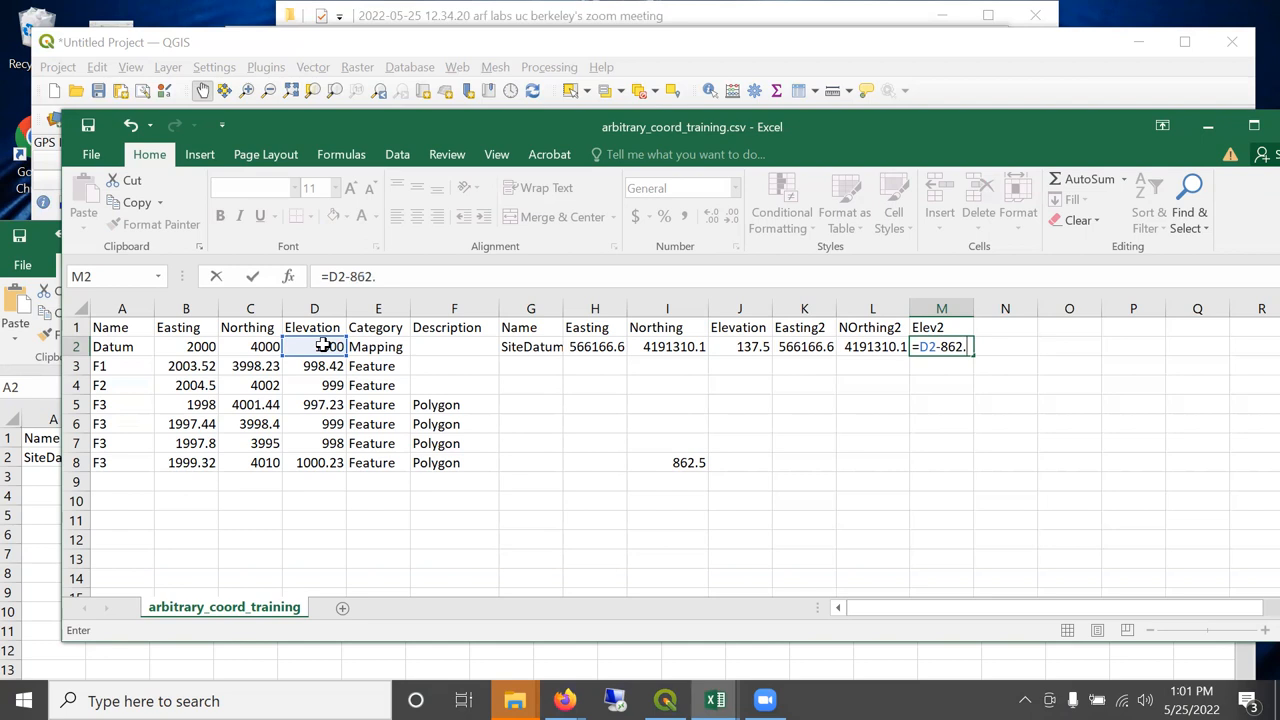
key(Enter)
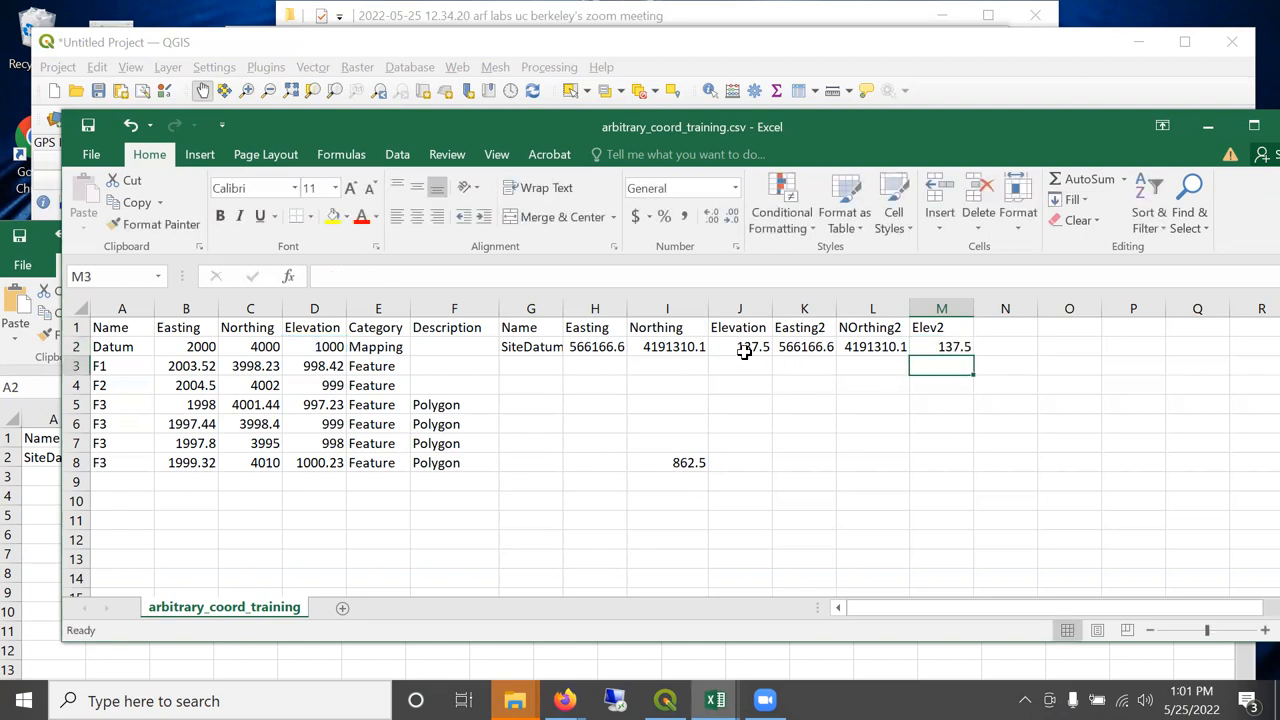
mouse_move(726, 348)
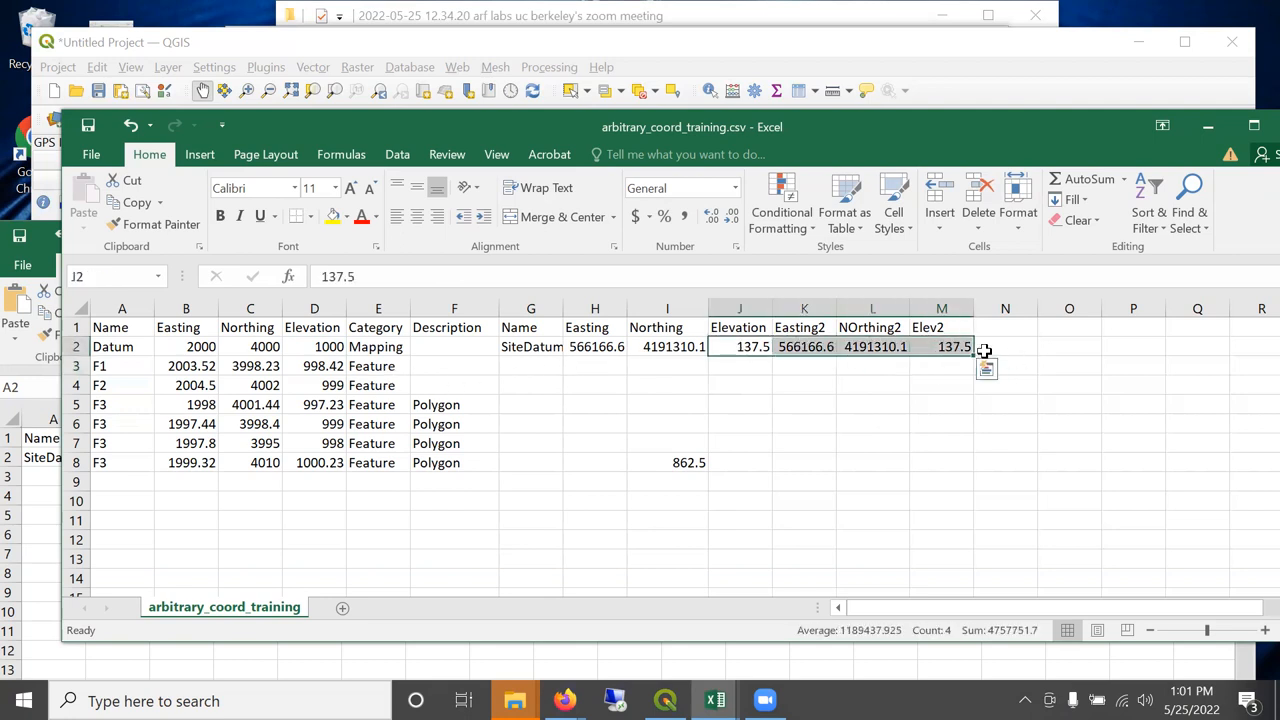
Fill the Datum row's four conversion formulas down to row 8 for every point.
drag(984, 352, 942, 462)
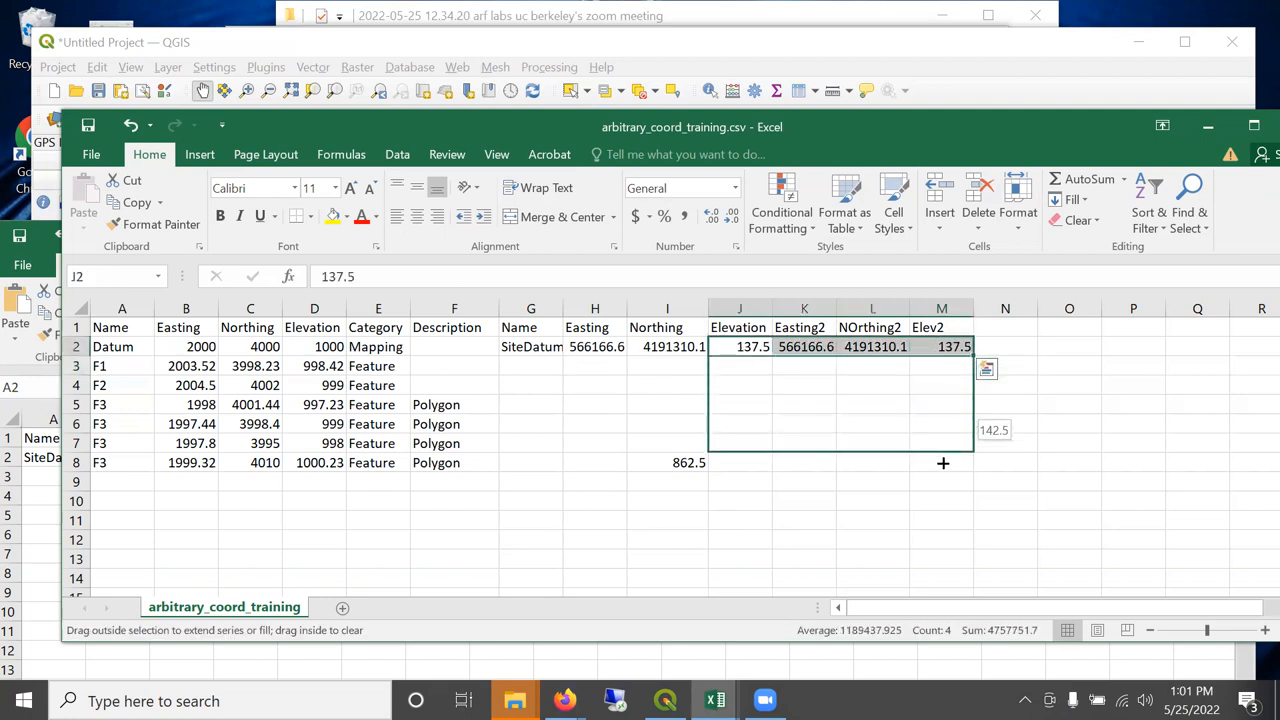
drag(942, 346, 942, 462)
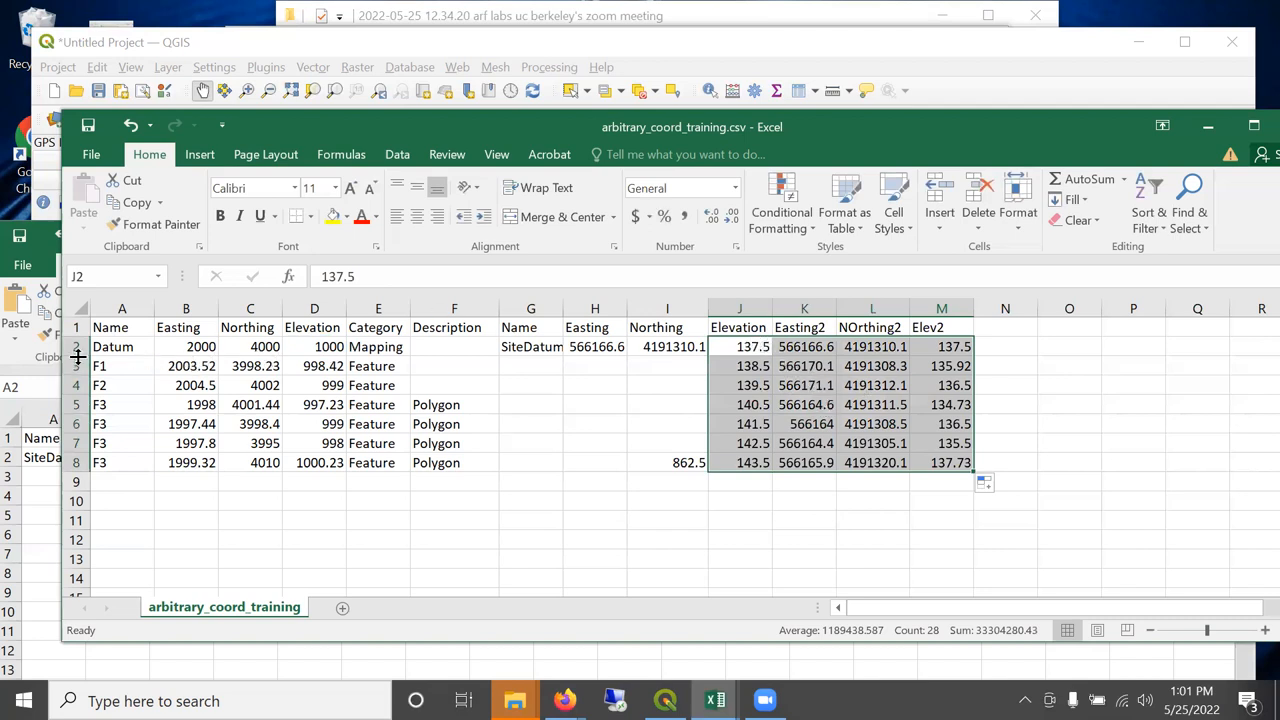
Select the spare 862.5 calculation cell to clear it.
click(668, 462)
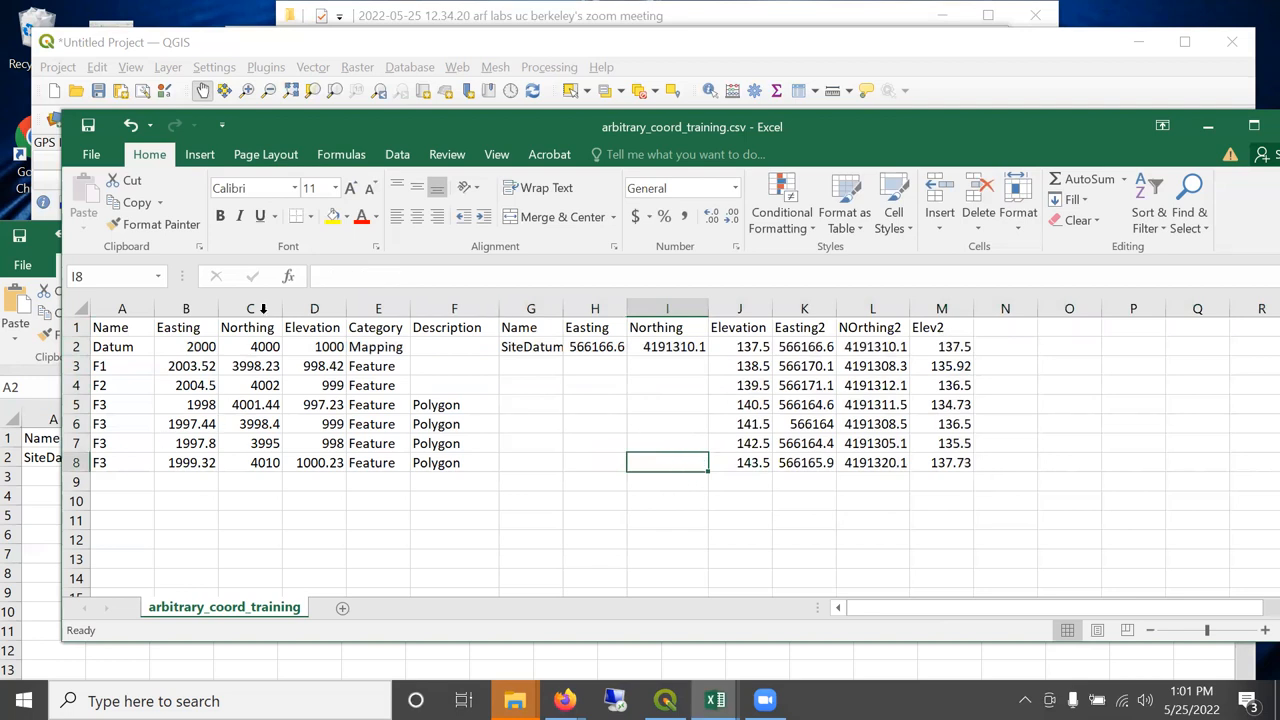
mouse_move(722, 348)
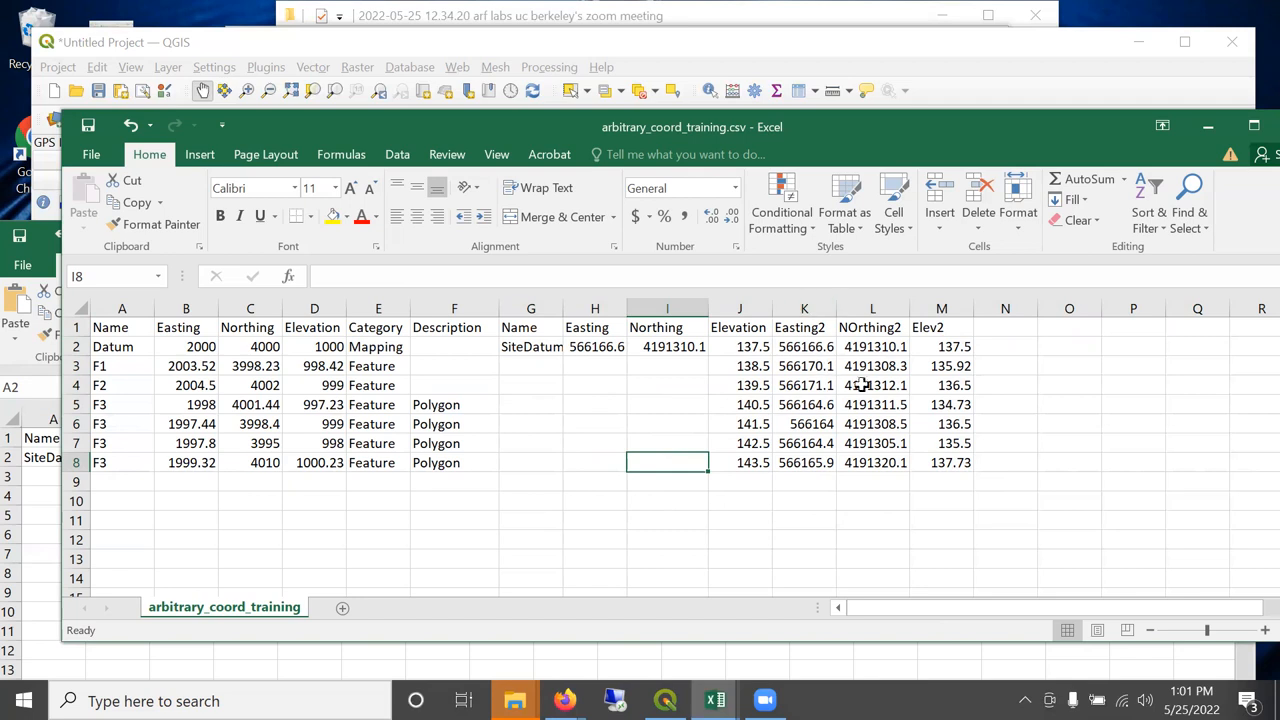
mouse_move(772, 380)
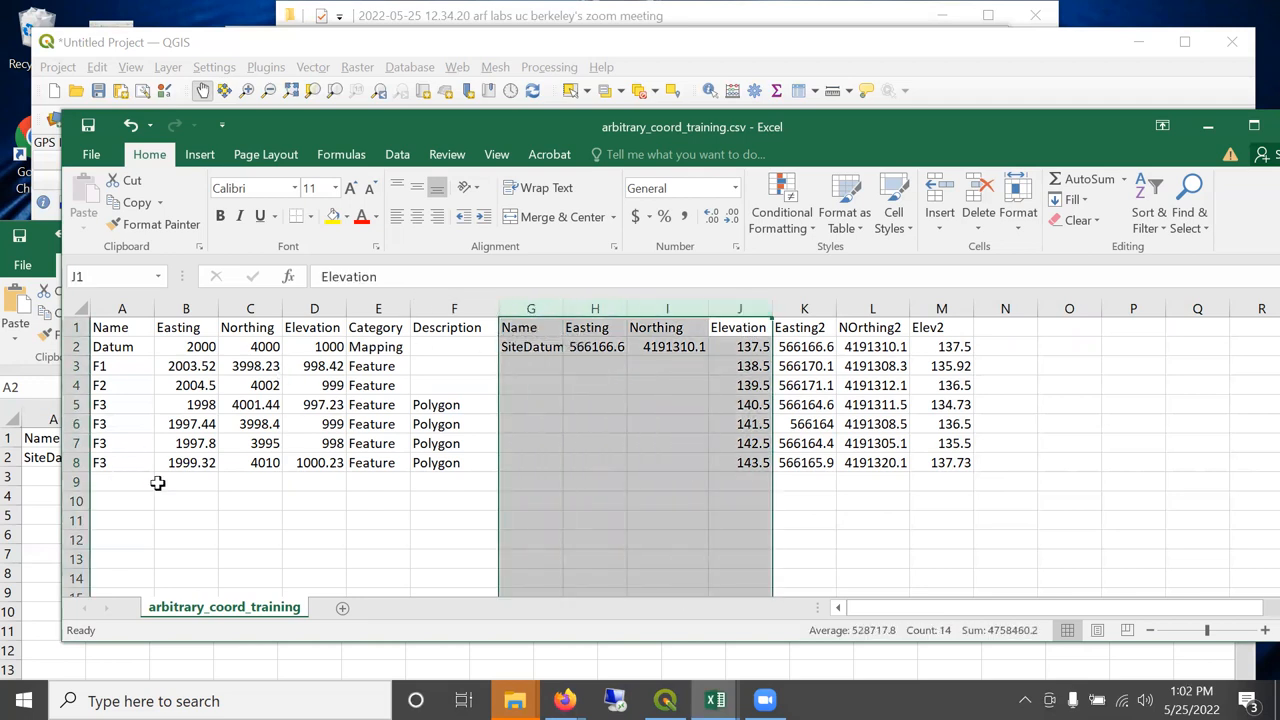
mouse_move(350, 360)
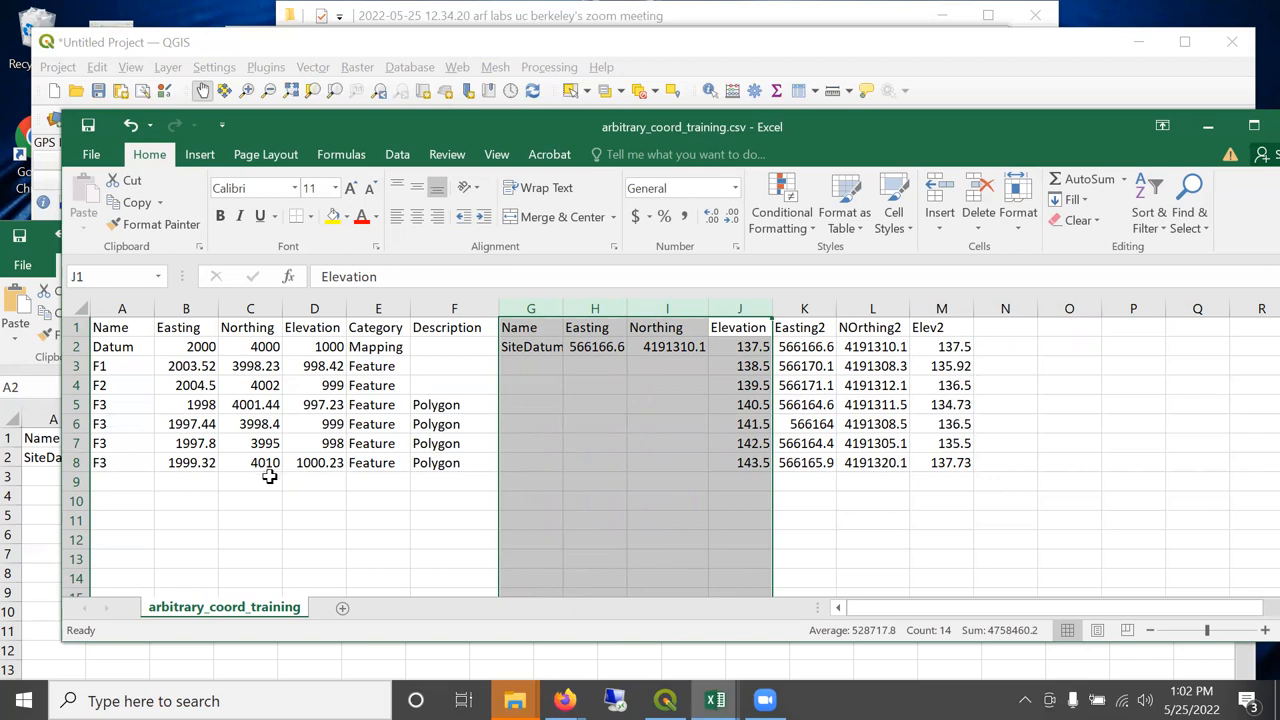
mouse_move(232, 540)
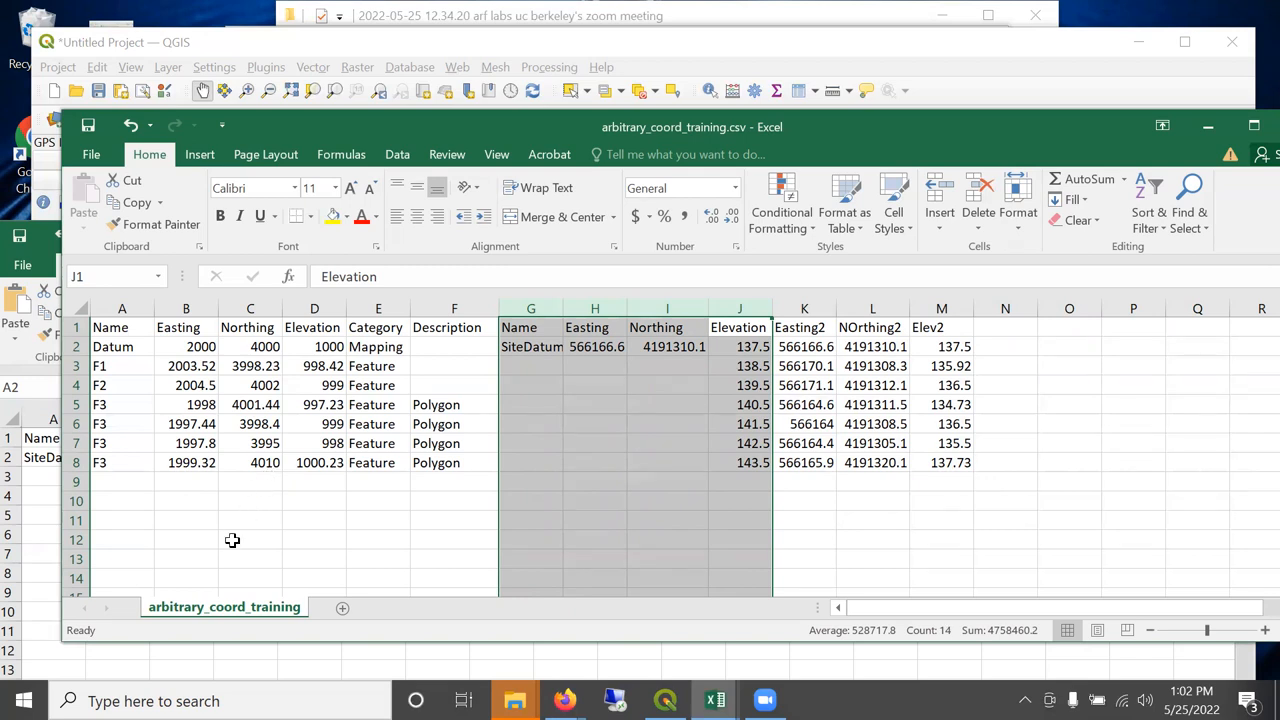
mouse_move(236, 554)
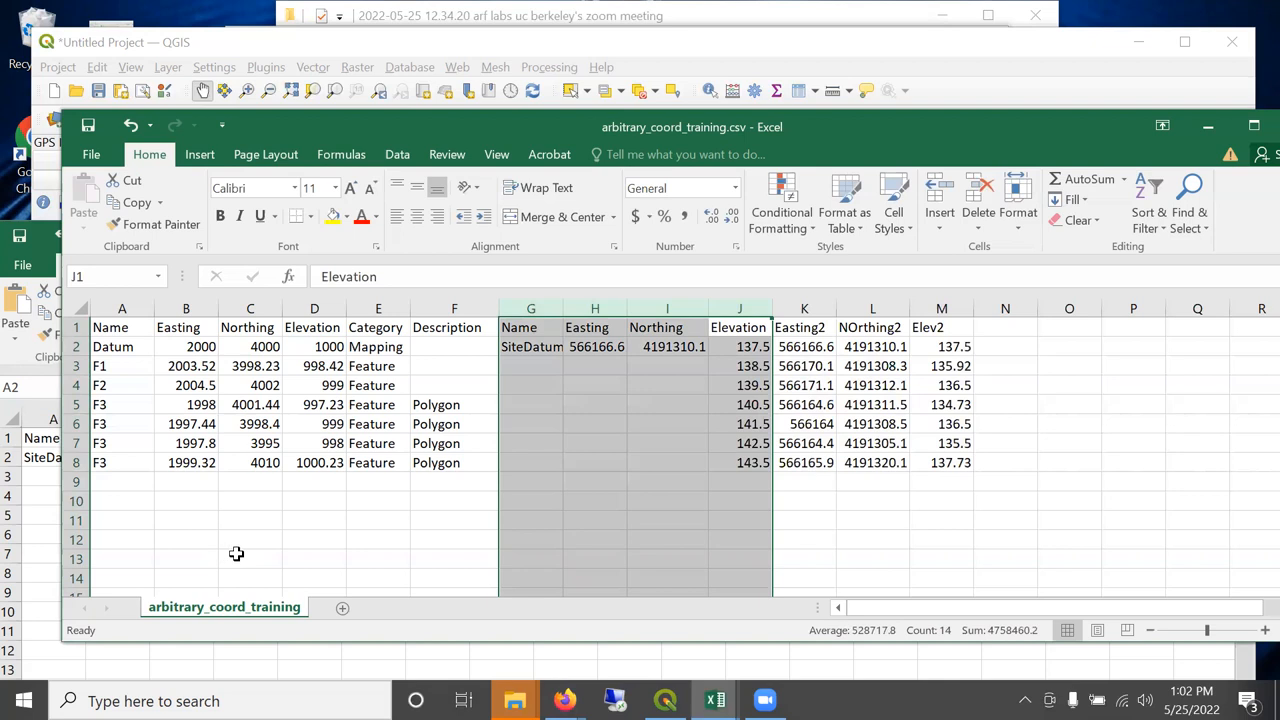
mouse_move(202, 356)
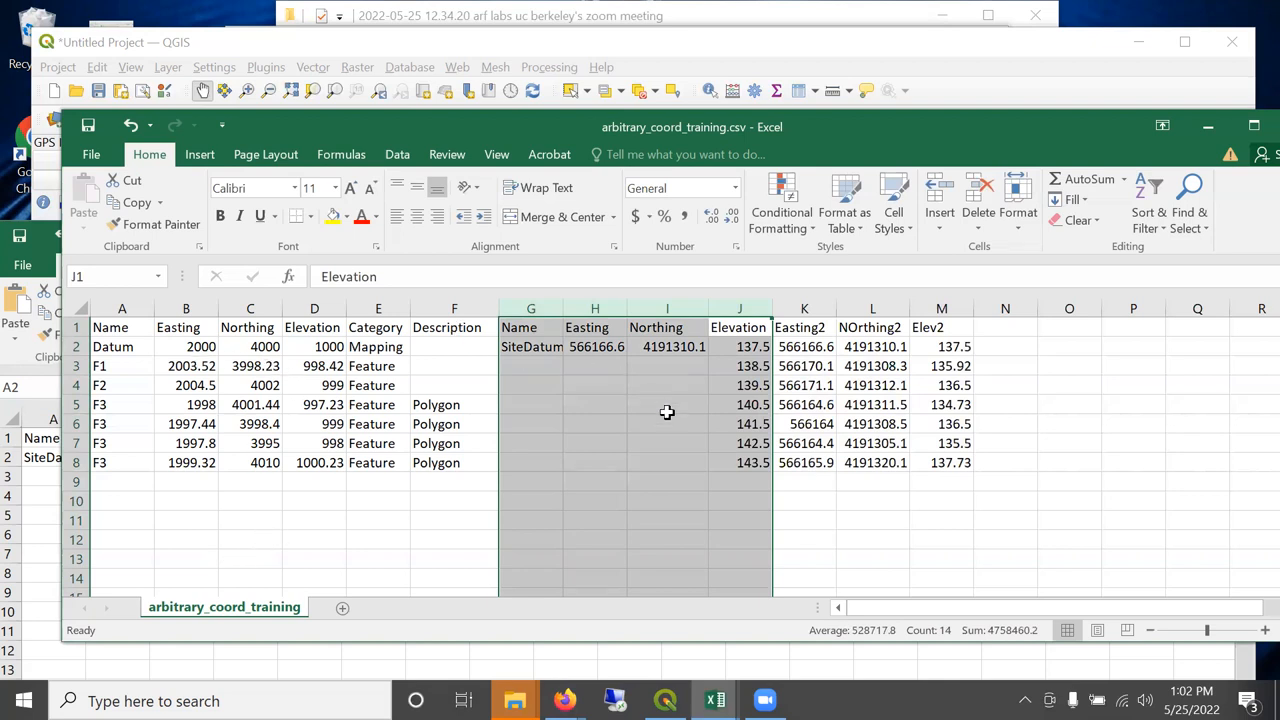
mouse_move(664, 426)
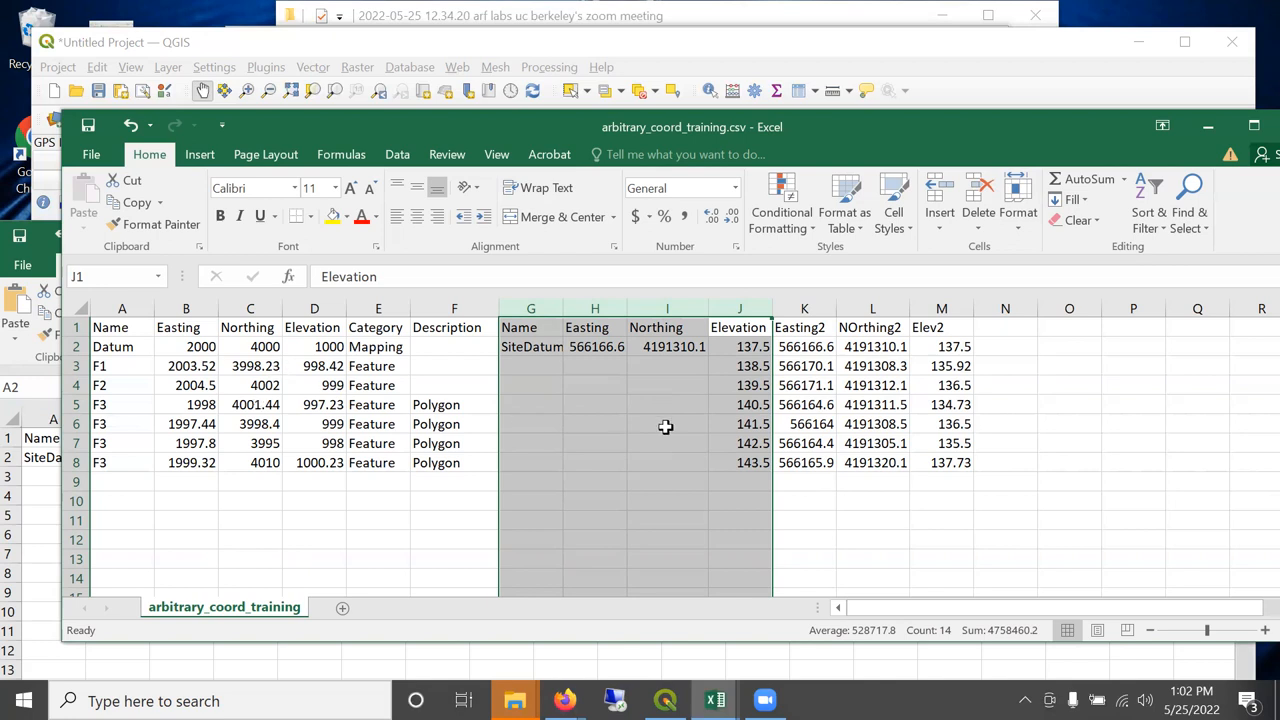
mouse_move(612, 400)
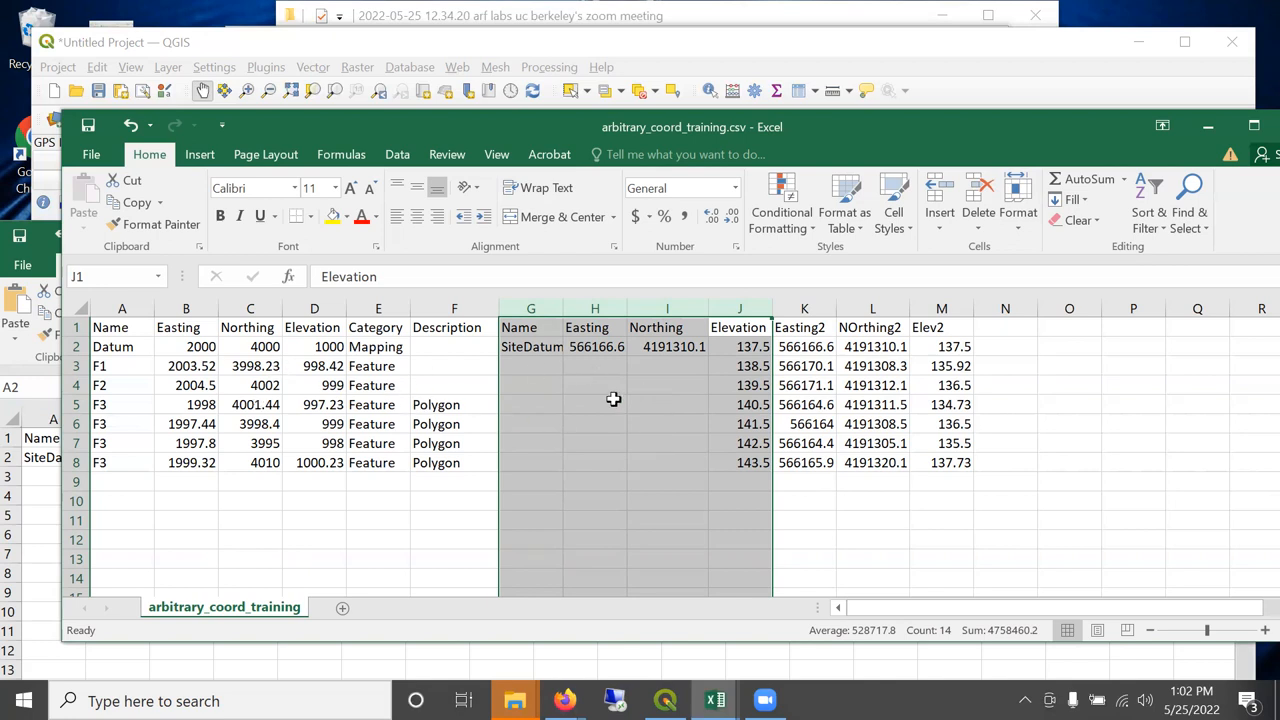
mouse_move(614, 400)
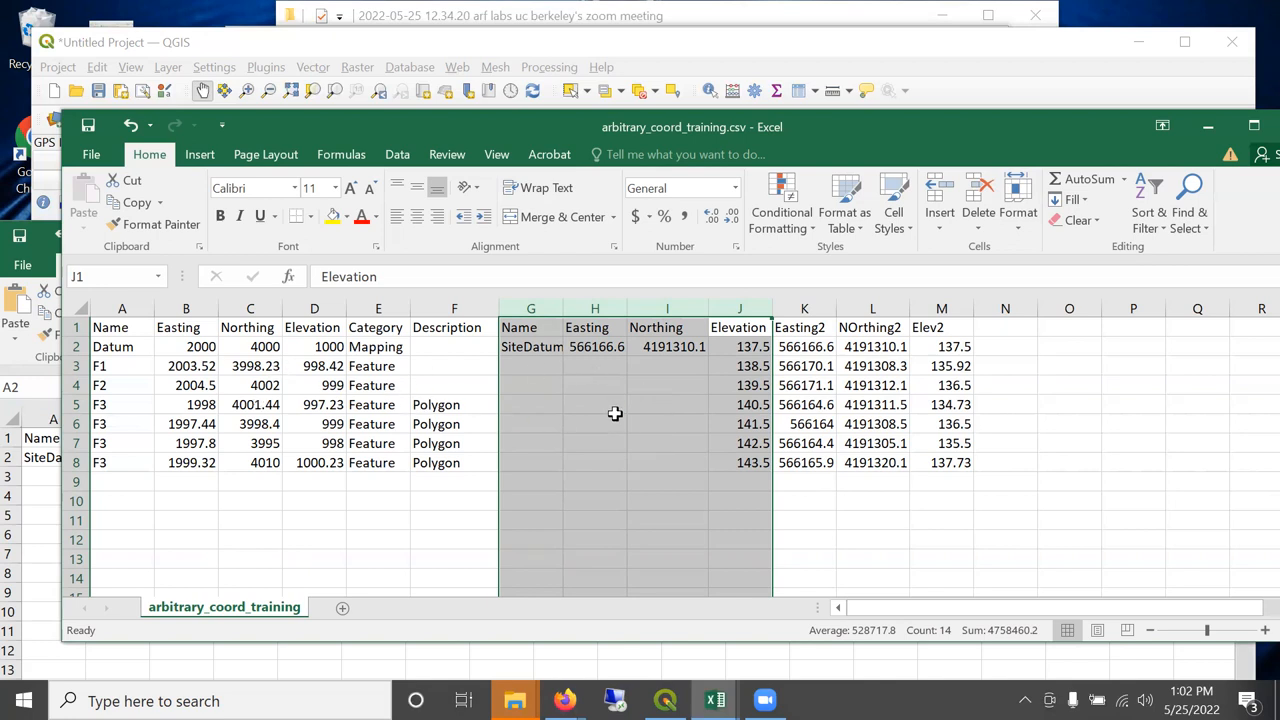
mouse_move(644, 328)
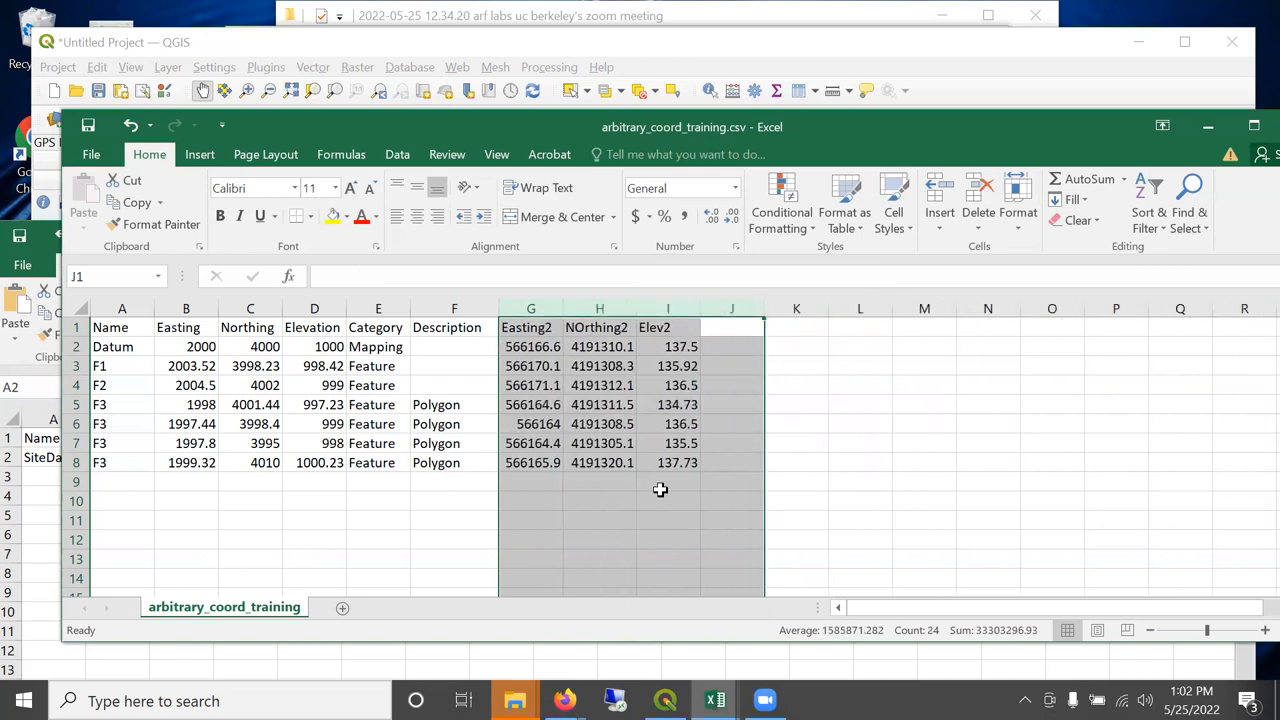
Save the sheet as arbitrary_coord_training CSV, keeping the comma-delimited format, checking the Elev2 formula in I4.
click(88, 124)
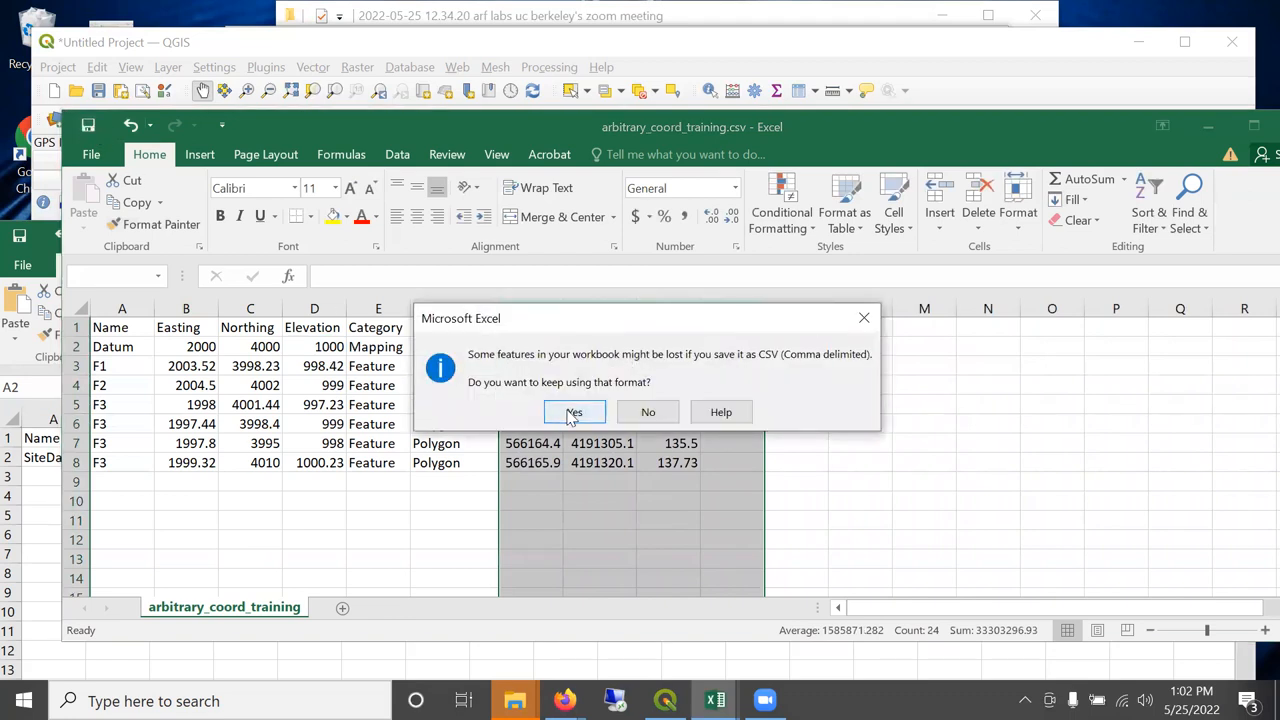
click(572, 412)
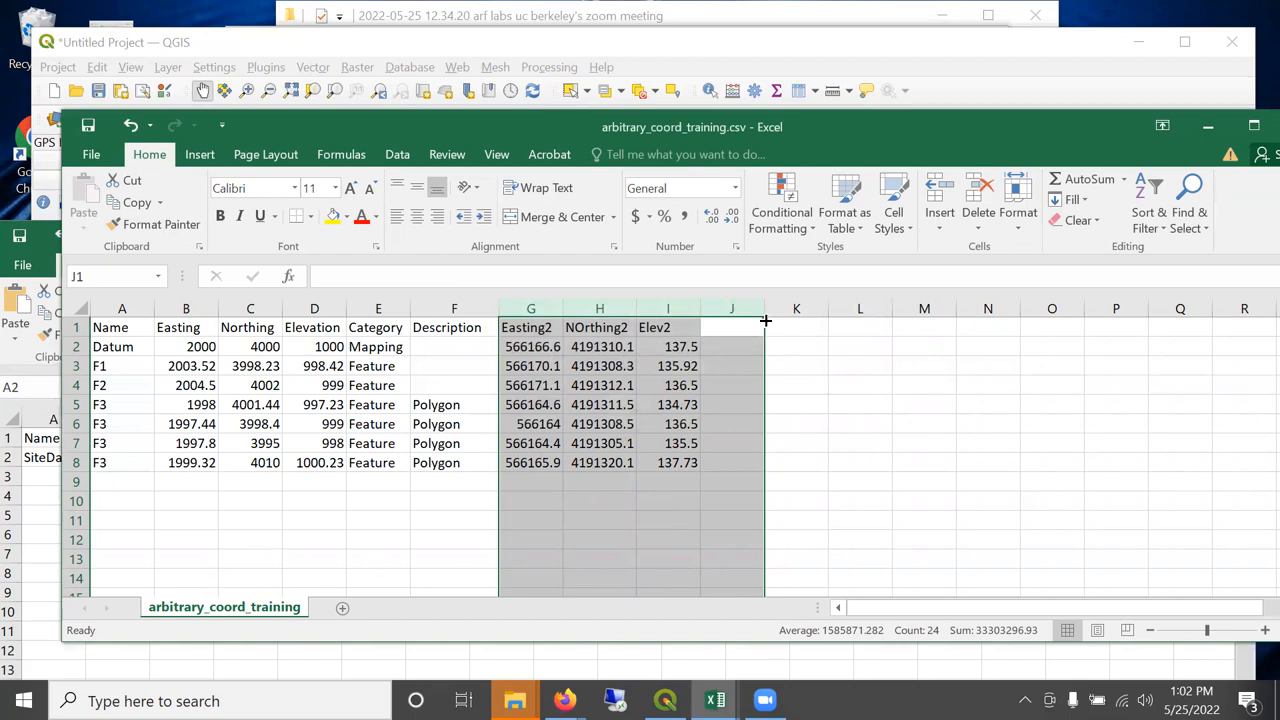
click(668, 384)
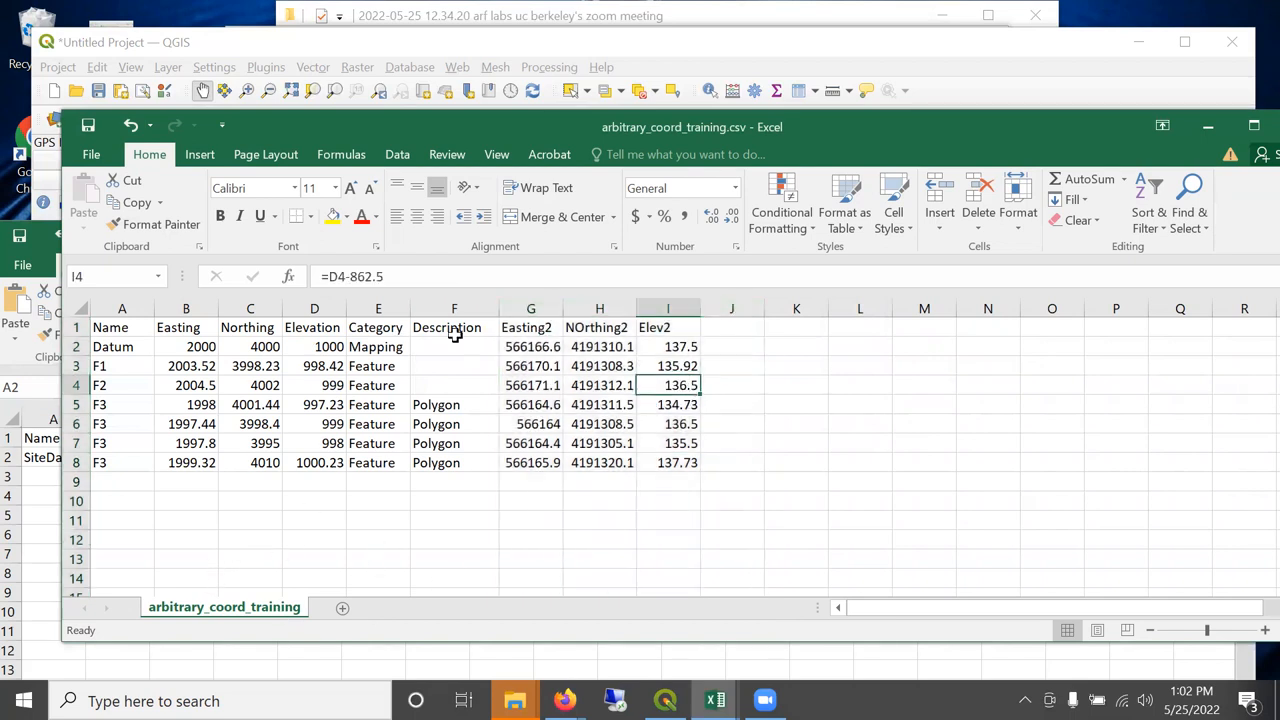
mouse_move(596, 404)
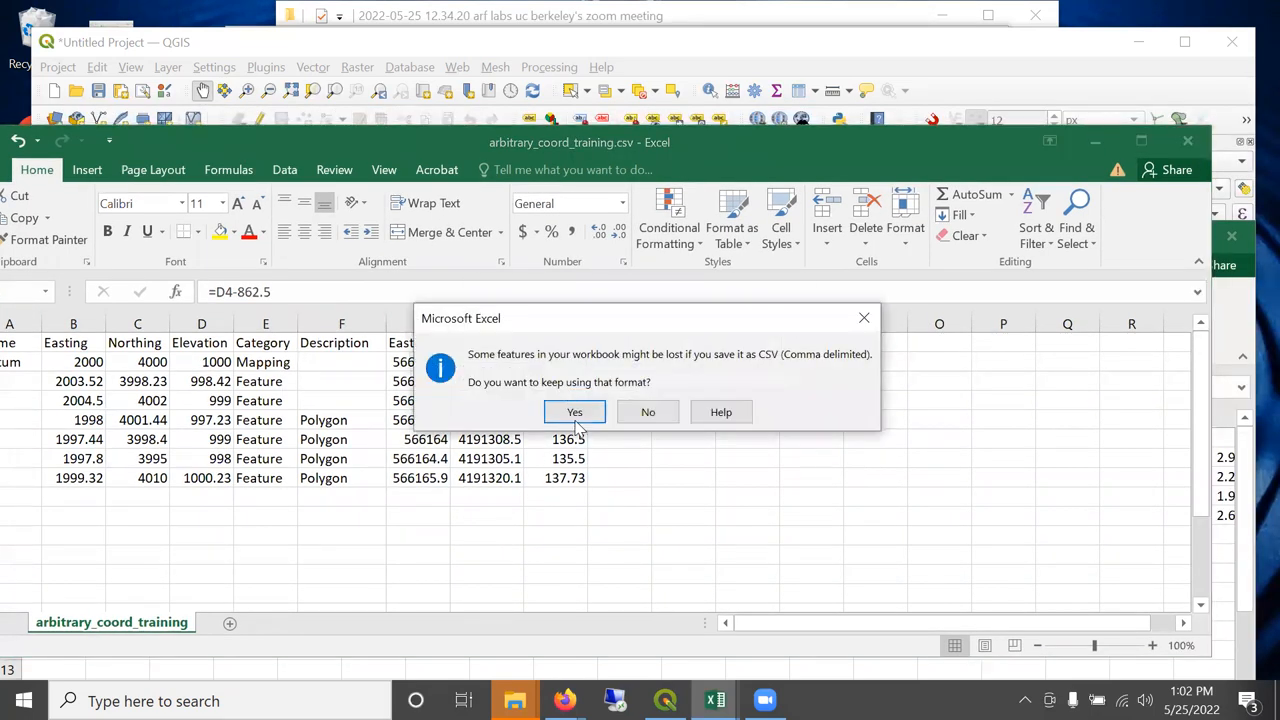
click(574, 412)
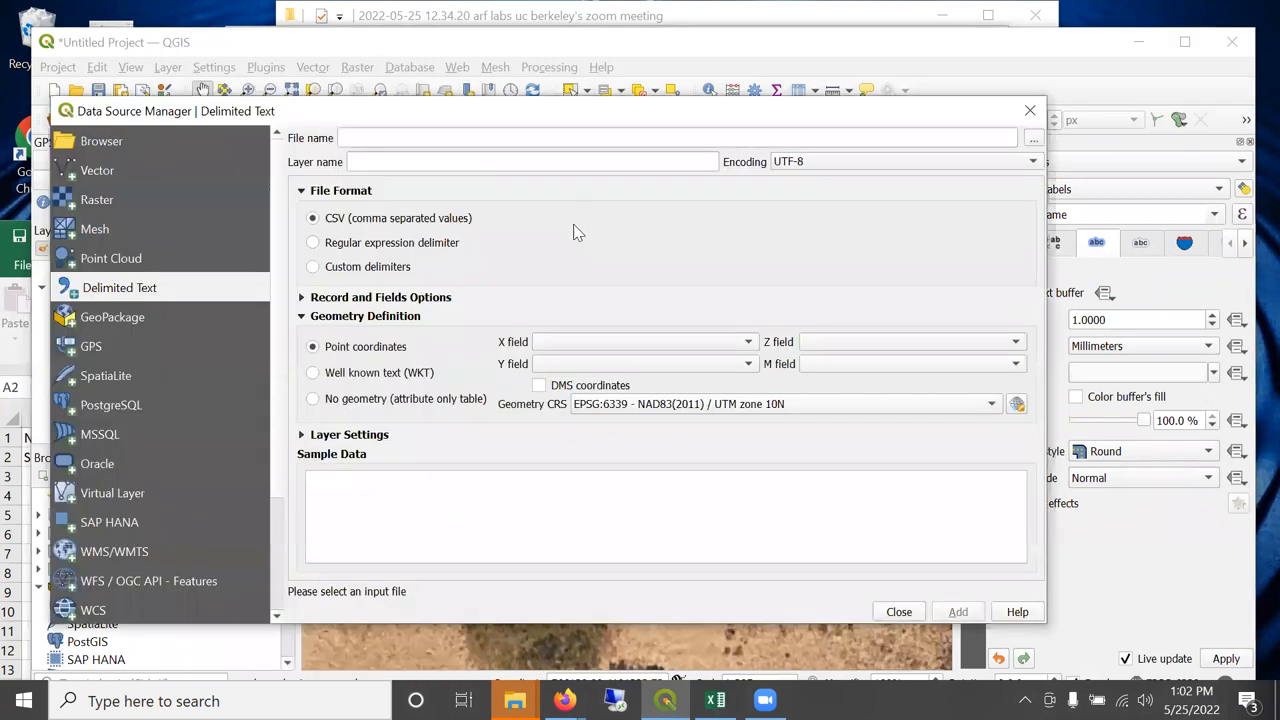
Choose arbitrary_coord_training.csv as the delimited text source.
click(1032, 136)
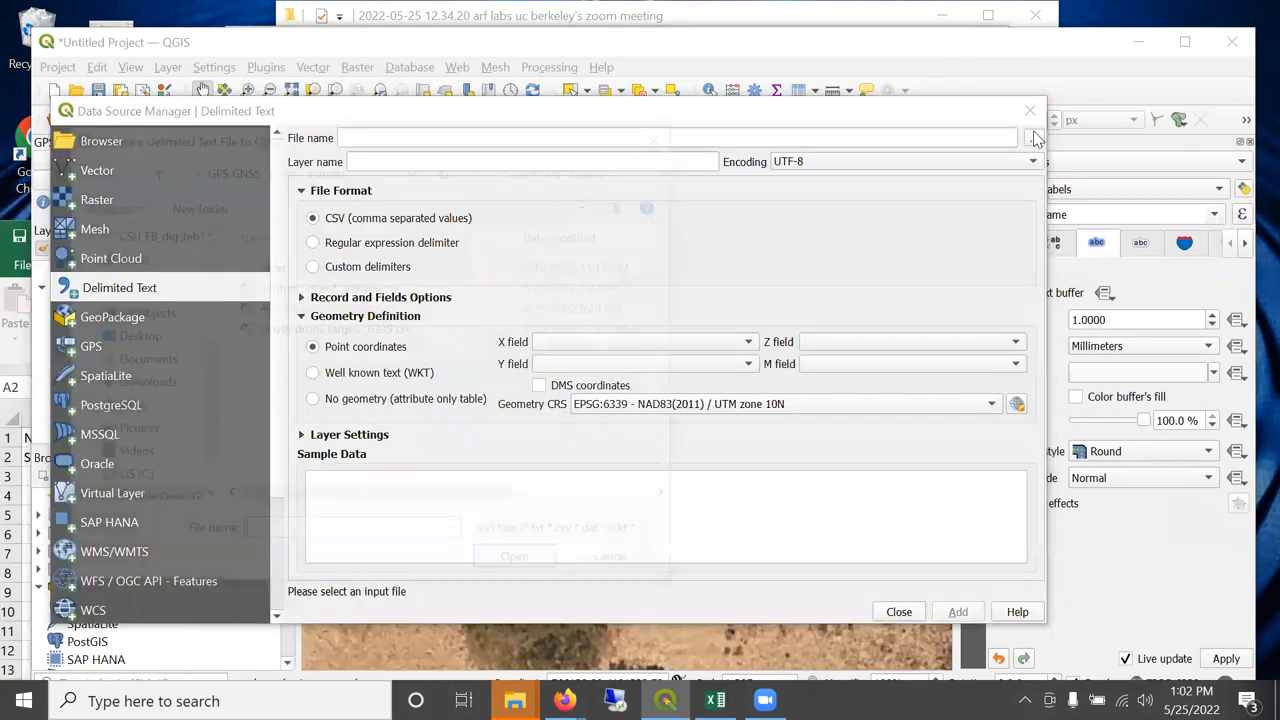
click(1032, 136)
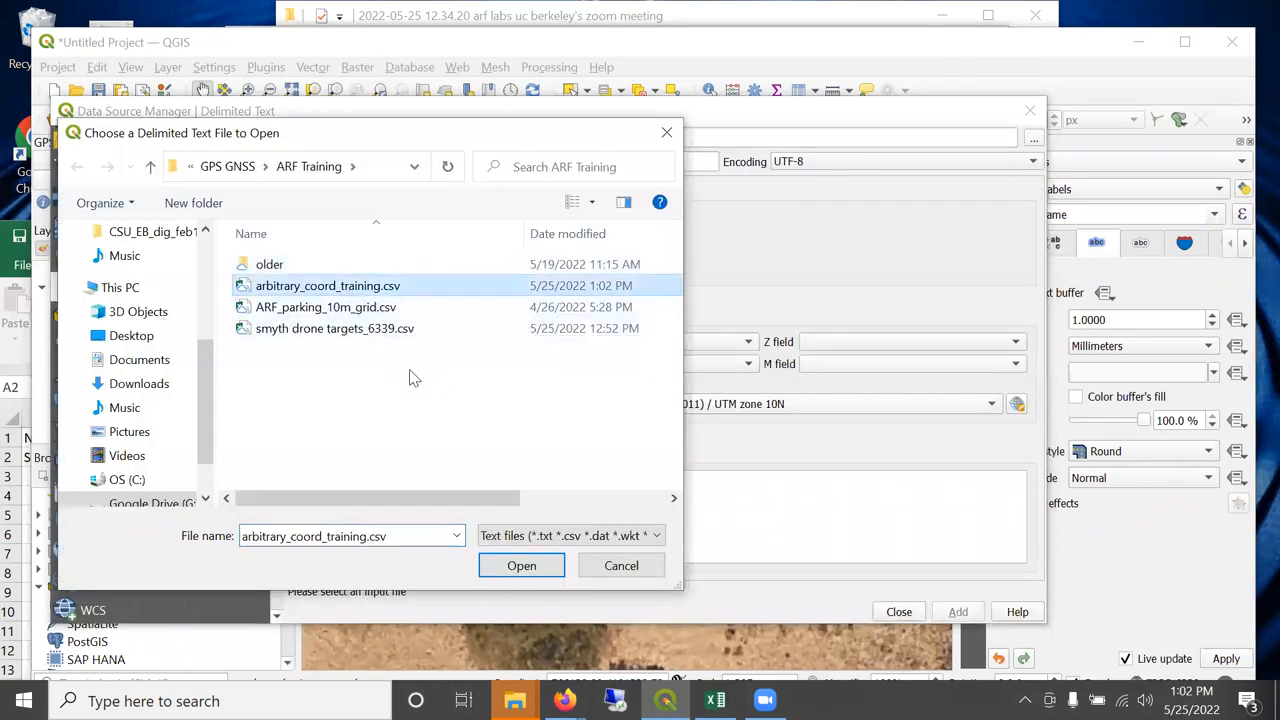
click(520, 564)
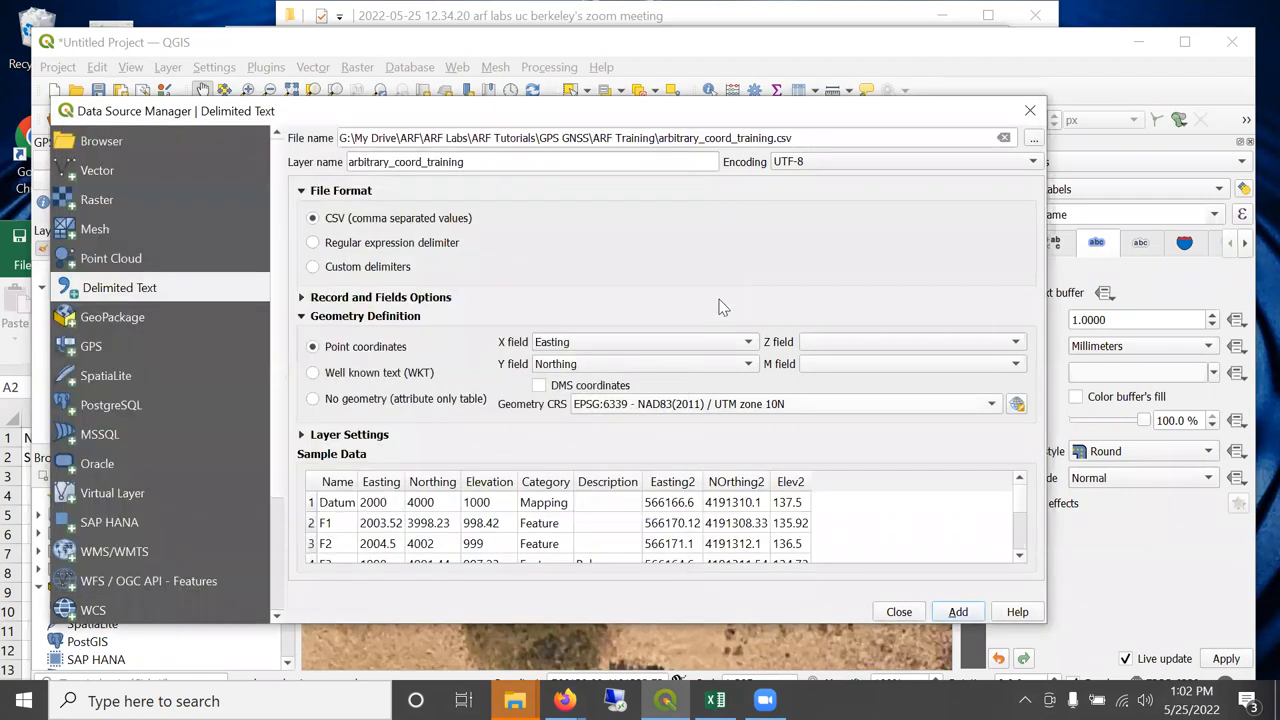
Set X to Easting2 and Z to Elev2, then add the CSV points as a layer.
click(644, 340)
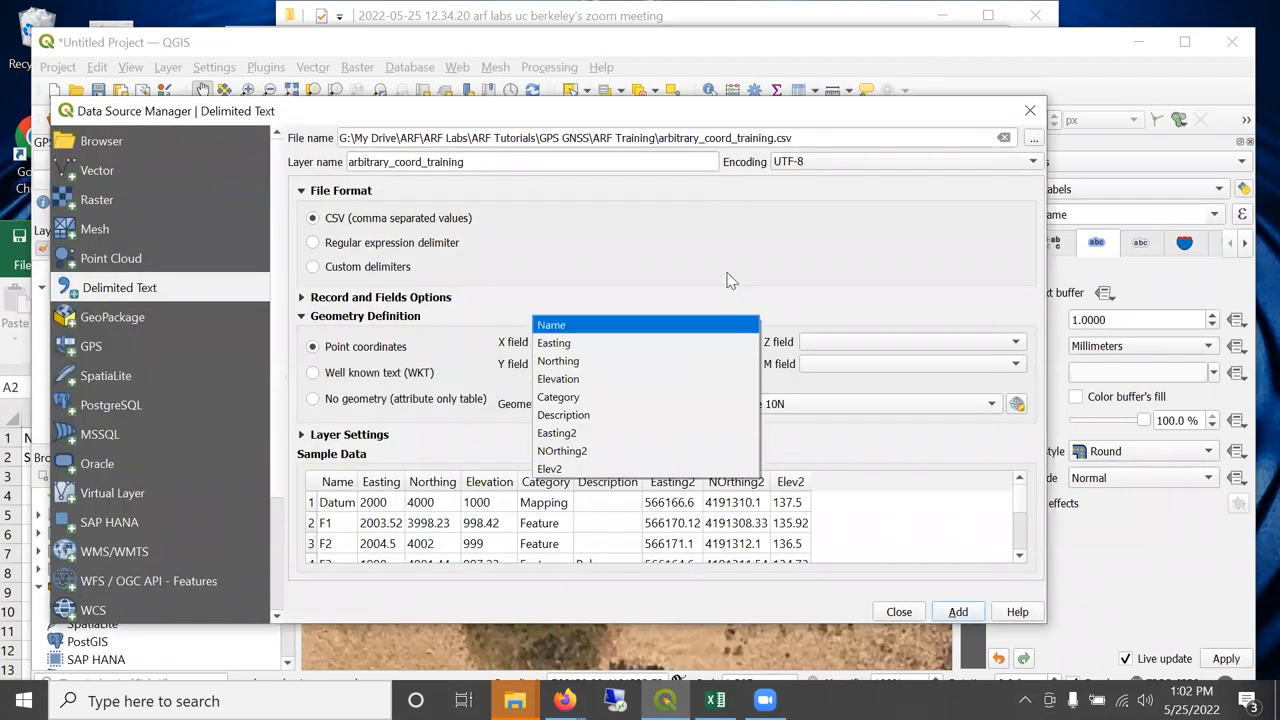
click(552, 342)
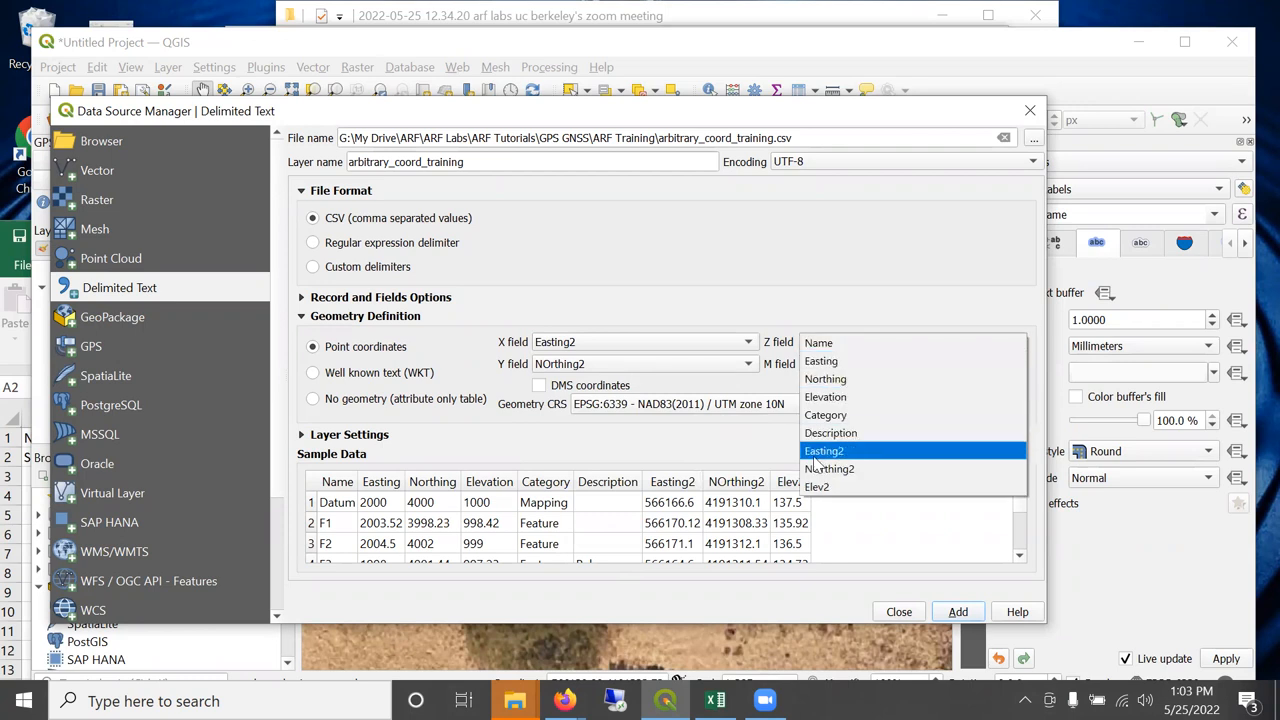
click(816, 486)
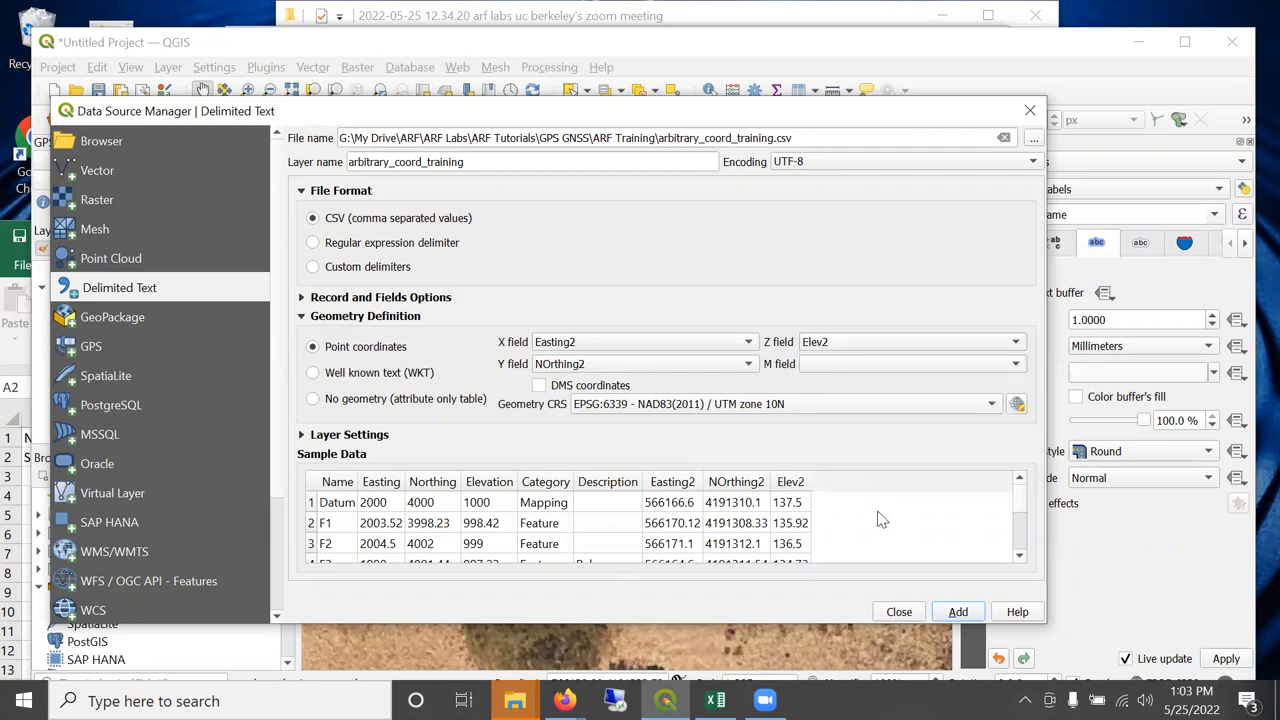
click(956, 612)
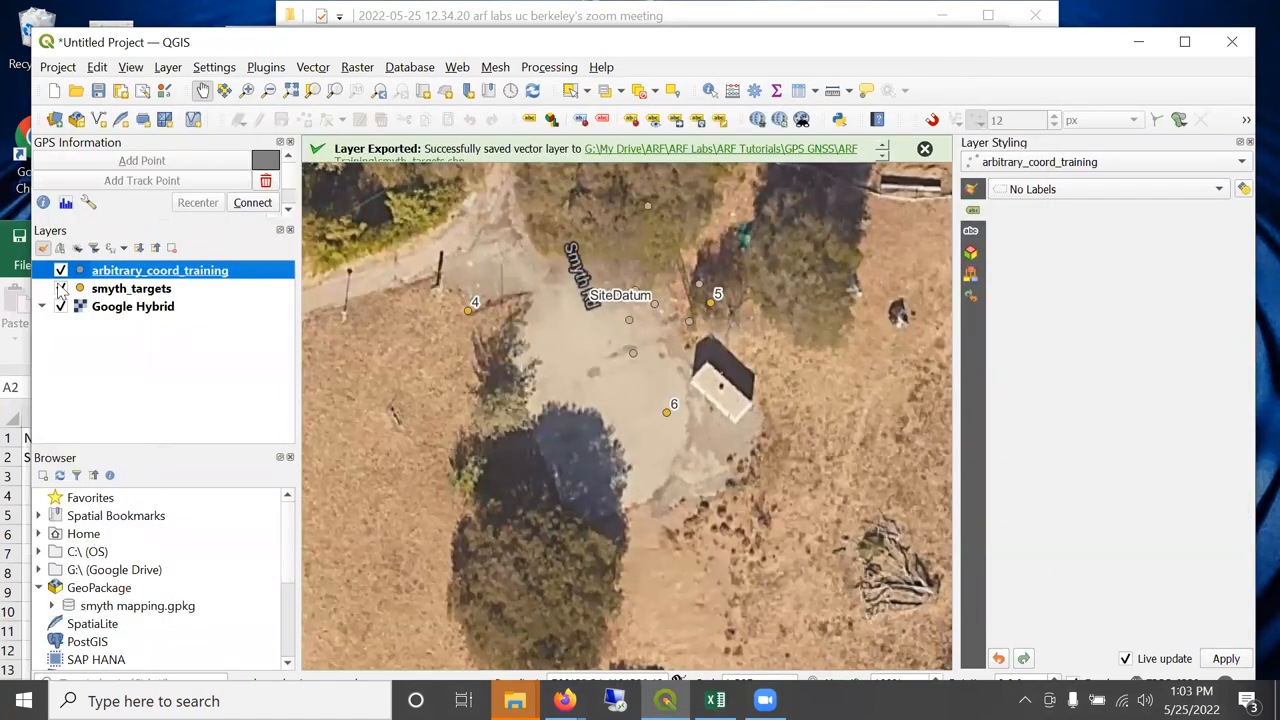
Toggle display of the arbitrary_coord_training layer over the Google Hybrid imagery.
click(60, 288)
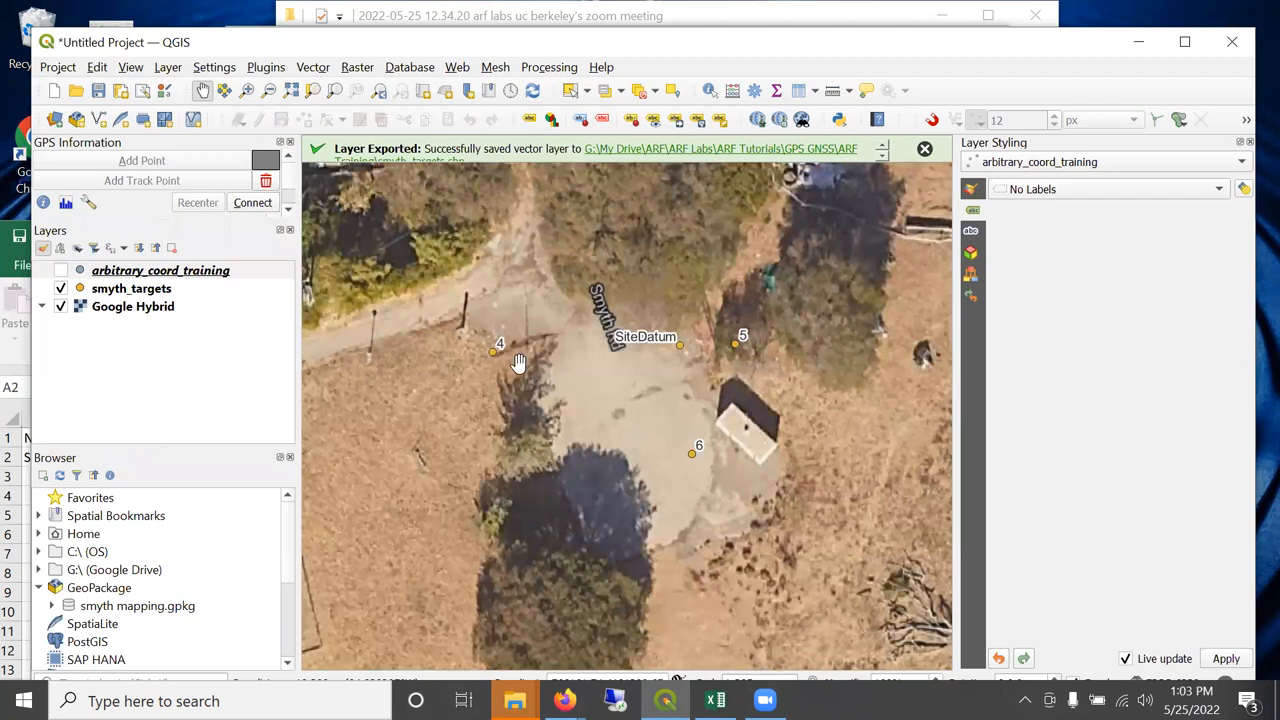
mouse_move(516, 372)
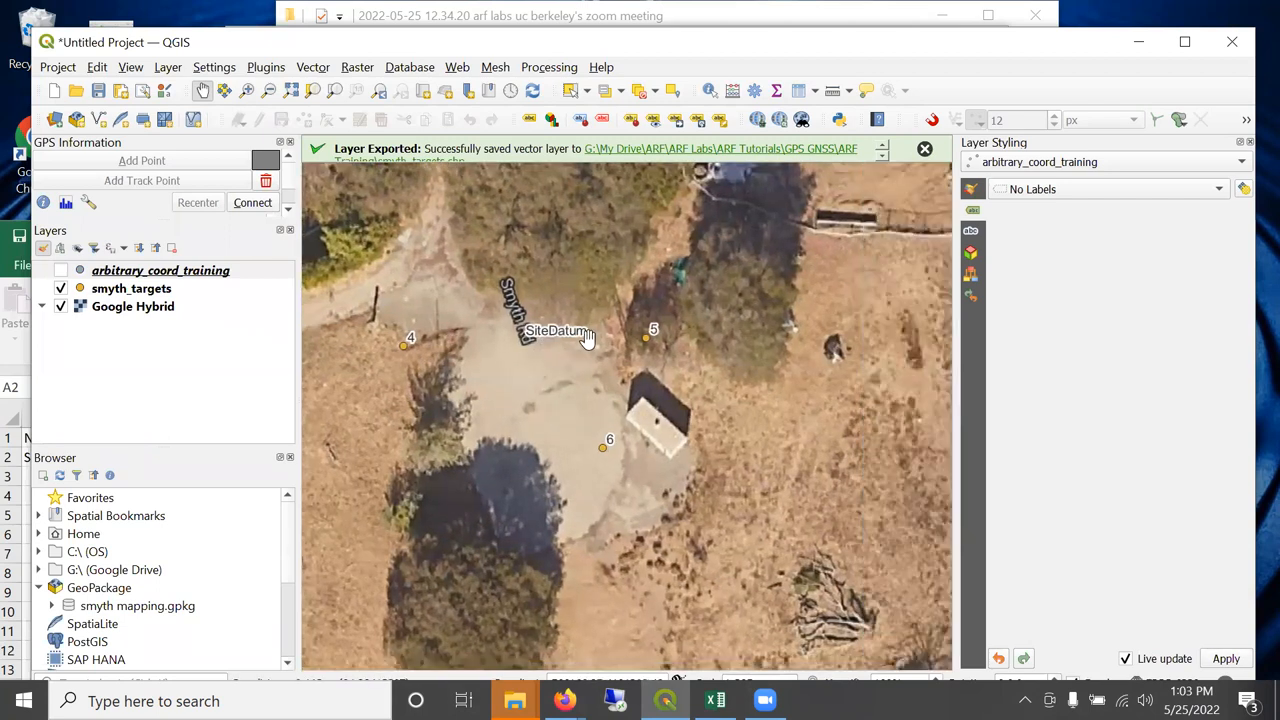
mouse_move(676, 454)
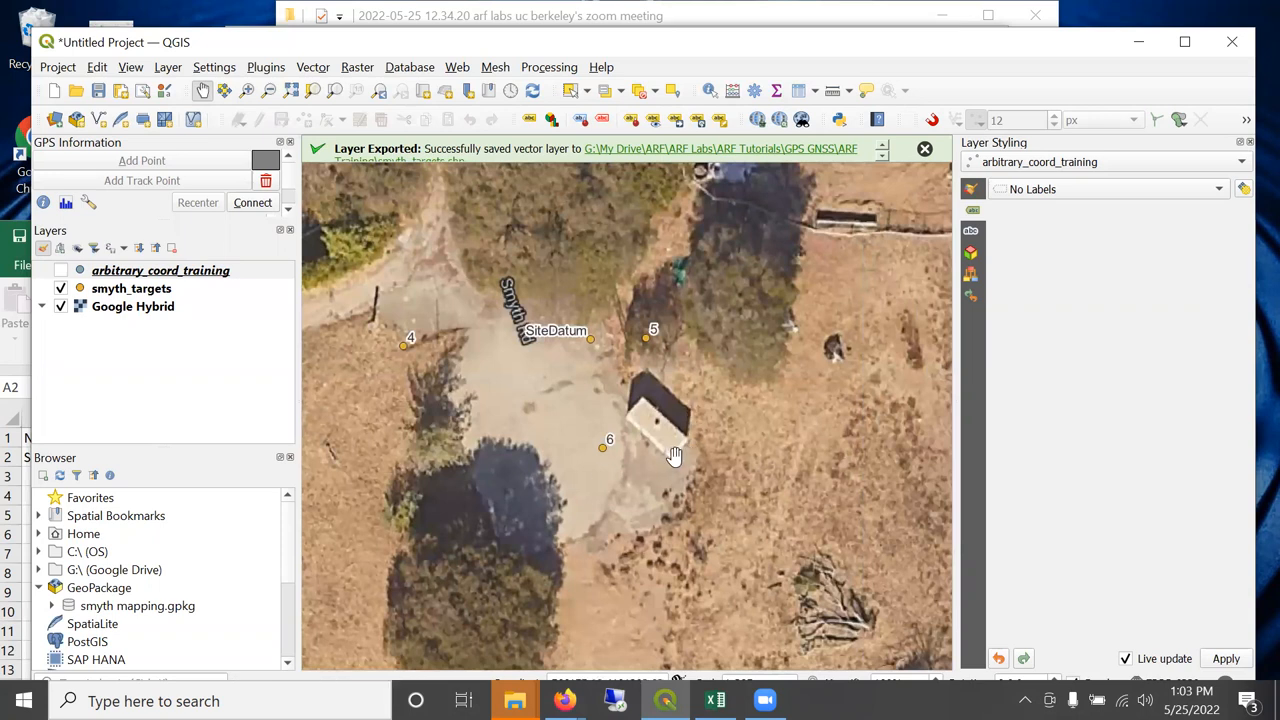
mouse_move(596, 310)
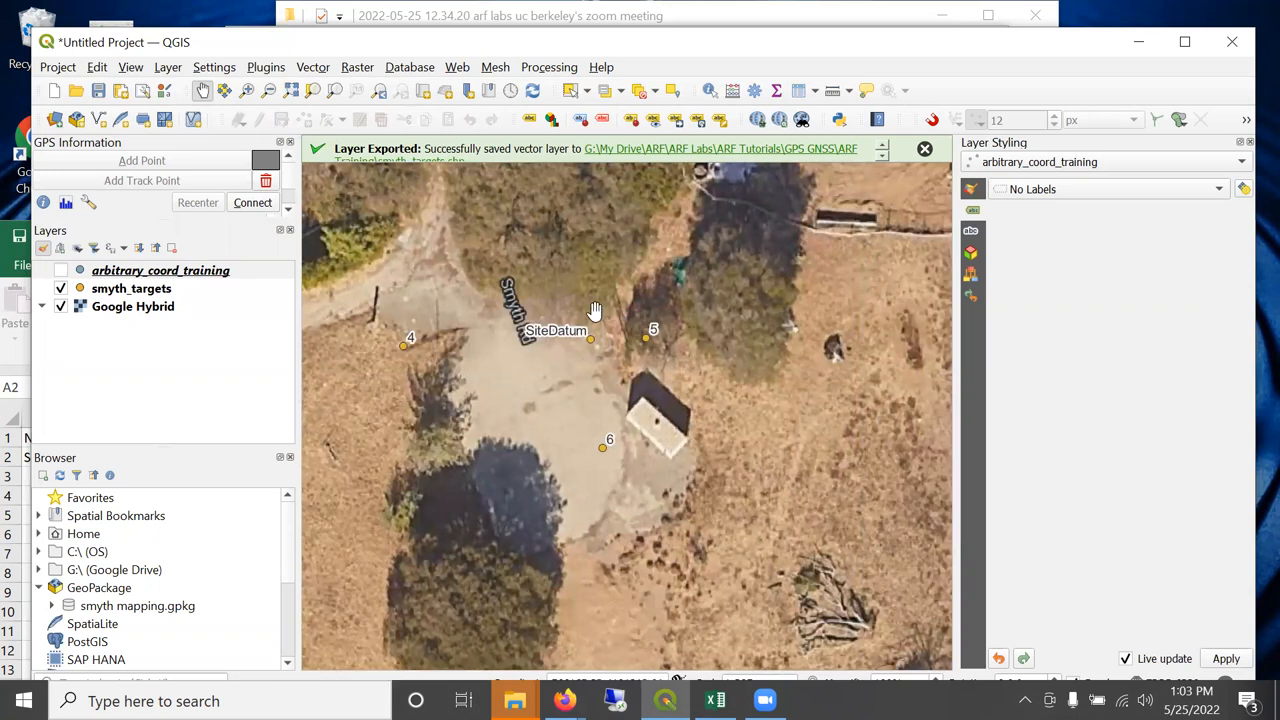
mouse_move(576, 358)
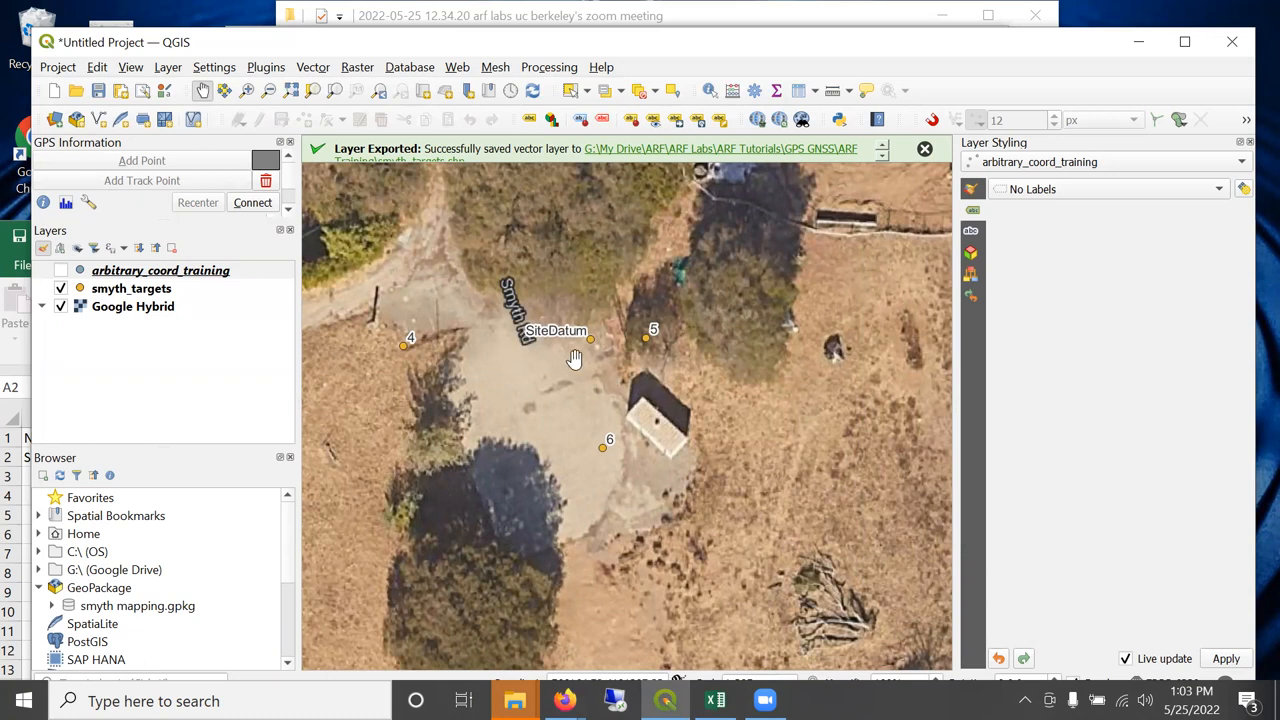
mouse_move(578, 356)
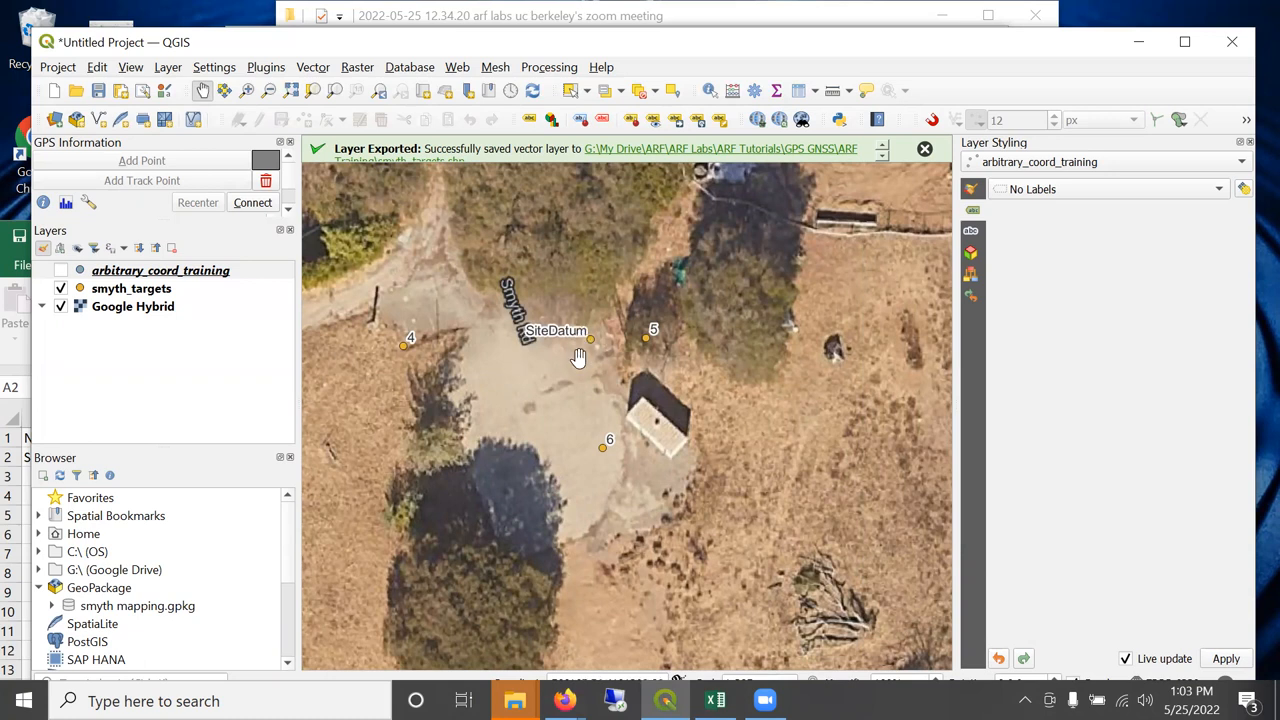
mouse_move(564, 390)
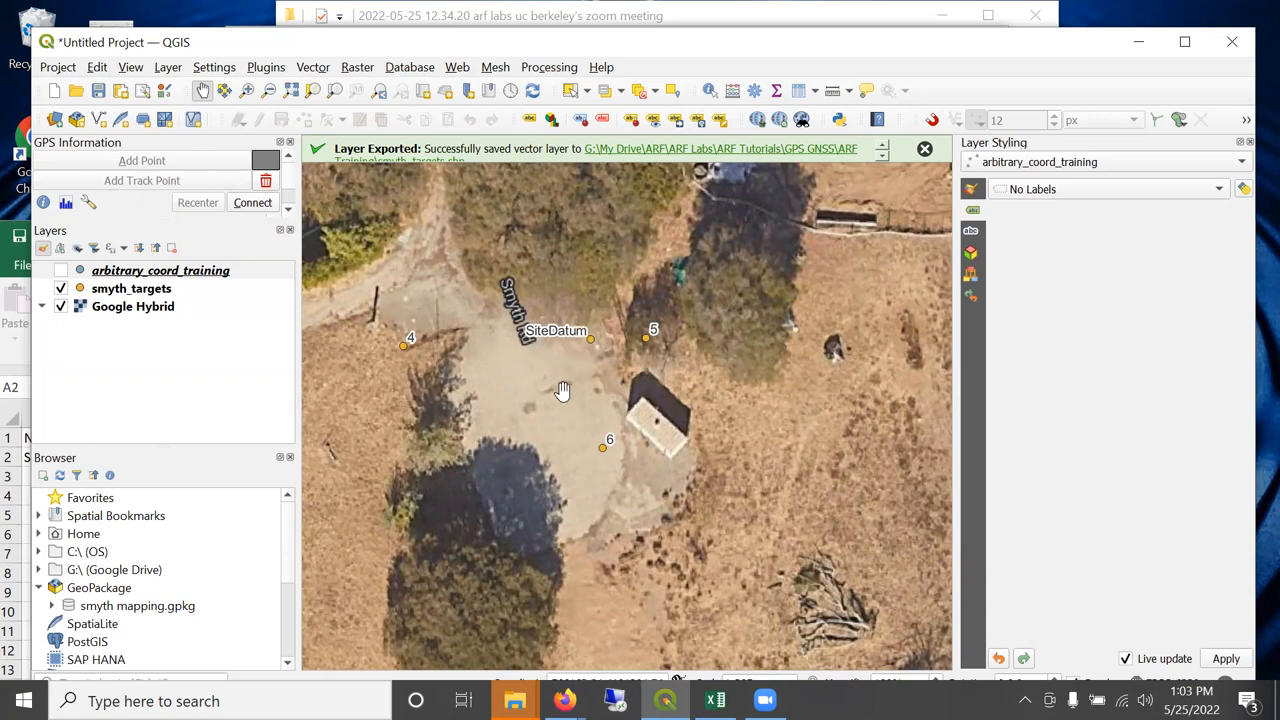
mouse_move(568, 390)
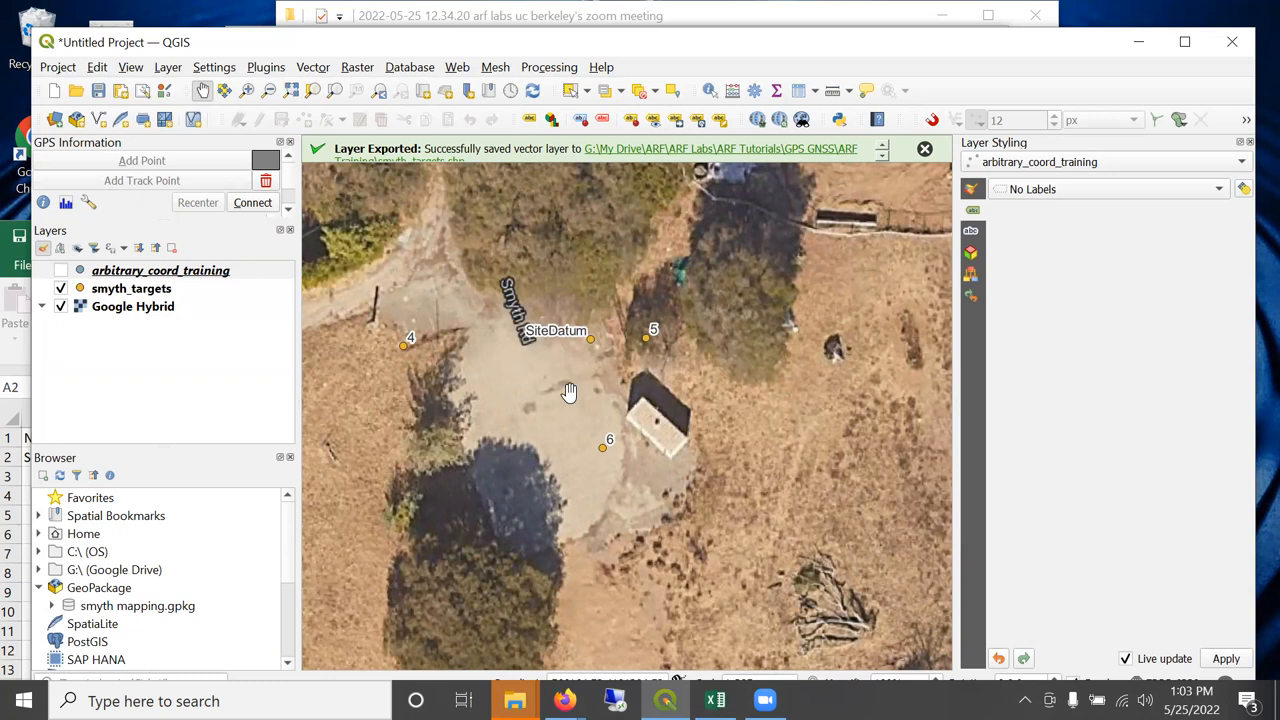